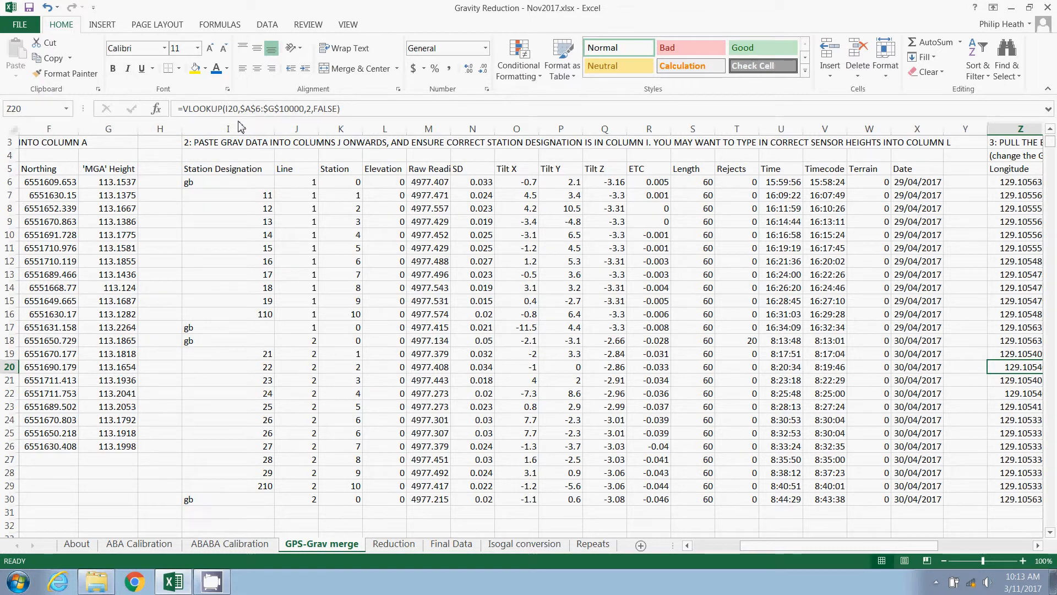
Open sensor heights.txt from the survey folder in Notepad++, select the heights, and return to Excel
{"action": "left_click", "coordinate": [228, 129]}
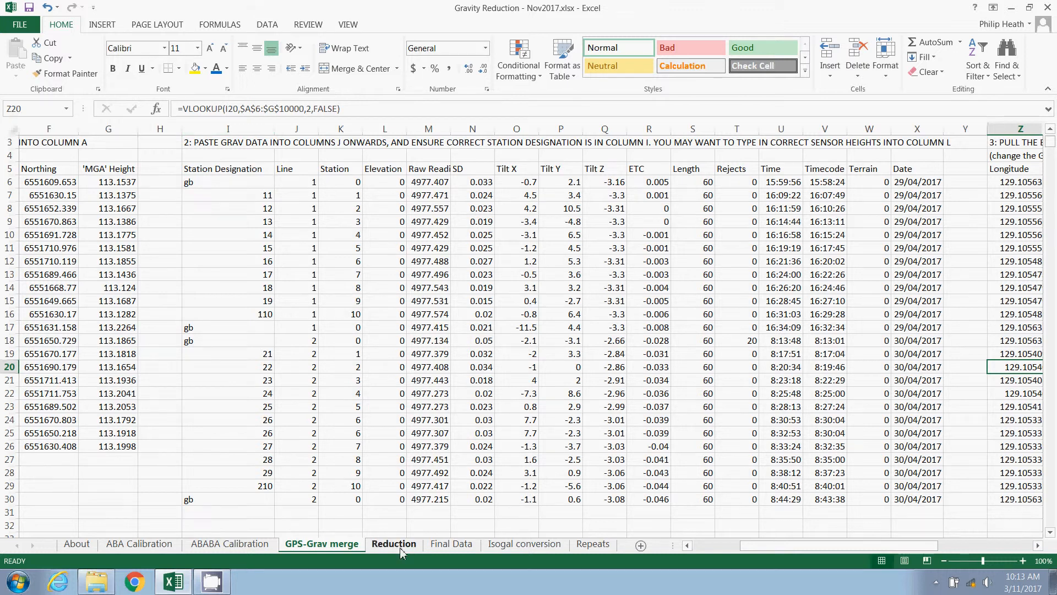
{"action": "mouse_move", "coordinate": [398, 556]}
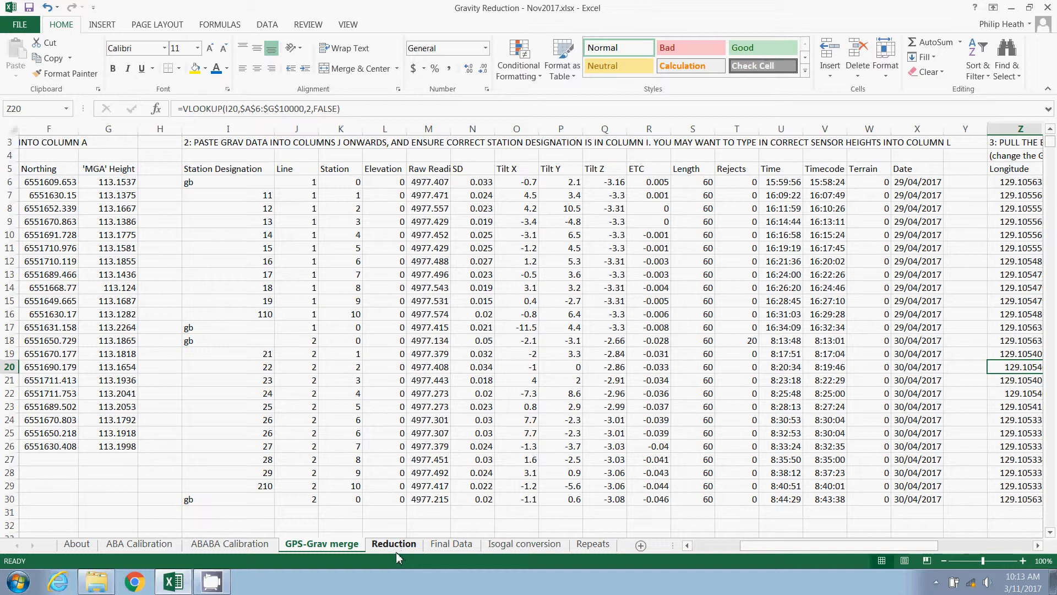
{"action": "mouse_move", "coordinate": [402, 498]}
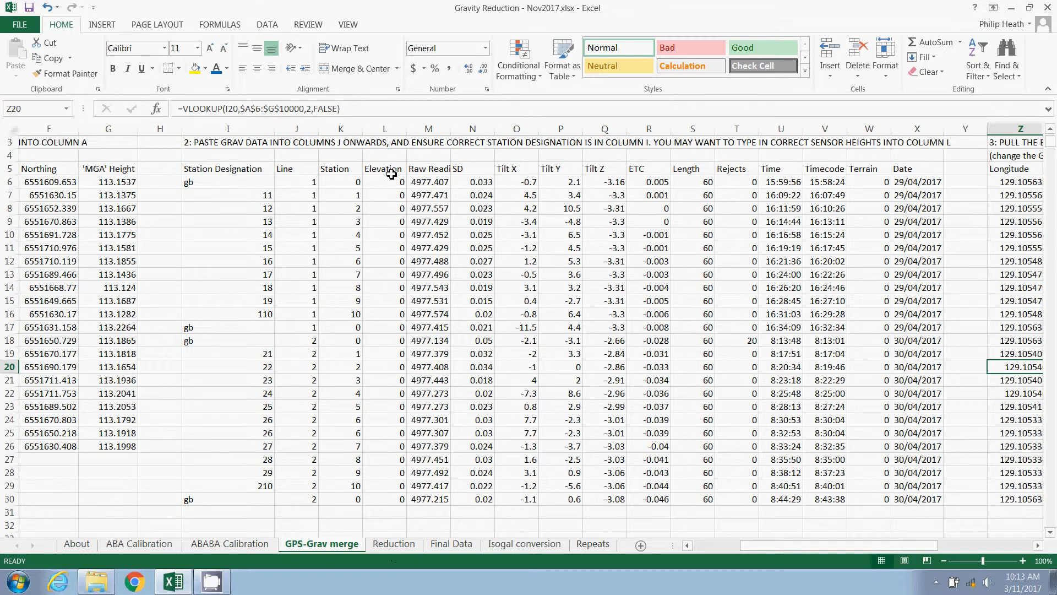
{"action": "left_click", "coordinate": [384, 169]}
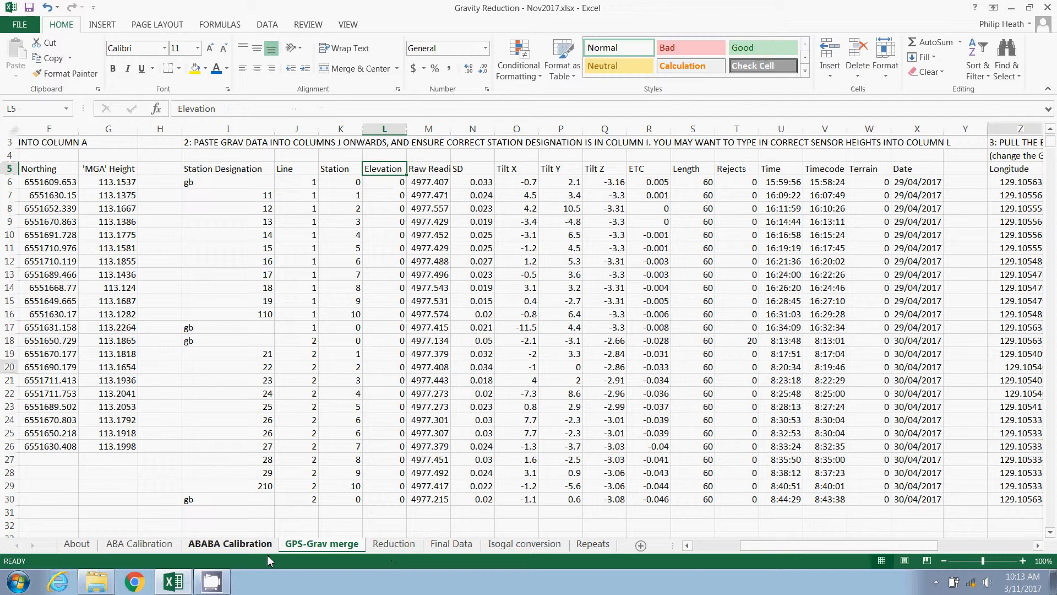
{"action": "mouse_move", "coordinate": [95, 580]}
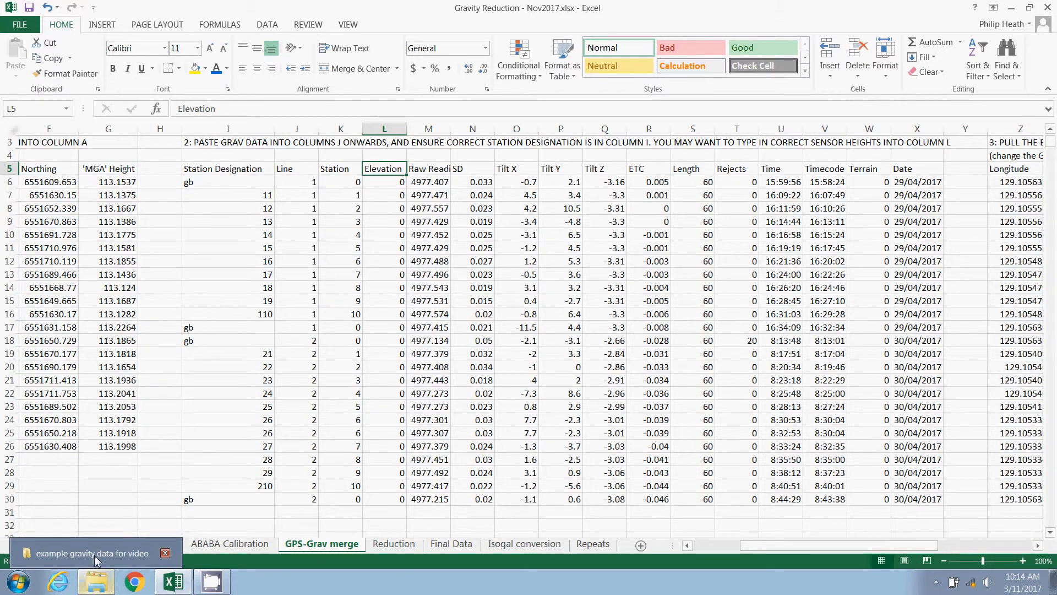
{"action": "left_click", "coordinate": [94, 553]}
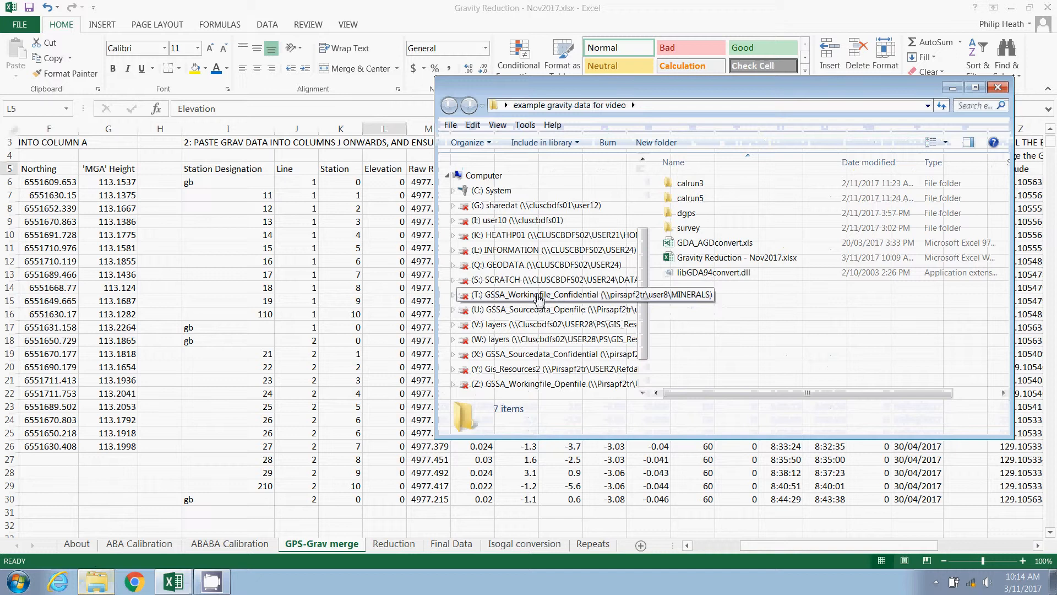
{"action": "double_click", "coordinate": [688, 228]}
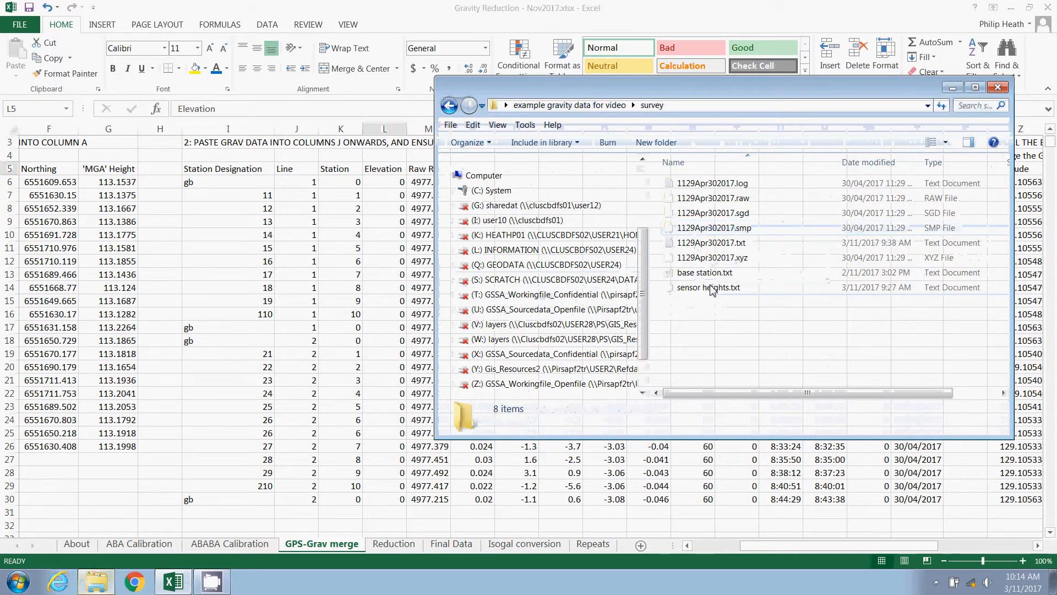
{"action": "right_click", "coordinate": [708, 288]}
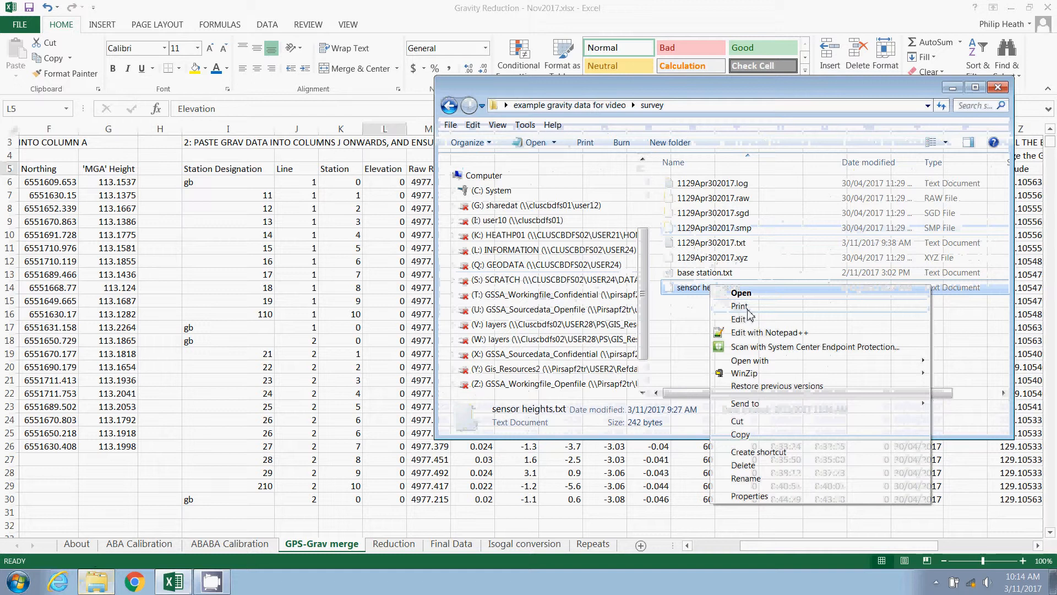
{"action": "mouse_move", "coordinate": [762, 337]}
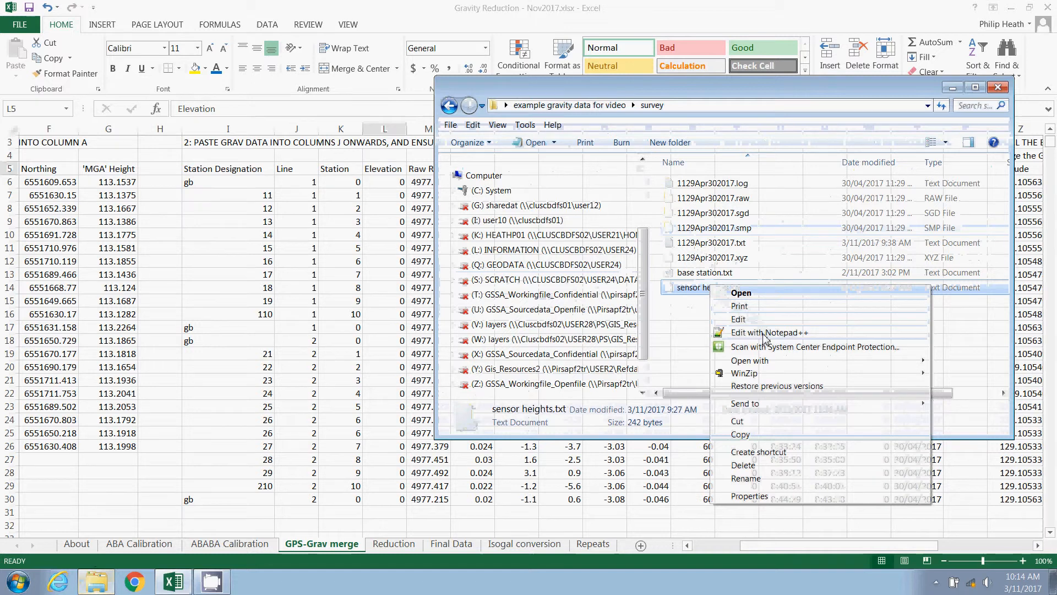
{"action": "left_click", "coordinate": [769, 333]}
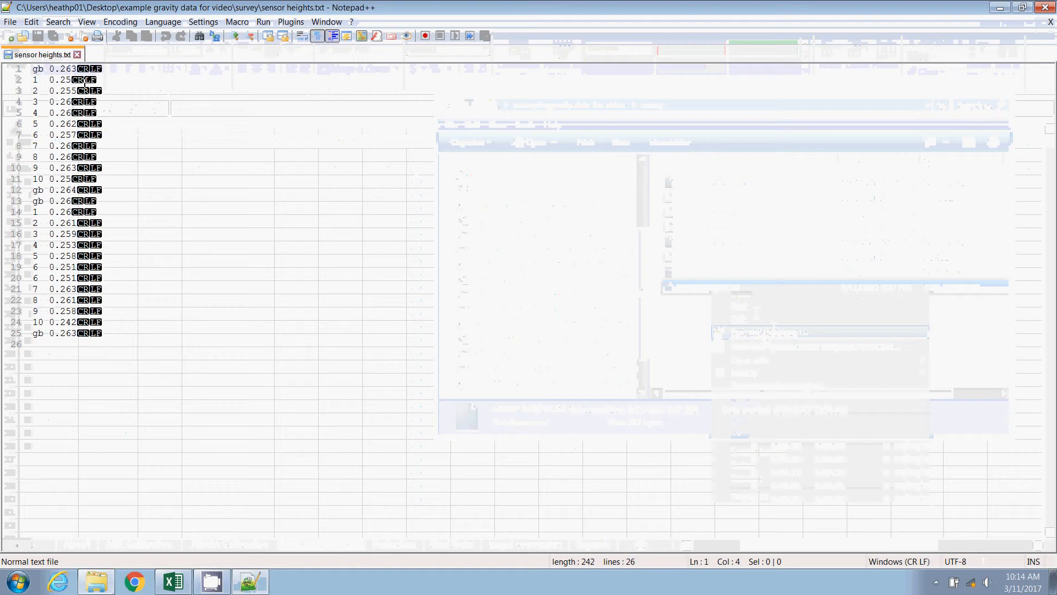
{"action": "left_click", "coordinate": [51, 333]}
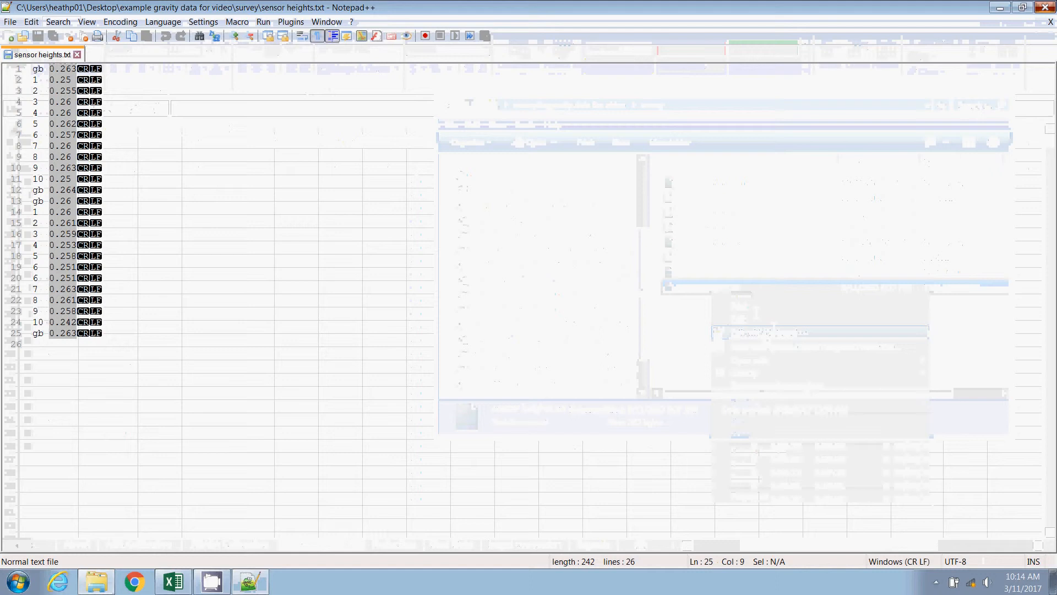
{"action": "left_click", "coordinate": [172, 580]}
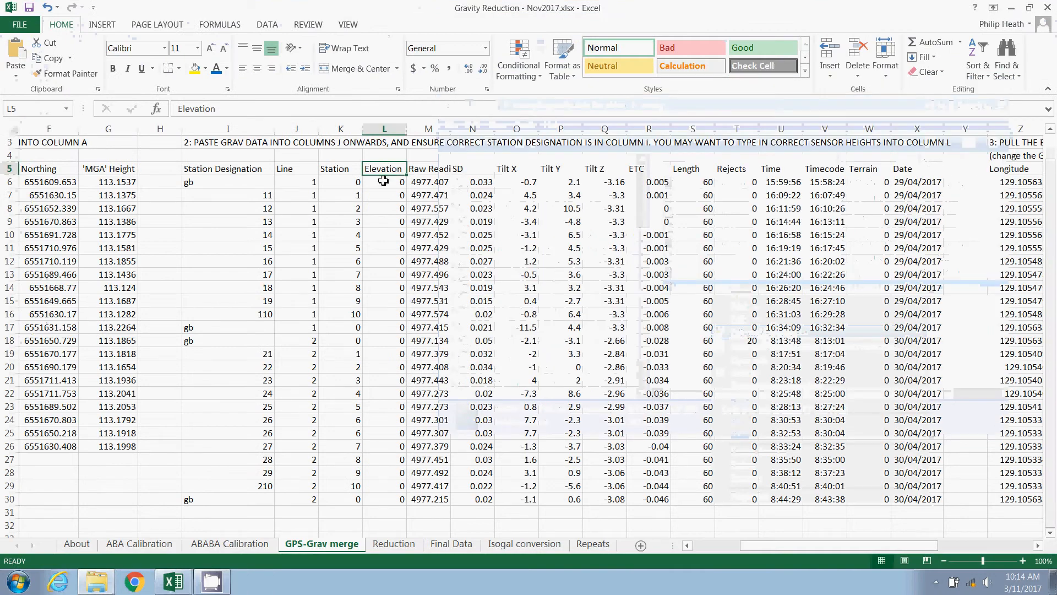
Paste the sensor heights into the Elevation column from L6 through row 30
{"action": "key", "text": "ctrl+v"}
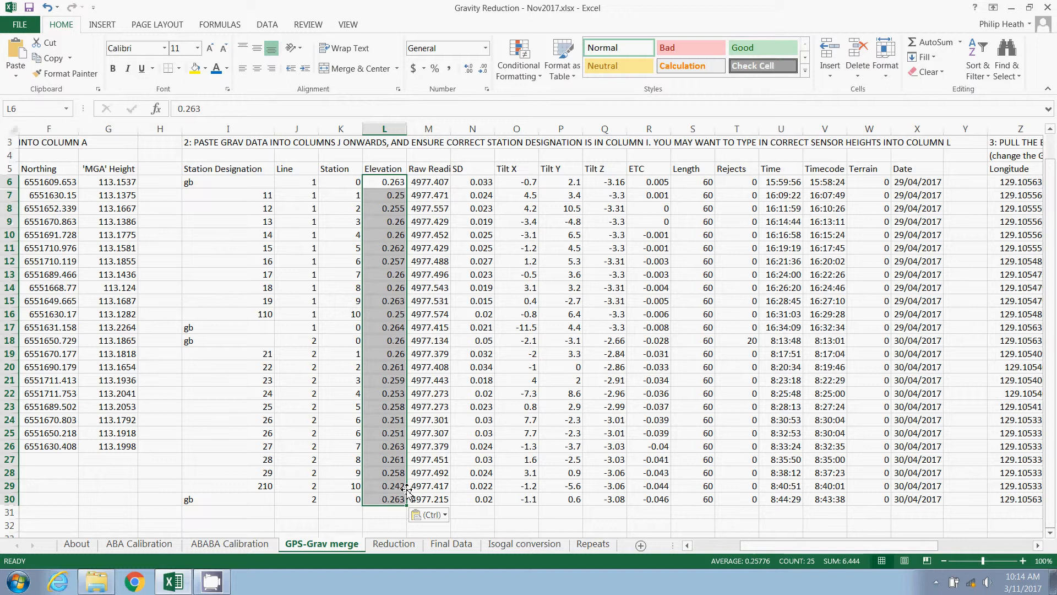
{"action": "mouse_move", "coordinate": [376, 202]}
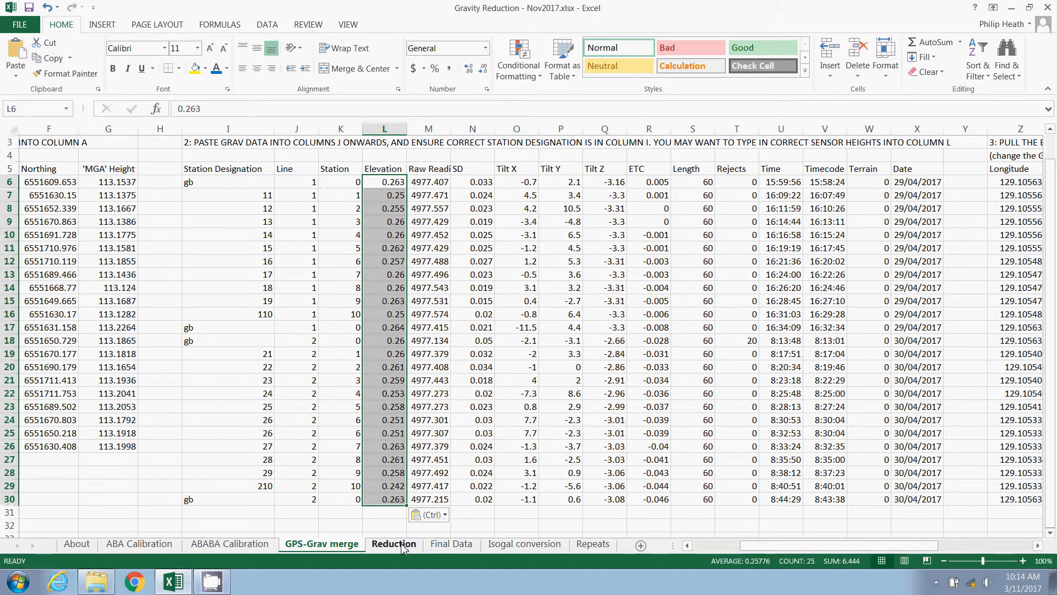
View the Reduction sheet's existing station readings in rows 5 to 24
{"action": "left_click", "coordinate": [393, 544]}
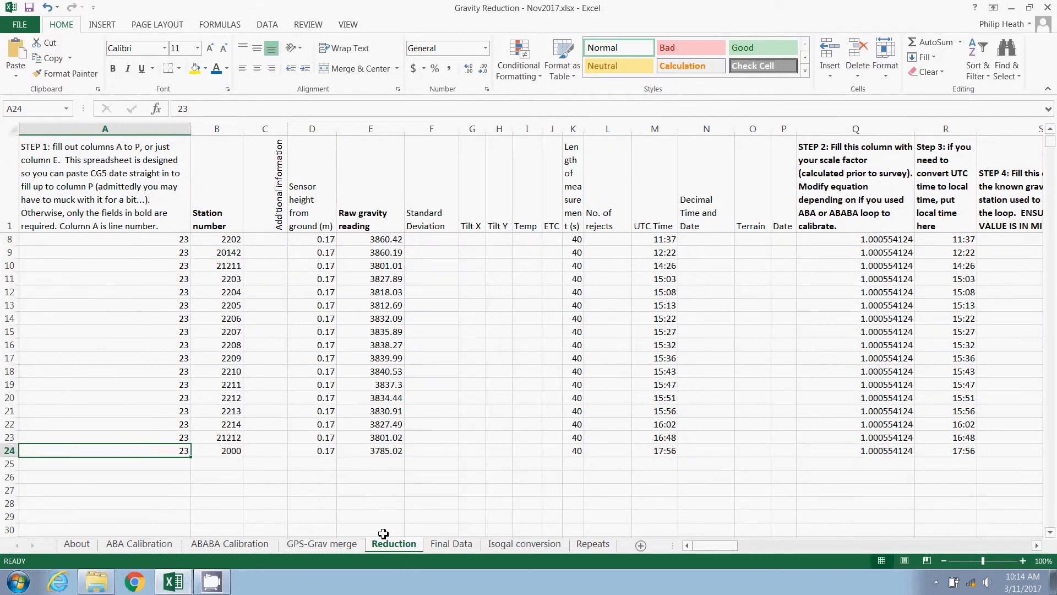
{"action": "scroll", "scroll_direction": "up", "scroll_amount": 3}
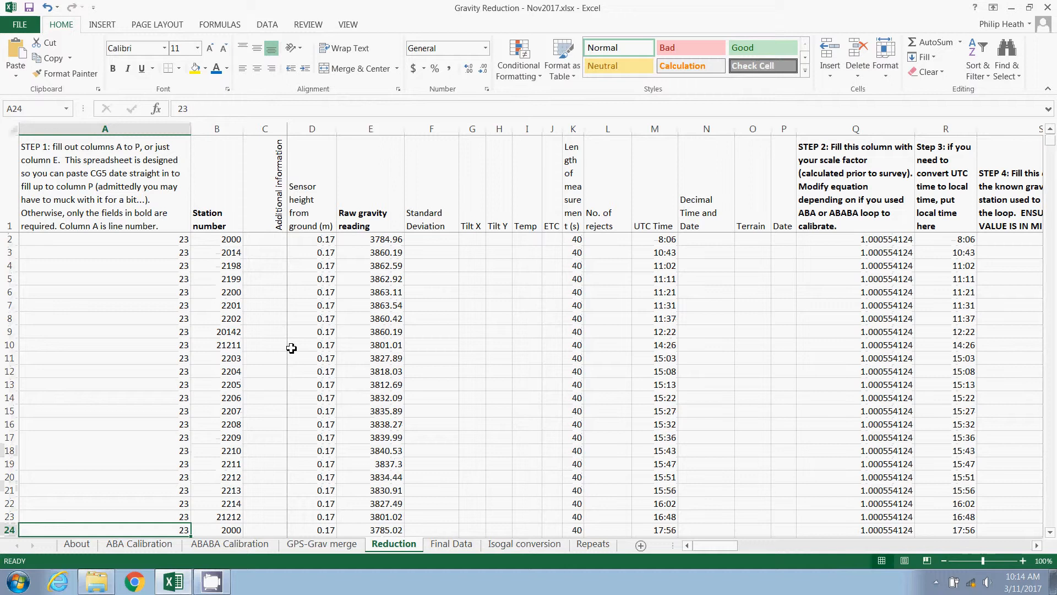
{"action": "mouse_move", "coordinate": [193, 337]}
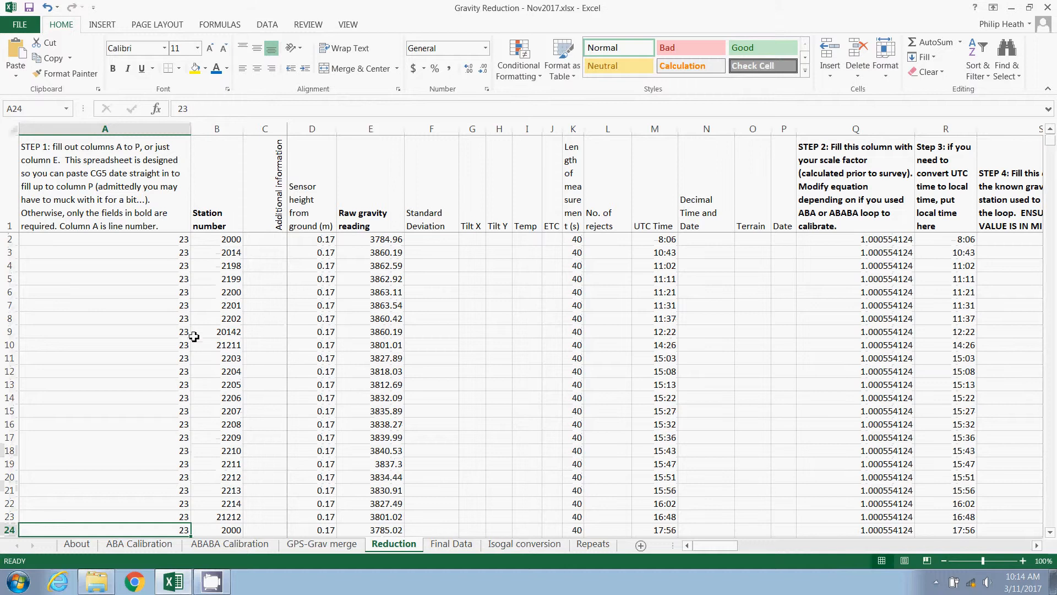
{"action": "mouse_move", "coordinate": [374, 424]}
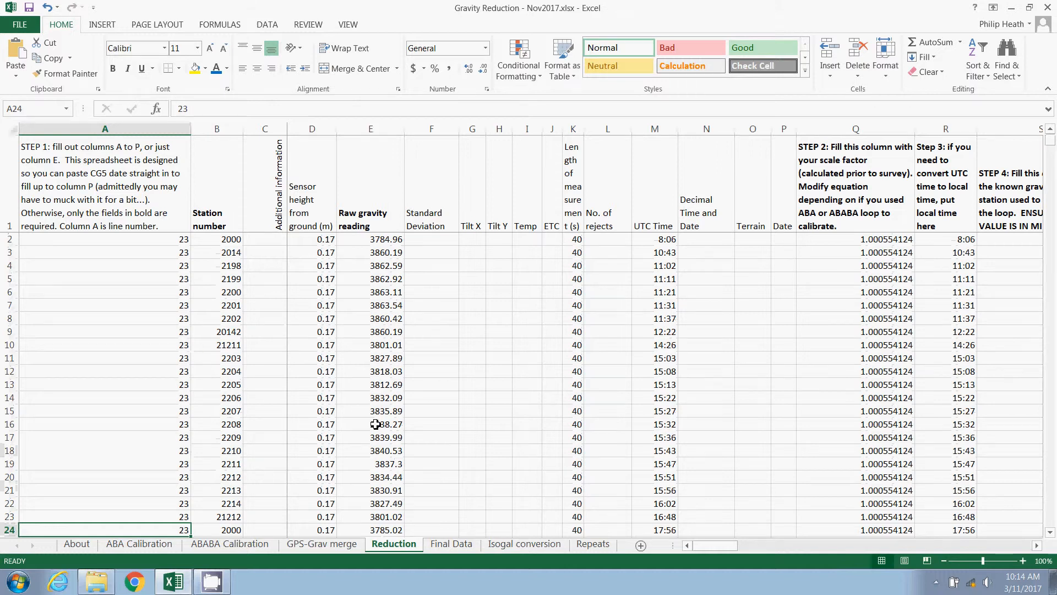
{"action": "scroll", "scroll_direction": "down", "scroll_amount": 3}
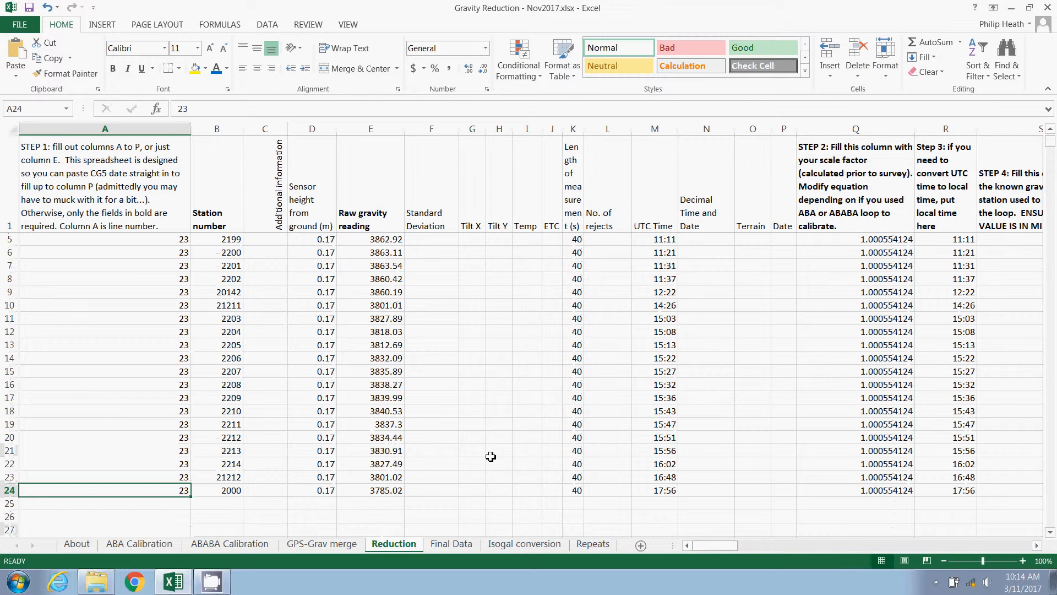
{"action": "mouse_move", "coordinate": [878, 490]}
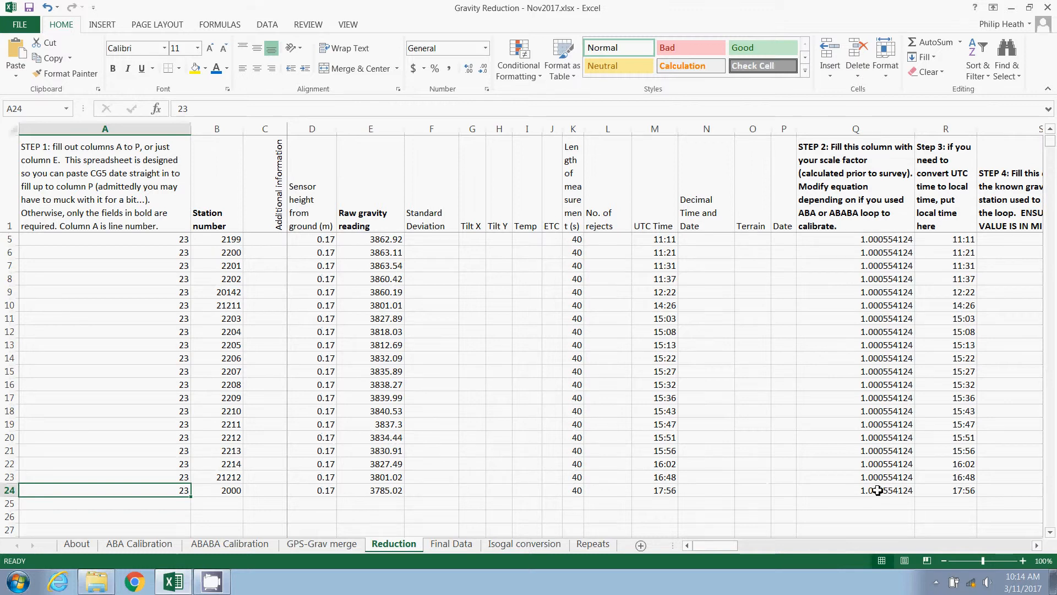
{"action": "left_click", "coordinate": [855, 490]}
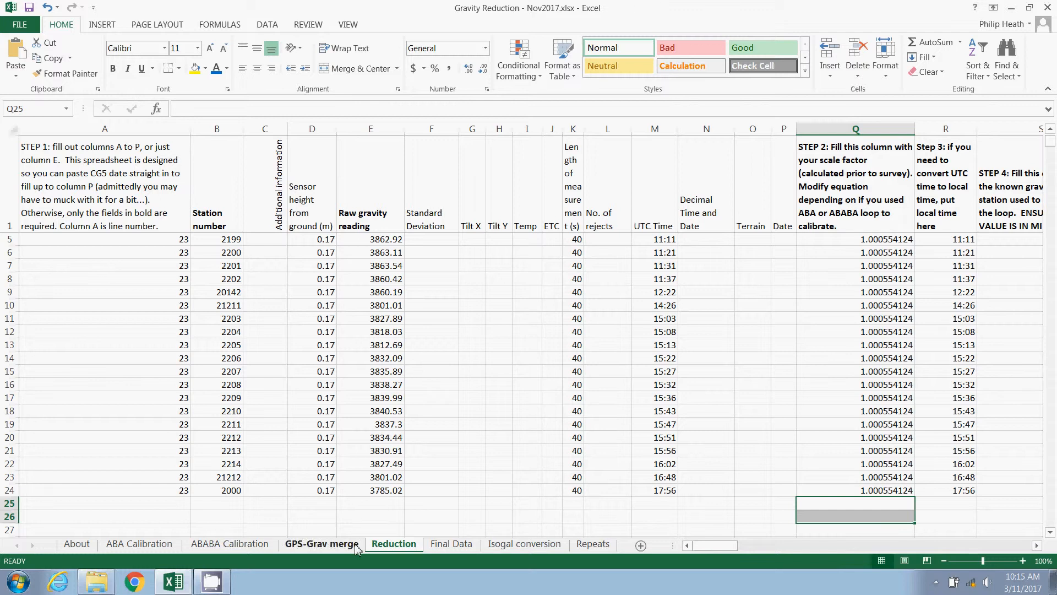
{"action": "mouse_move", "coordinate": [616, 510]}
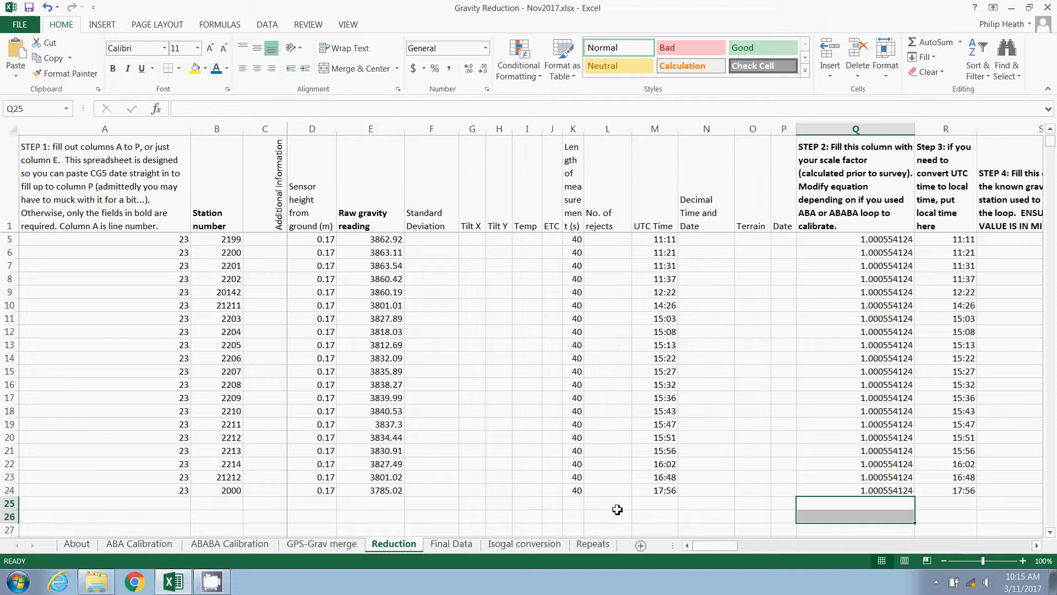
{"action": "mouse_move", "coordinate": [267, 469]}
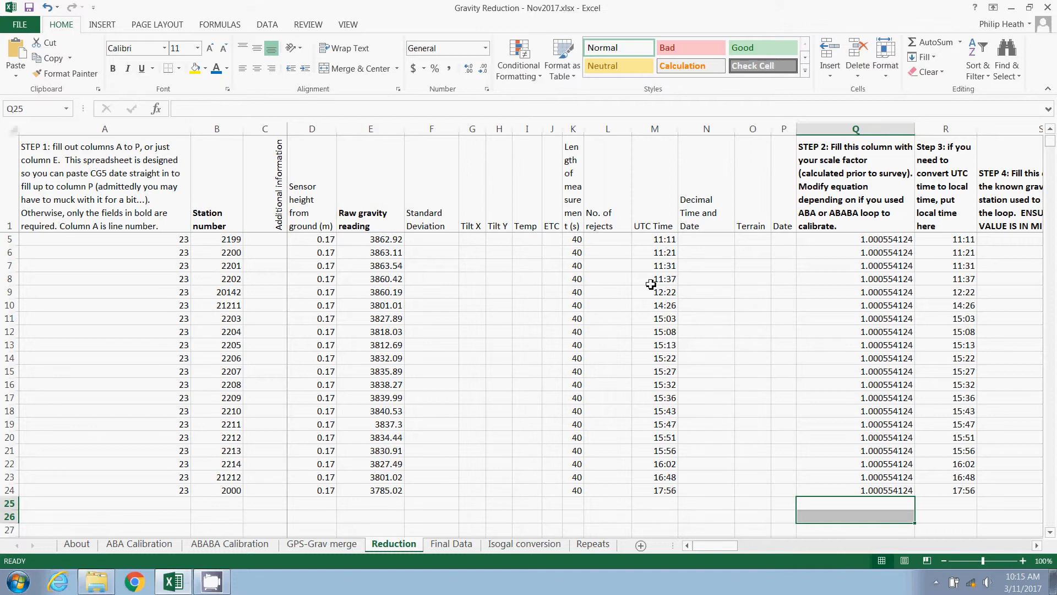
{"action": "mouse_move", "coordinate": [399, 249]}
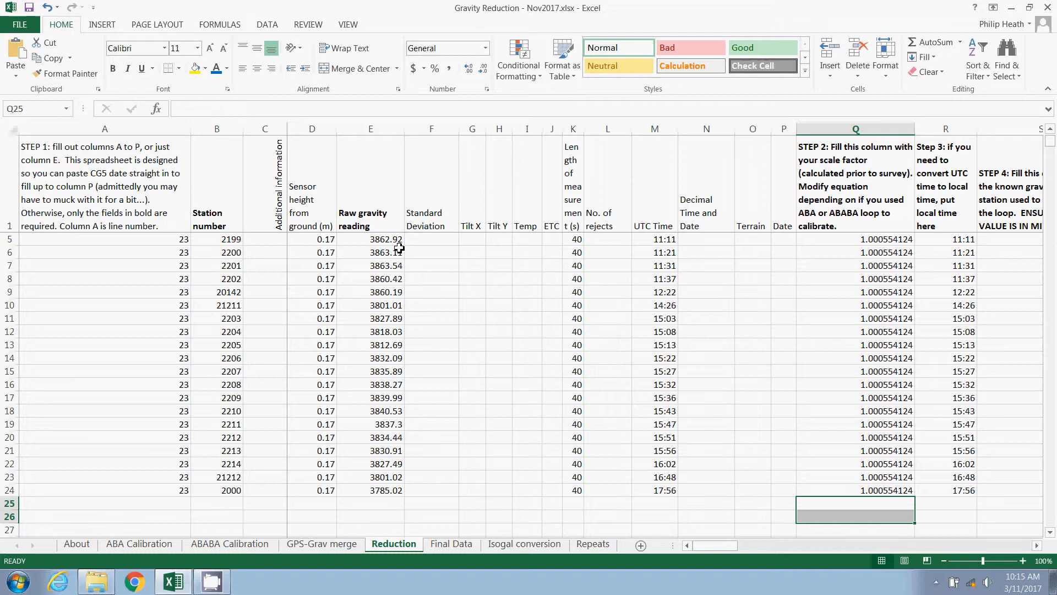
{"action": "mouse_move", "coordinate": [763, 491]}
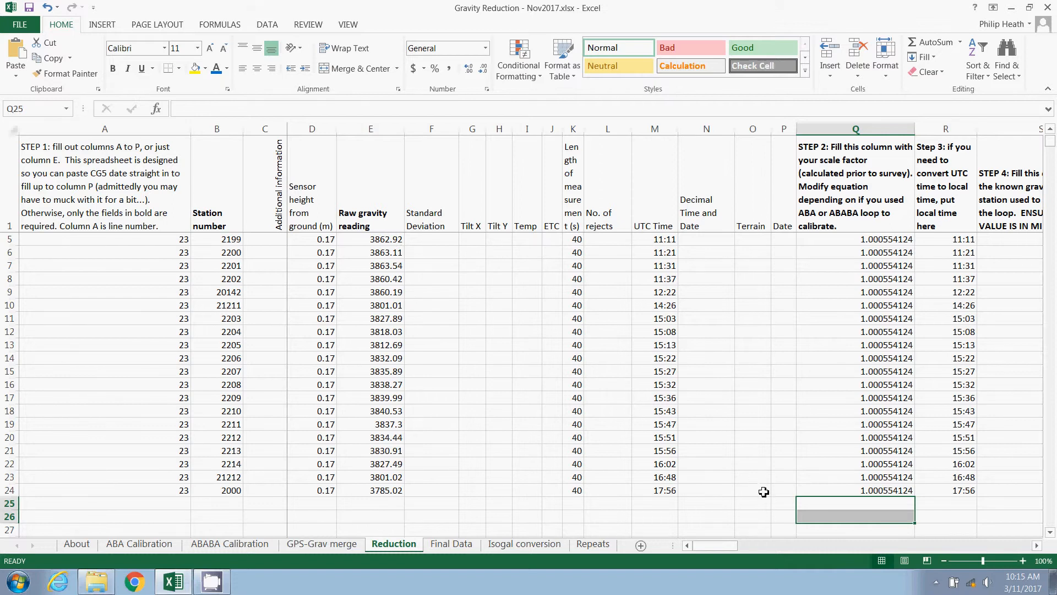
{"action": "scroll", "scroll_direction": "down", "scroll_amount": 3}
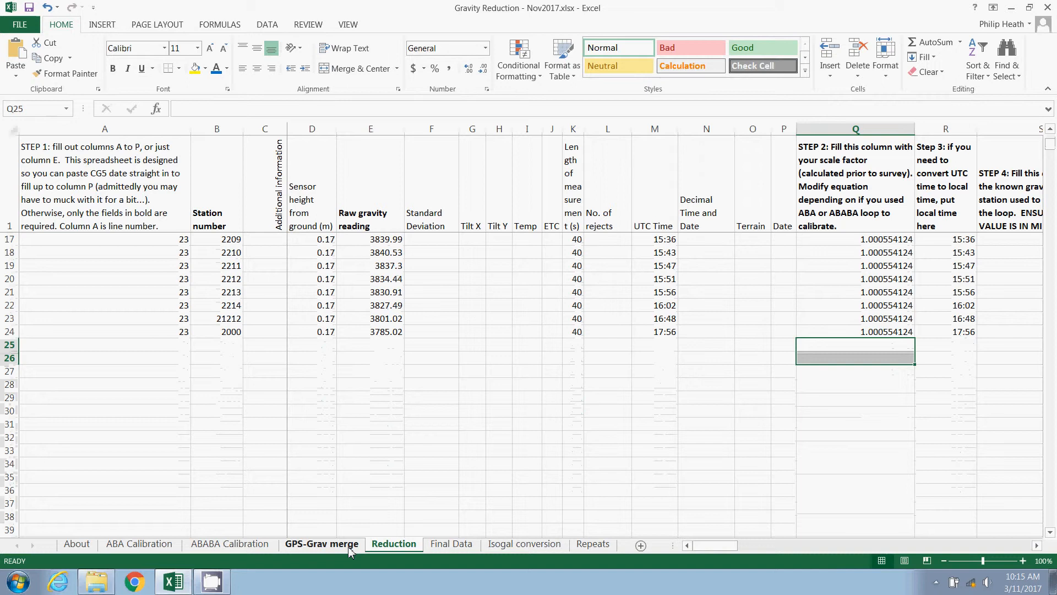
Paste the merged line 1 and line 2 survey readings into the Reduction sheet from row 25
{"action": "left_click", "coordinate": [321, 543]}
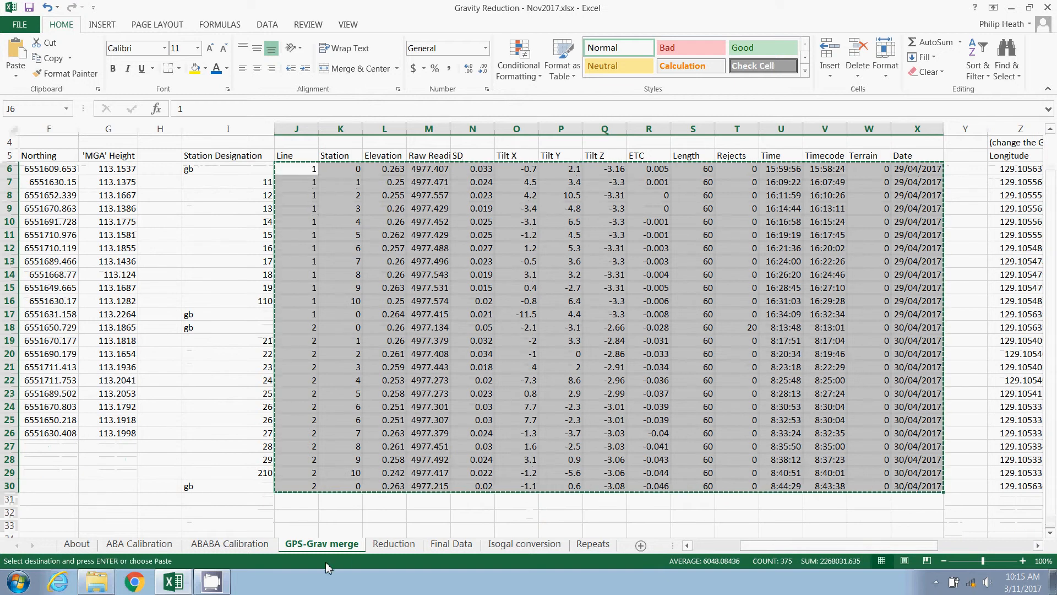
{"action": "left_click", "coordinate": [393, 543]}
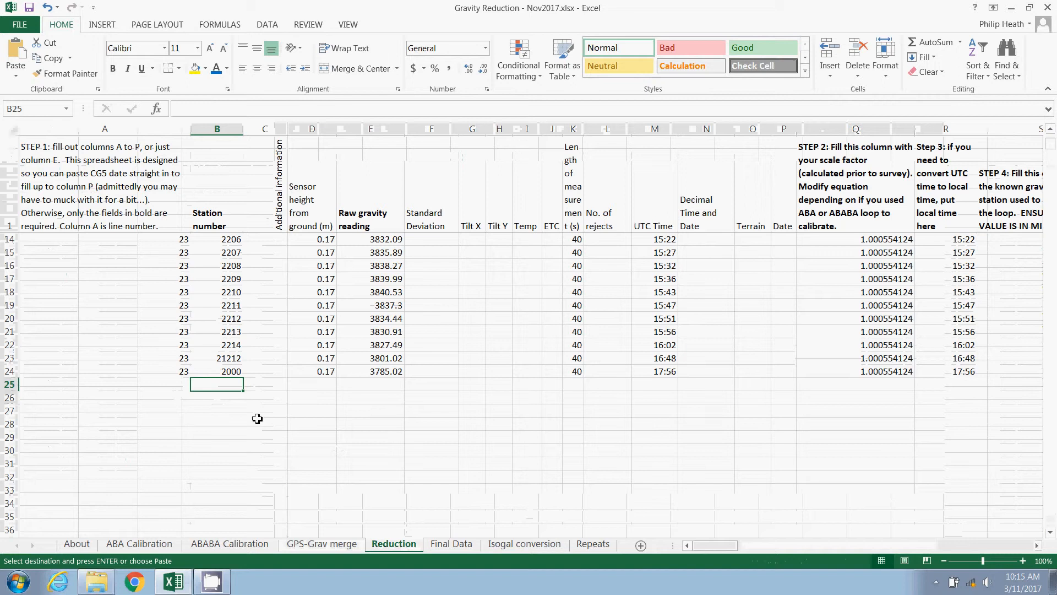
{"action": "key", "text": "ctrl+v"}
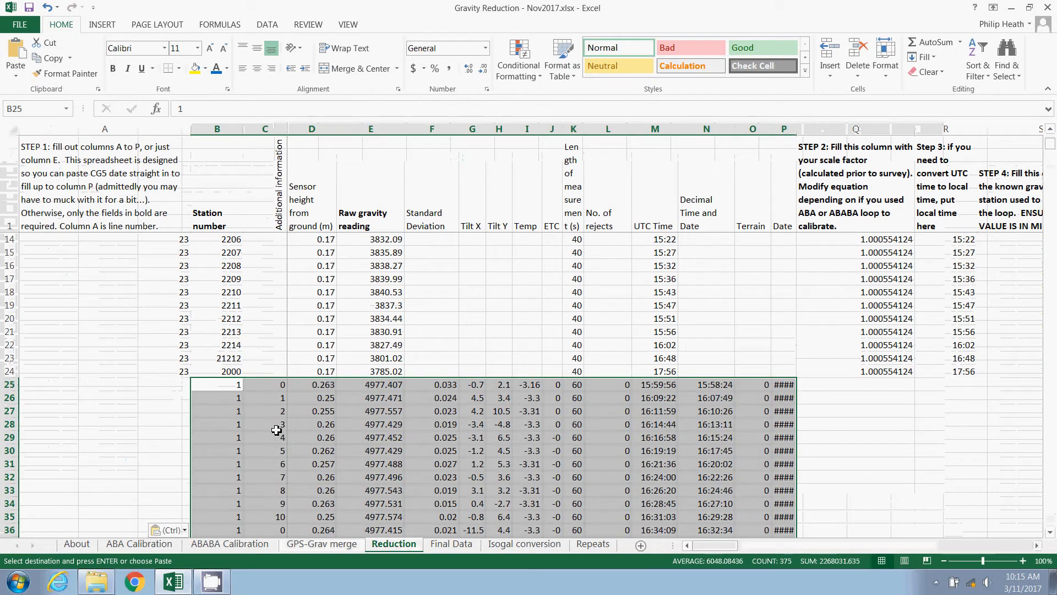
{"action": "scroll", "scroll_direction": "down", "scroll_amount": 3}
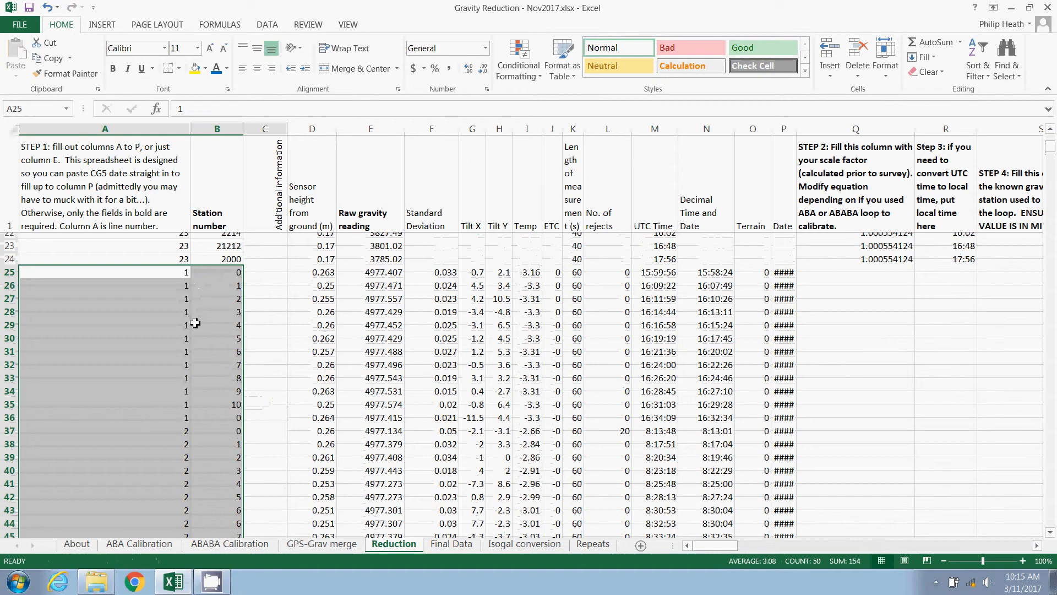
{"action": "scroll", "scroll_direction": "up", "scroll_amount": 3}
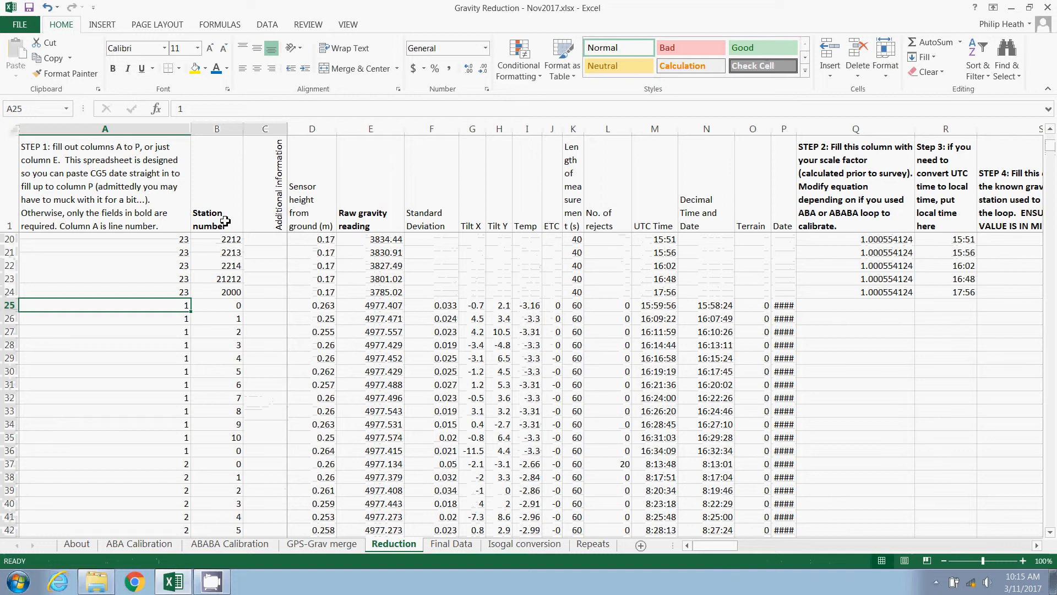
Label the base station rows 'base' and the duplicate station 6 reading 'repeat'
{"action": "left_click", "coordinate": [216, 305]}
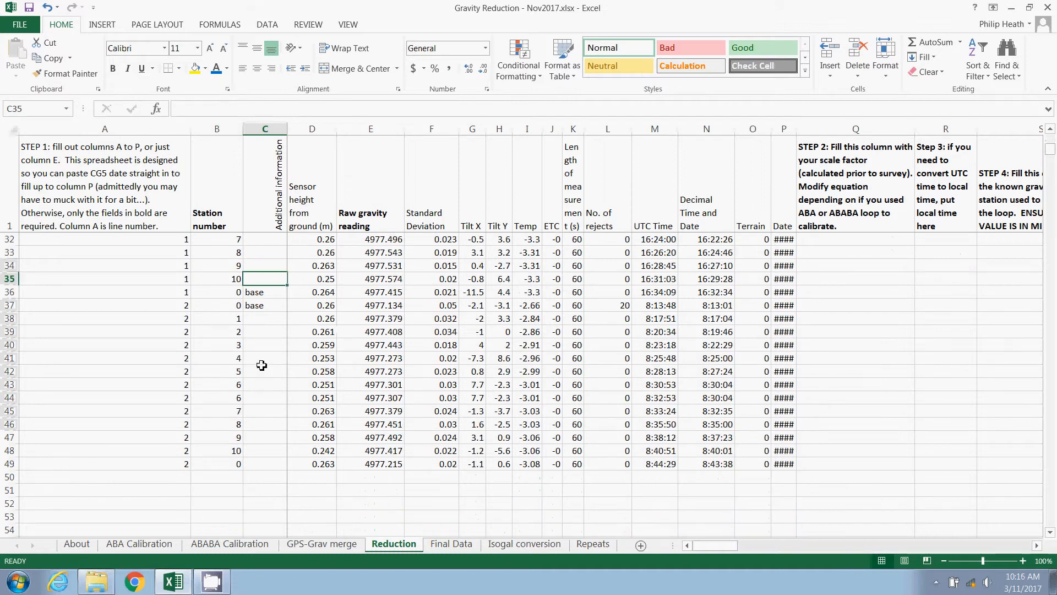
{"action": "left_click", "coordinate": [264, 463]}
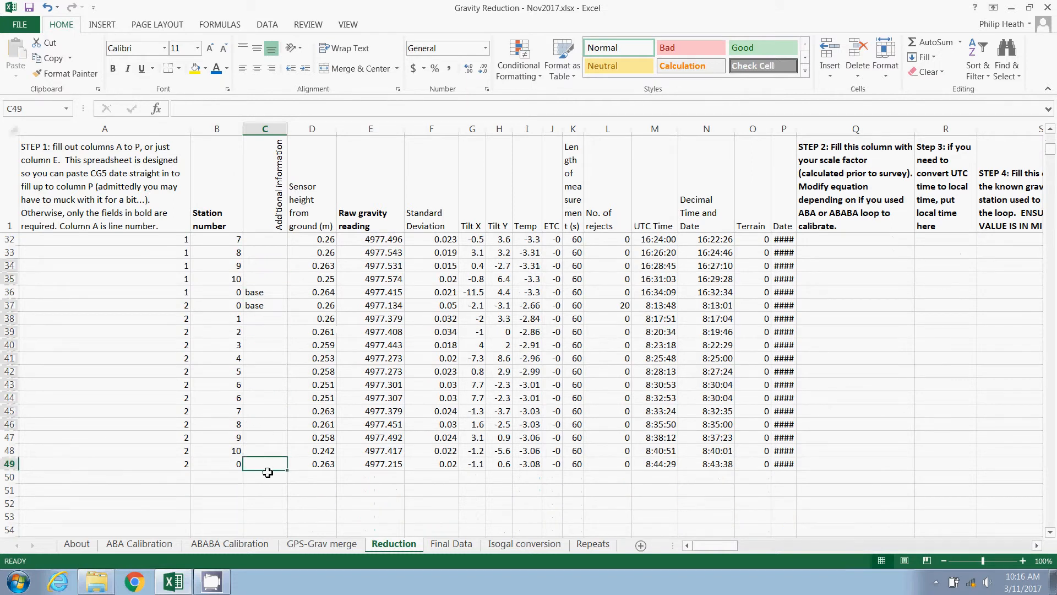
{"action": "left_click", "coordinate": [265, 304]}
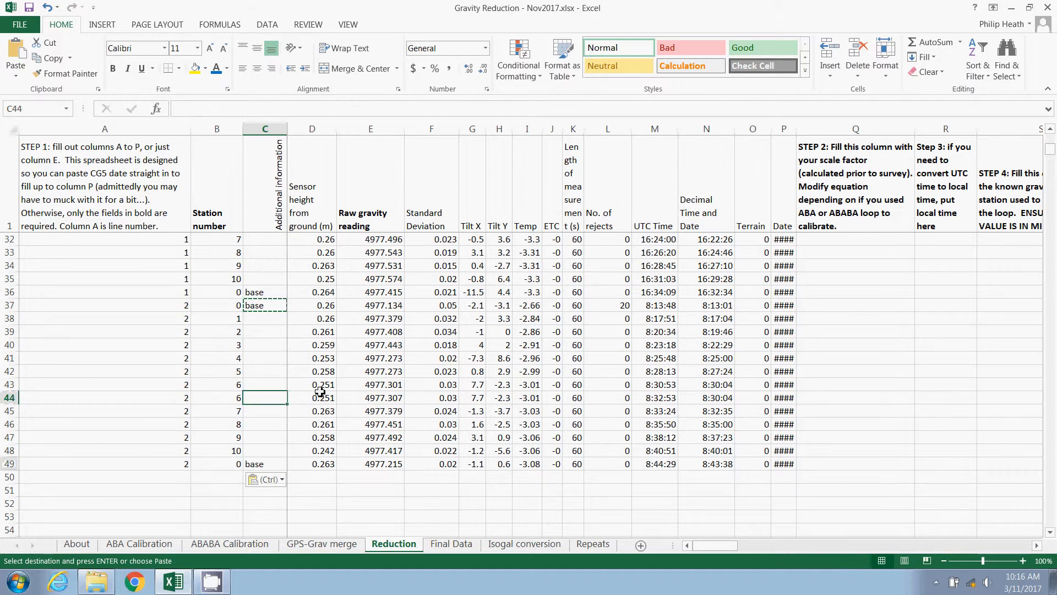
{"action": "type", "text": "repeat"}
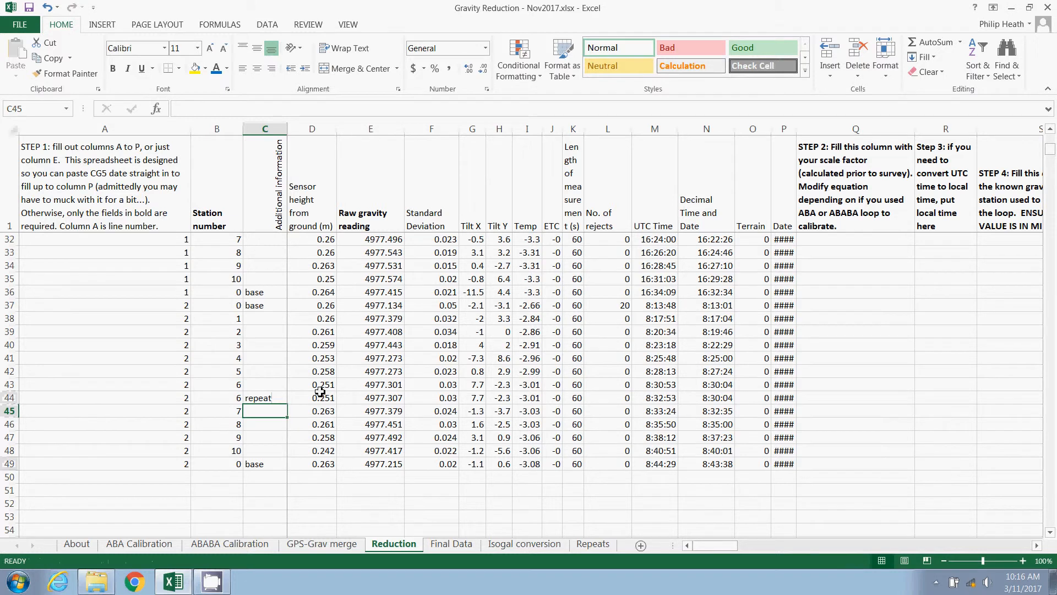
Check the first station 6 reading and the first base reading's sensor height and raw gravity
{"action": "scroll", "scroll_direction": "up", "scroll_amount": 3}
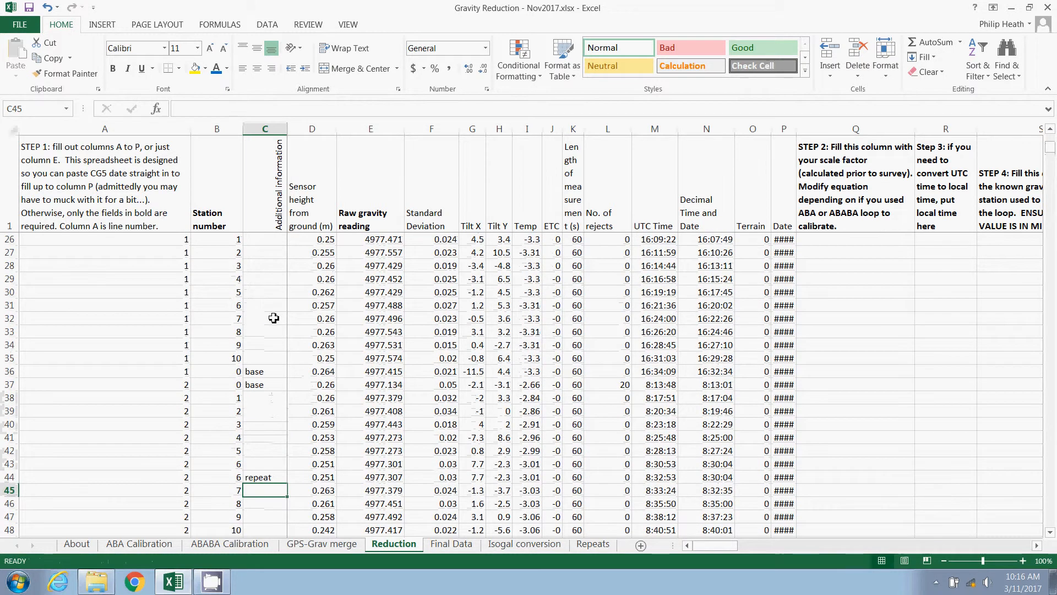
{"action": "left_click", "coordinate": [265, 463]}
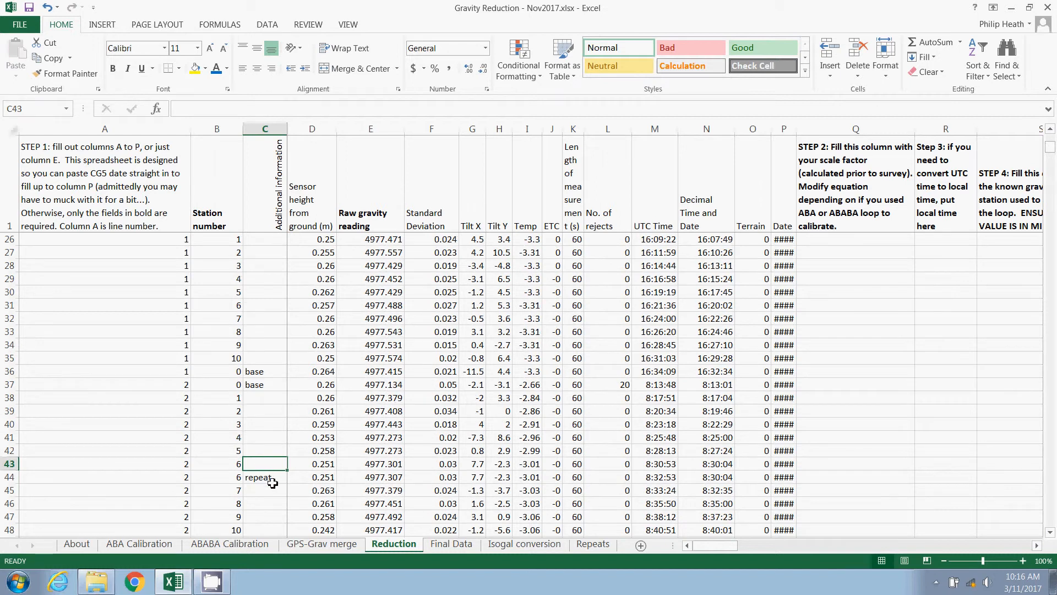
{"action": "scroll", "scroll_direction": "up", "scroll_amount": 3}
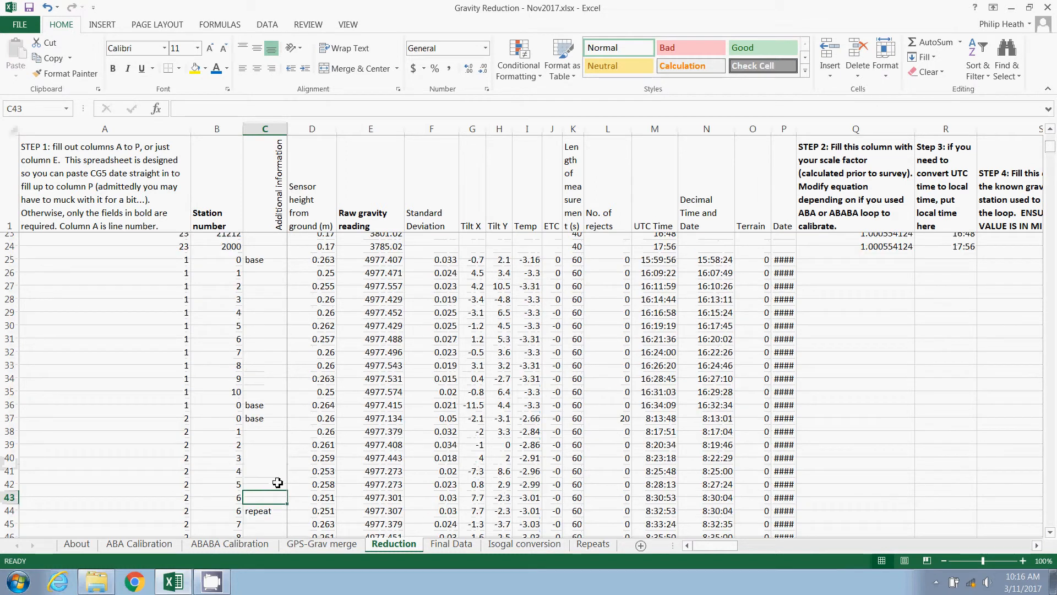
{"action": "scroll", "scroll_direction": "up", "scroll_amount": 3}
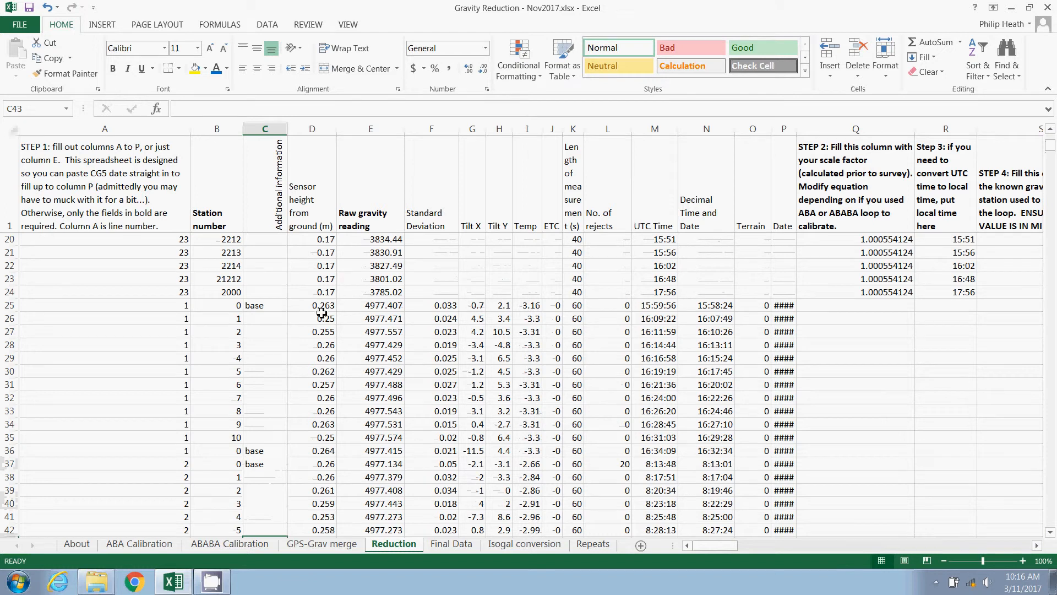
{"action": "left_click", "coordinate": [312, 304]}
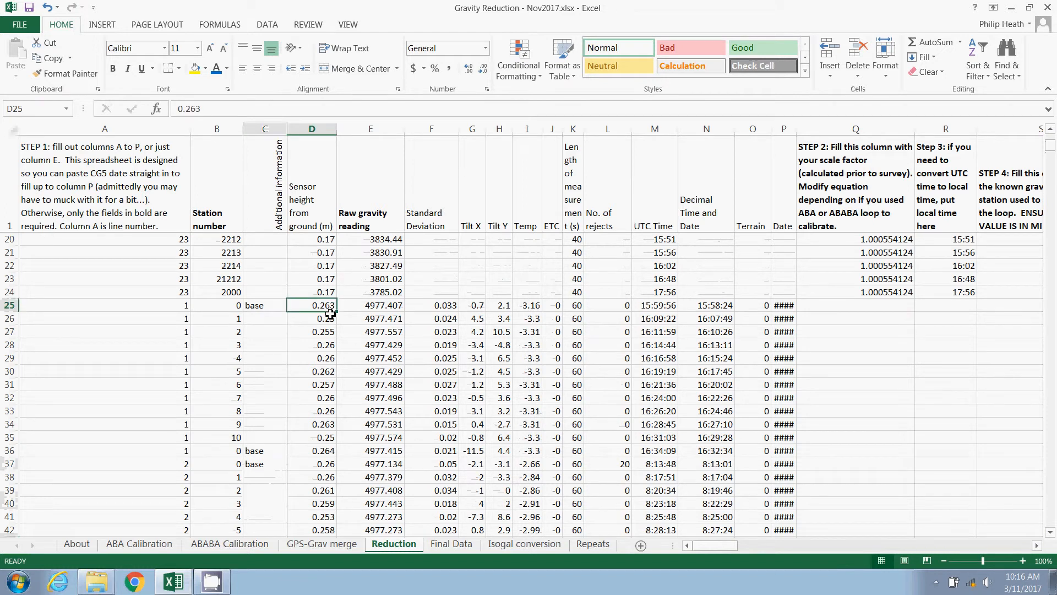
{"action": "mouse_move", "coordinate": [396, 351]}
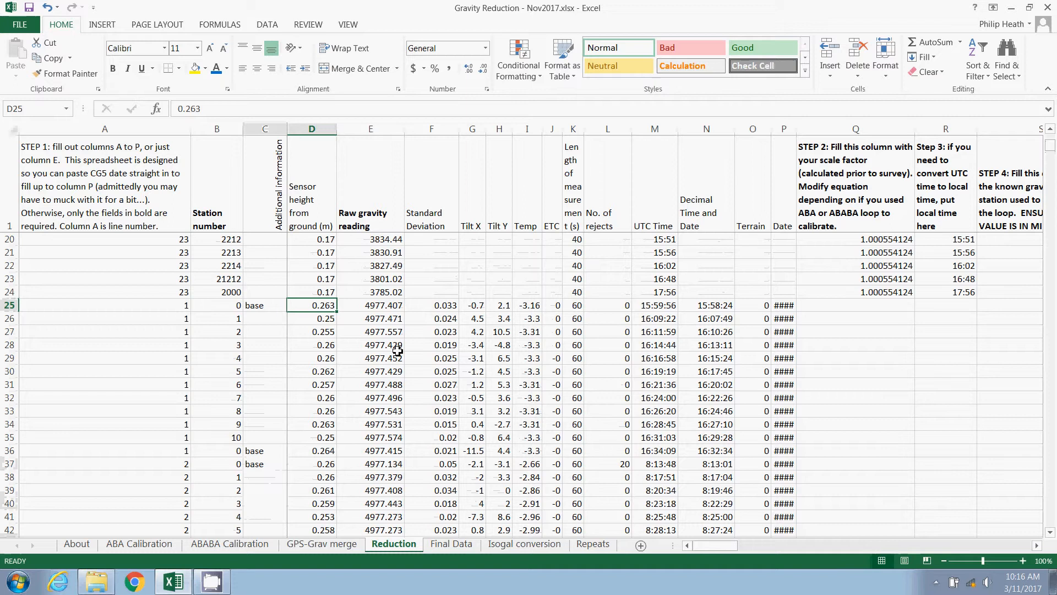
{"action": "left_click", "coordinate": [370, 305]}
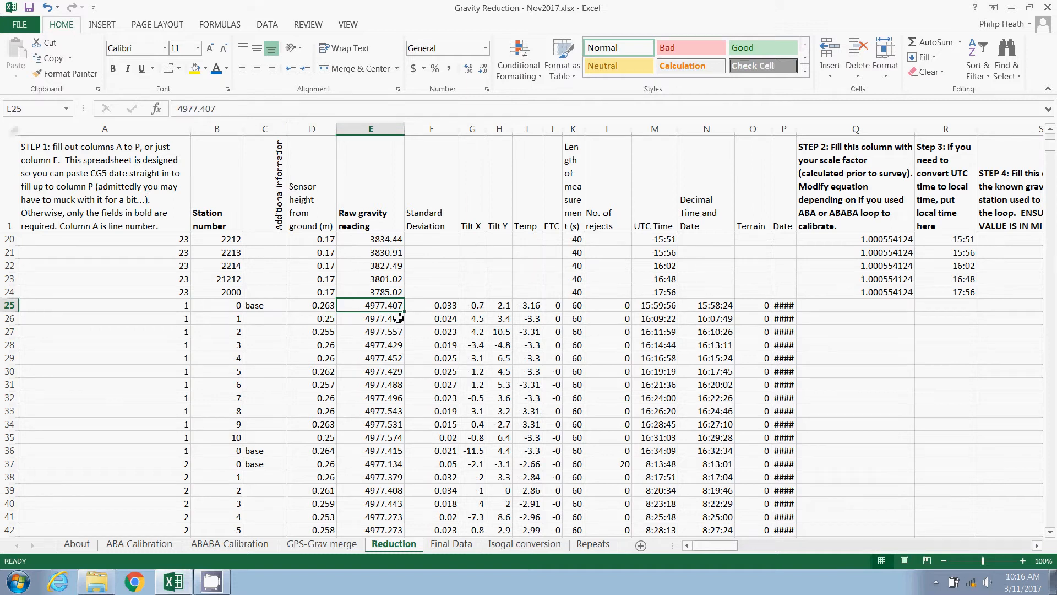
{"action": "mouse_move", "coordinate": [385, 397]}
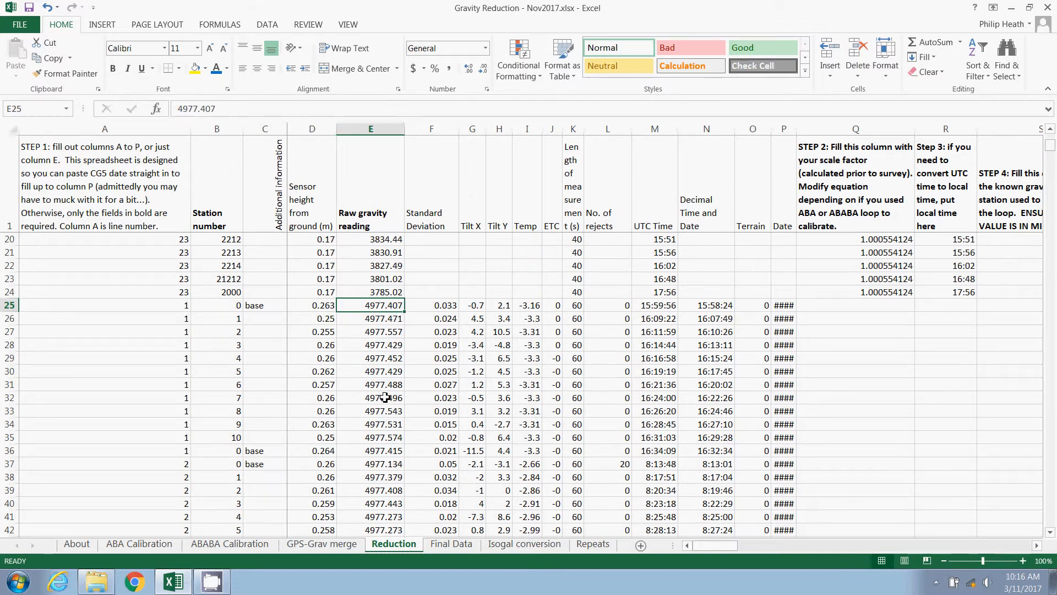
{"action": "mouse_move", "coordinate": [426, 339]}
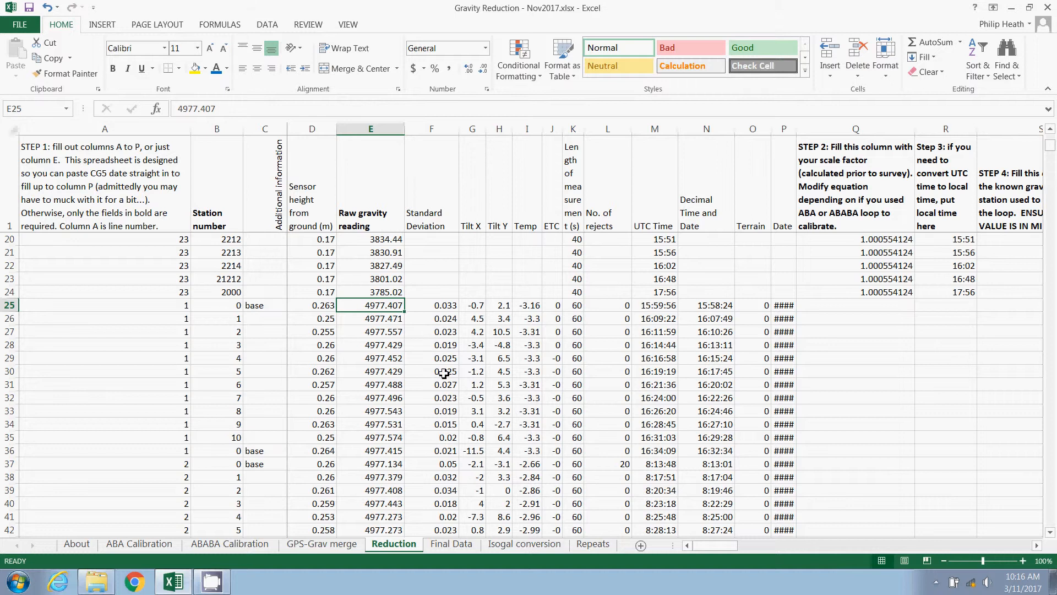
{"action": "mouse_move", "coordinate": [535, 310]}
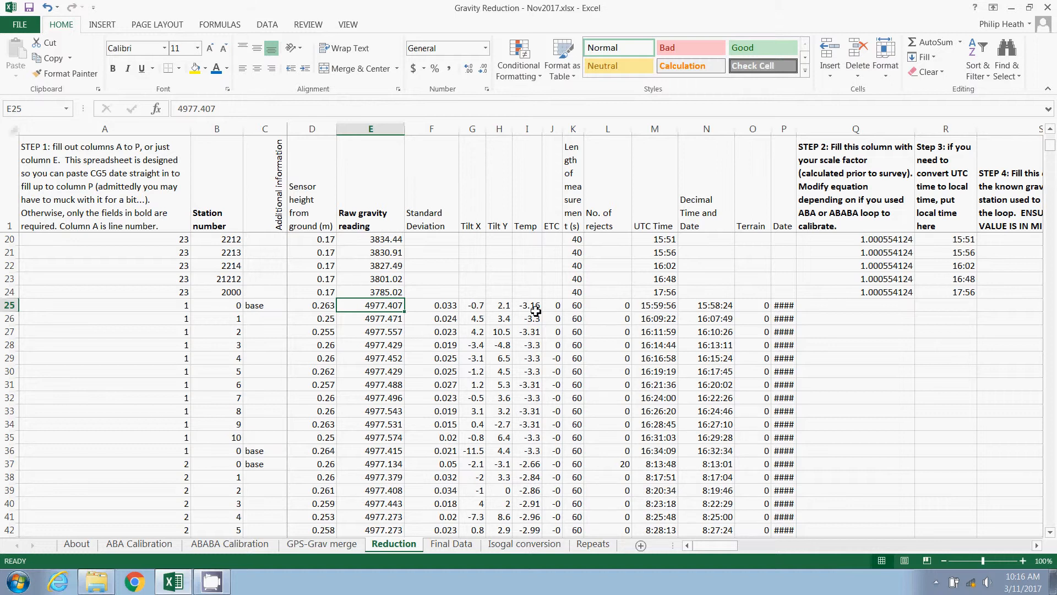
{"action": "left_click", "coordinate": [552, 305]}
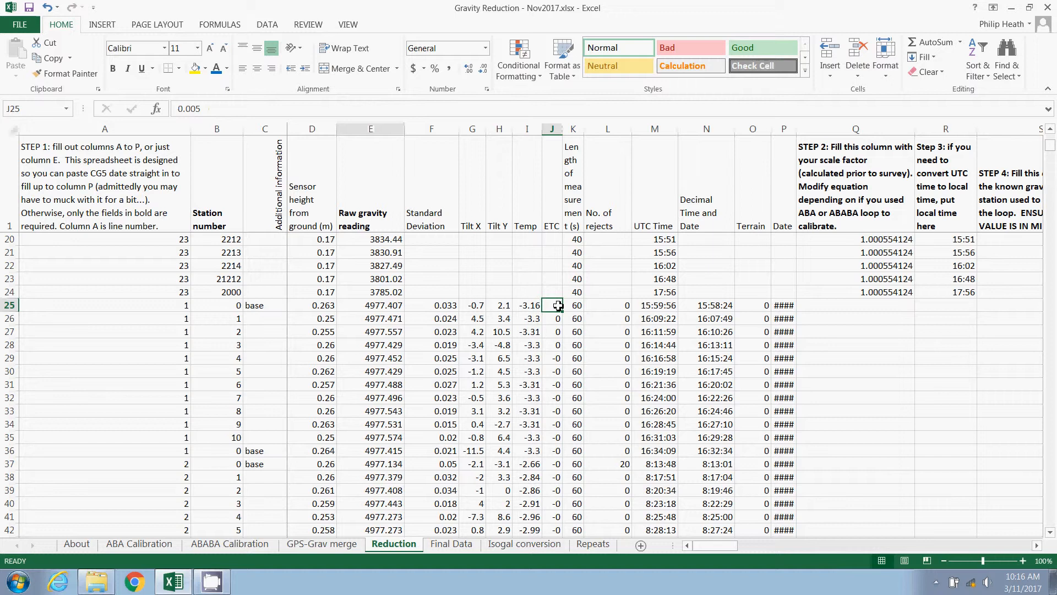
{"action": "left_click", "coordinate": [573, 305]}
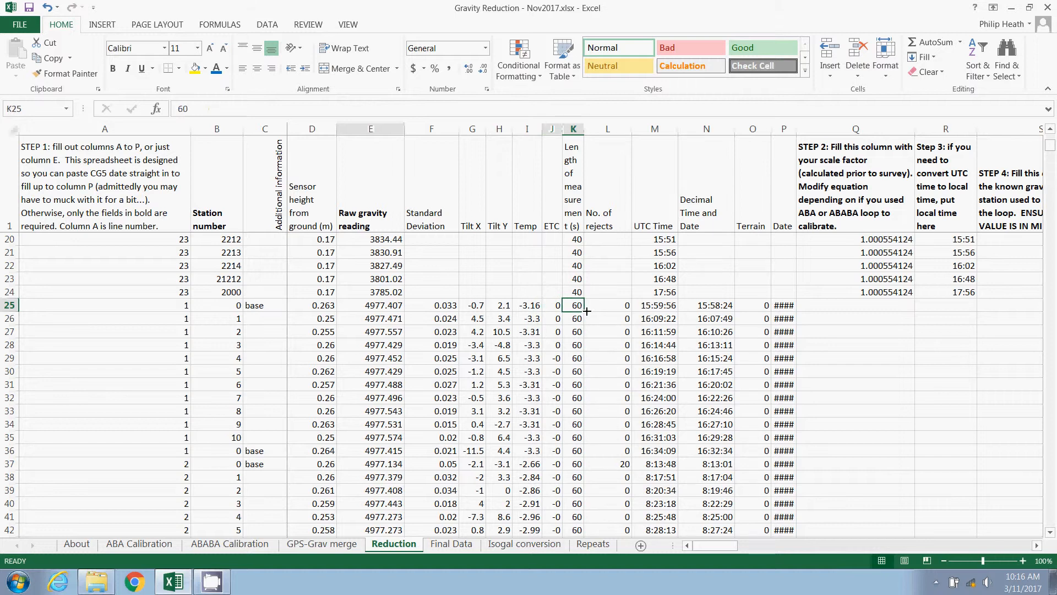
{"action": "left_click", "coordinate": [607, 305]}
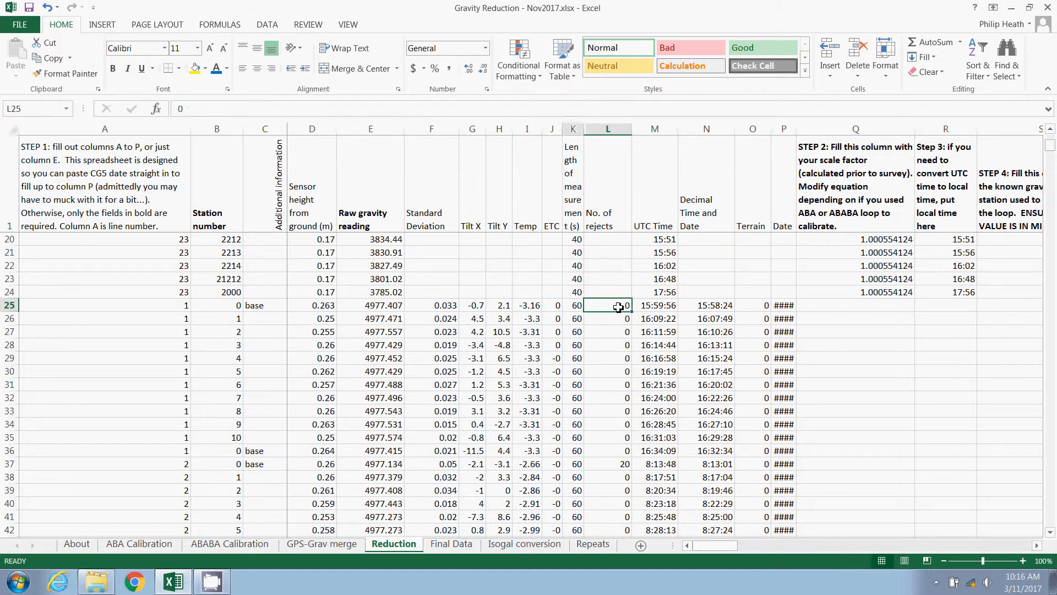
{"action": "left_click", "coordinate": [652, 304]}
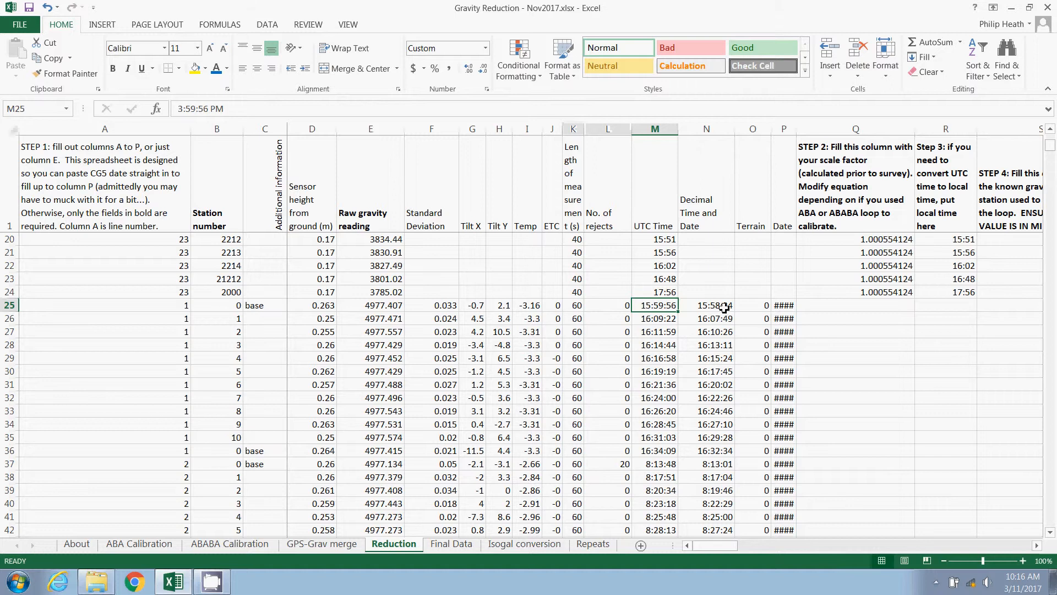
{"action": "left_click", "coordinate": [706, 304]}
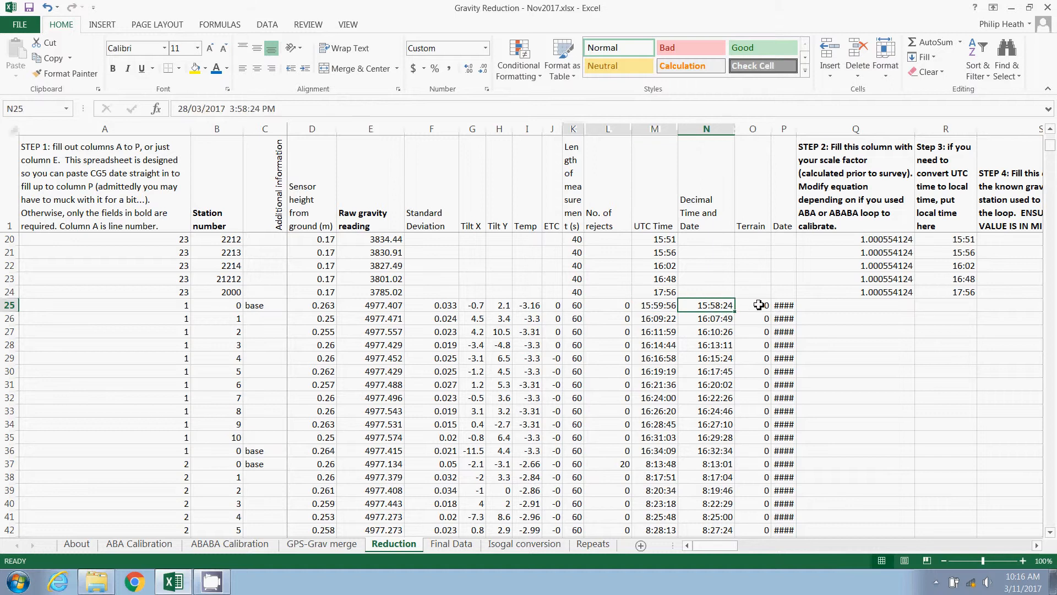
{"action": "left_click", "coordinate": [753, 305]}
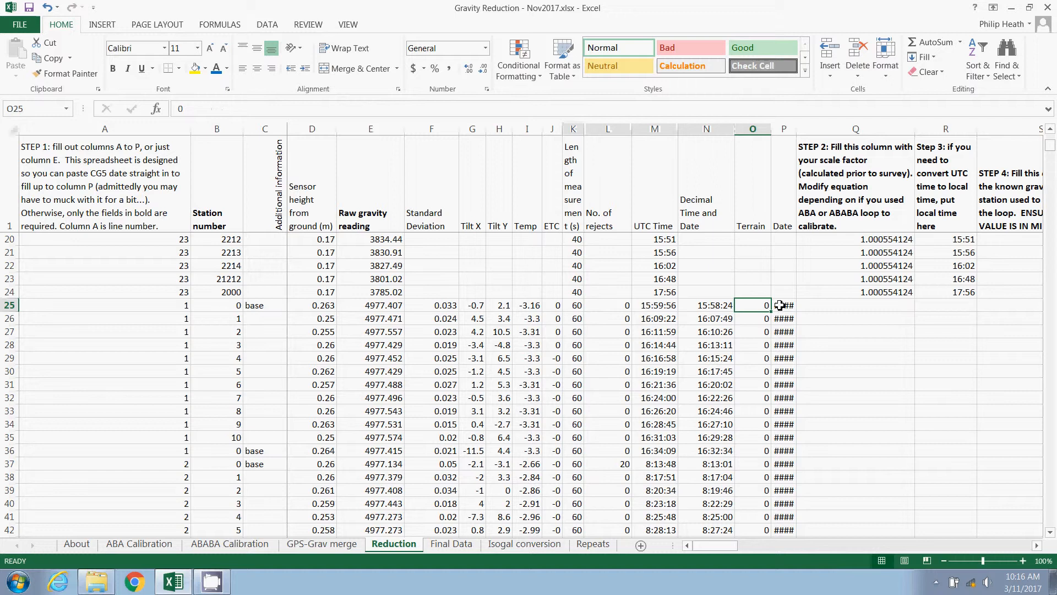
{"action": "left_click", "coordinate": [784, 305]}
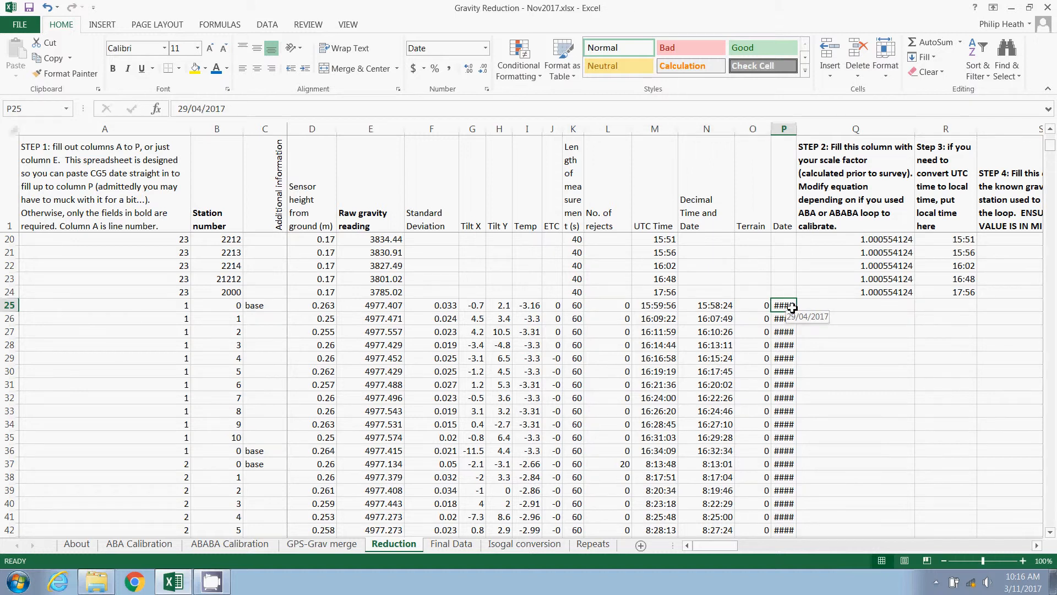
{"action": "scroll", "scroll_direction": "down", "scroll_amount": 3}
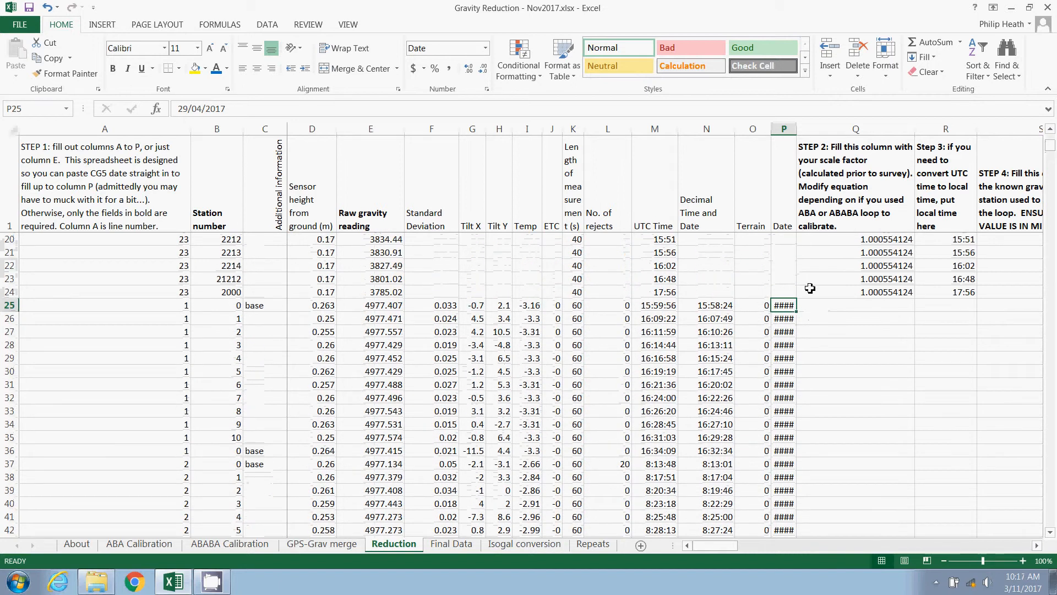
{"action": "mouse_move", "coordinate": [798, 290]}
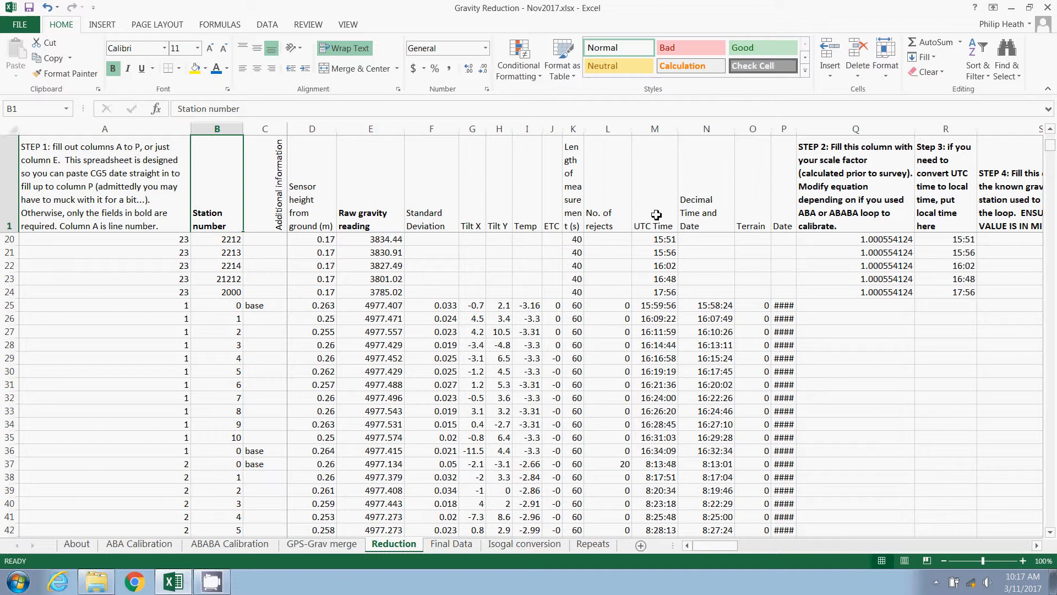
Fill column Q from Q25 with the ABABA calibration factor 1.000554124
{"action": "left_click", "coordinate": [654, 214]}
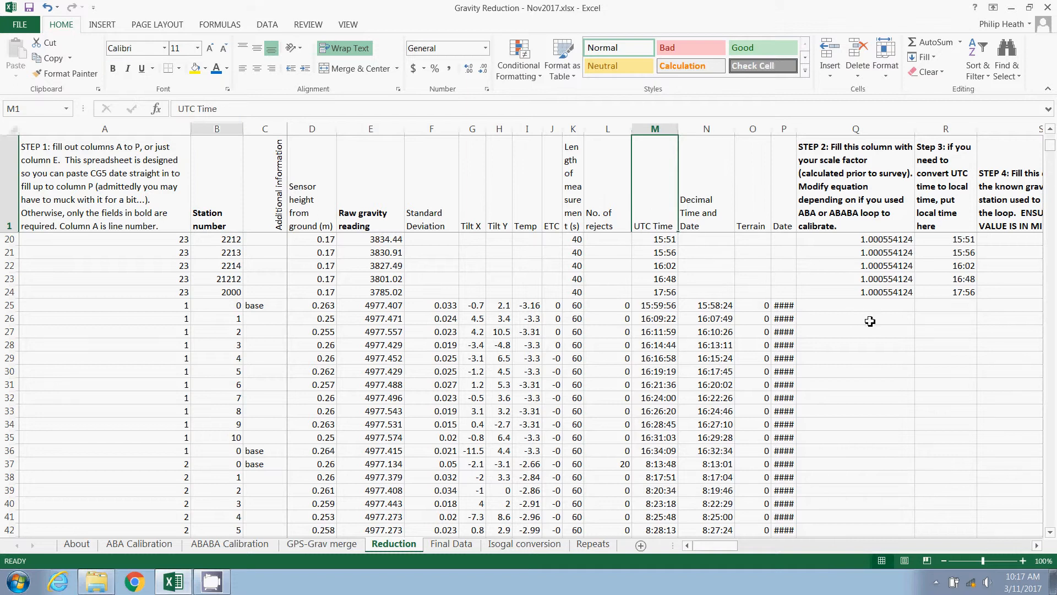
{"action": "left_click", "coordinate": [855, 305]}
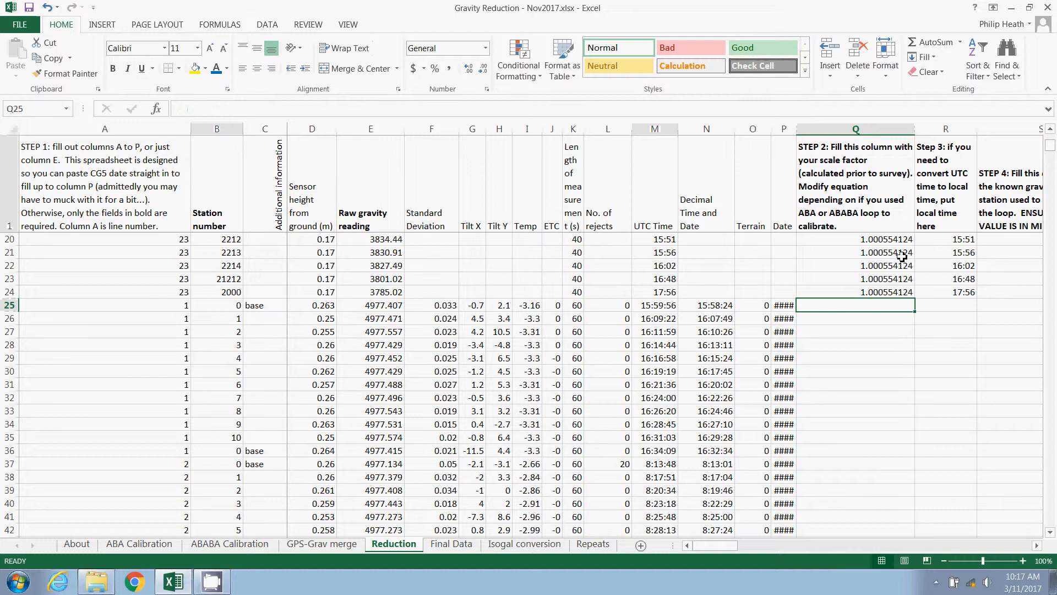
{"action": "left_click", "coordinate": [854, 292]}
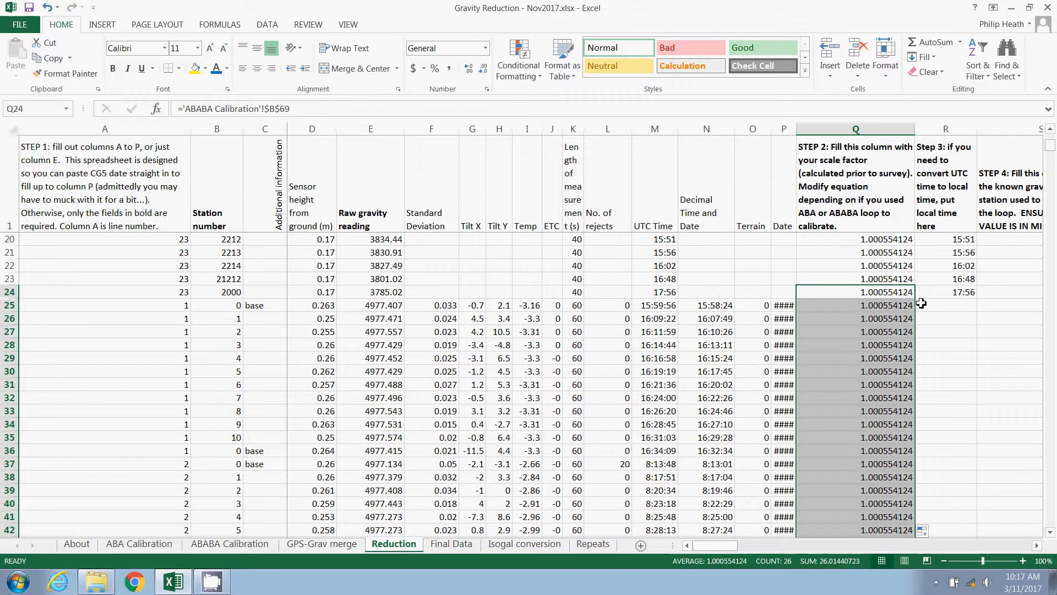
{"action": "left_click", "coordinate": [856, 305]}
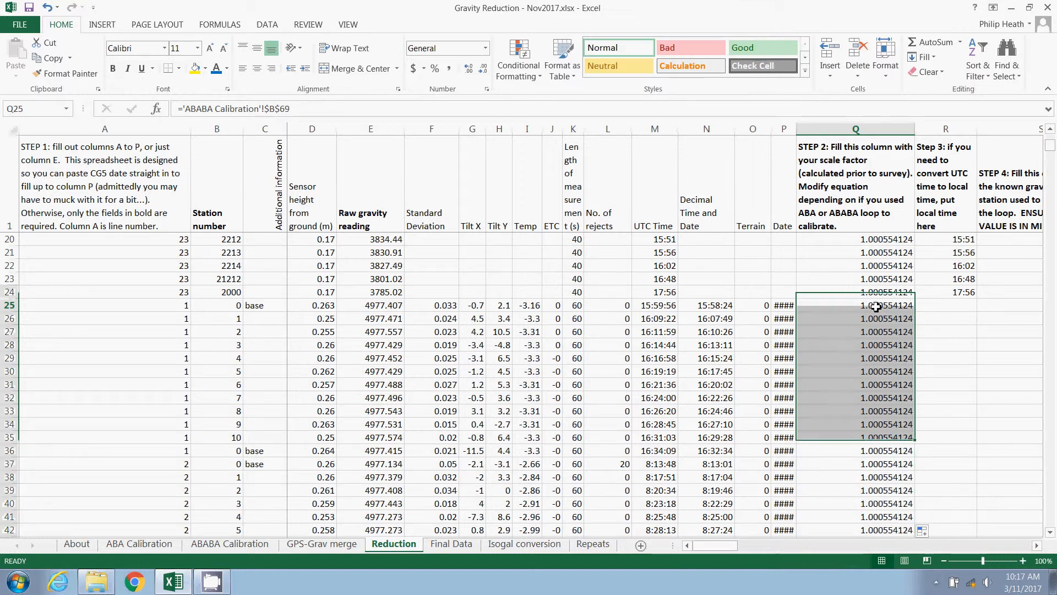
{"action": "left_click", "coordinate": [857, 304]}
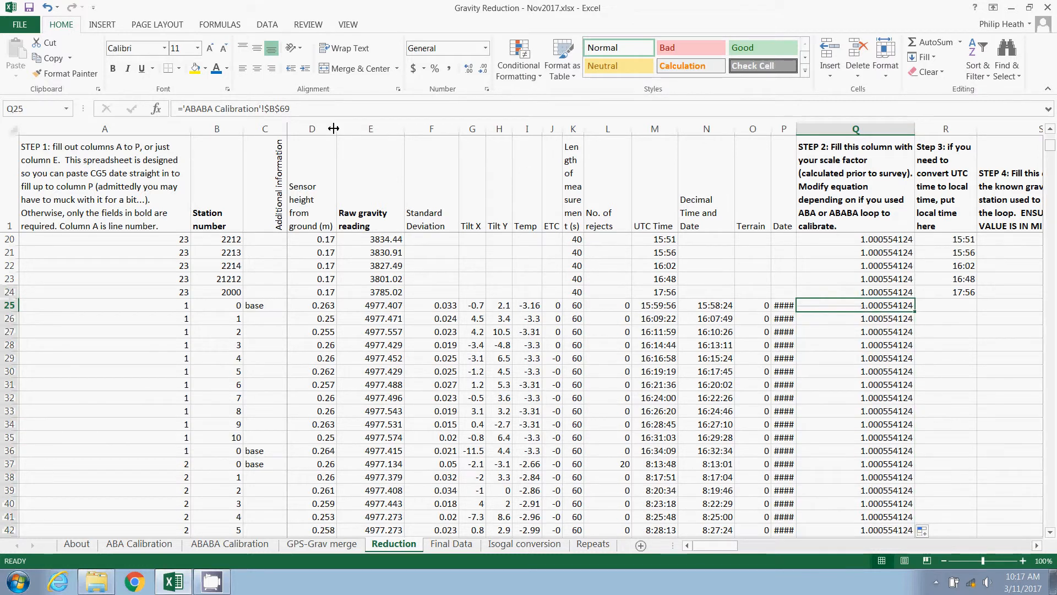
{"action": "mouse_move", "coordinate": [263, 110]}
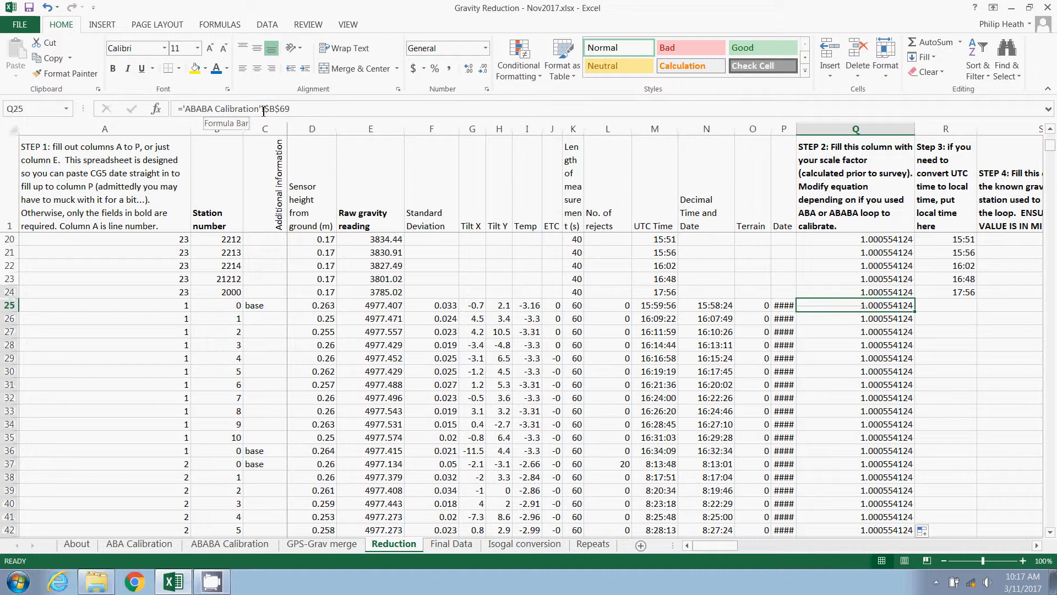
{"action": "mouse_move", "coordinate": [196, 123]}
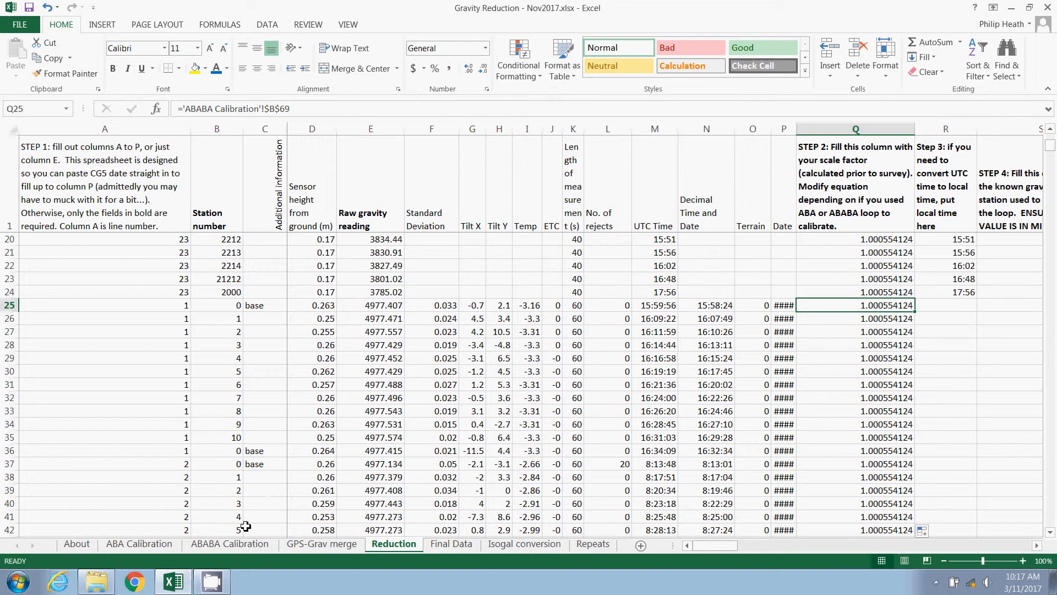
Check another sheet, then return to the Reduction sheet at R25
{"action": "left_click", "coordinate": [229, 543]}
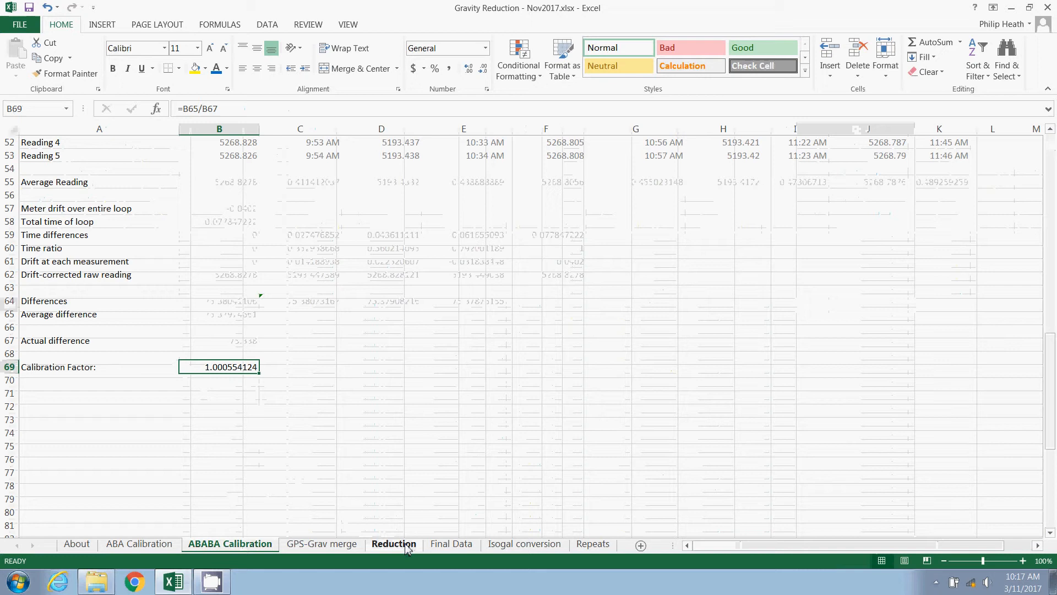
{"action": "left_click", "coordinate": [393, 544]}
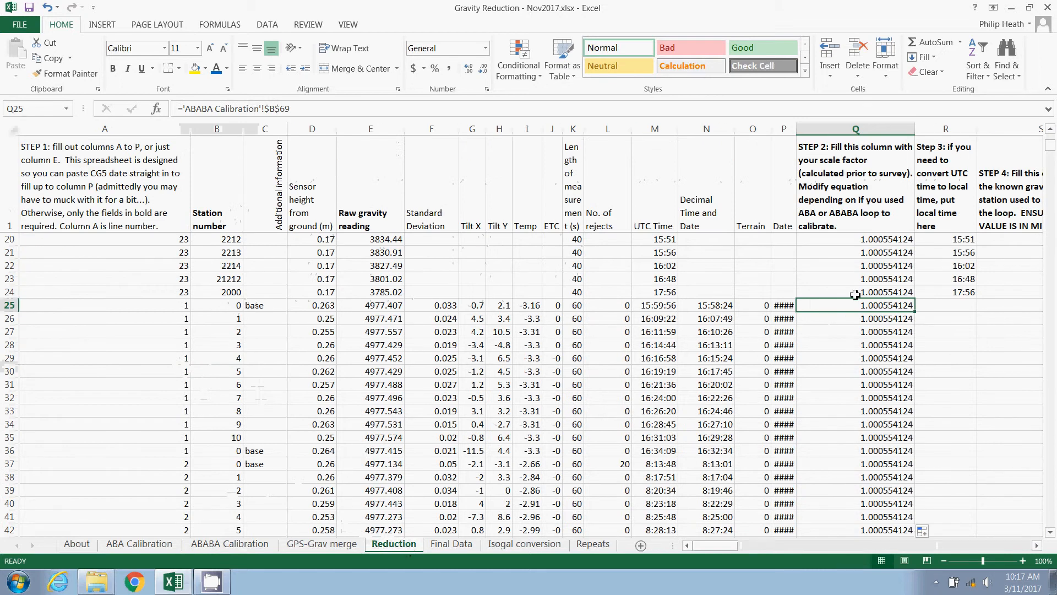
{"action": "left_click", "coordinate": [945, 304]}
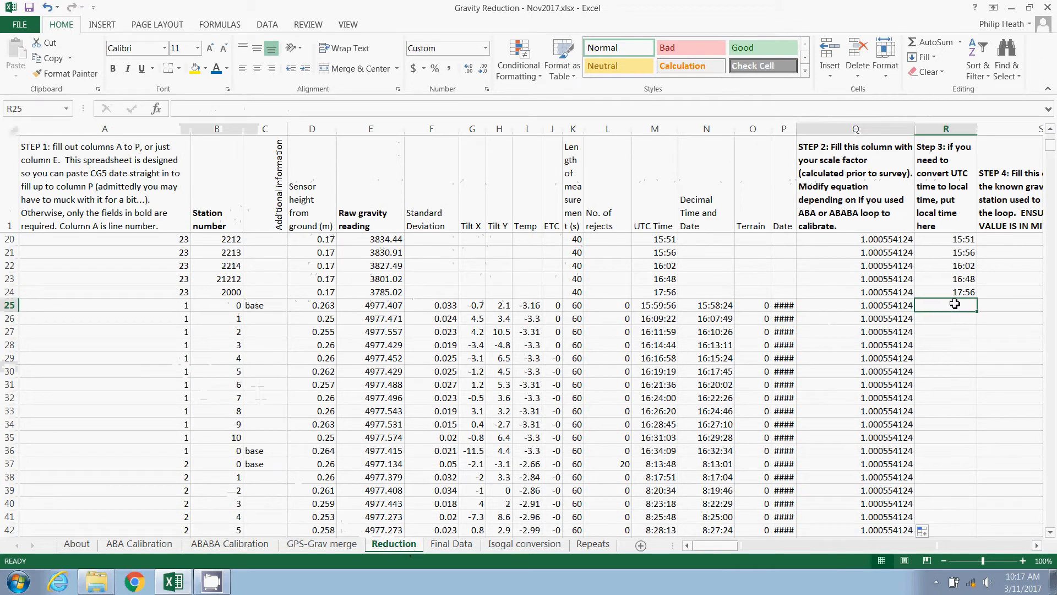
{"action": "mouse_move", "coordinate": [949, 268]}
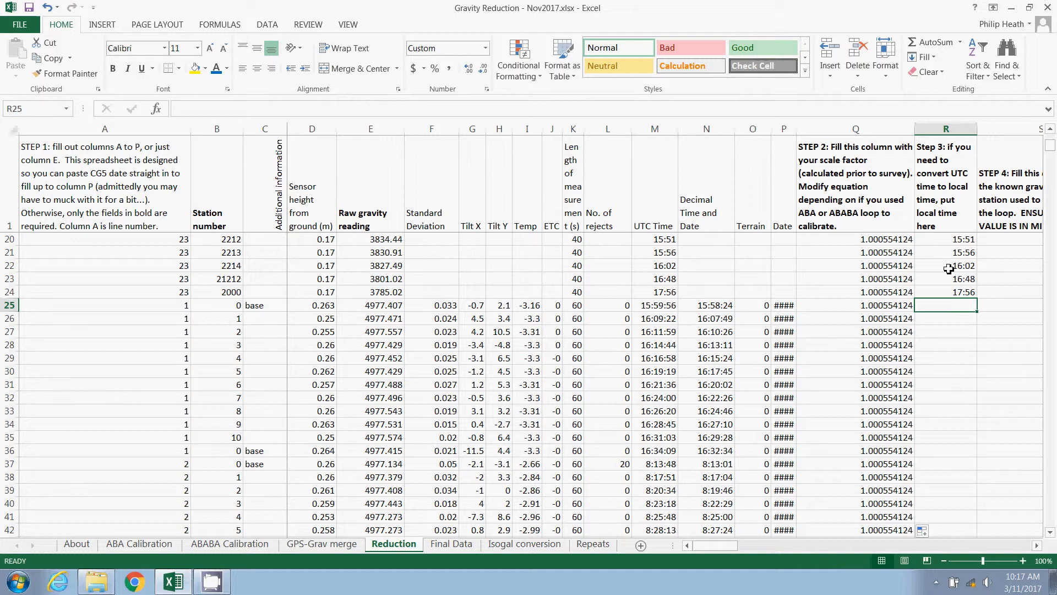
{"action": "mouse_move", "coordinate": [953, 291]}
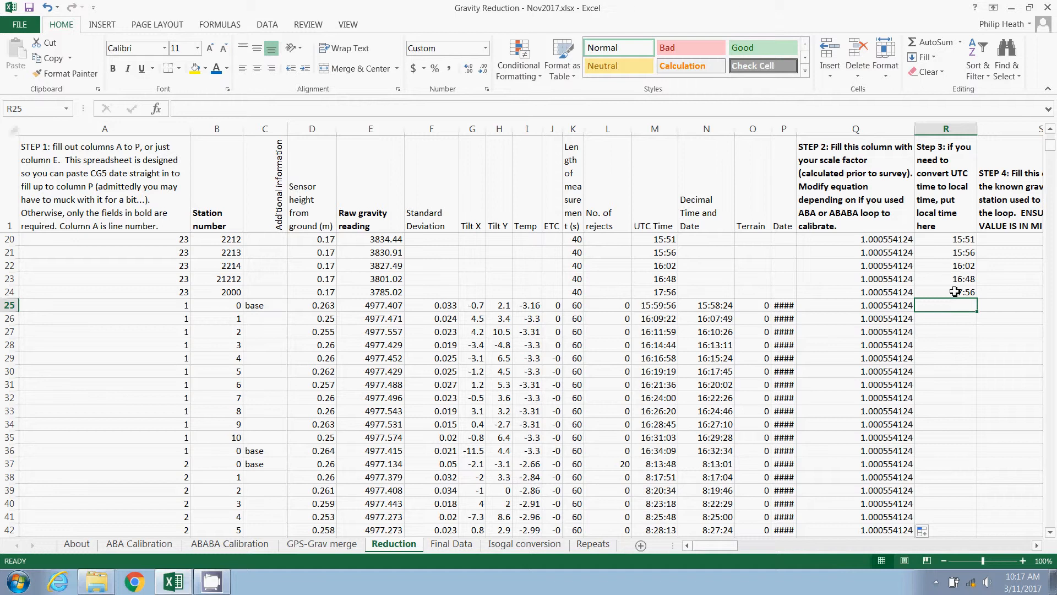
{"action": "mouse_move", "coordinate": [902, 309]}
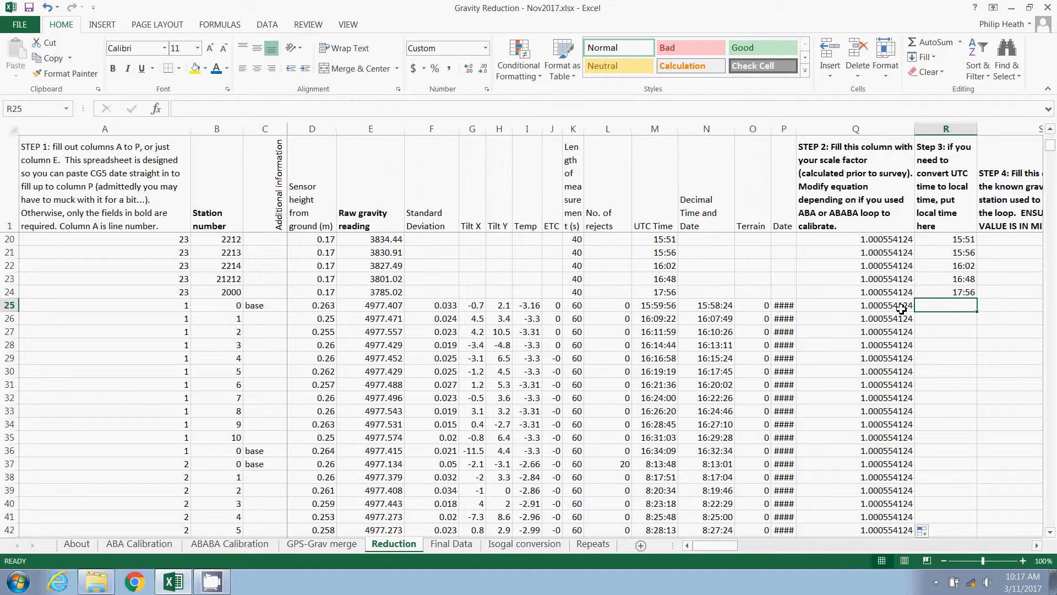
Copy UTC times M25:M49 into the local time column from R25, starting 15:59:56
{"action": "left_click", "coordinate": [654, 304]}
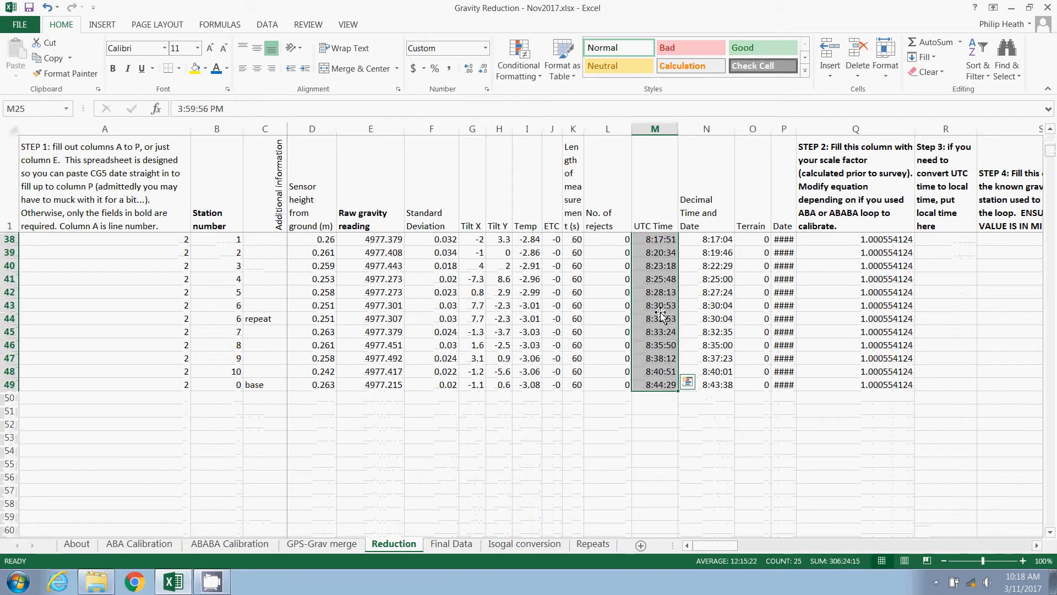
{"action": "scroll", "scroll_direction": "up", "scroll_amount": 3}
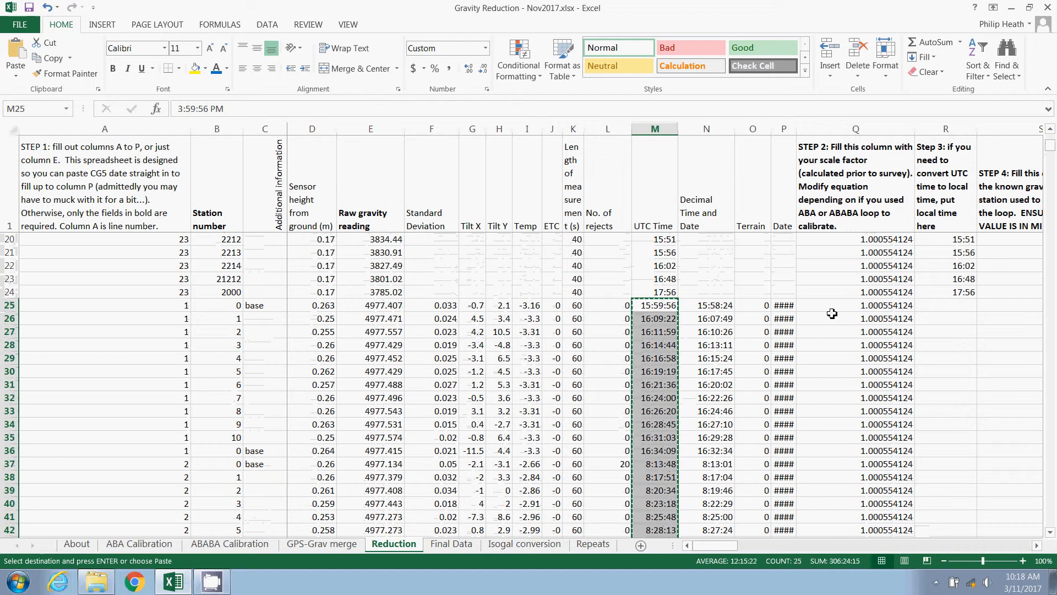
{"action": "left_click", "coordinate": [945, 305]}
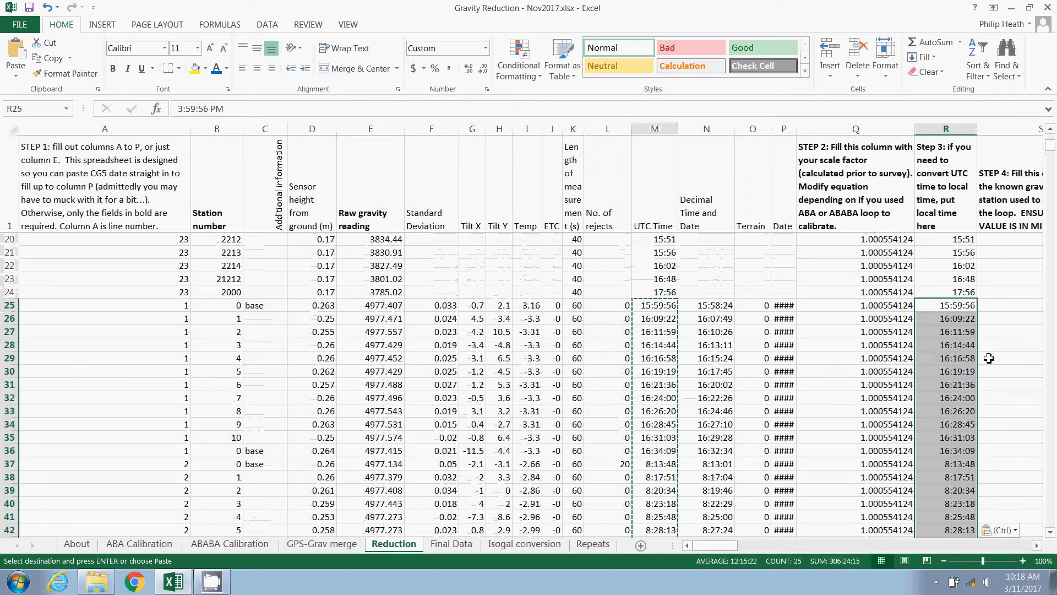
{"action": "mouse_move", "coordinate": [946, 226]}
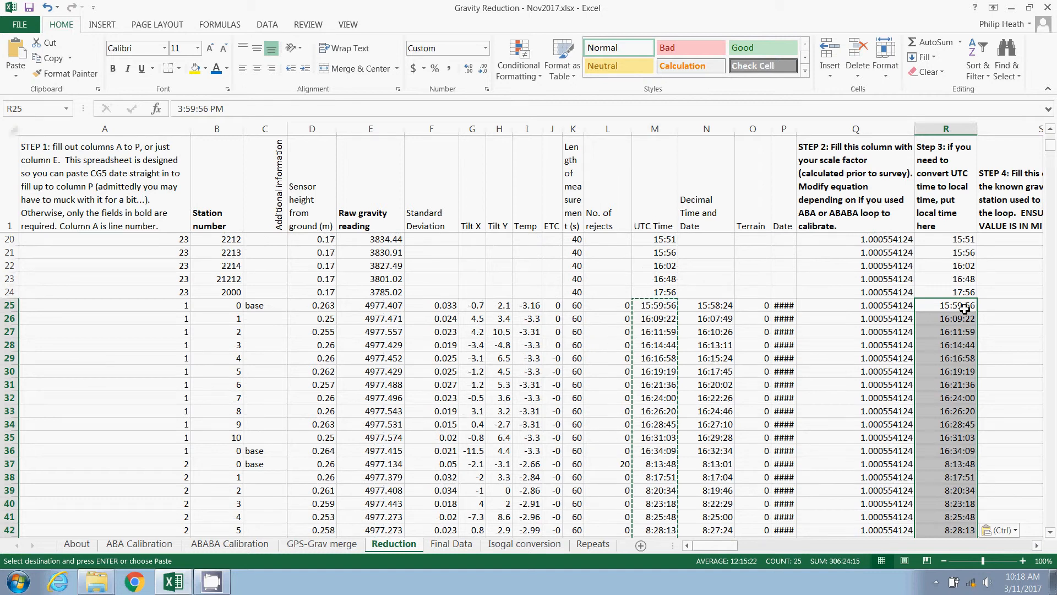
{"action": "left_click", "coordinate": [935, 305]}
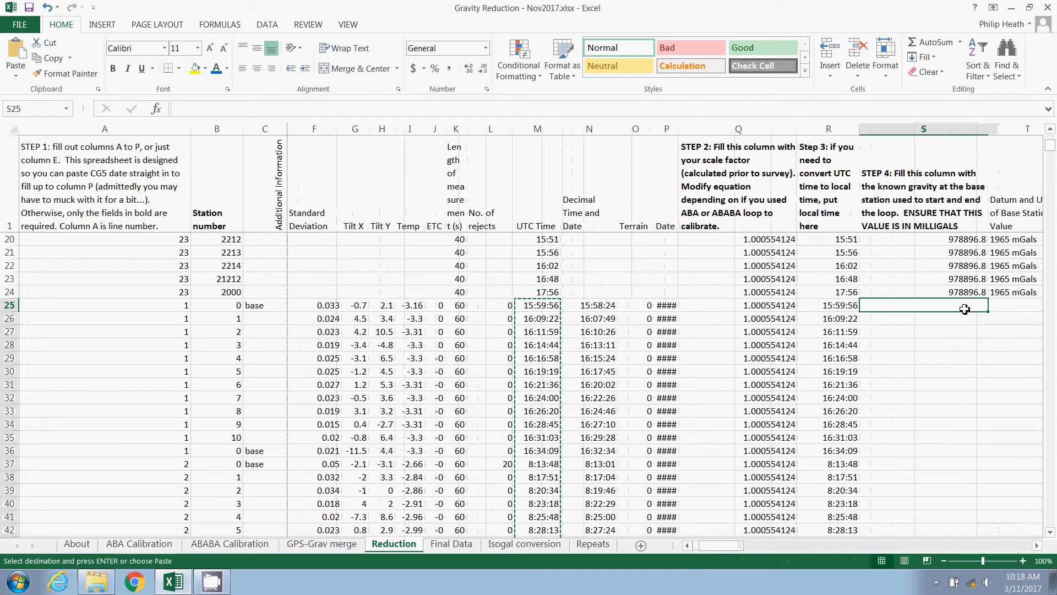
{"action": "mouse_move", "coordinate": [961, 302]}
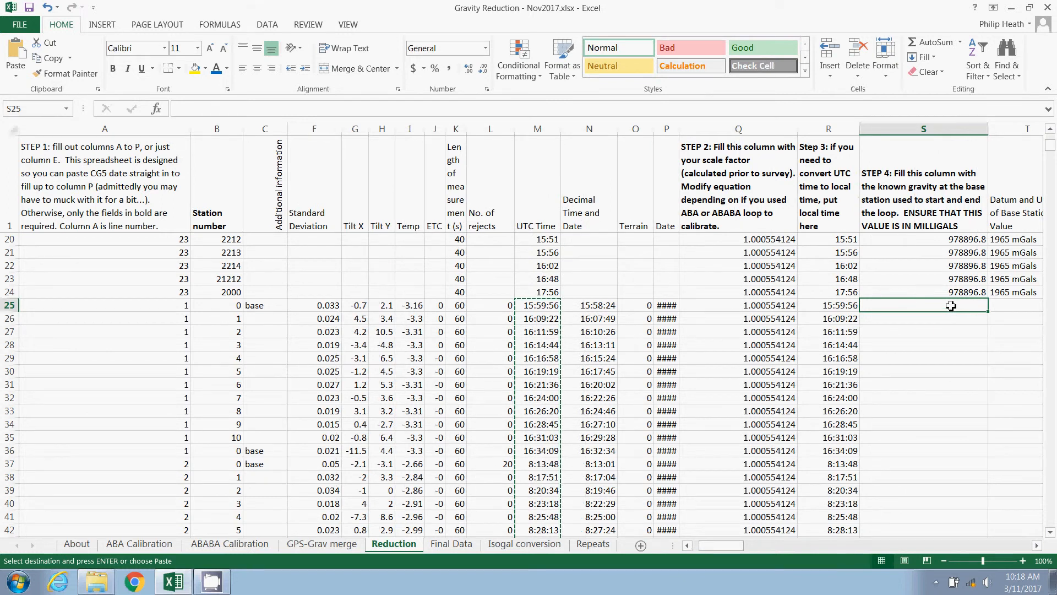
{"action": "left_click", "coordinate": [96, 579]}
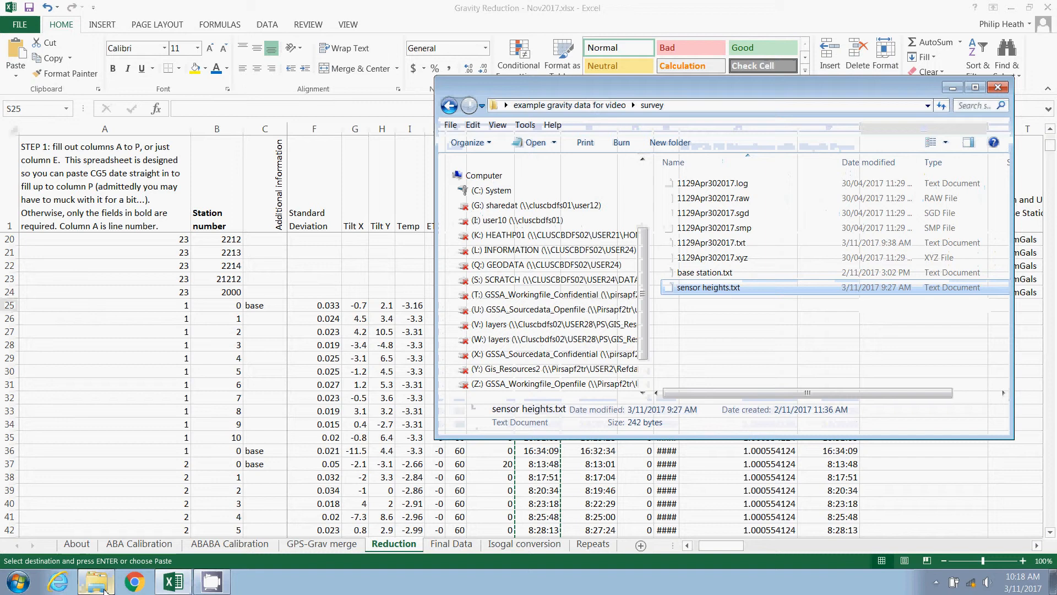
{"action": "double_click", "coordinate": [705, 271]}
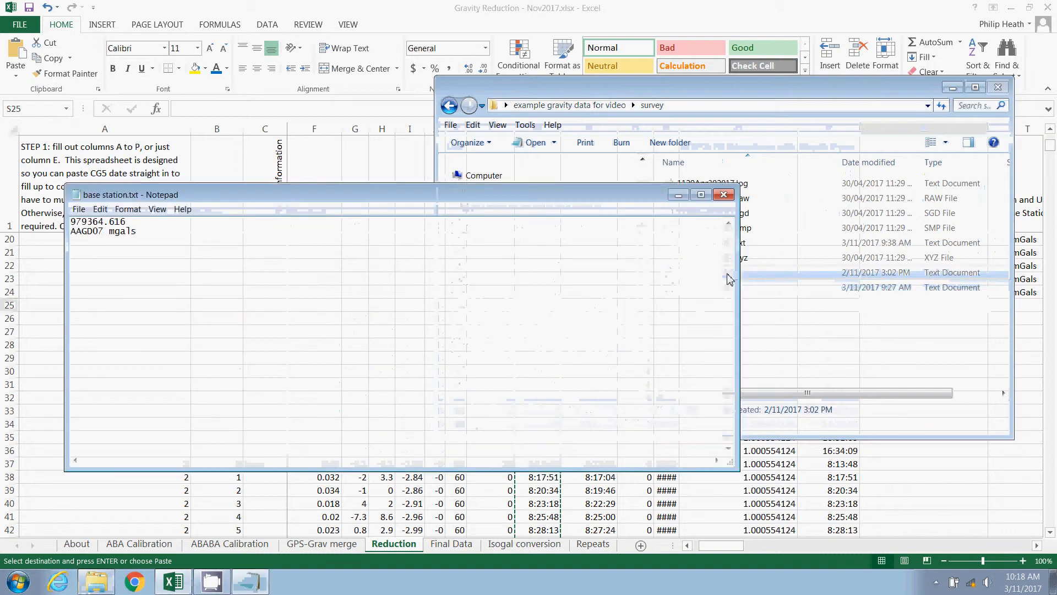
{"action": "double_click", "coordinate": [98, 221]}
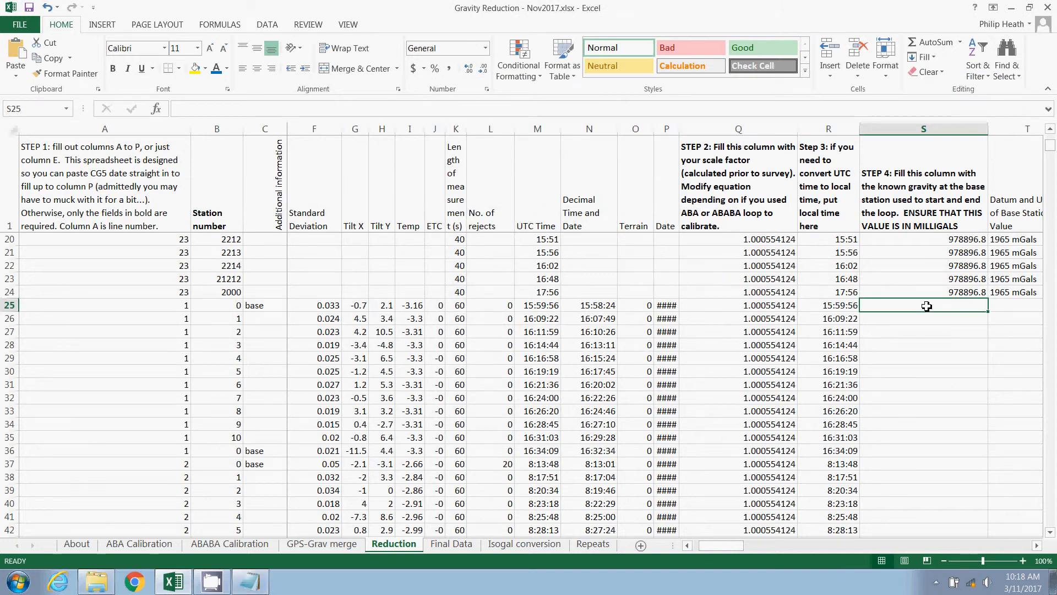
Fill S25:S49 with base gravity 979364.616 and column T with 'AAGD07 mGals'
{"action": "key", "text": "ctrl+v"}
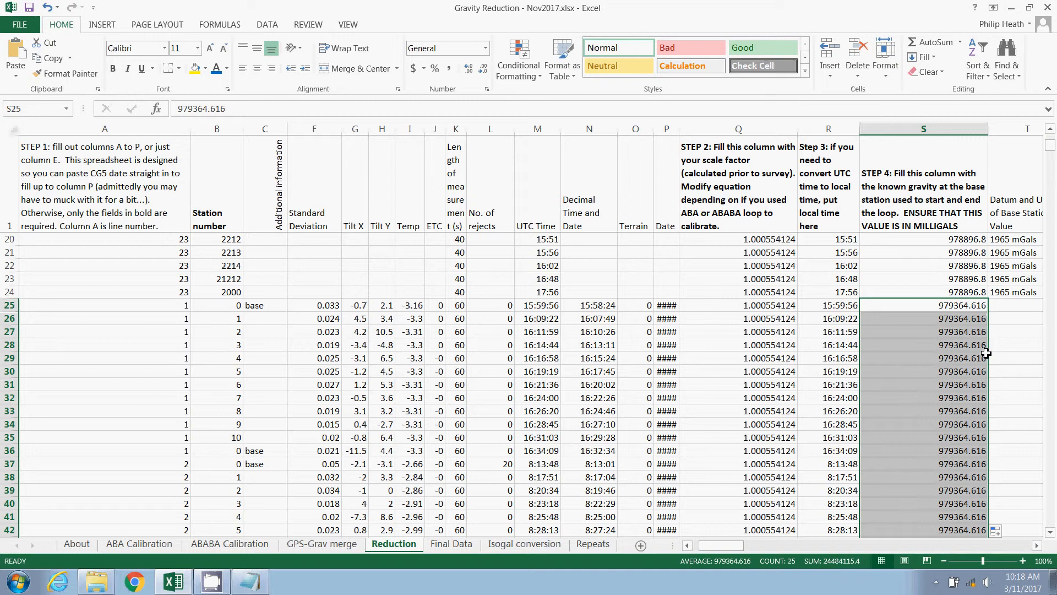
{"action": "left_click", "coordinate": [1024, 304]}
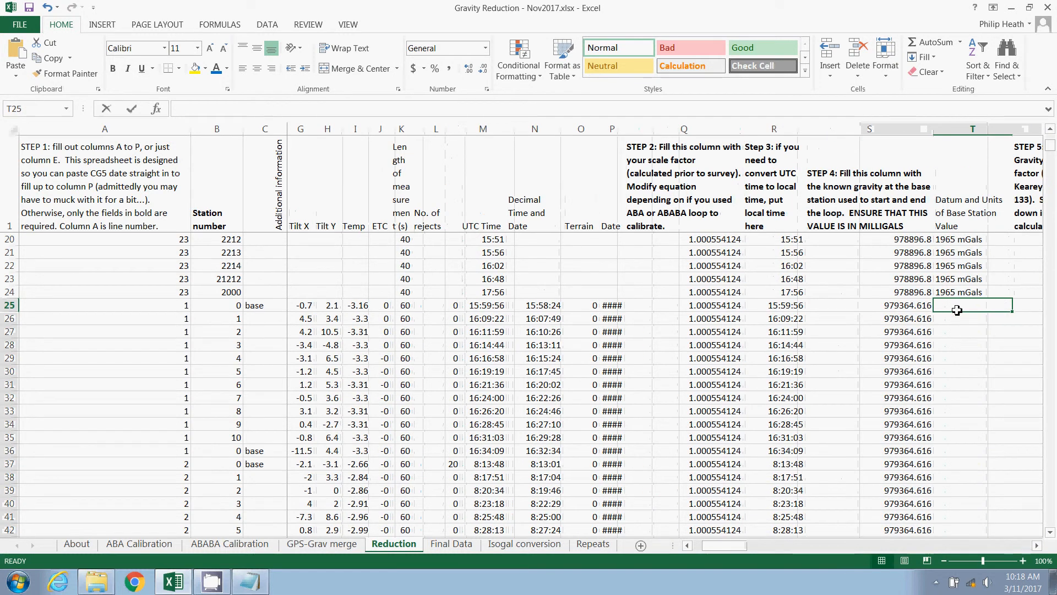
{"action": "type", "text": "AAGD0"}
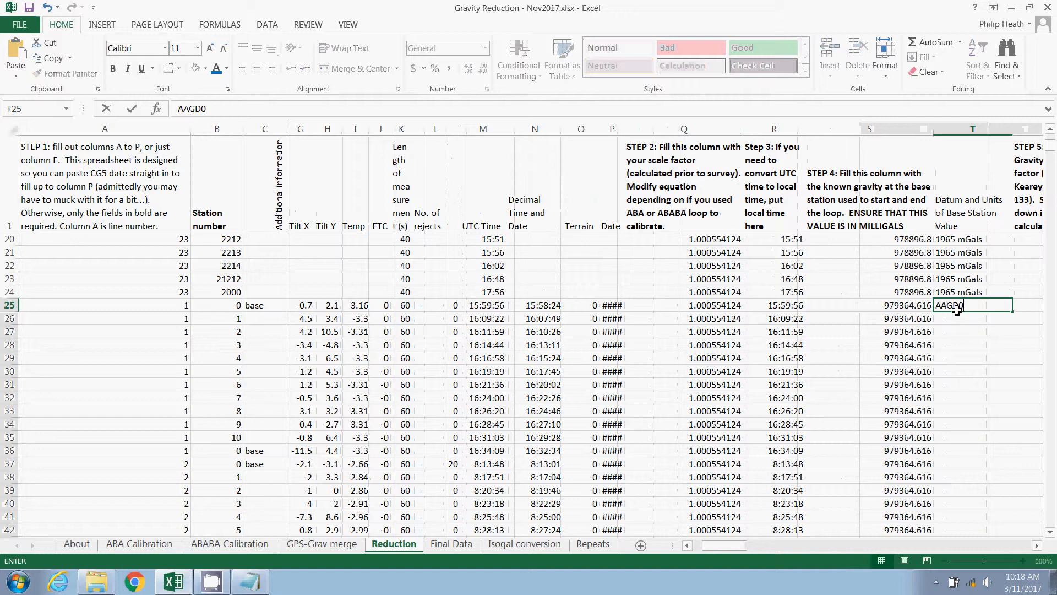
{"action": "type", "text": "7 mGals"}
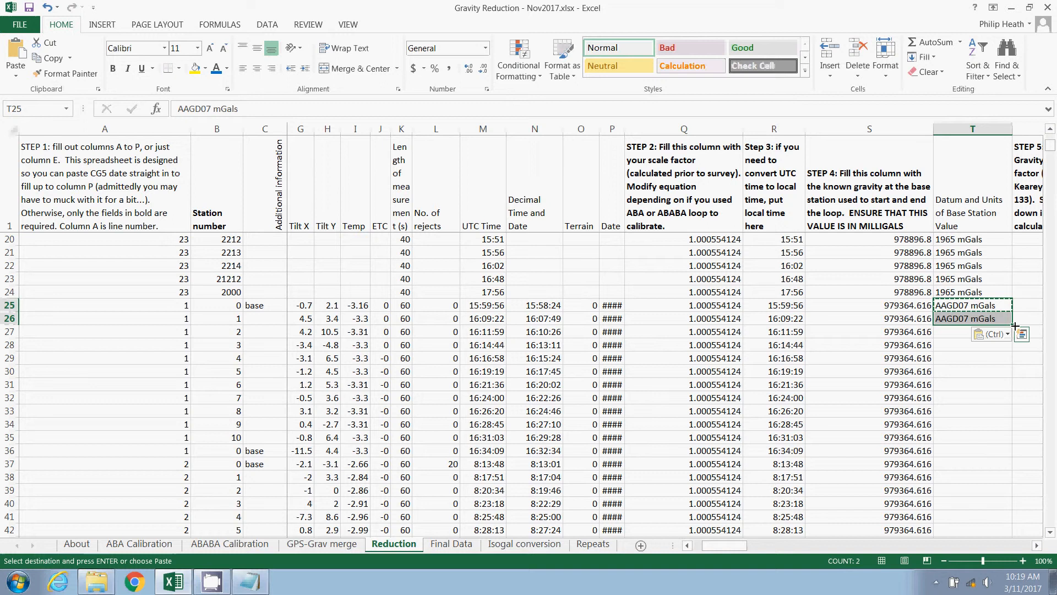
{"action": "key", "text": "Return"}
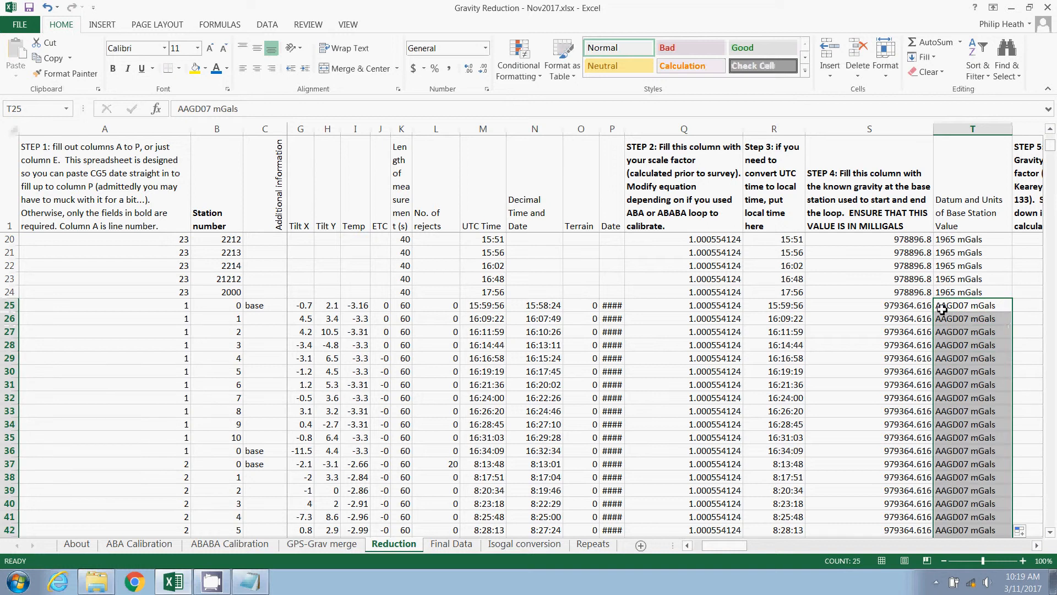
{"action": "left_click", "coordinate": [971, 305]}
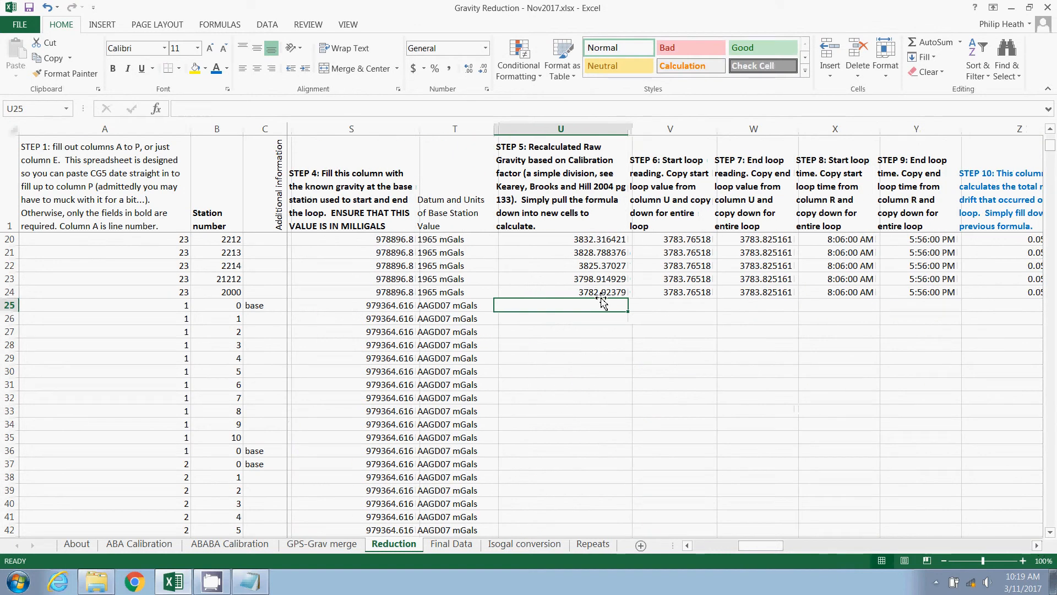
{"action": "mouse_move", "coordinate": [580, 197]}
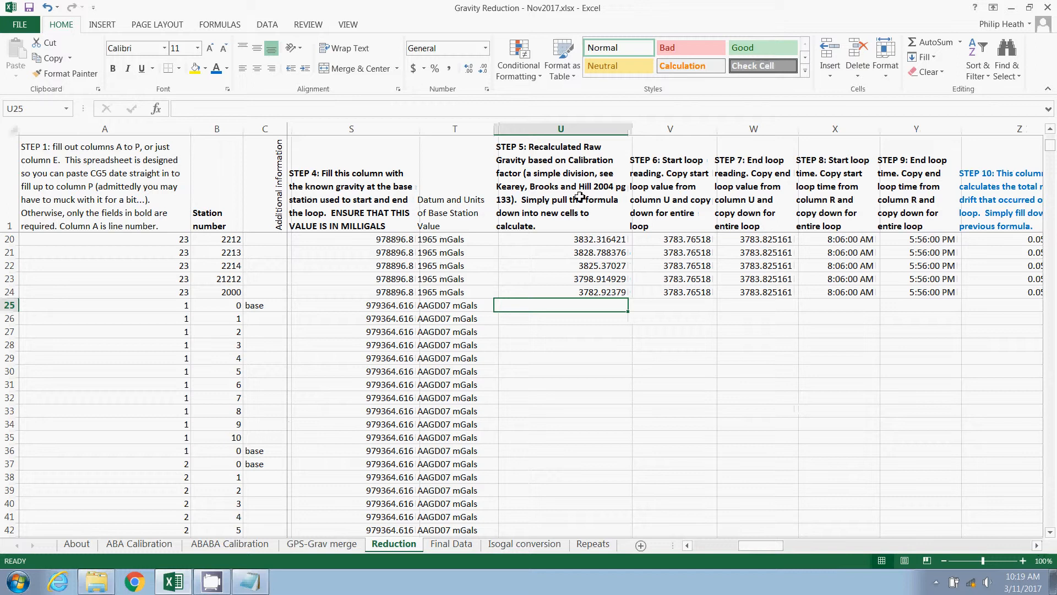
{"action": "mouse_move", "coordinate": [506, 242]}
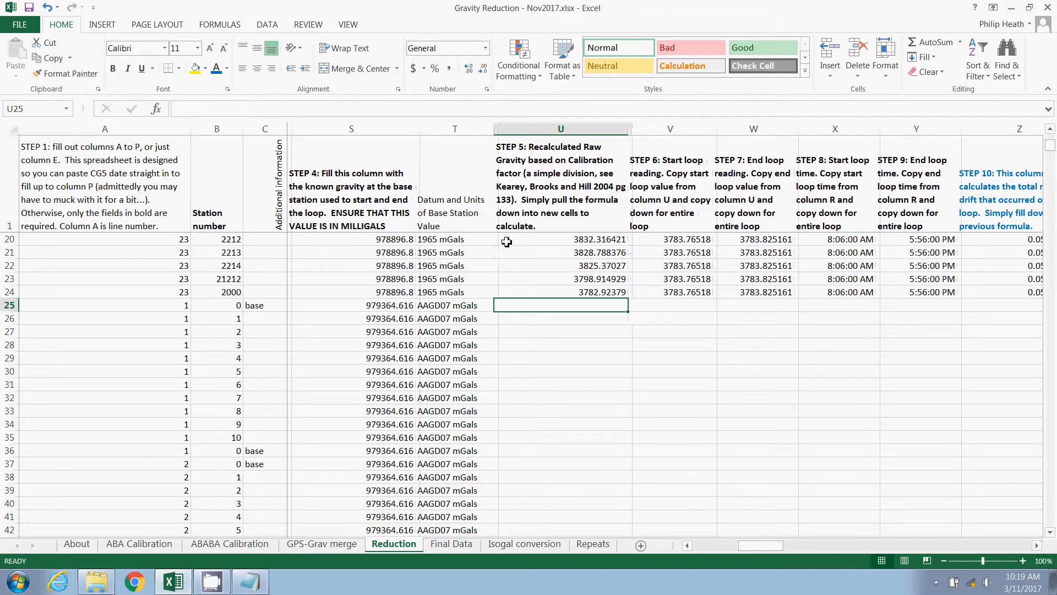
{"action": "mouse_move", "coordinate": [601, 263]}
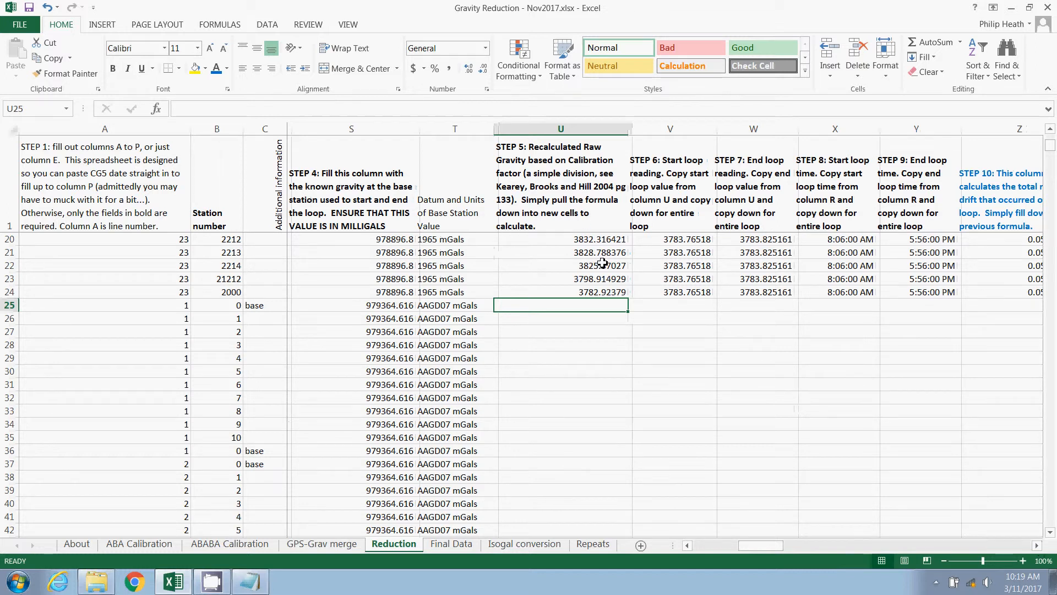
Extend the =E24/Q24 formula down column U, giving 4974.650426 in U25
{"action": "left_click", "coordinate": [560, 291]}
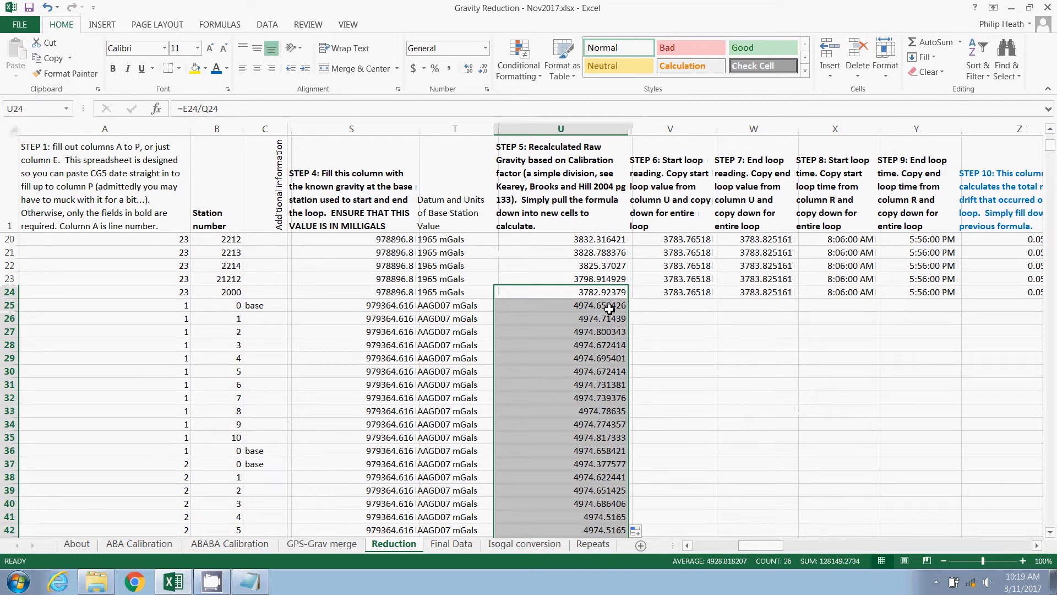
{"action": "left_click", "coordinate": [560, 304]}
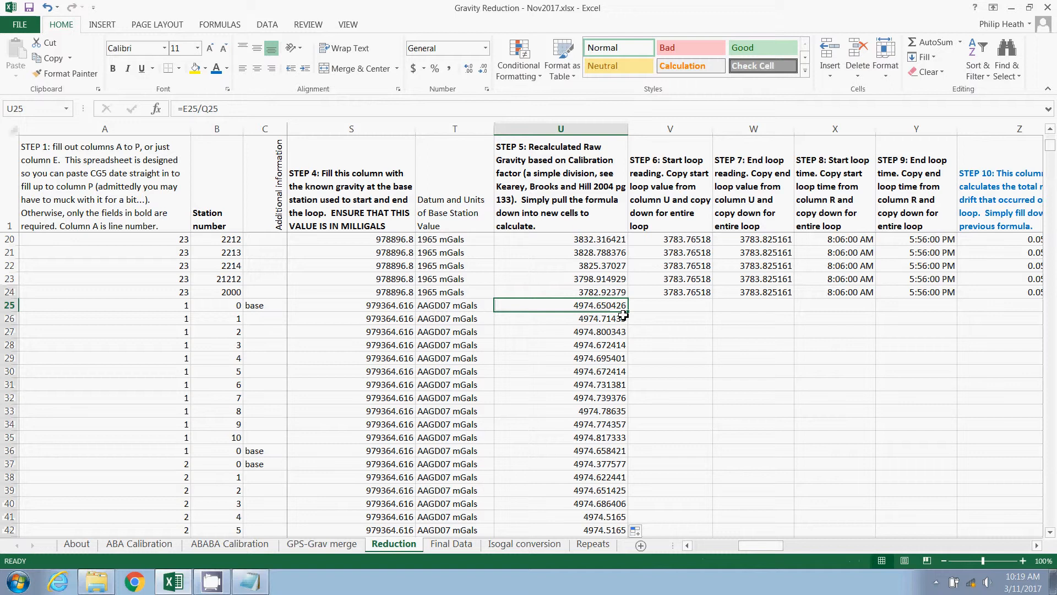
{"action": "mouse_move", "coordinate": [636, 308]}
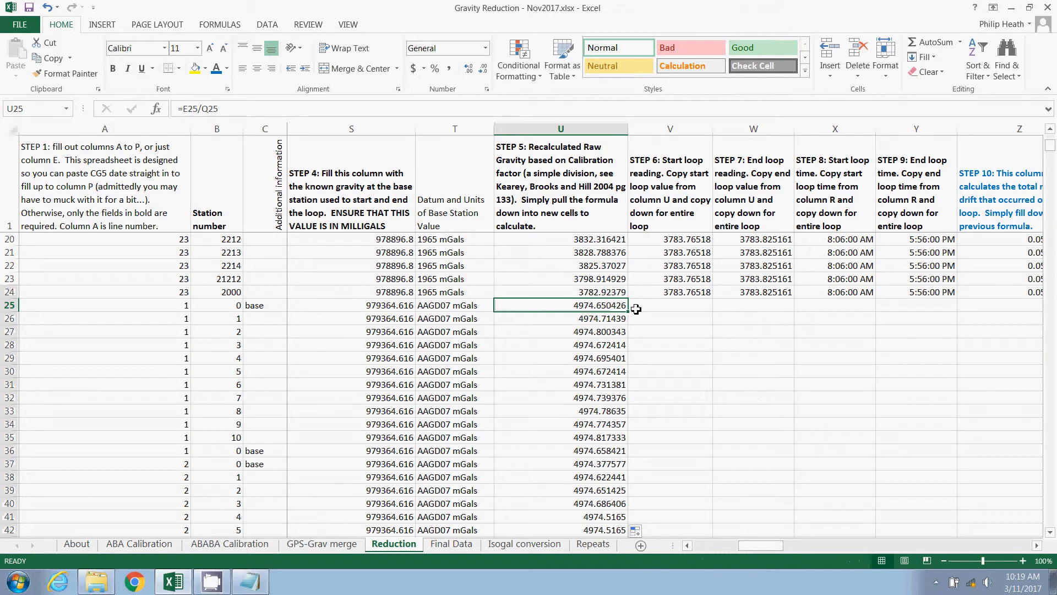
{"action": "left_click", "coordinate": [670, 305]}
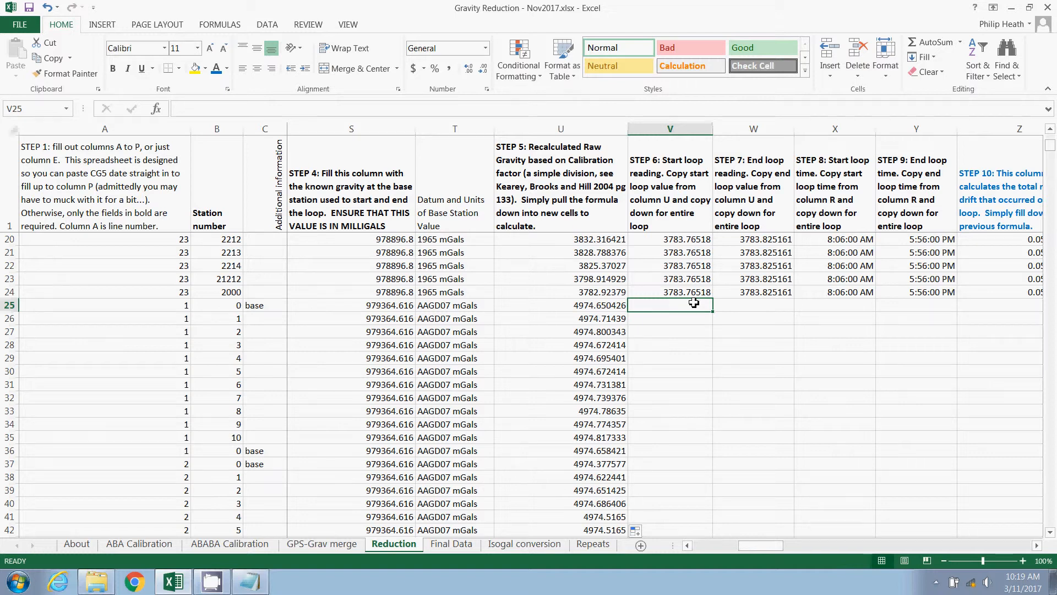
Enter loop 1 readings: start 4974.650426 and end 4974.658421 pasted as a value into W25
{"action": "left_click", "coordinate": [561, 305]}
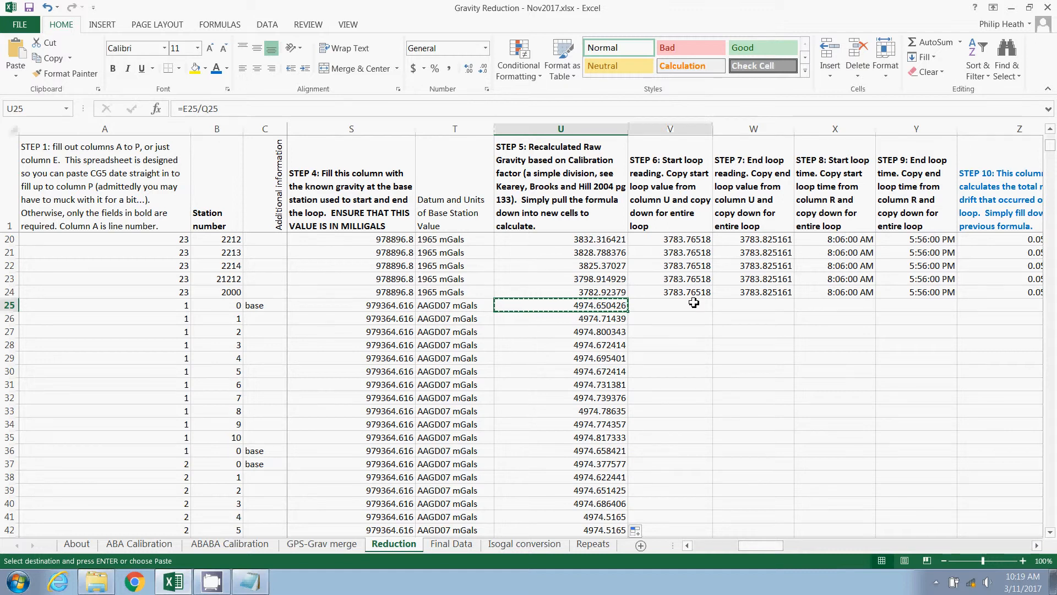
{"action": "left_click", "coordinate": [670, 305]}
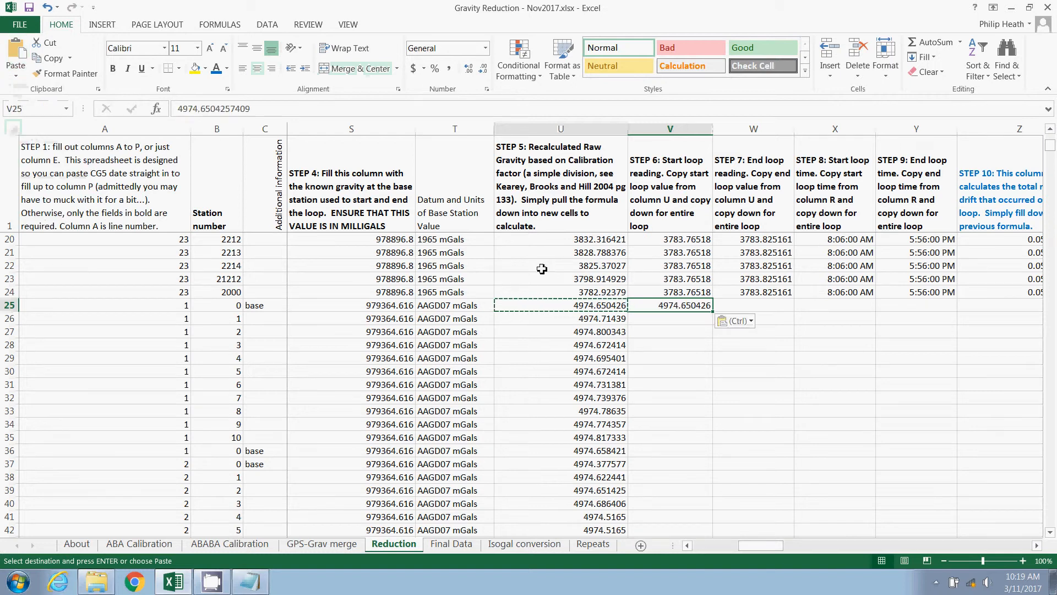
{"action": "mouse_move", "coordinate": [556, 430]}
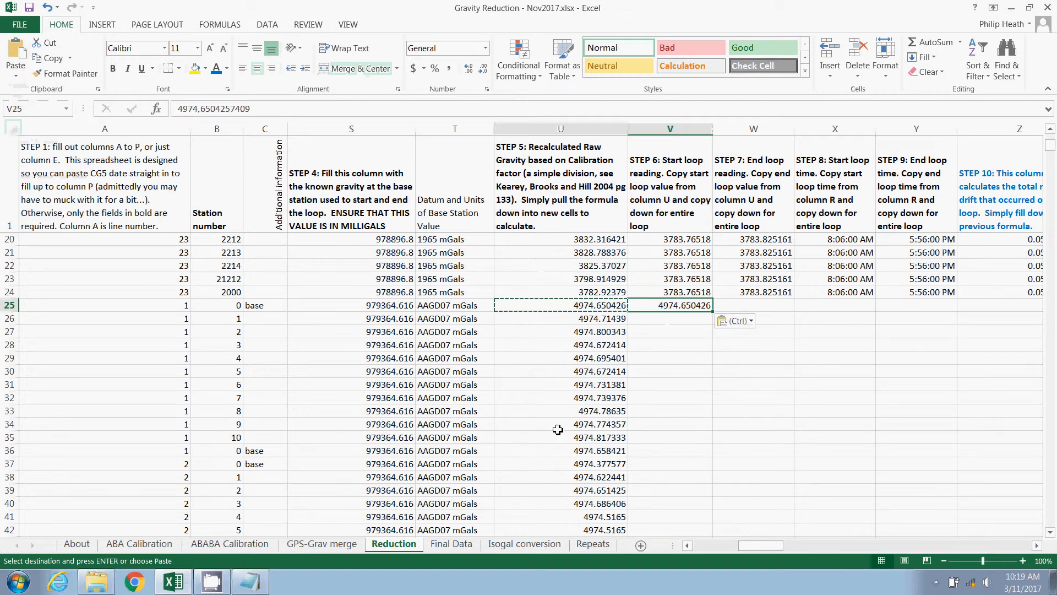
{"action": "mouse_move", "coordinate": [535, 450]}
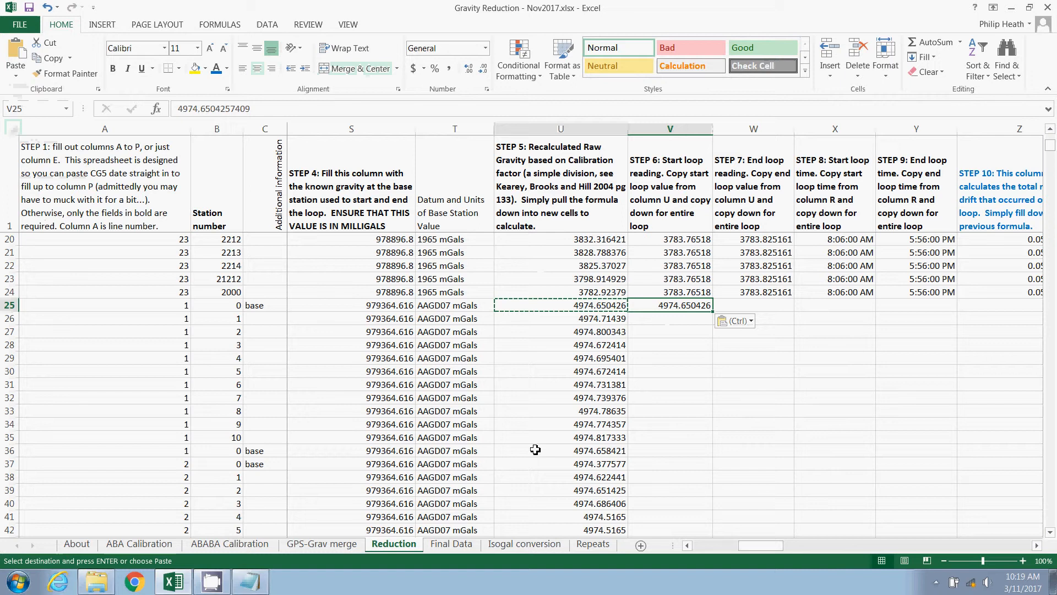
{"action": "left_click", "coordinate": [561, 450]}
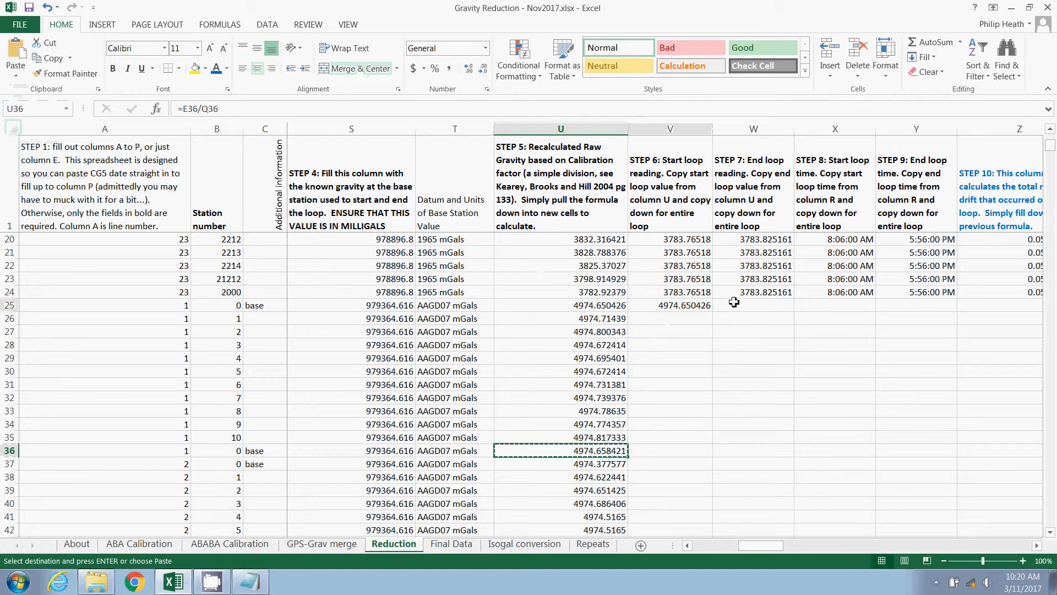
{"action": "left_click", "coordinate": [14, 58]}
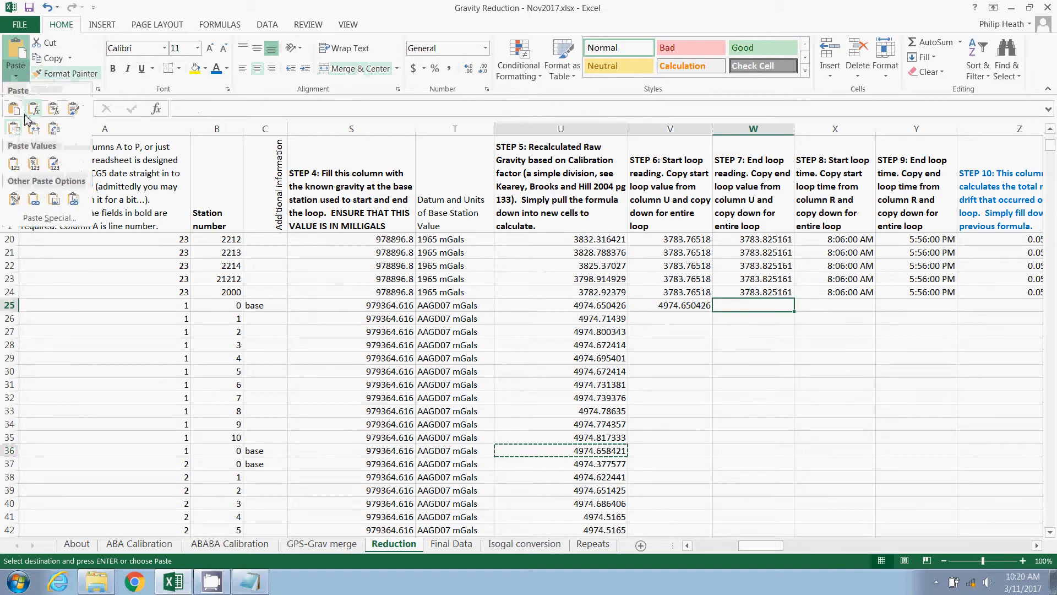
{"action": "left_click", "coordinate": [13, 165]}
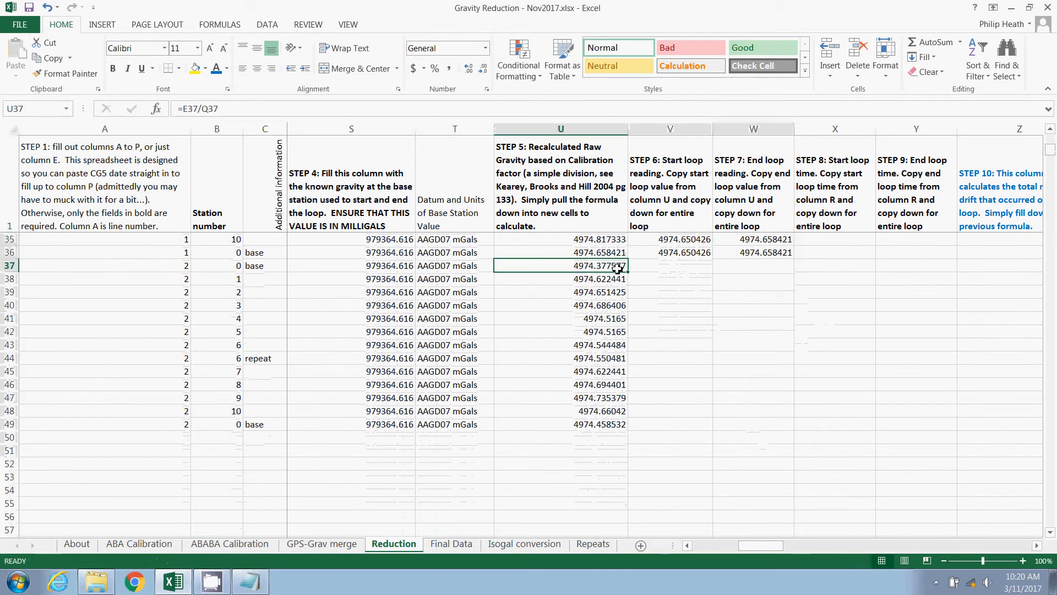
Paste loop 2 start 4974.377577 into V37 and end 4974.458532 into W37 as values
{"action": "left_click", "coordinate": [670, 264]}
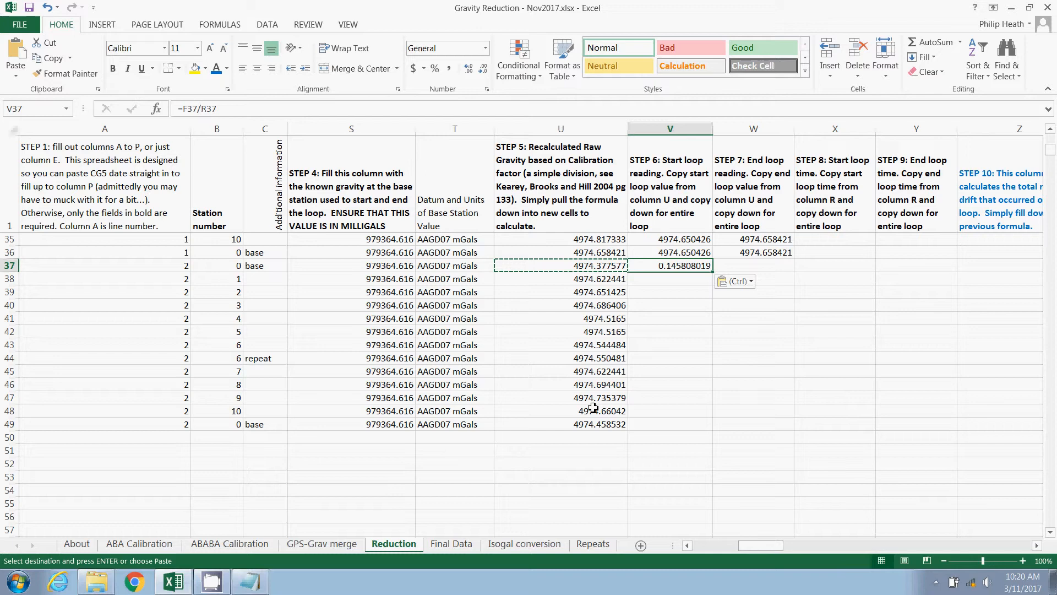
{"action": "mouse_move", "coordinate": [15, 61]}
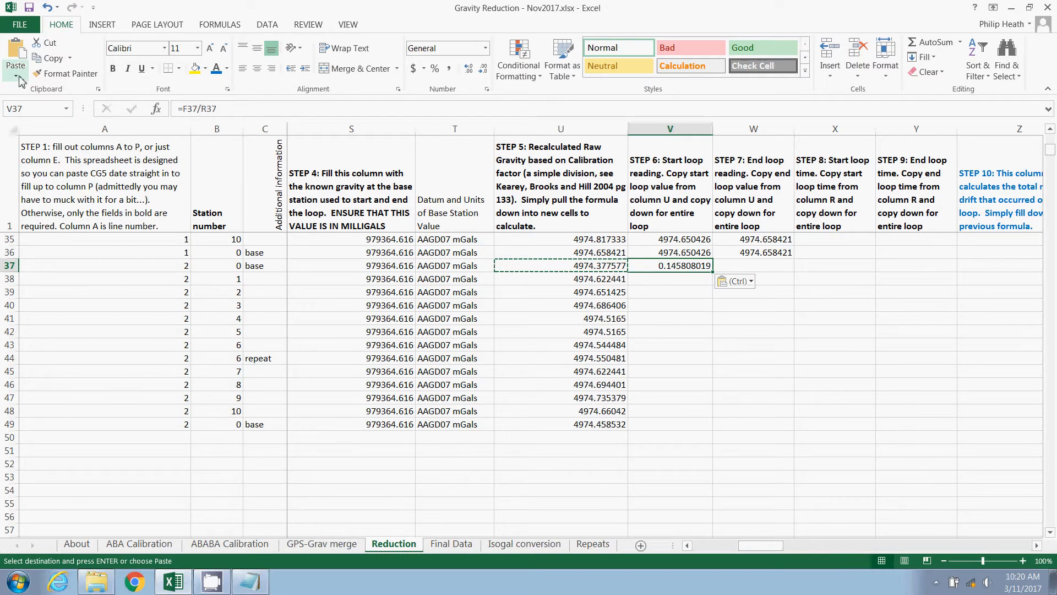
{"action": "left_click", "coordinate": [15, 60]}
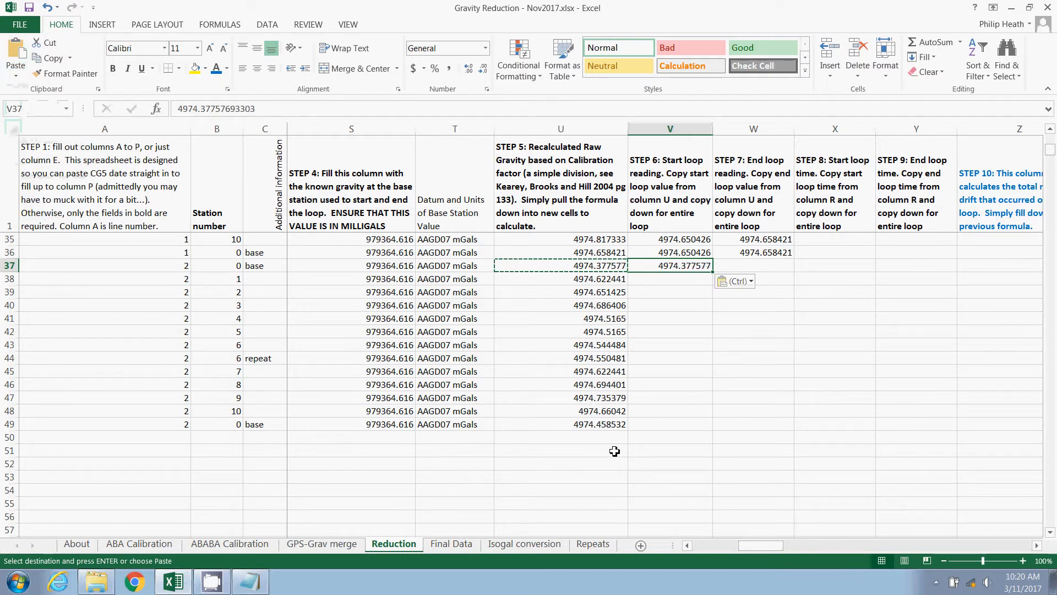
{"action": "left_click", "coordinate": [753, 264]}
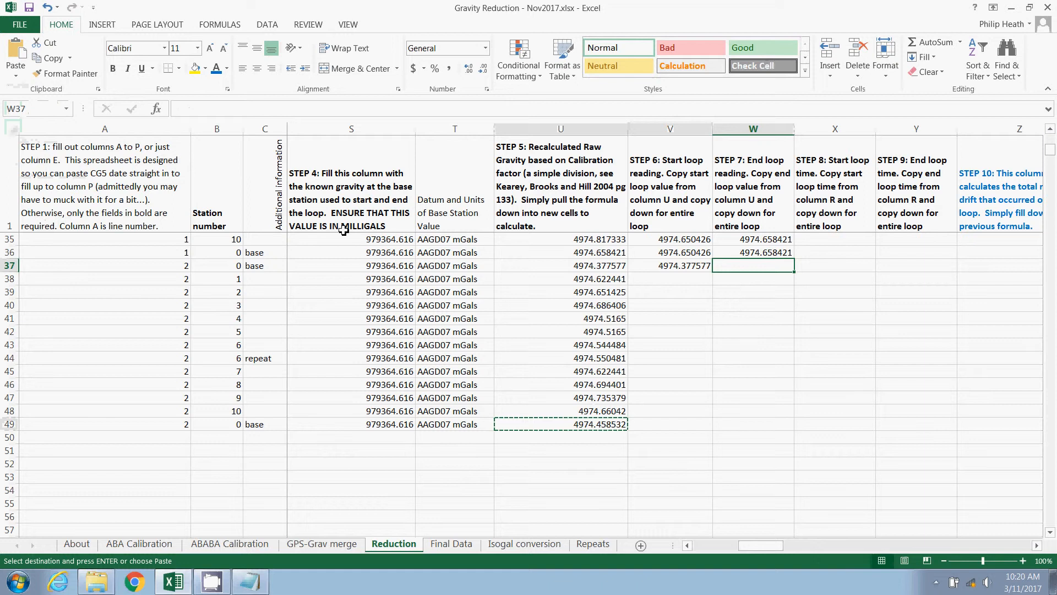
{"action": "left_click", "coordinate": [25, 62]}
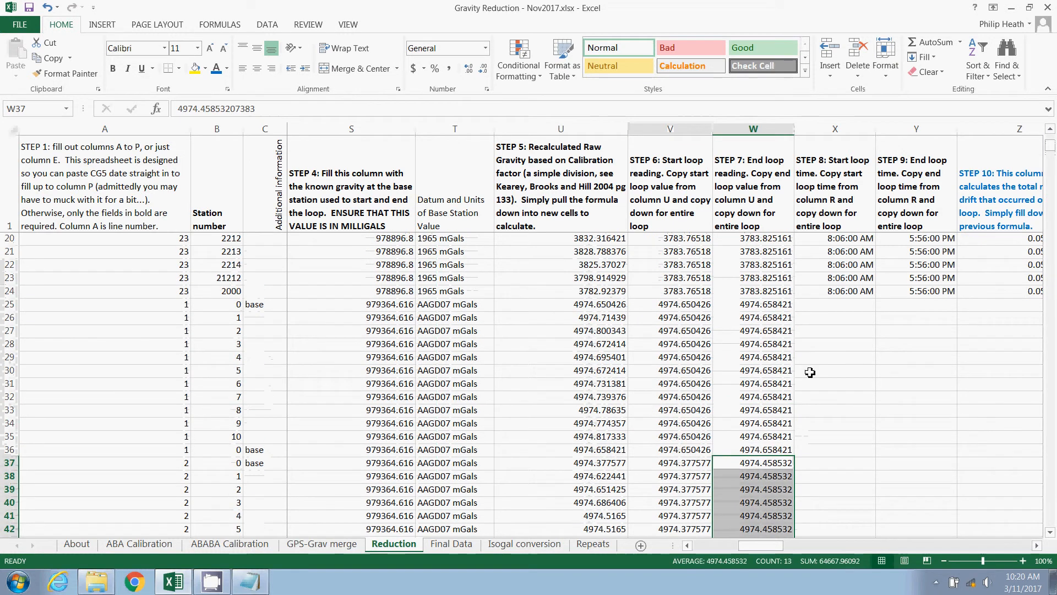
Enter loop times in columns X and Y: 15:59:56–16:34:09 for loop 1, 8:13:48–8:44:29 for loop 2
{"action": "left_click", "coordinate": [834, 305]}
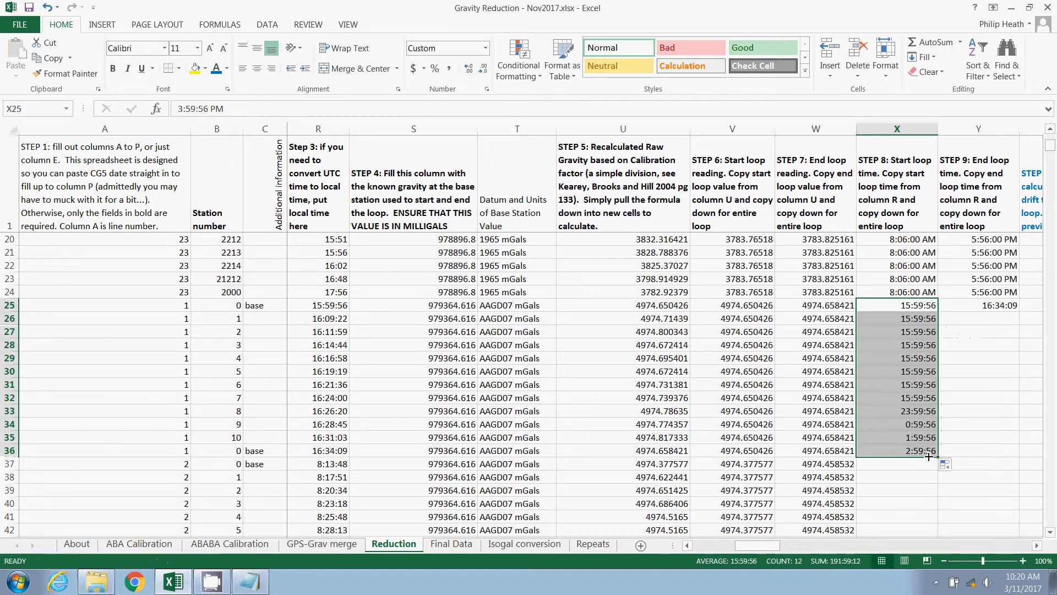
{"action": "left_click", "coordinate": [978, 304]}
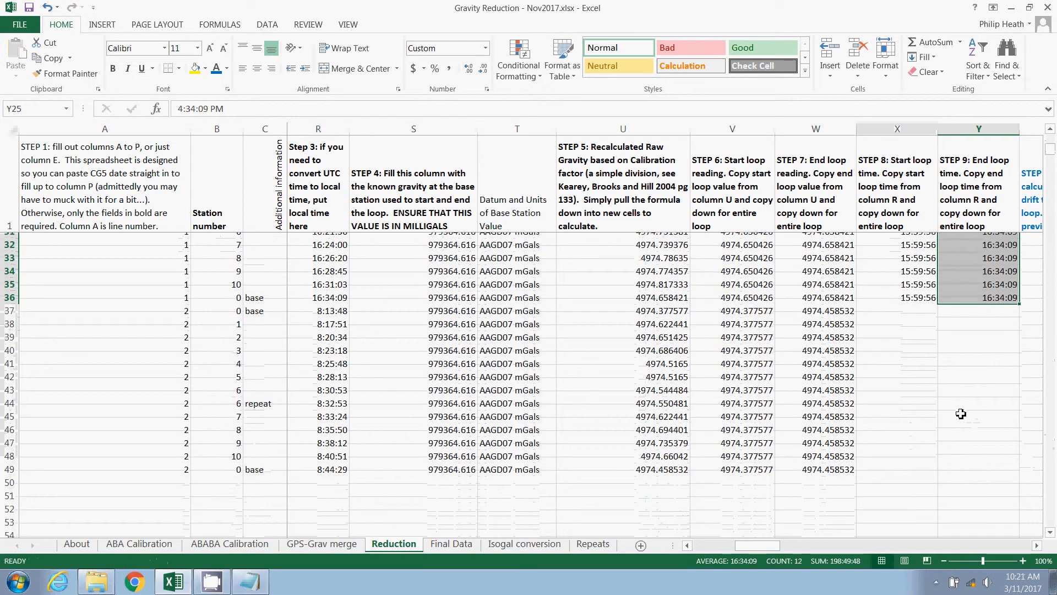
{"action": "left_click", "coordinate": [318, 304]}
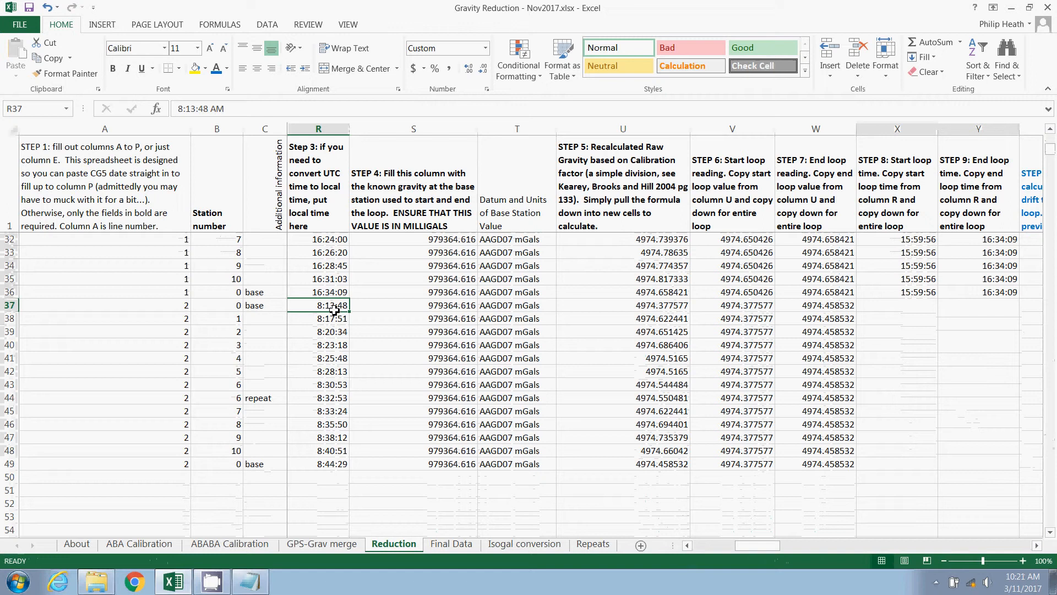
{"action": "left_click", "coordinate": [896, 318]}
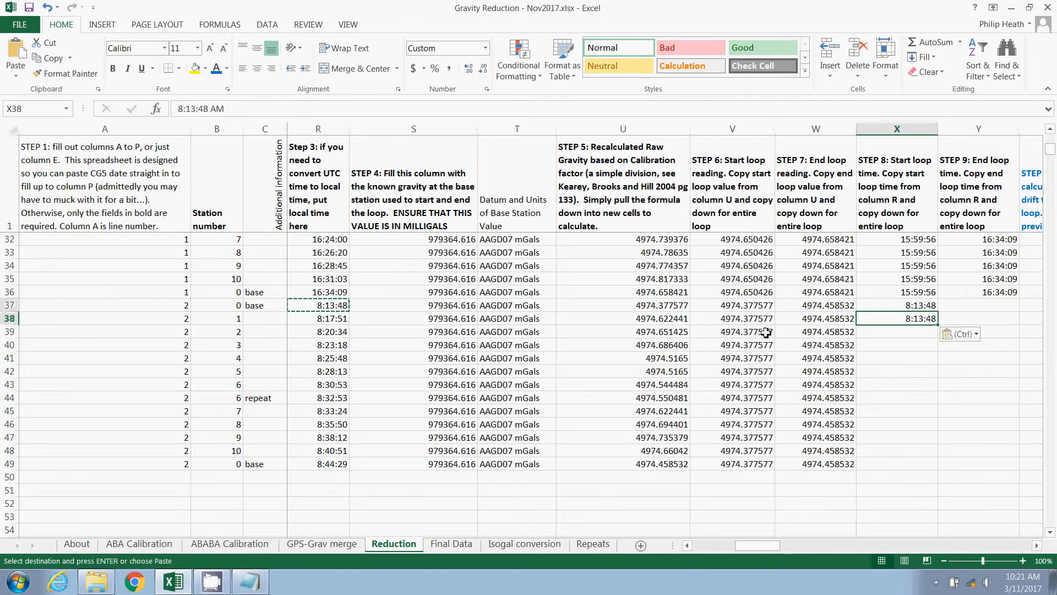
{"action": "left_click", "coordinate": [318, 463]}
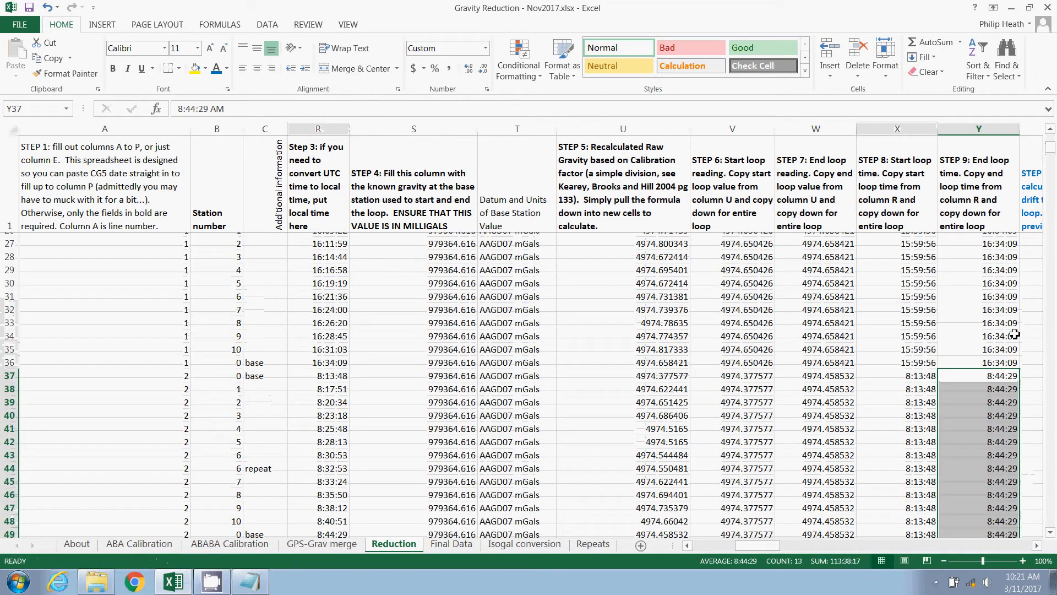
{"action": "scroll", "scroll_direction": "up", "scroll_amount": 3}
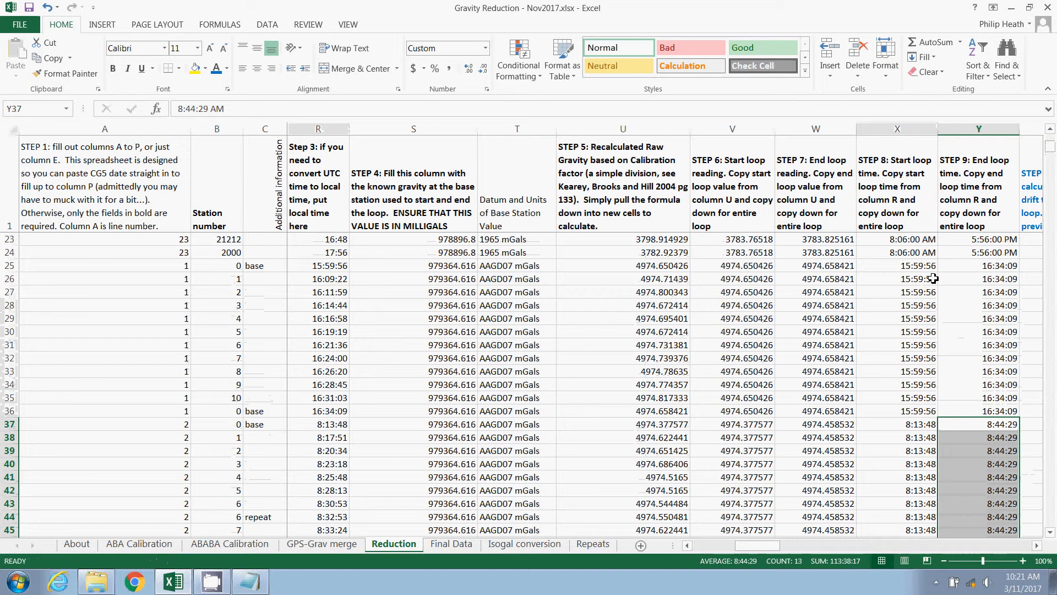
{"action": "scroll", "scroll_direction": "up", "scroll_amount": 3}
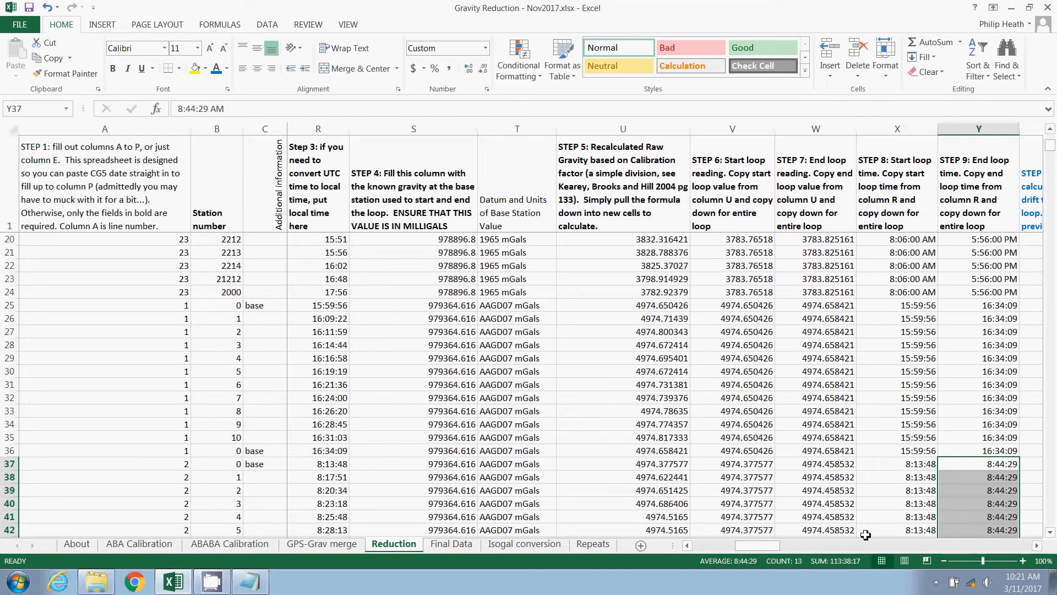
{"action": "scroll", "scroll_direction": "right", "scroll_amount": 3}
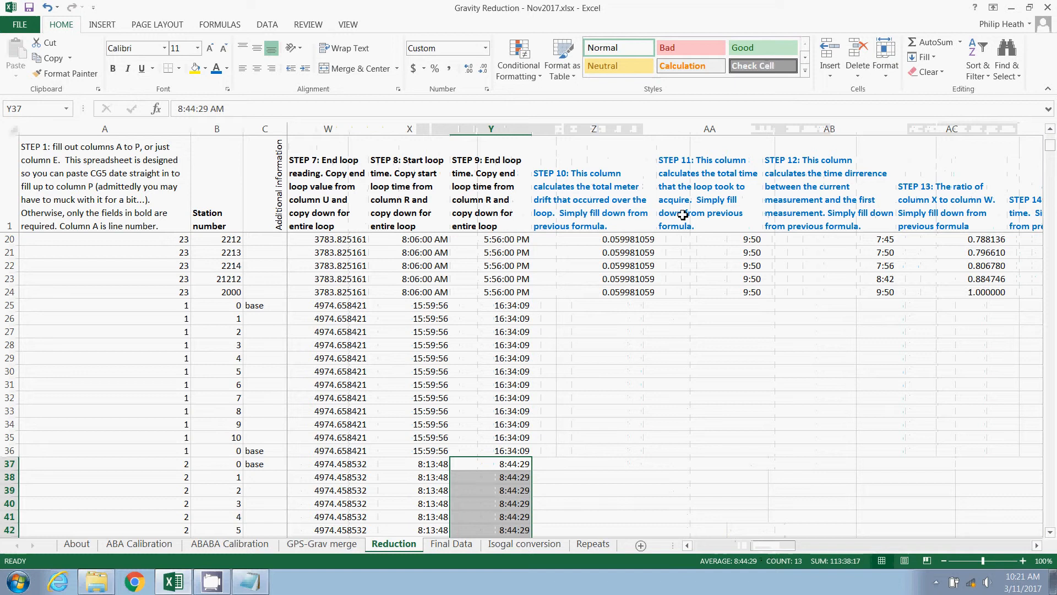
Fill the Z24:AH24 drift formulas down through both loops' rows
{"action": "left_click", "coordinate": [594, 199]}
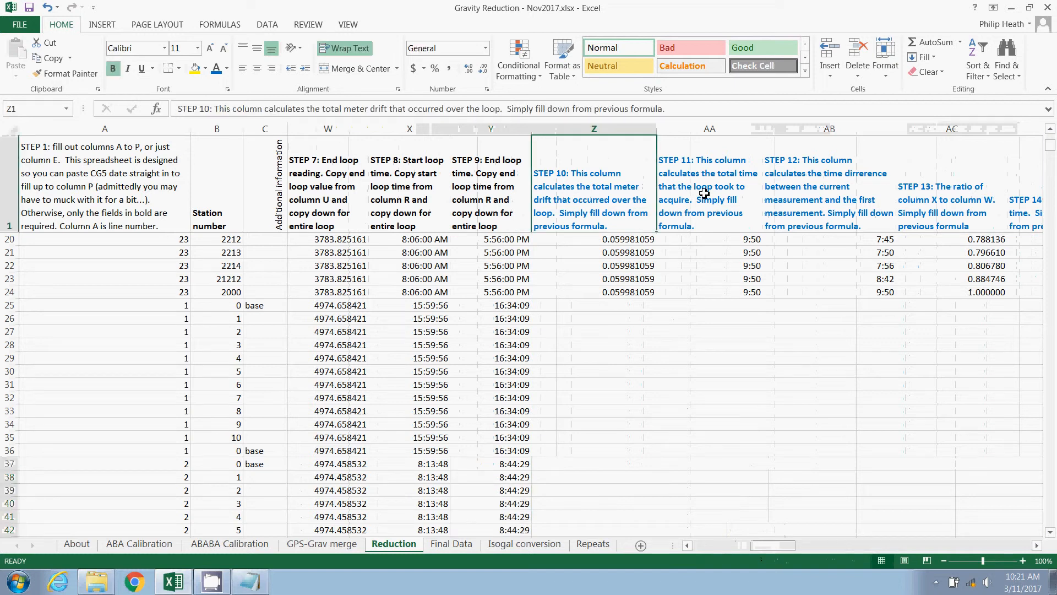
{"action": "left_click", "coordinate": [828, 186]}
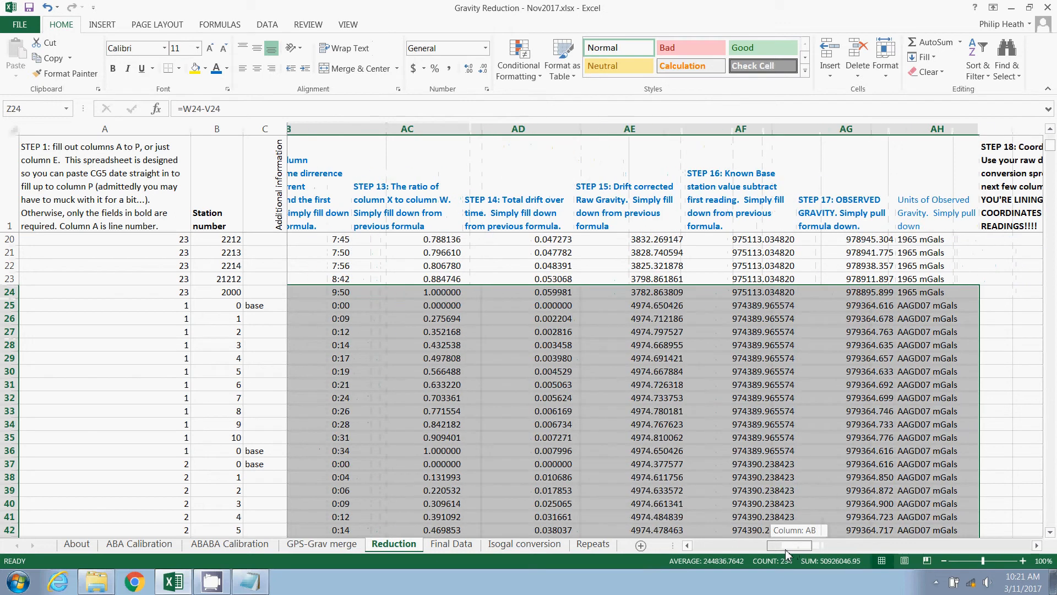
{"action": "scroll", "scroll_direction": "right", "scroll_amount": 3}
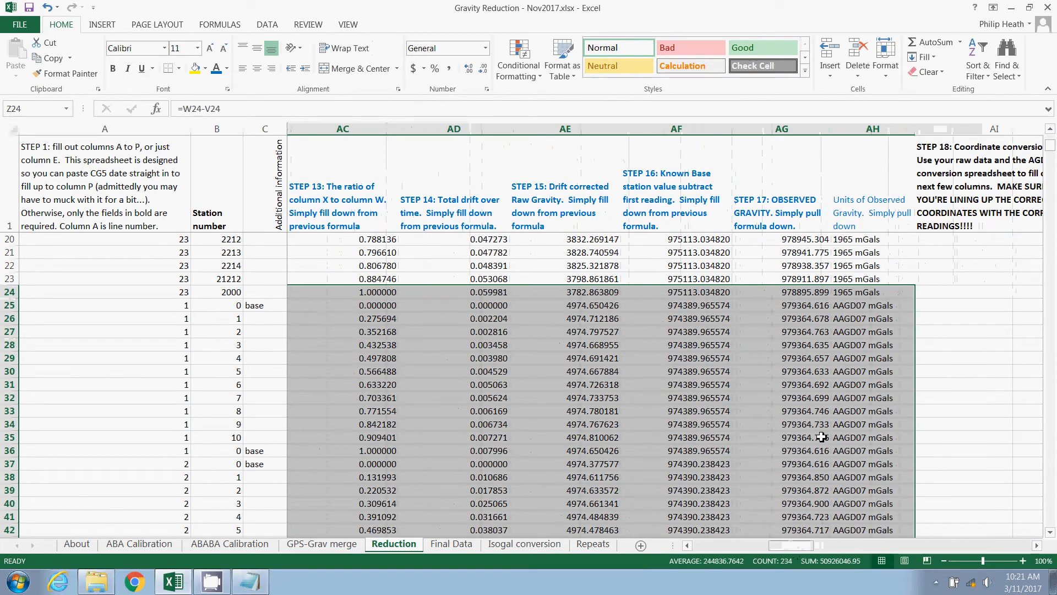
{"action": "mouse_move", "coordinate": [787, 151]}
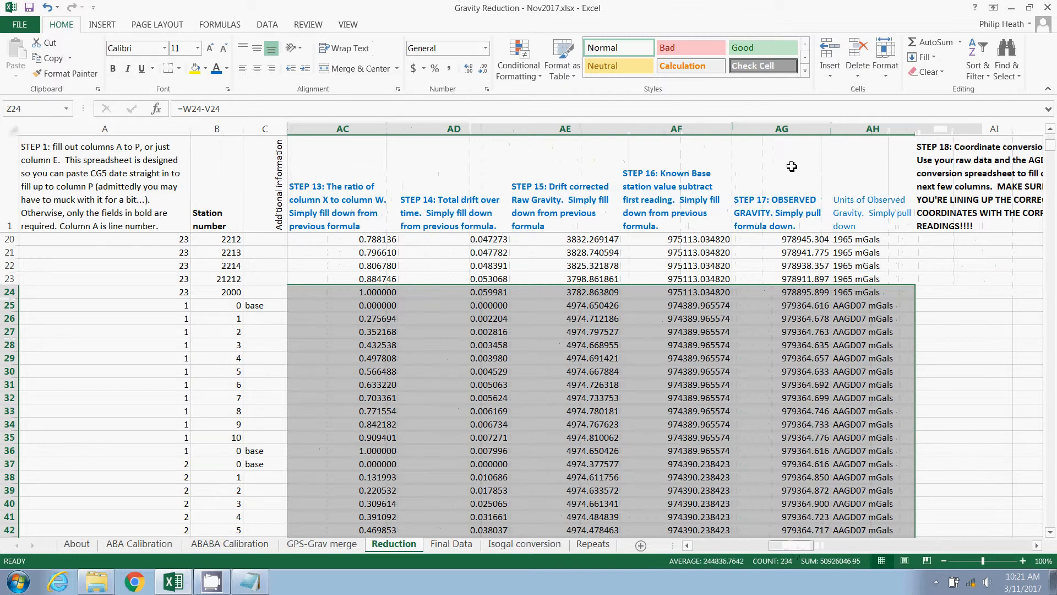
Check observed gravity in AG25 and AG36, both near 979364.6 mGals
{"action": "left_click", "coordinate": [780, 129]}
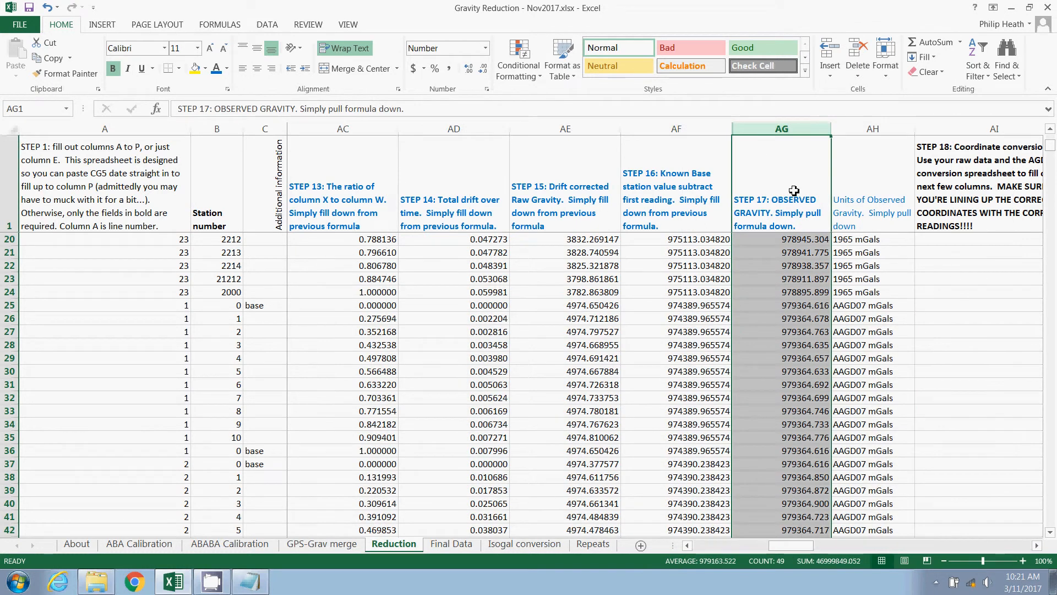
{"action": "mouse_move", "coordinate": [809, 297]}
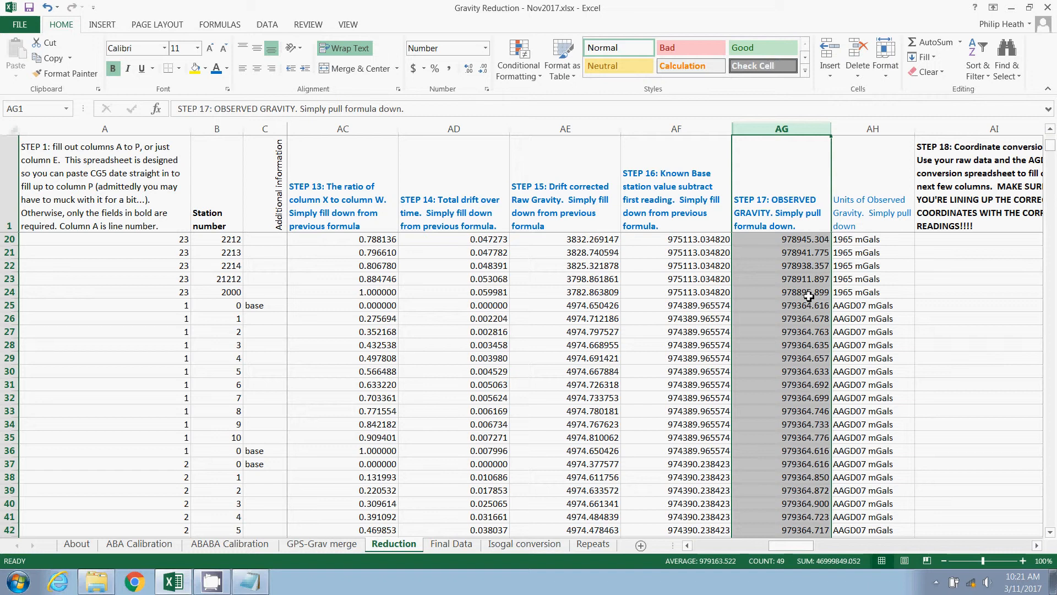
{"action": "left_click", "coordinate": [782, 305]}
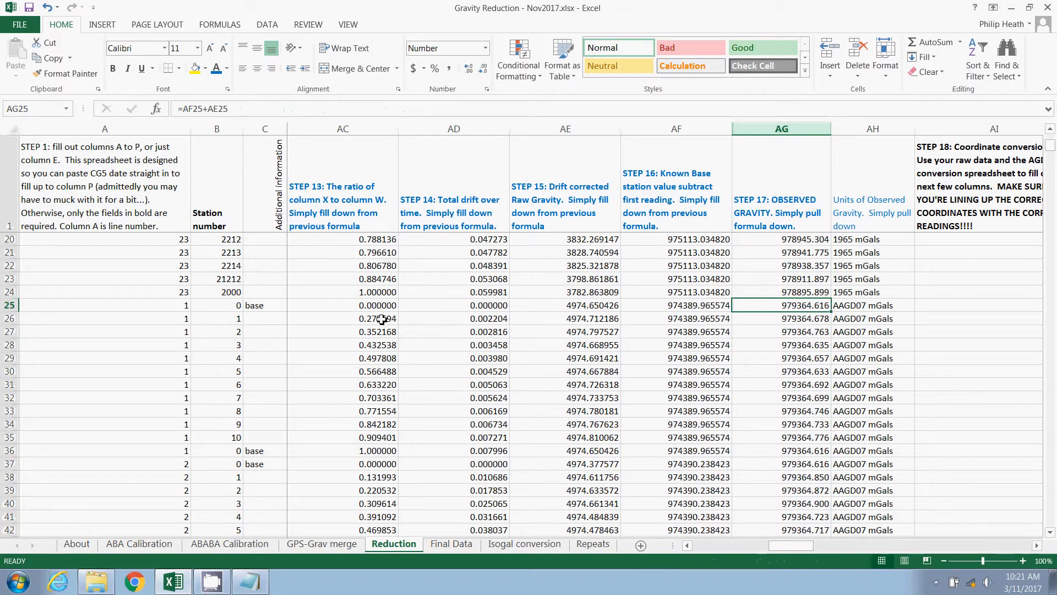
{"action": "mouse_move", "coordinate": [241, 430]}
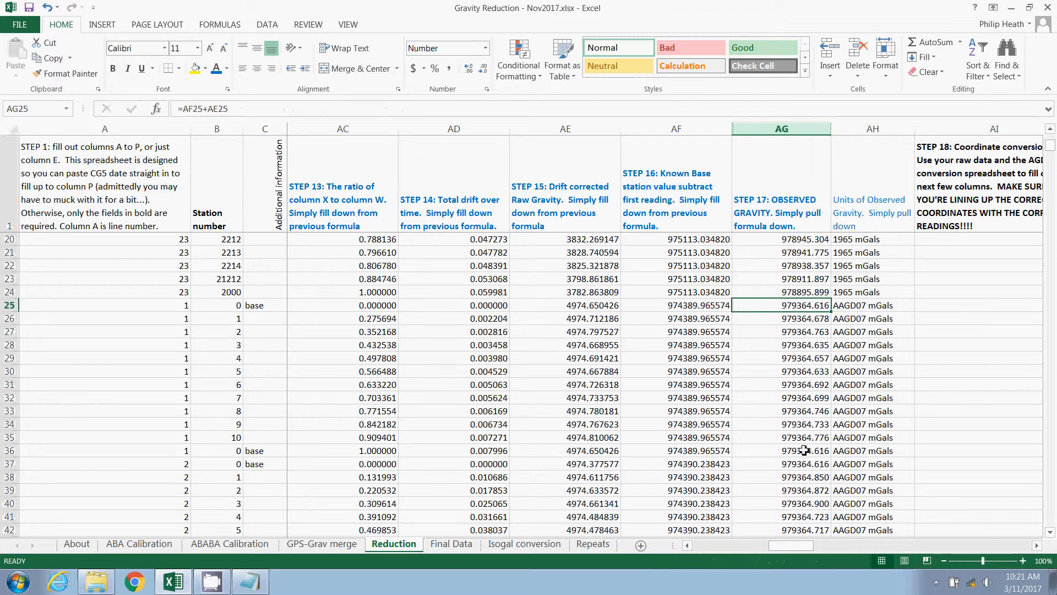
{"action": "left_click", "coordinate": [781, 450]}
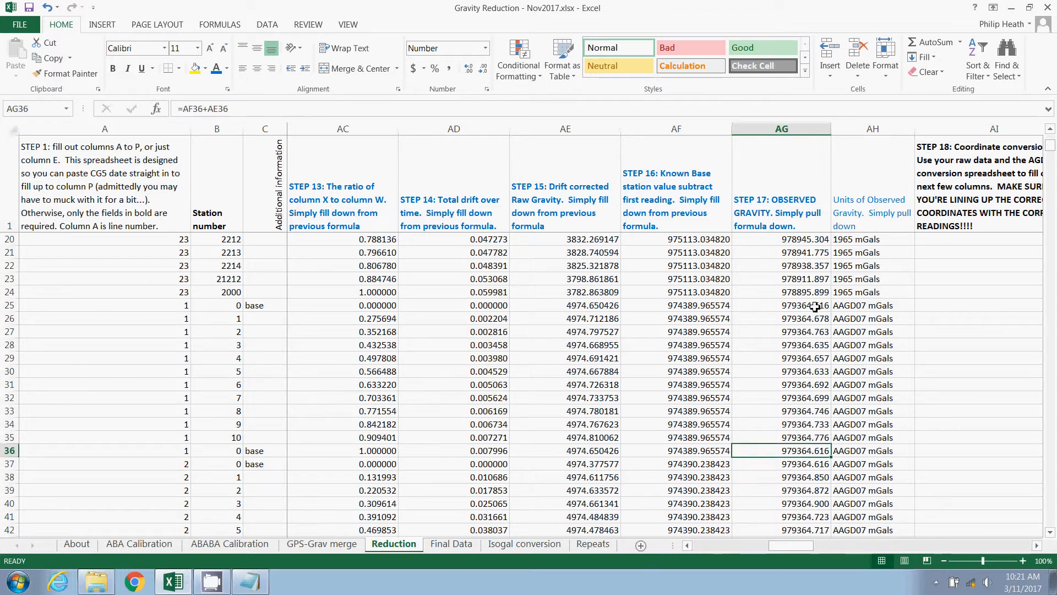
{"action": "left_click", "coordinate": [781, 304]}
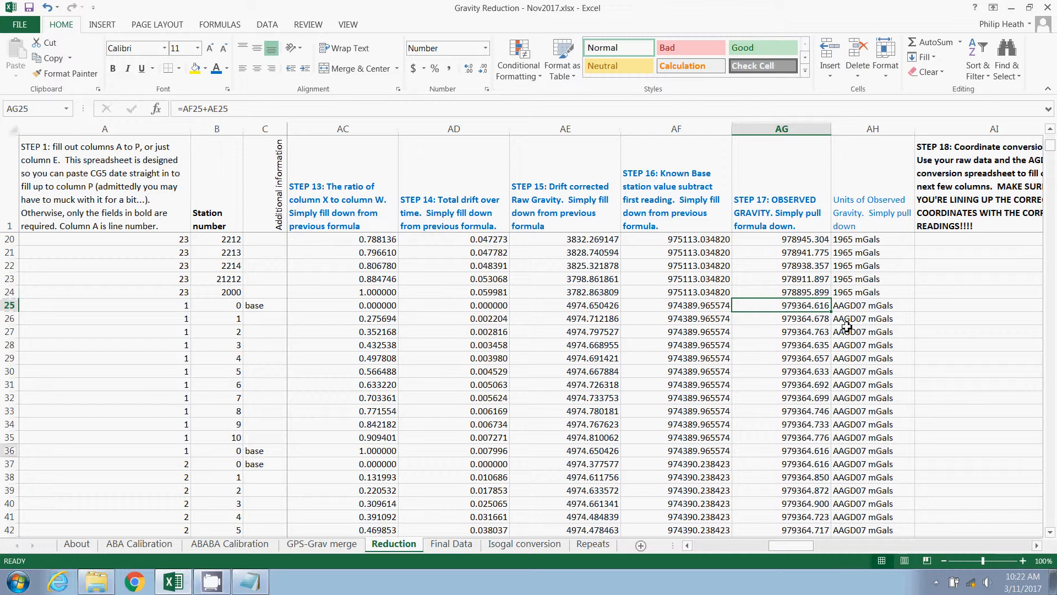
{"action": "mouse_move", "coordinate": [827, 536]}
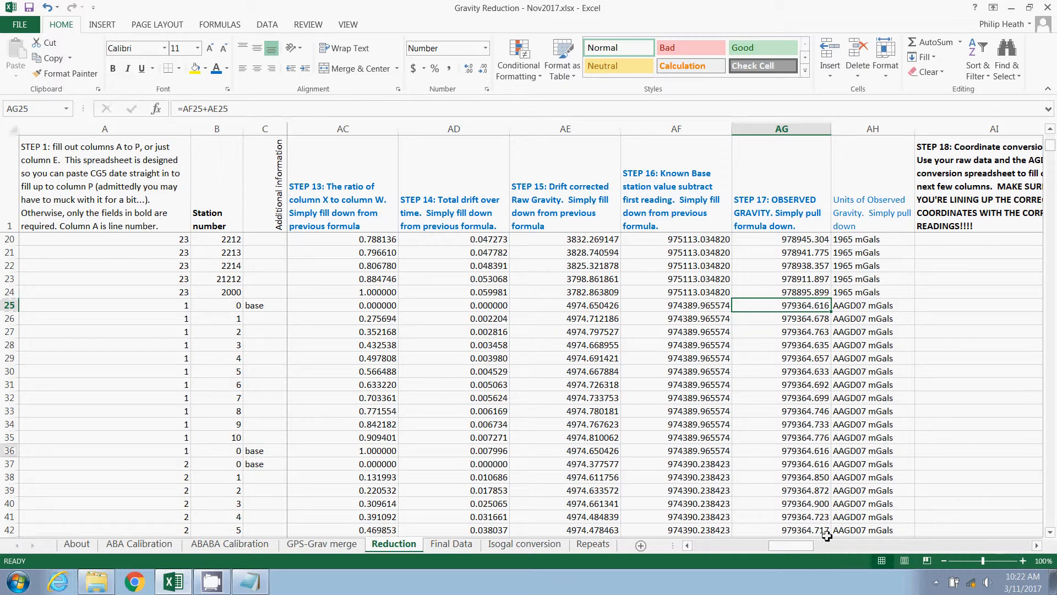
{"action": "scroll", "scroll_direction": "right", "scroll_amount": 3}
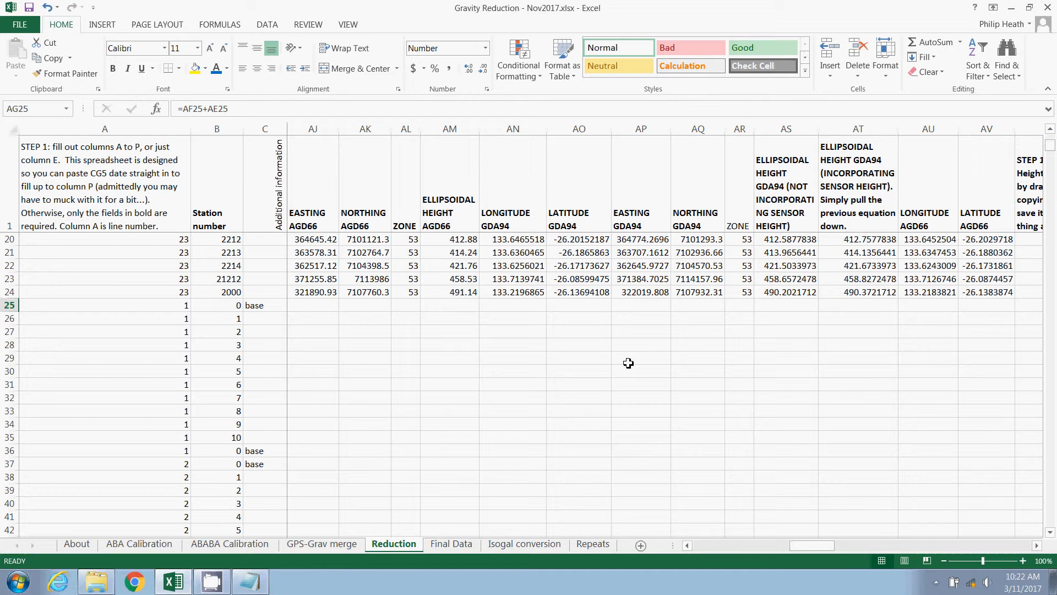
{"action": "mouse_move", "coordinate": [621, 358]}
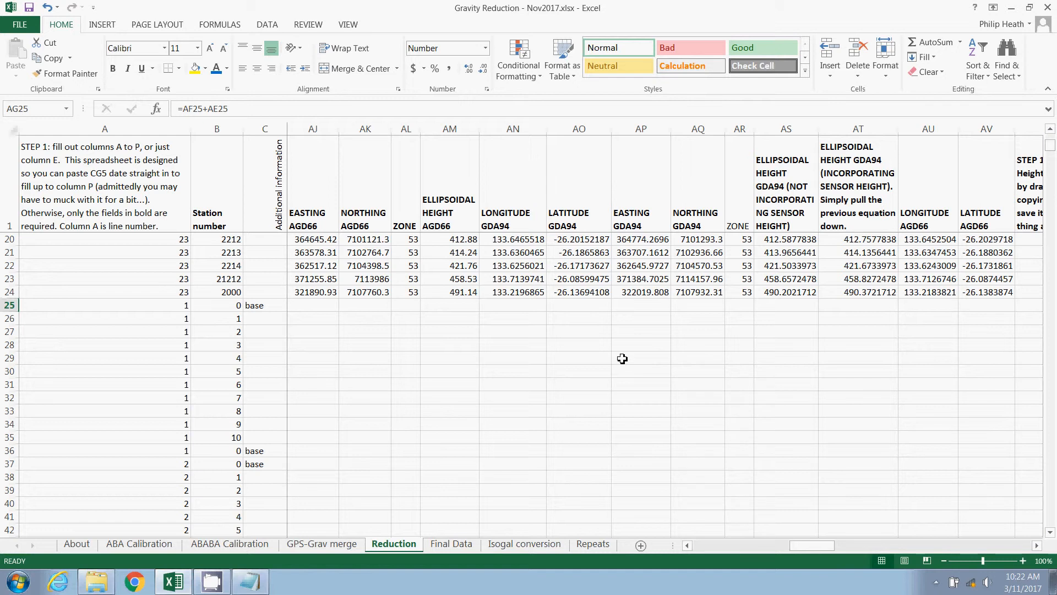
{"action": "mouse_move", "coordinate": [600, 365]}
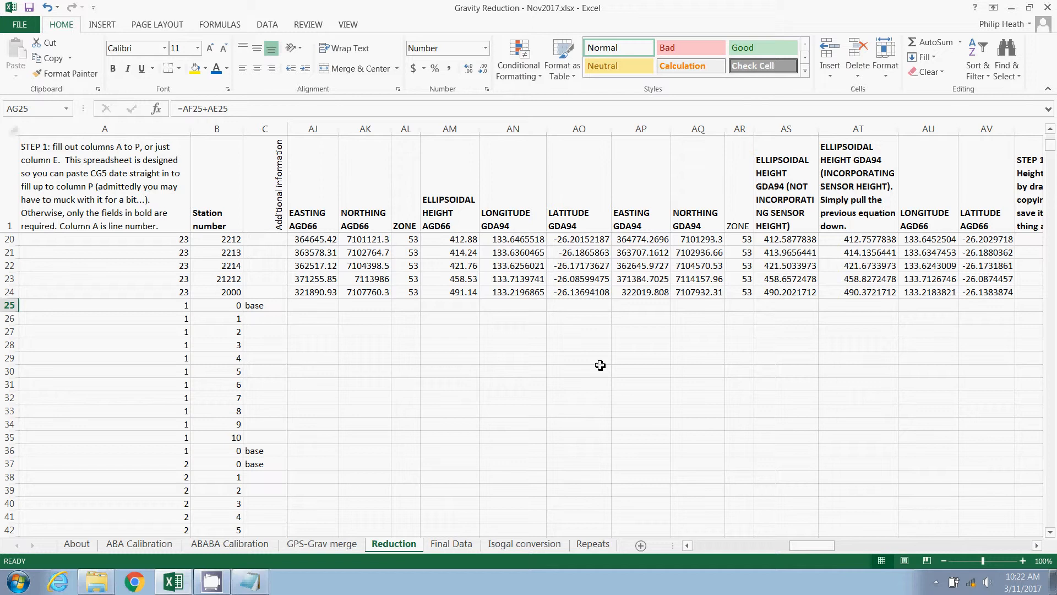
{"action": "mouse_move", "coordinate": [322, 543]}
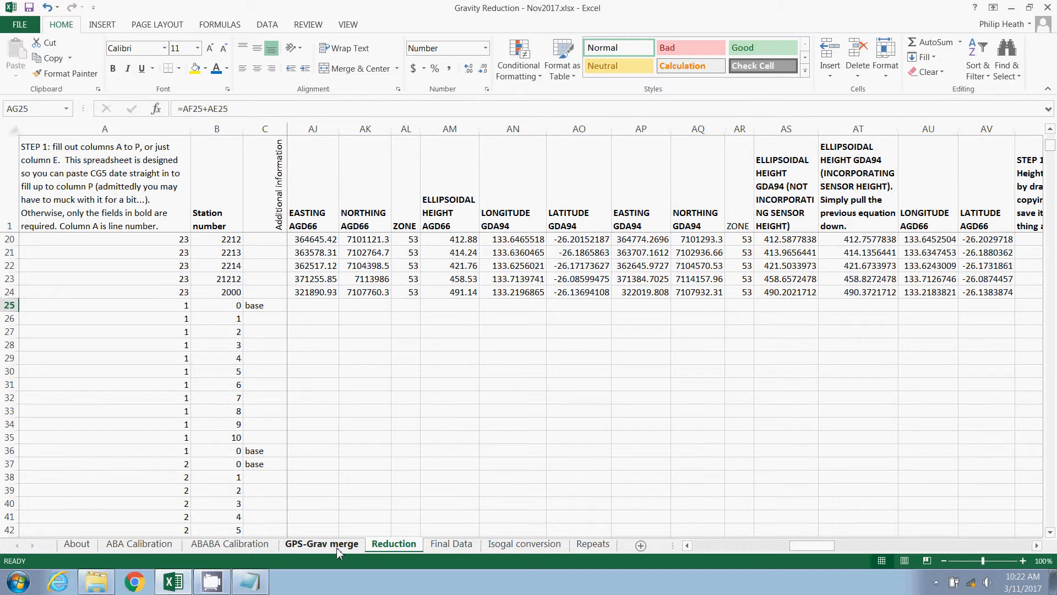
Paste GPS-Grav merge GDA94 eastings, northings, zone and heights as values at AP25
{"action": "left_click", "coordinate": [321, 544]}
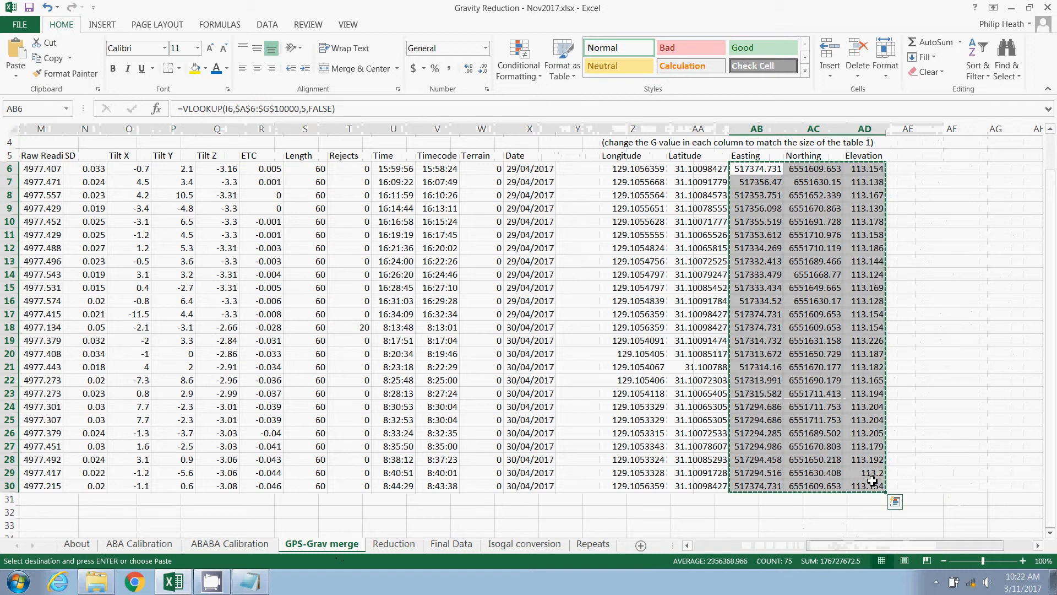
{"action": "left_click", "coordinate": [393, 543]}
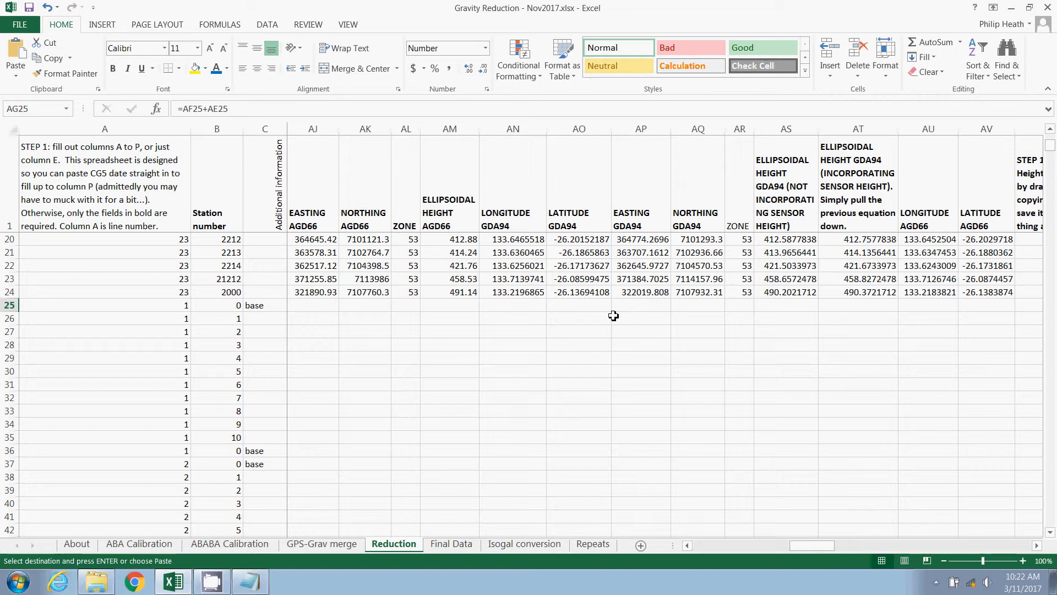
{"action": "left_click", "coordinate": [640, 304]}
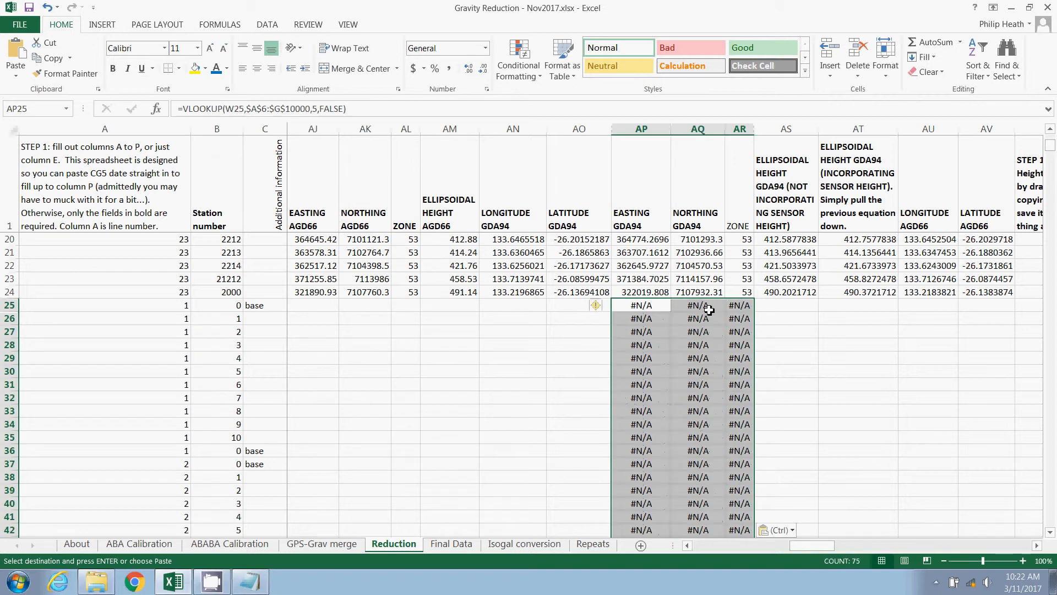
{"action": "left_click", "coordinate": [15, 61]}
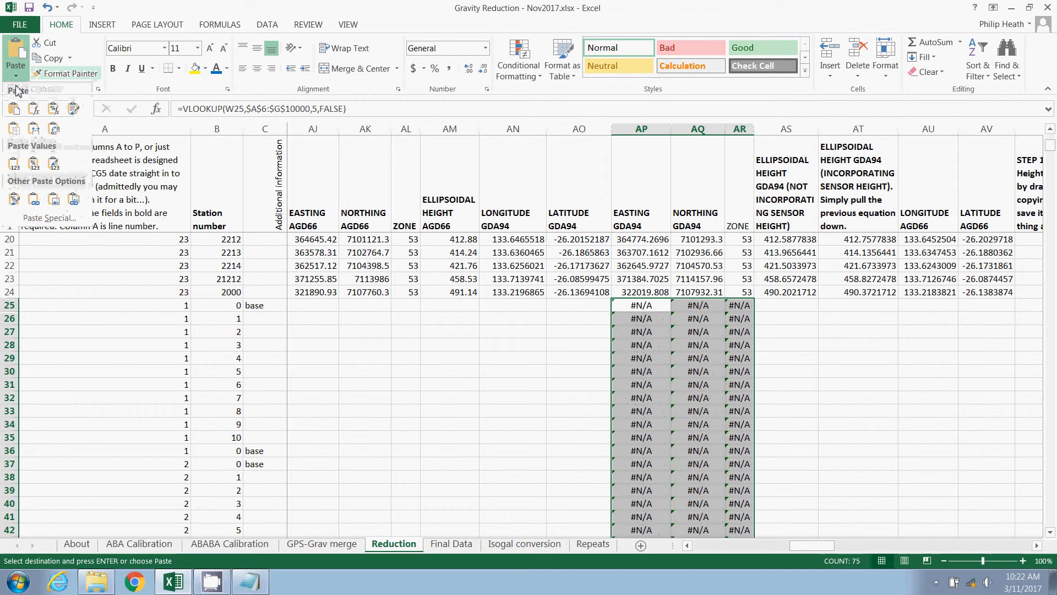
{"action": "left_click", "coordinate": [13, 159]}
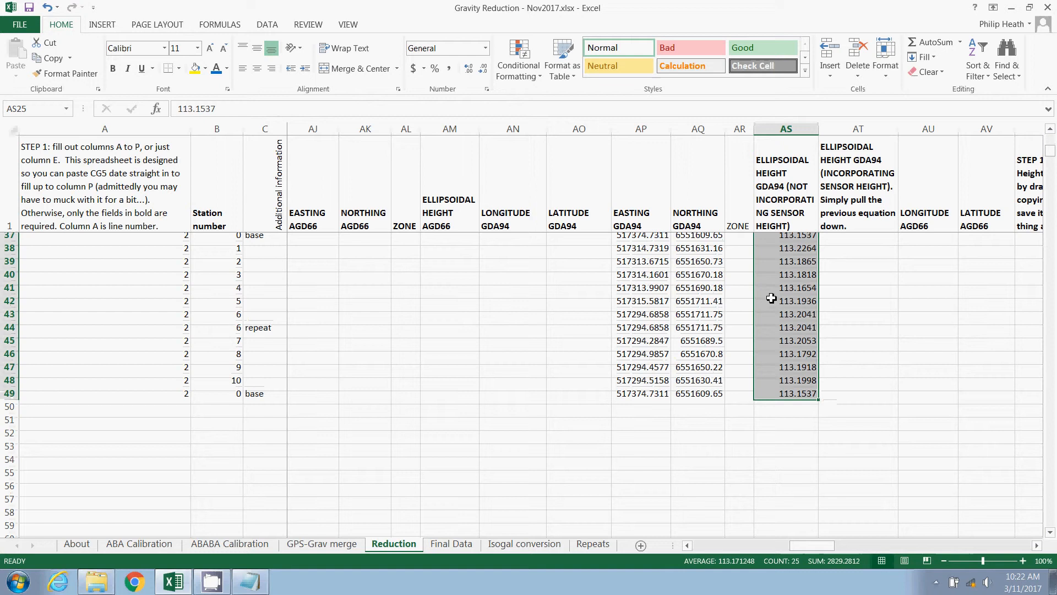
{"action": "scroll", "scroll_direction": "up", "scroll_amount": 3}
{"action": "type", "text": "52"}
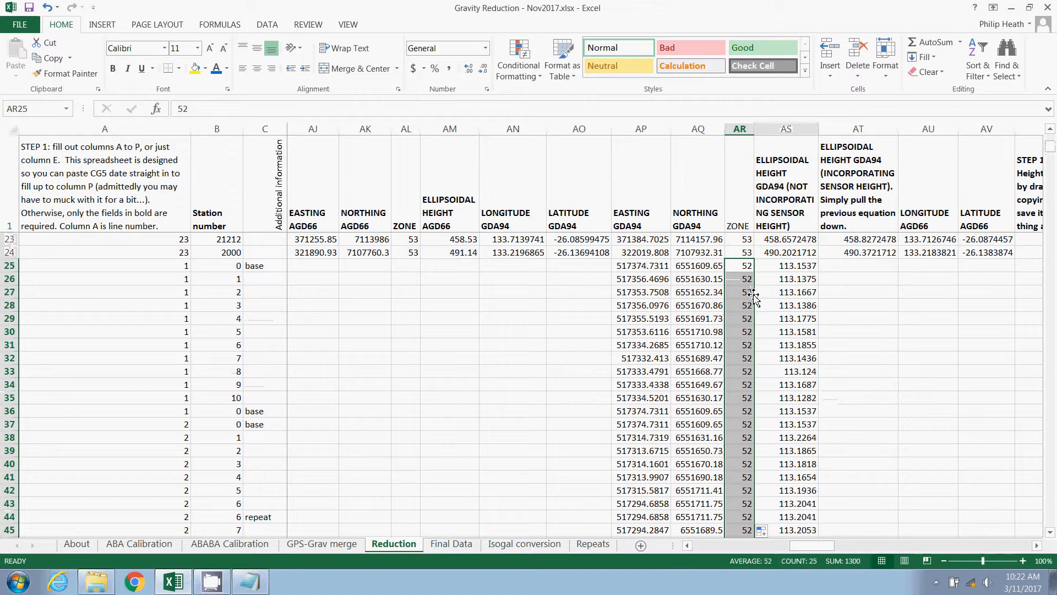
{"action": "mouse_move", "coordinate": [595, 212]}
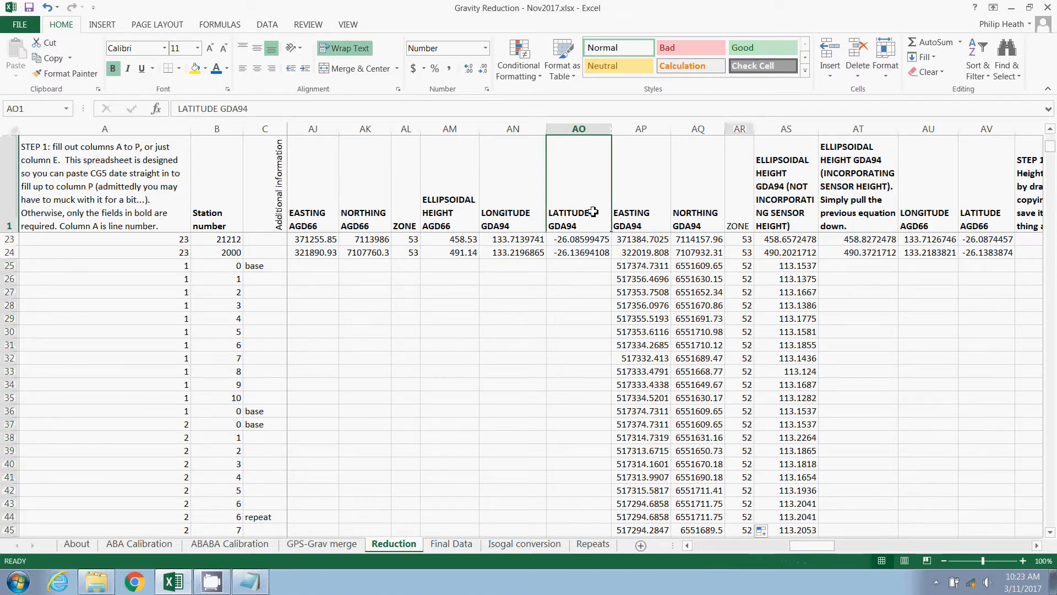
{"action": "mouse_move", "coordinate": [586, 234]}
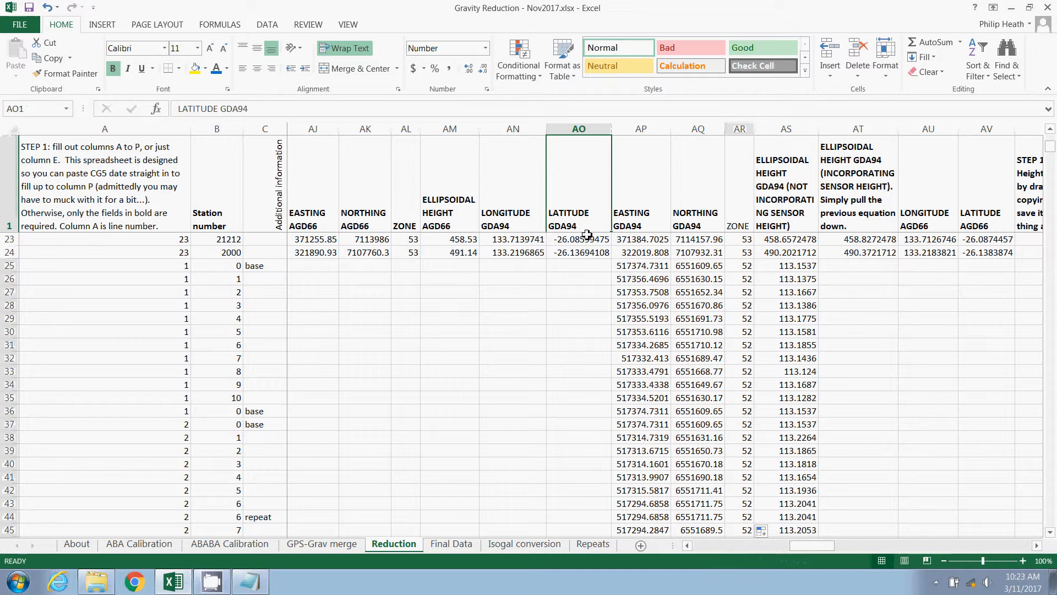
{"action": "mouse_move", "coordinate": [796, 222]}
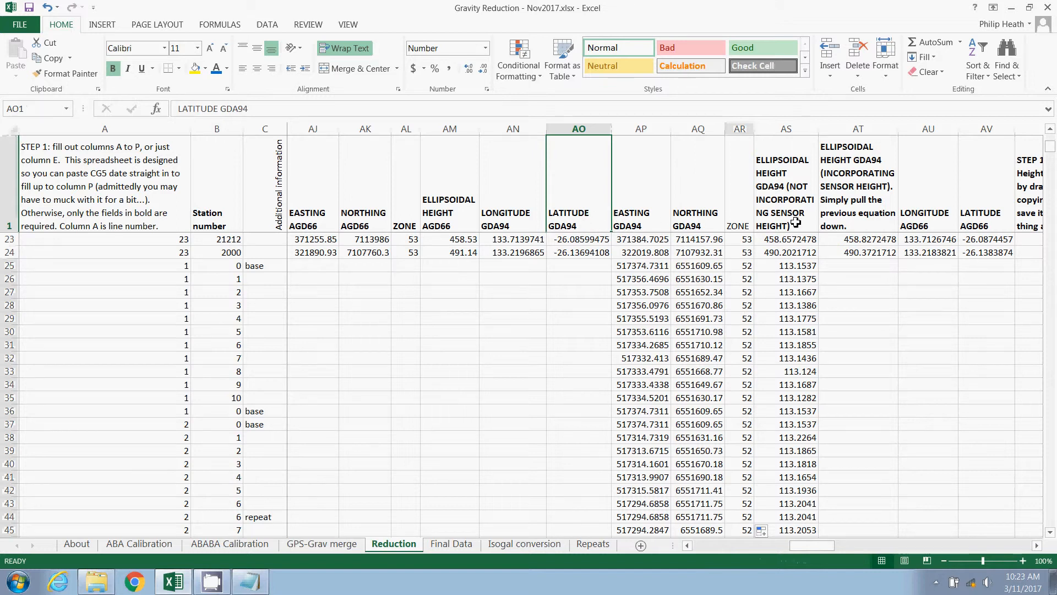
{"action": "left_click", "coordinate": [985, 182]}
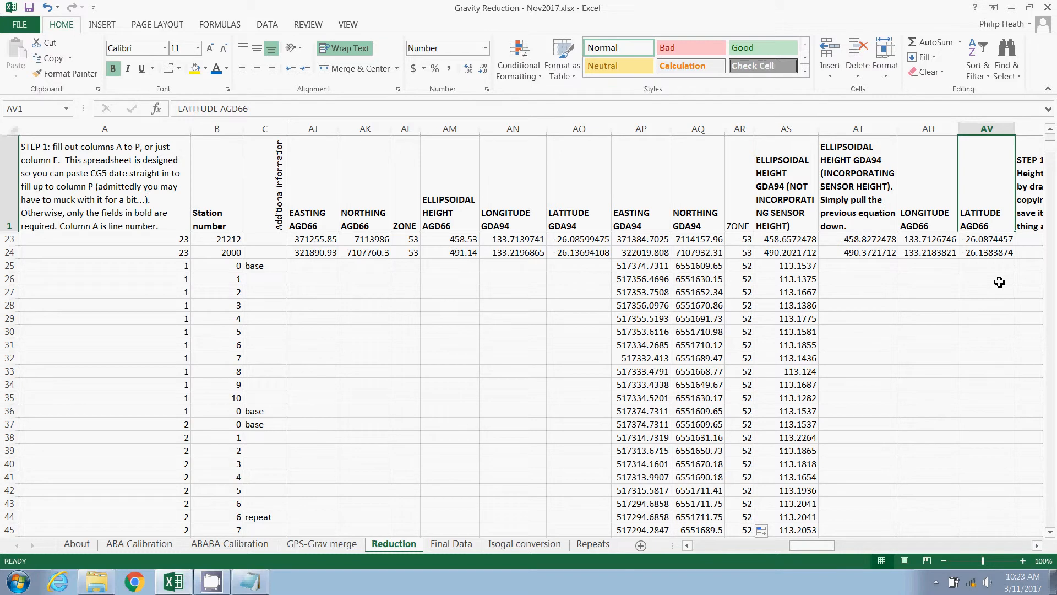
{"action": "mouse_move", "coordinate": [974, 281]}
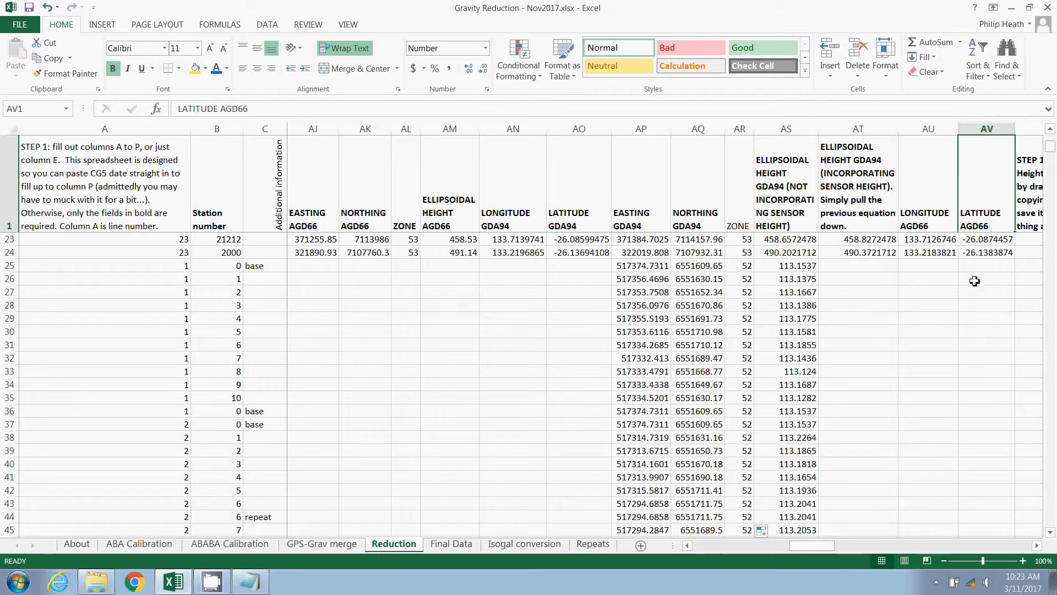
{"action": "mouse_move", "coordinate": [676, 279]}
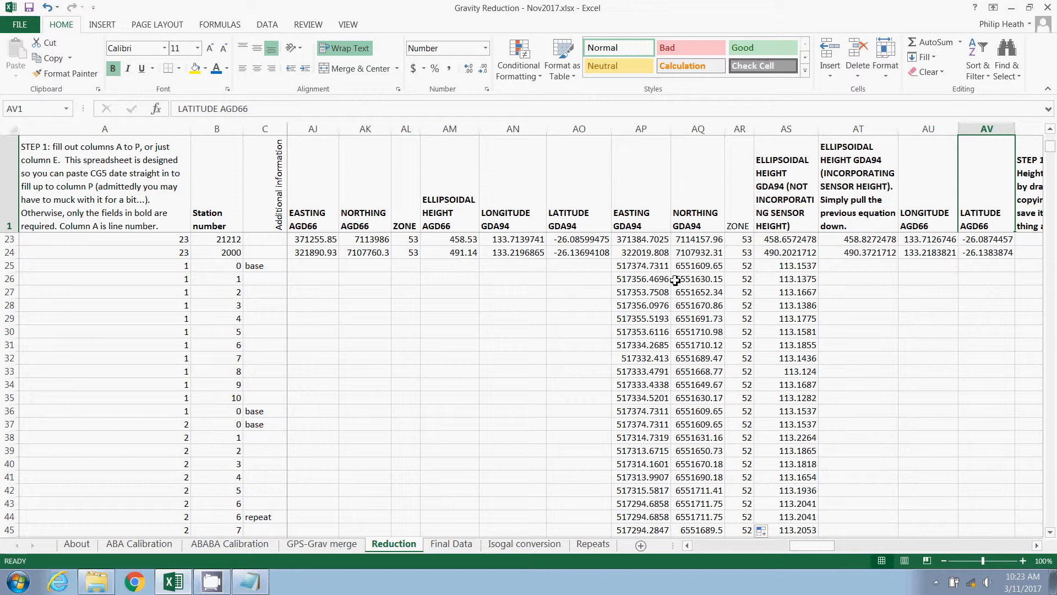
{"action": "mouse_move", "coordinate": [609, 280]}
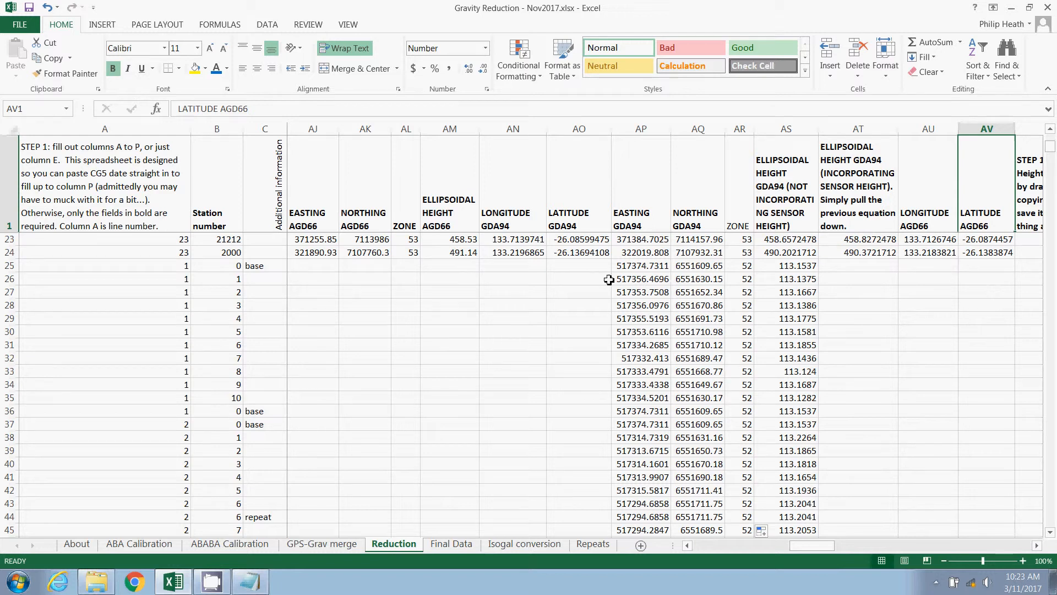
{"action": "mouse_move", "coordinate": [595, 269]}
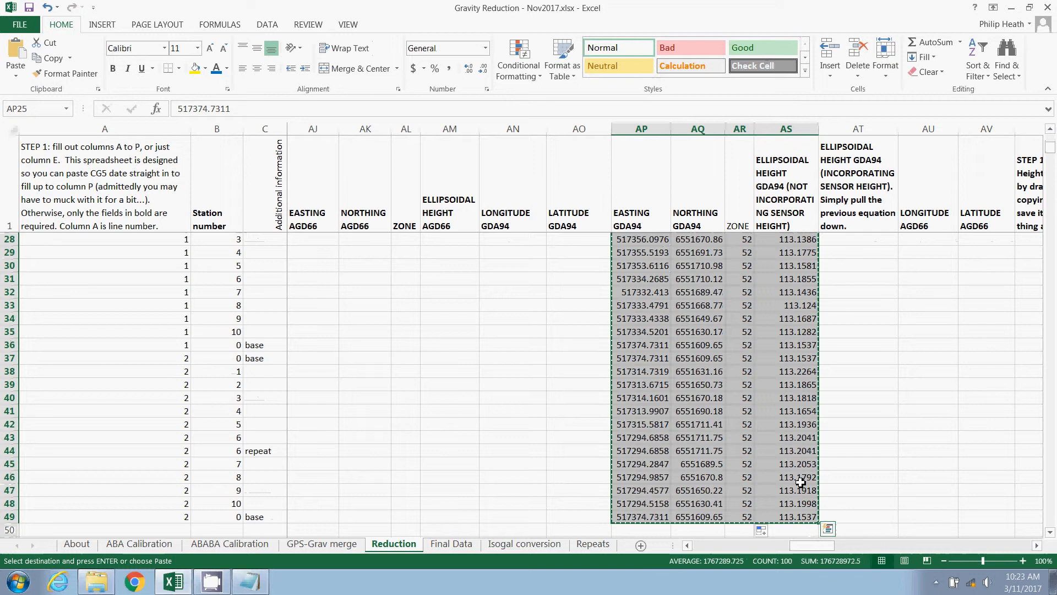
{"action": "mouse_move", "coordinate": [113, 580]}
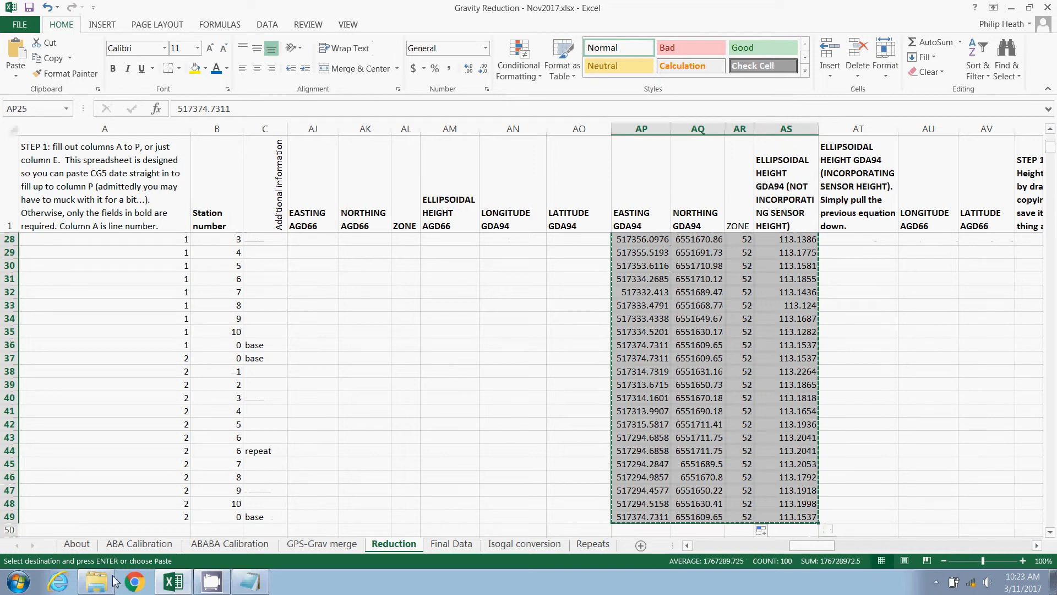
{"action": "mouse_move", "coordinate": [96, 581]}
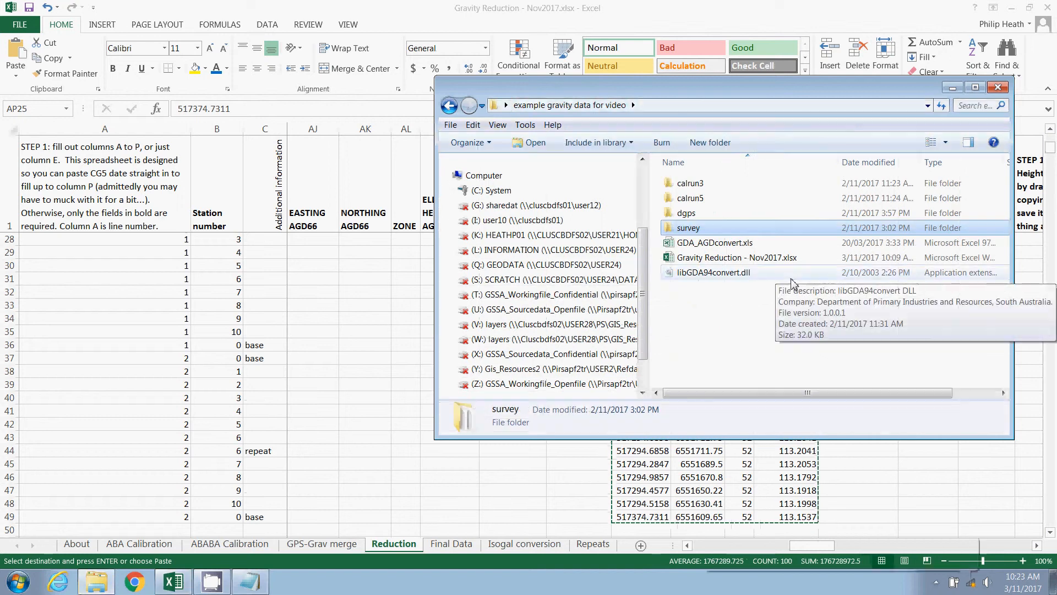
Select GDA_AGDconvert.xls in the example gravity data for video folder
{"action": "left_click", "coordinate": [714, 242]}
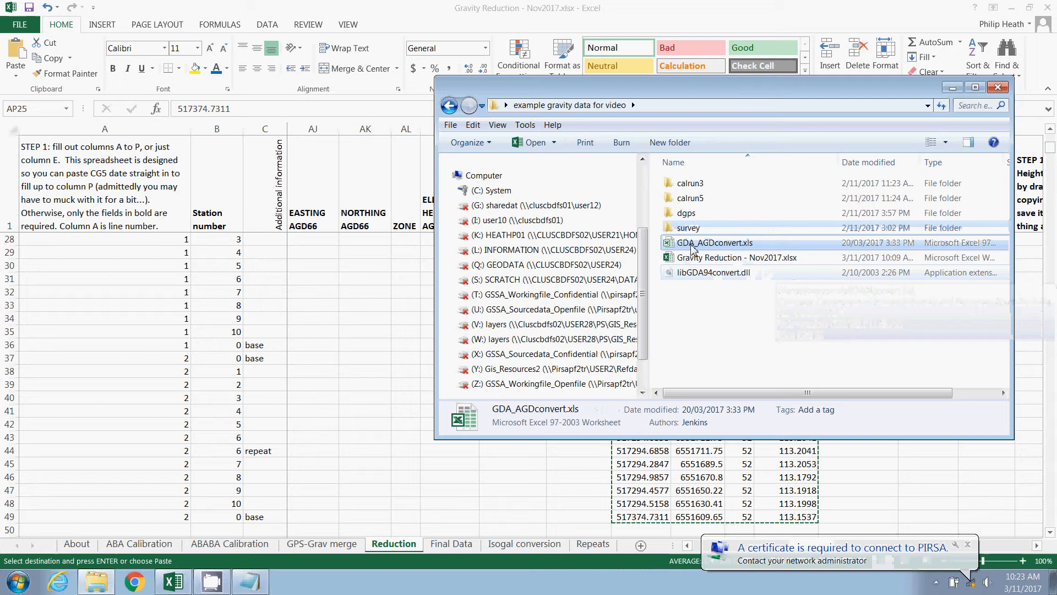
{"action": "mouse_move", "coordinate": [738, 249]}
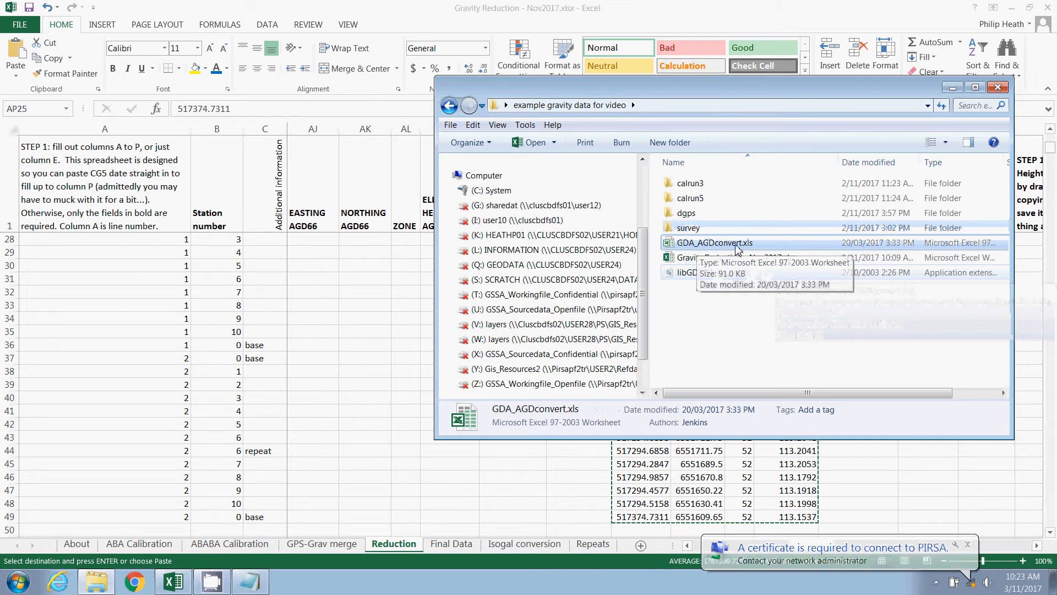
{"action": "mouse_move", "coordinate": [753, 279]}
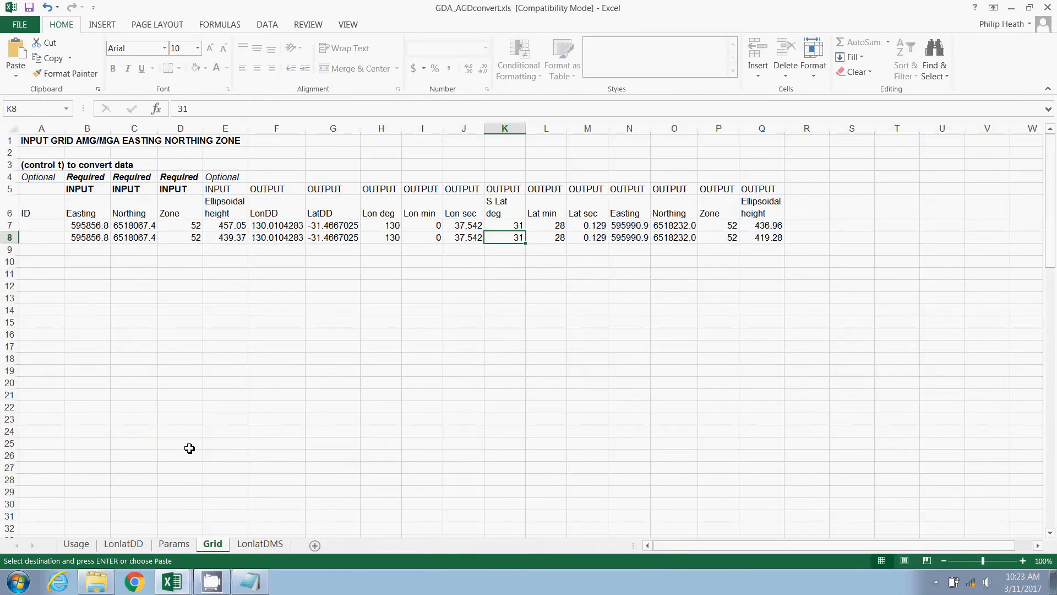
{"action": "mouse_move", "coordinate": [150, 306]}
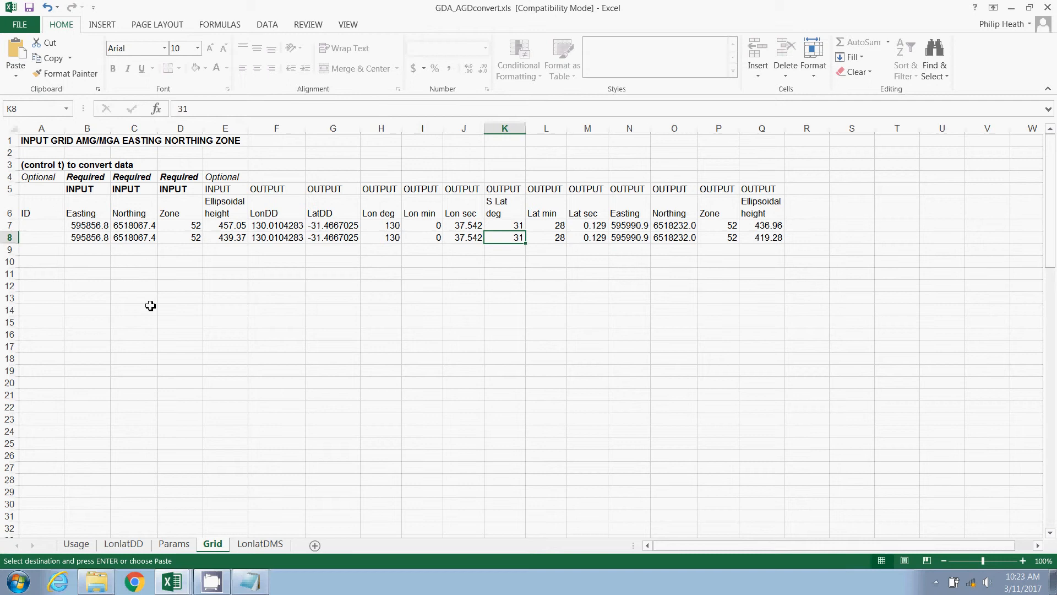
{"action": "mouse_move", "coordinate": [175, 261]}
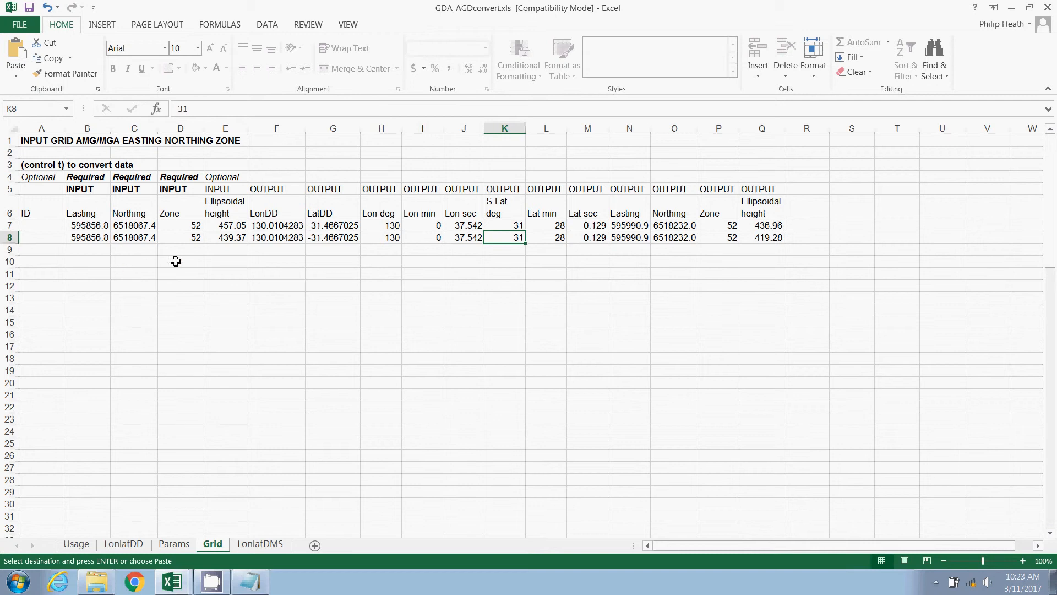
{"action": "mouse_move", "coordinate": [180, 247]}
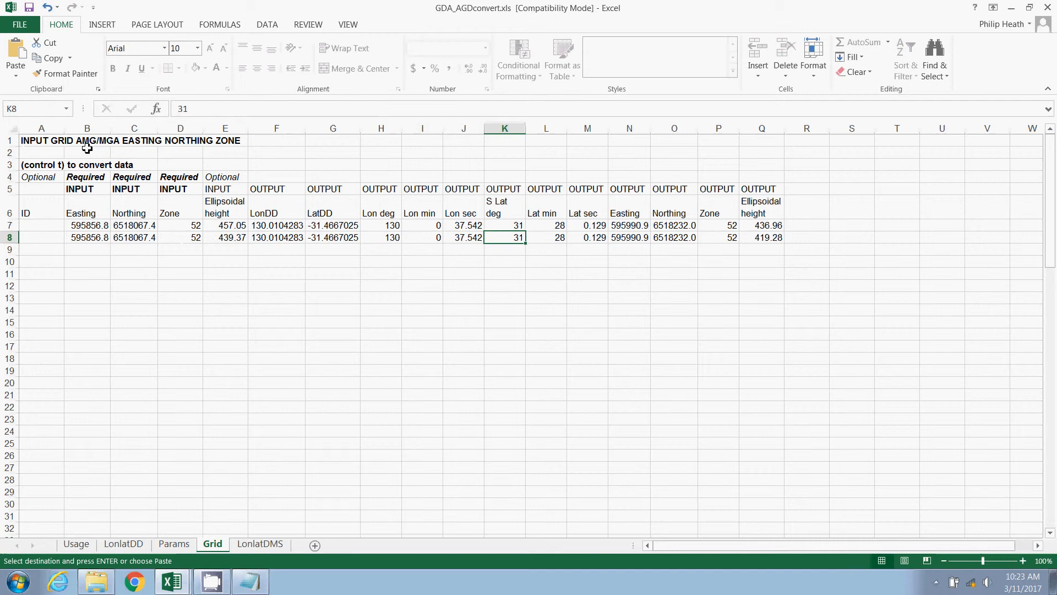
{"action": "mouse_move", "coordinate": [275, 191]}
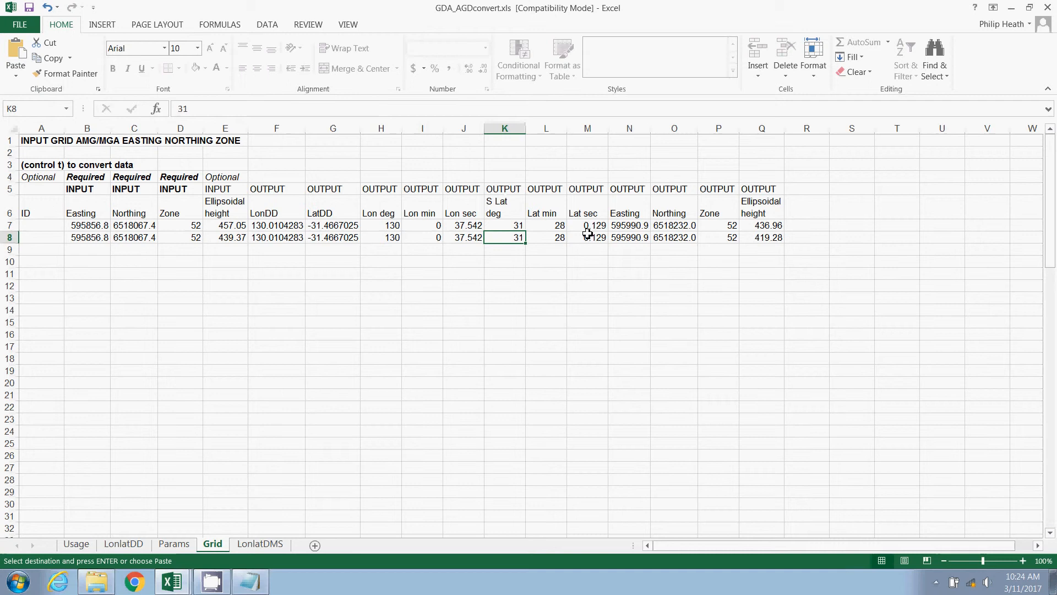
{"action": "mouse_move", "coordinate": [385, 231]}
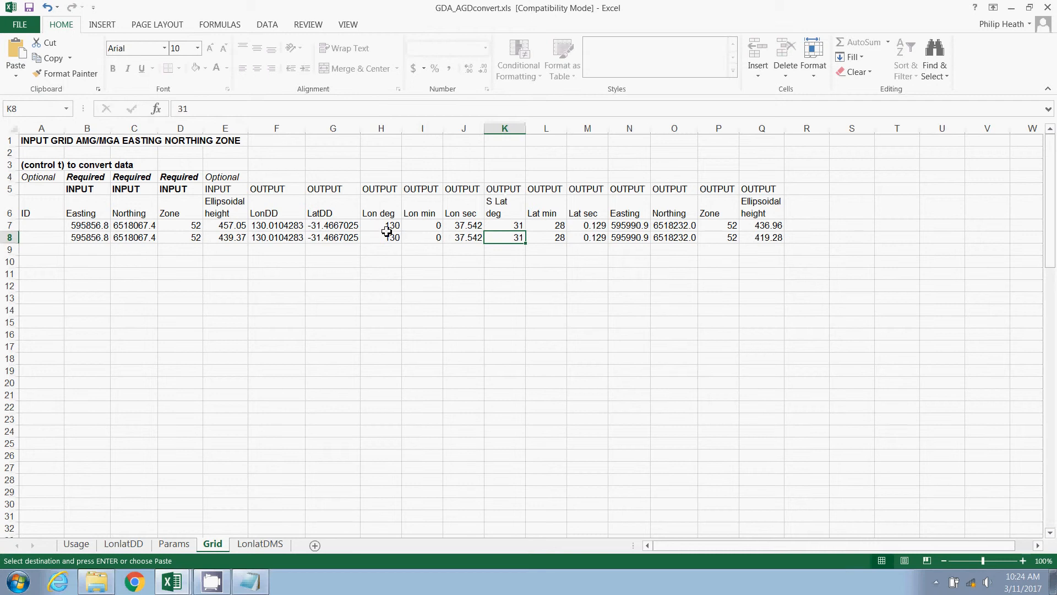
{"action": "mouse_move", "coordinate": [580, 234]}
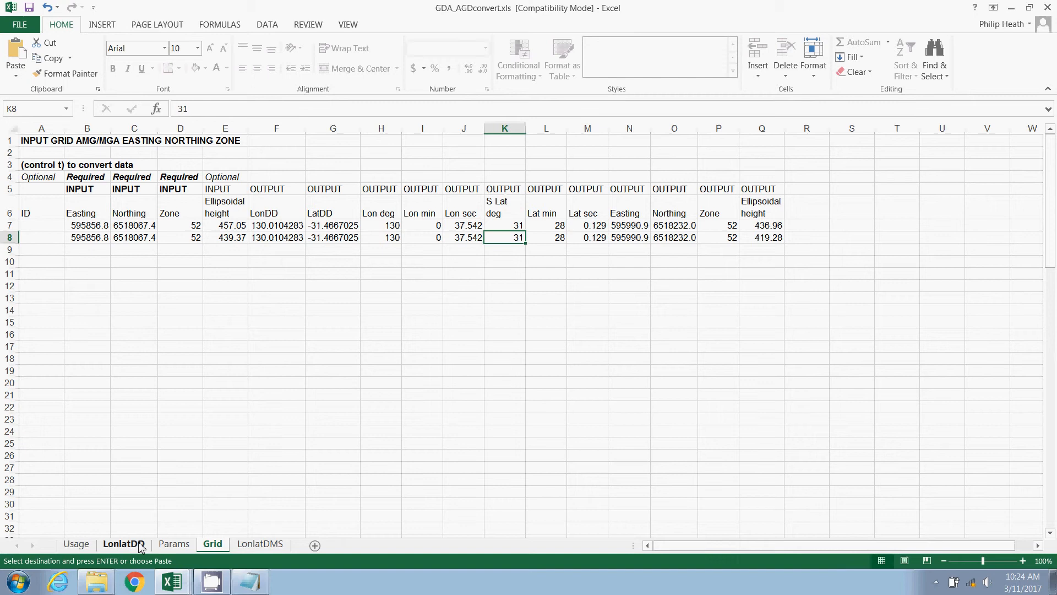
{"action": "left_click", "coordinate": [123, 543]}
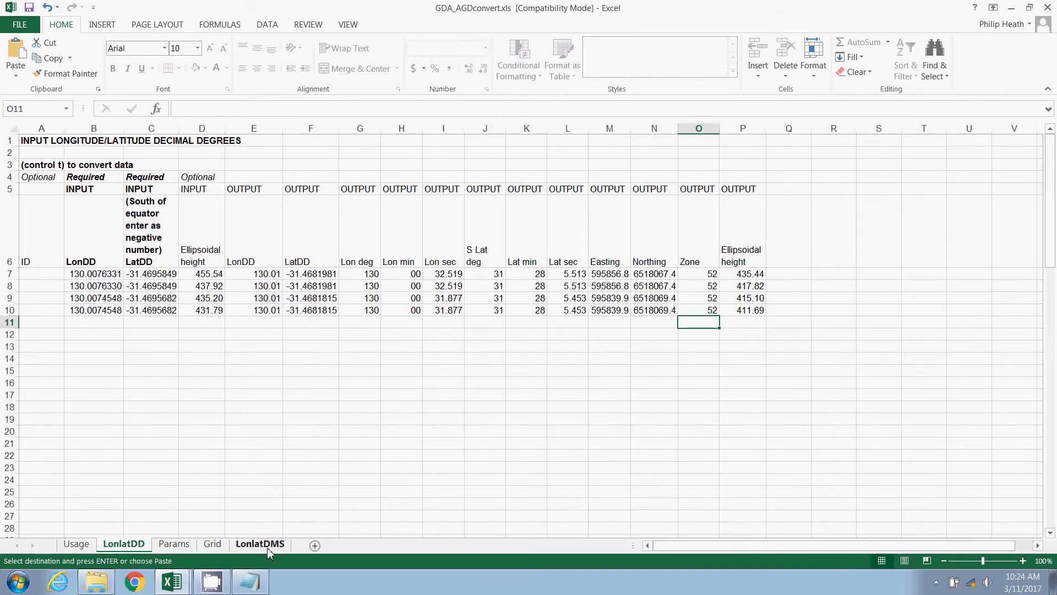
{"action": "left_click", "coordinate": [259, 544]}
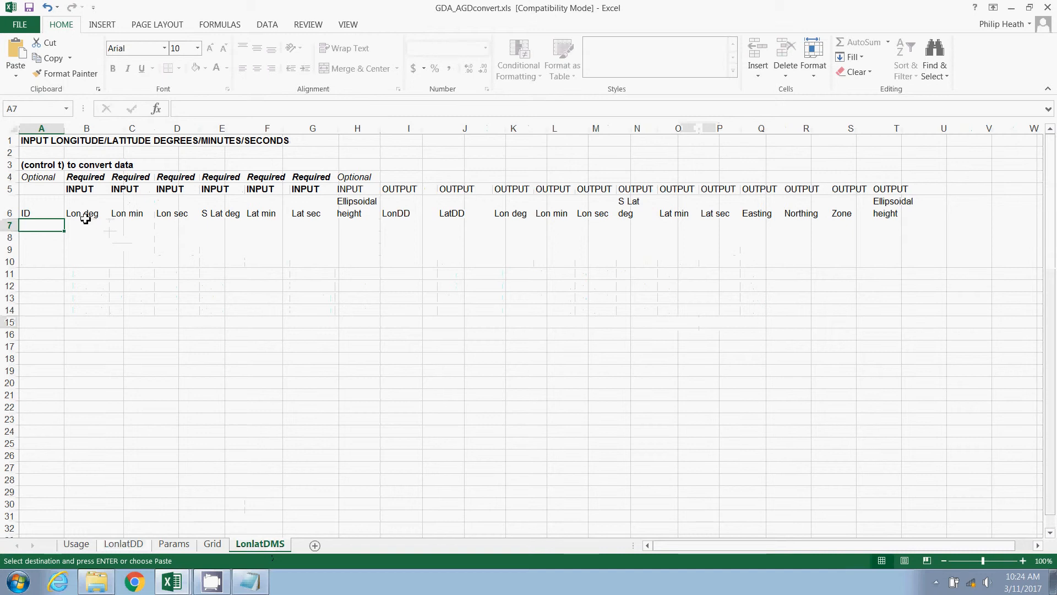
{"action": "mouse_move", "coordinate": [174, 257]}
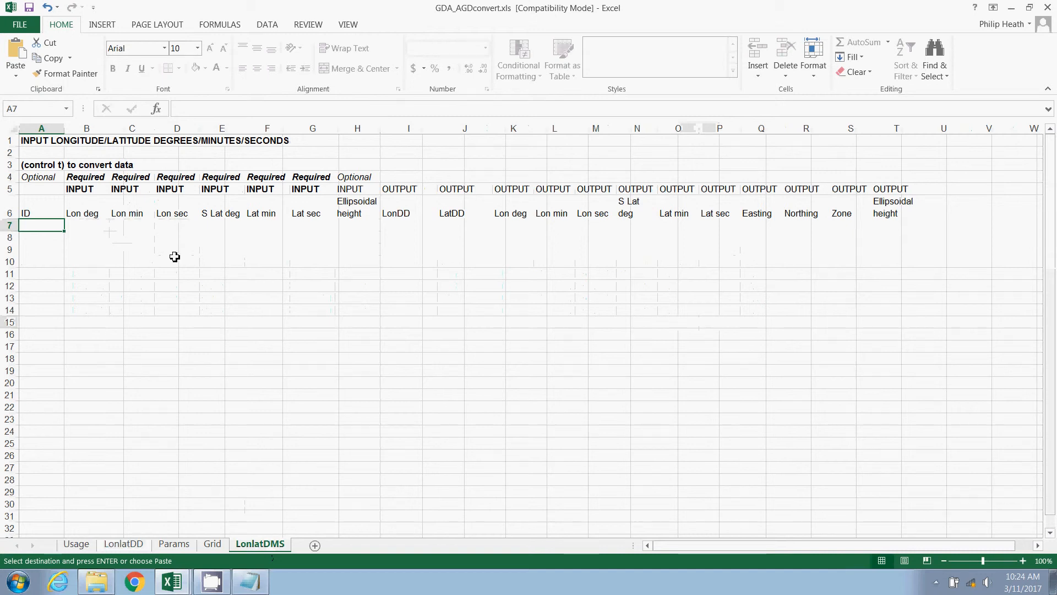
{"action": "left_click", "coordinate": [213, 543]}
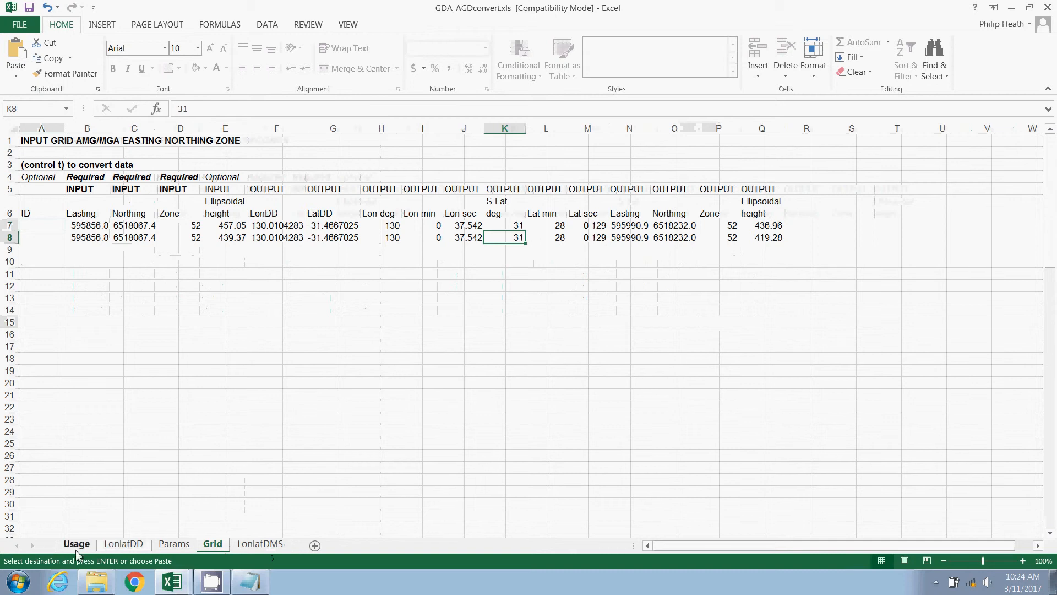
Read the Usage note, then make example gravity data the current folder by cancelling Open
{"action": "left_click", "coordinate": [76, 543]}
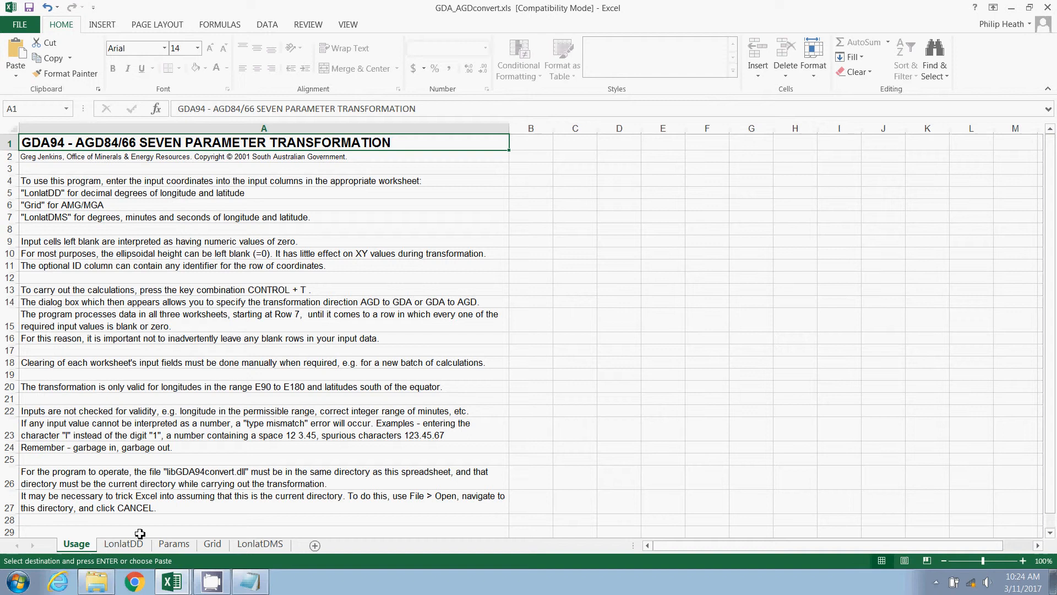
{"action": "left_click", "coordinate": [207, 501]}
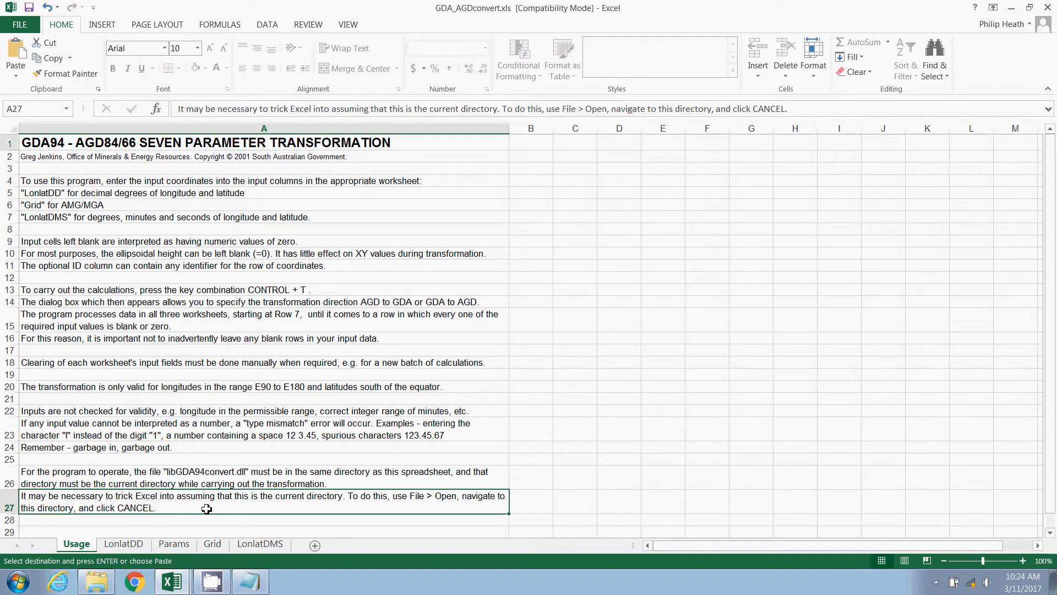
{"action": "mouse_move", "coordinate": [232, 510]}
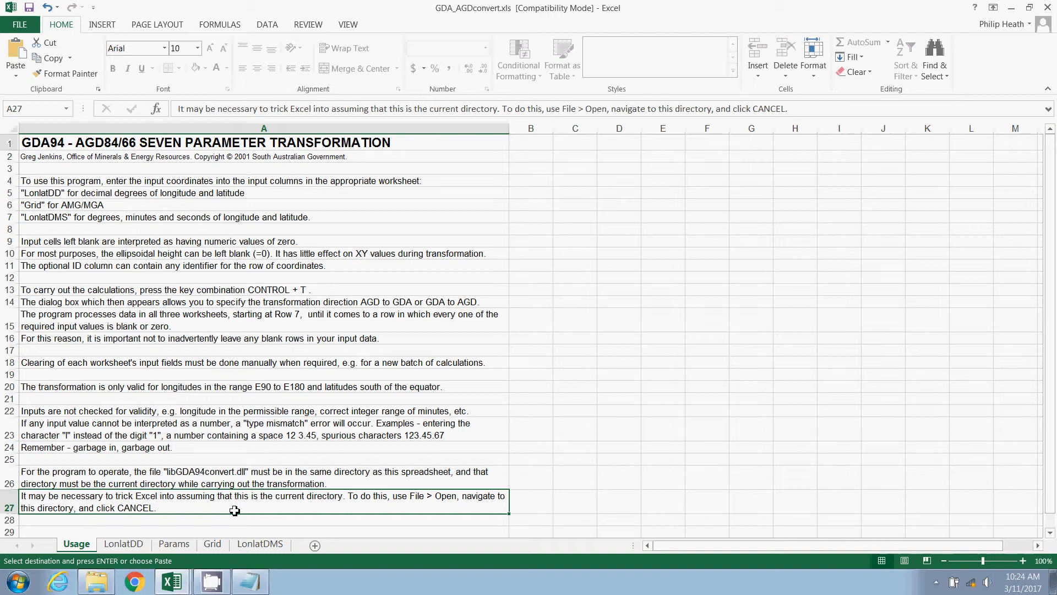
{"action": "mouse_move", "coordinate": [240, 518]}
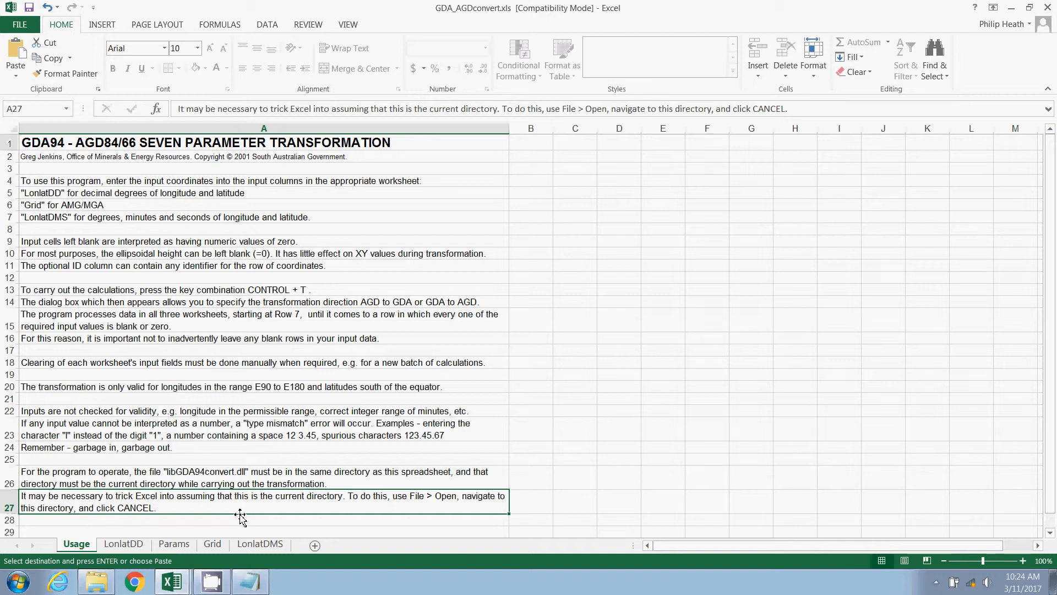
{"action": "mouse_move", "coordinate": [261, 475]}
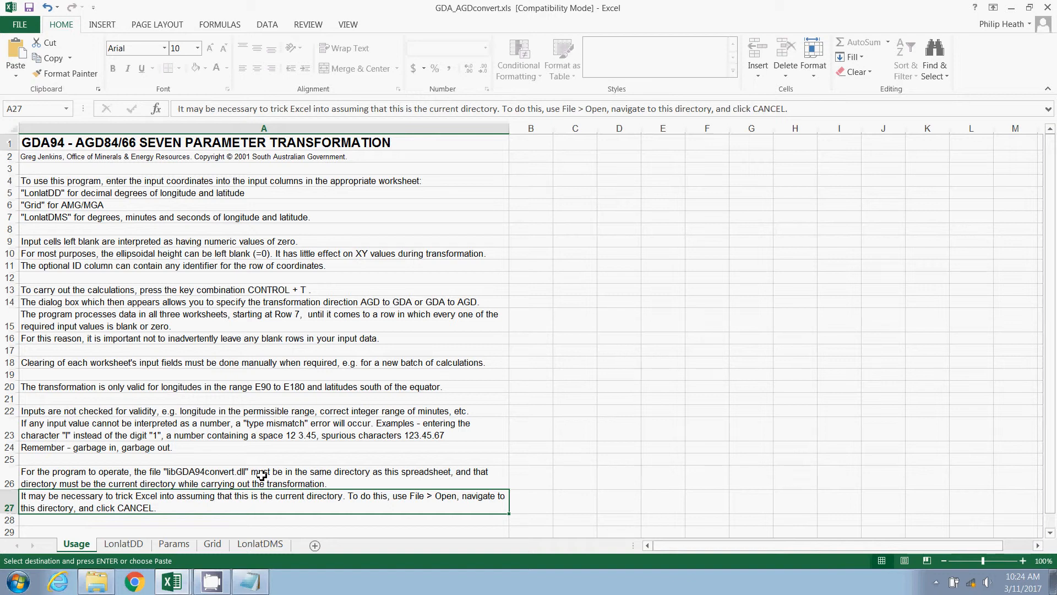
{"action": "mouse_move", "coordinate": [140, 288]}
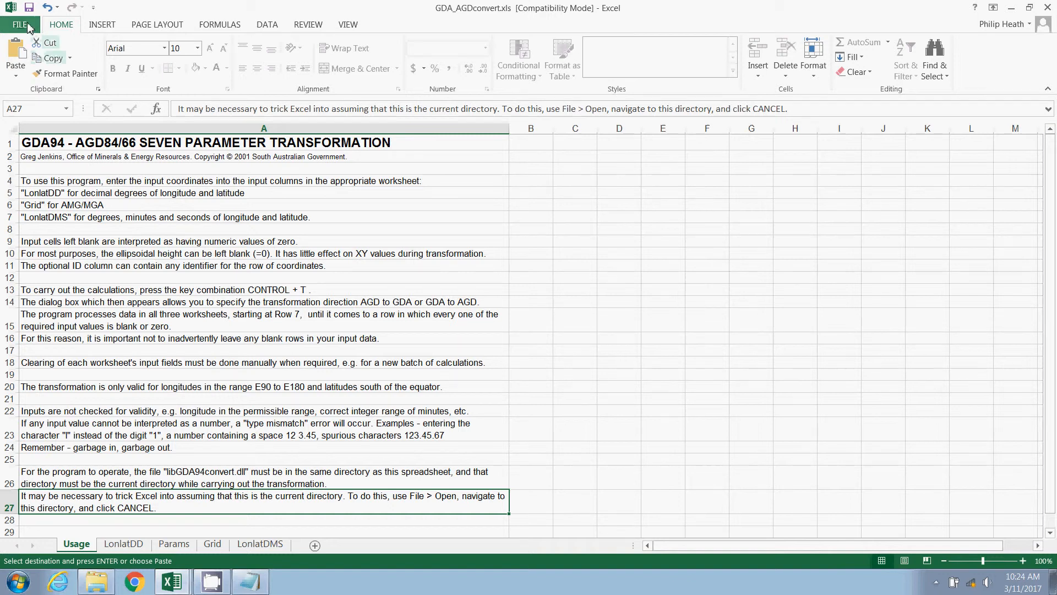
{"action": "left_click", "coordinate": [22, 24]}
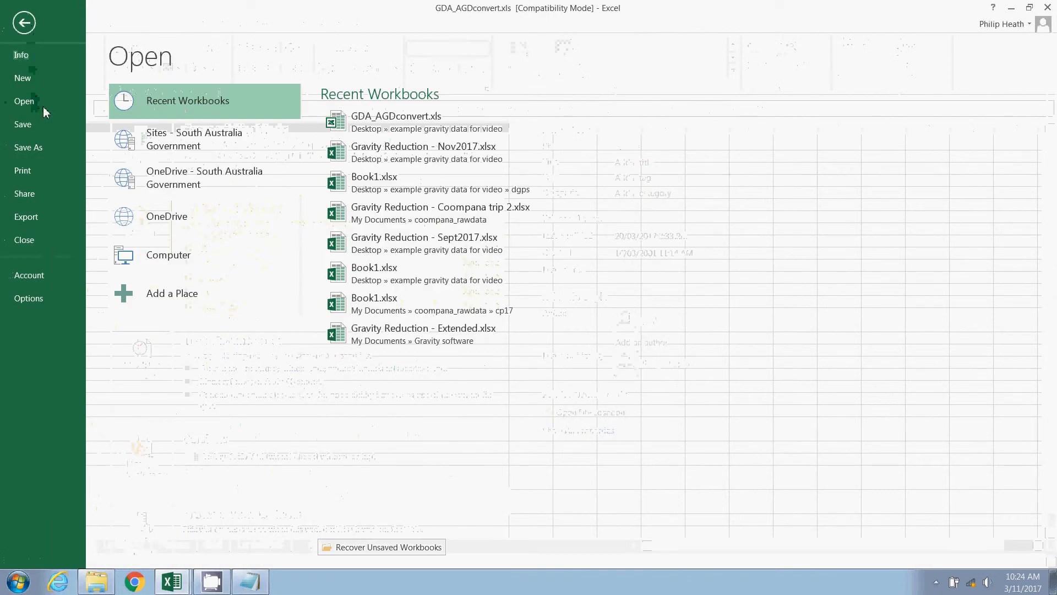
{"action": "left_click", "coordinate": [168, 255]}
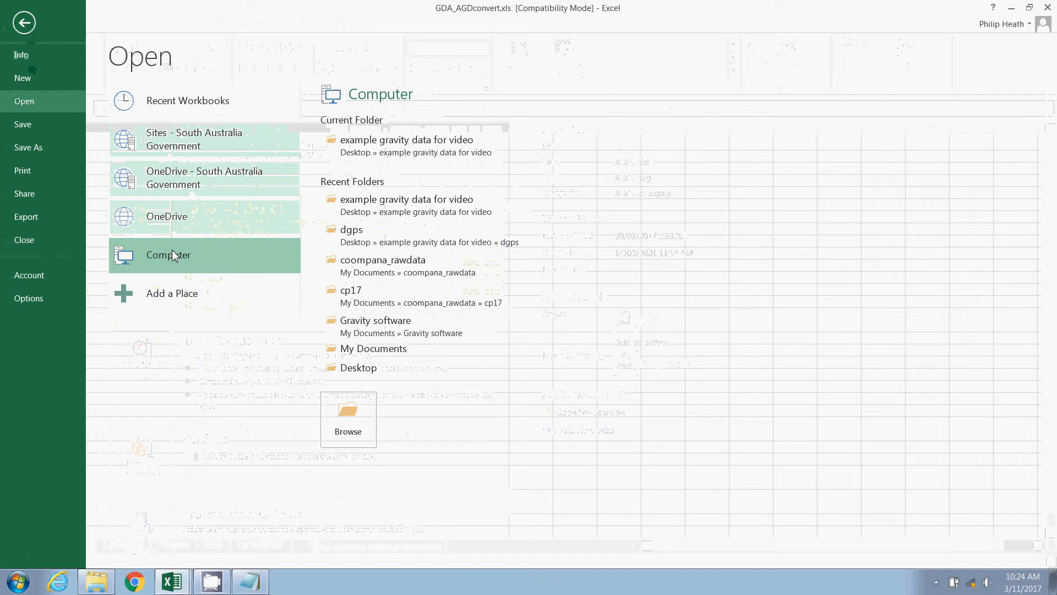
{"action": "left_click", "coordinate": [348, 418]}
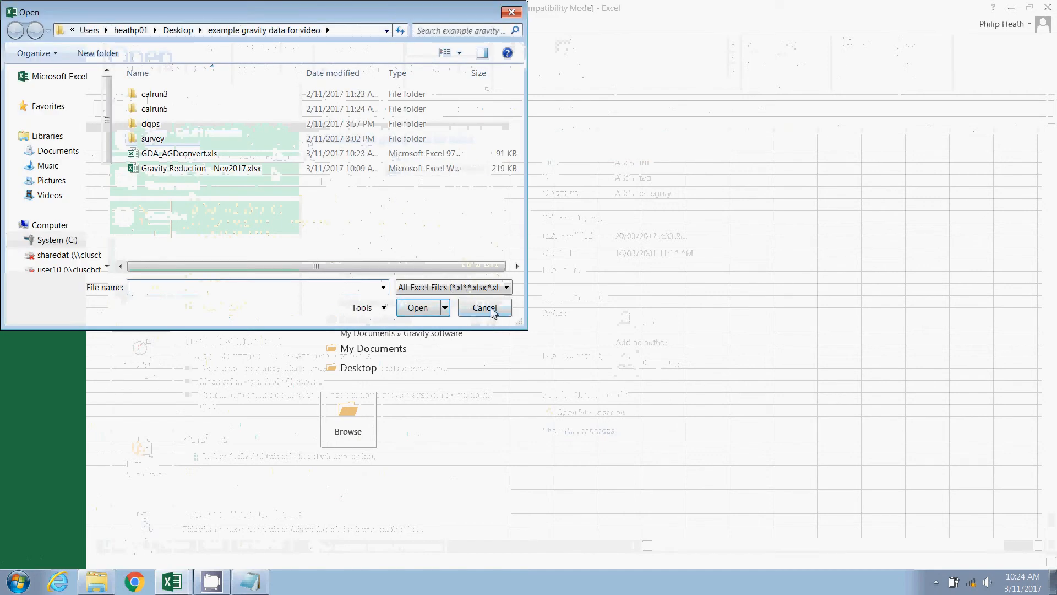
{"action": "left_click", "coordinate": [484, 307]}
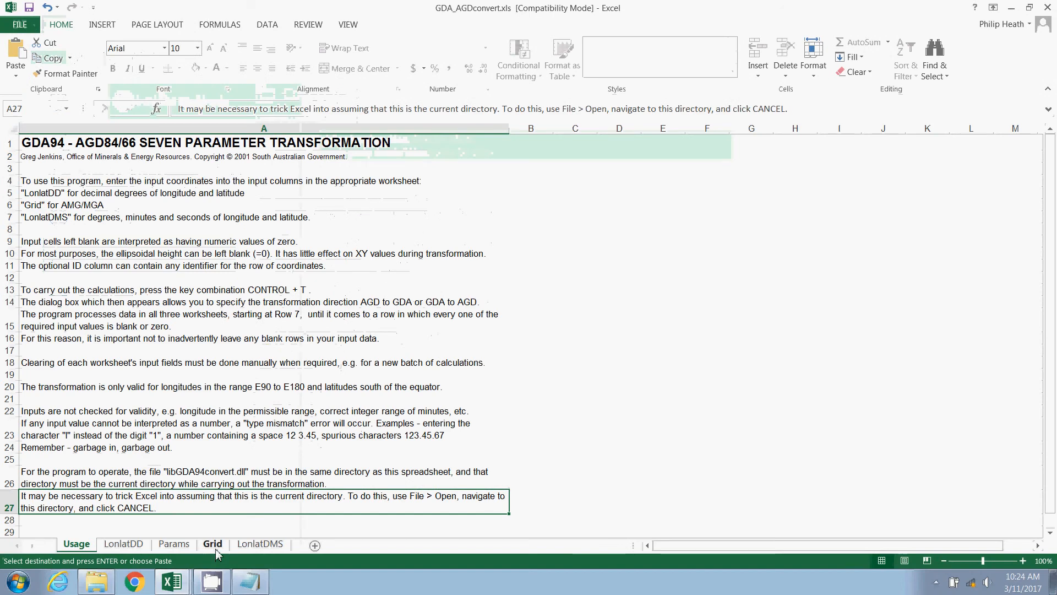
Paste station coordinates into Grid cell B7 and transform them from GDA to AGD
{"action": "left_click", "coordinate": [212, 544]}
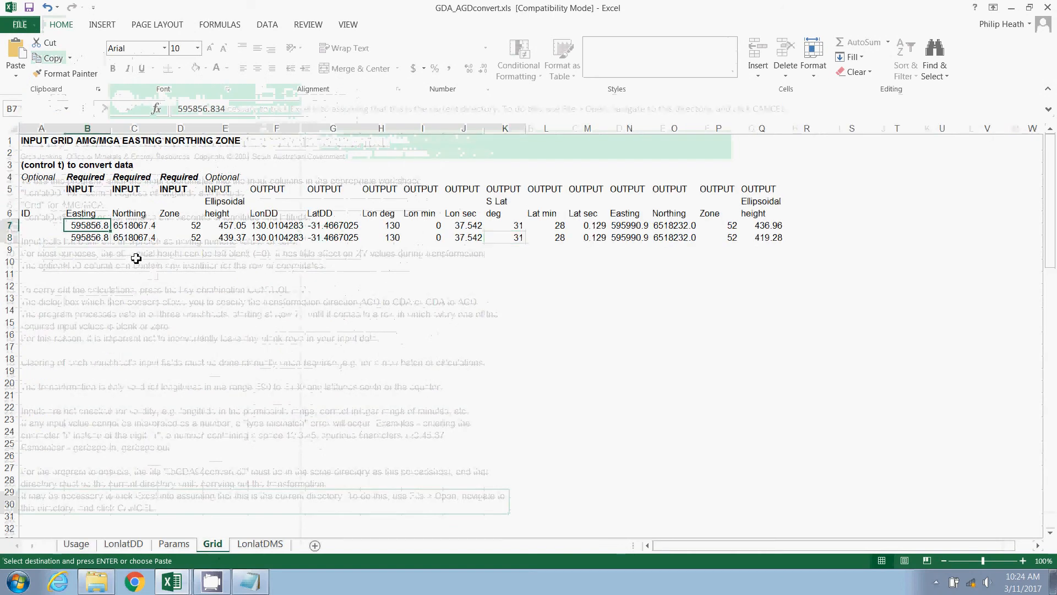
{"action": "key", "text": "ctrl+v"}
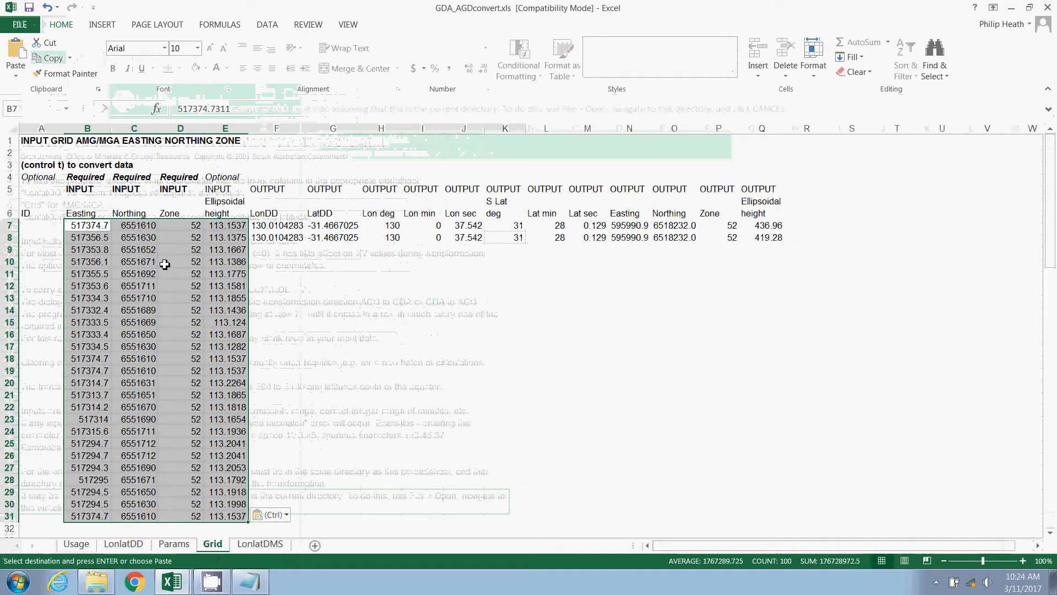
{"action": "left_click", "coordinate": [180, 262]}
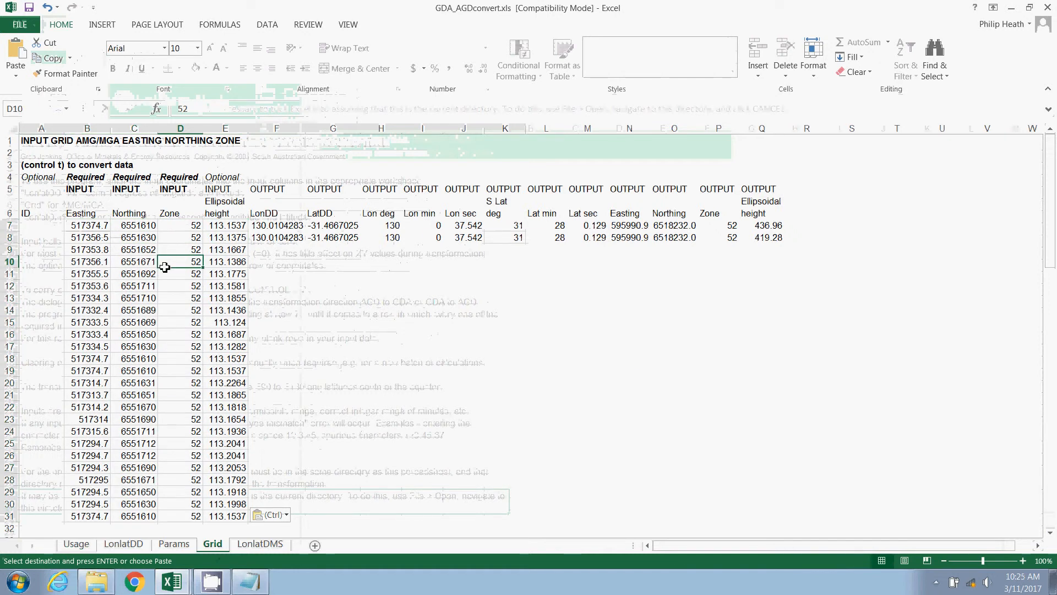
{"action": "key", "text": "ctrl+t"}
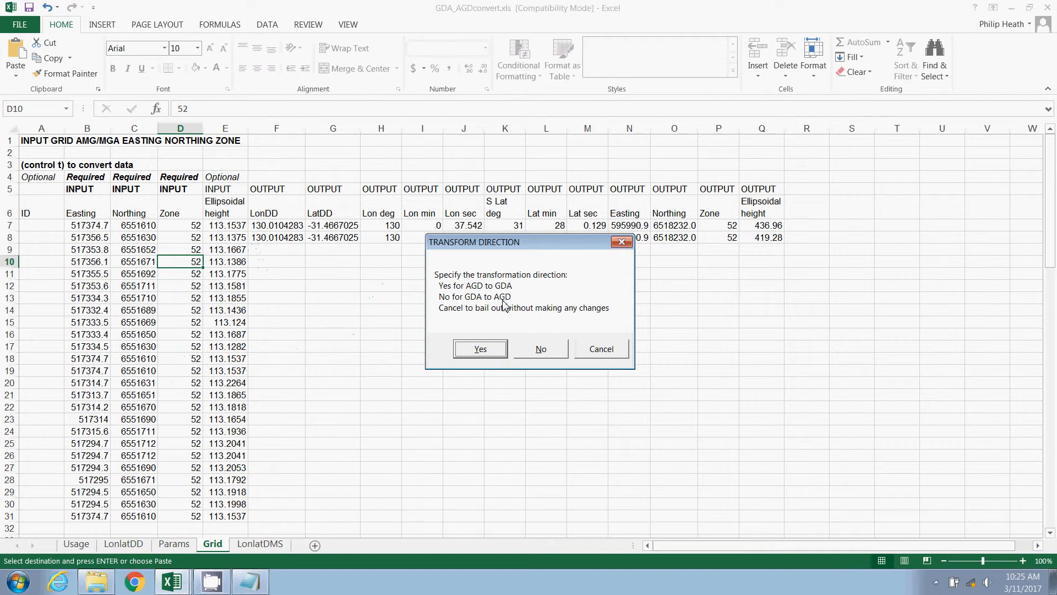
{"action": "mouse_move", "coordinate": [551, 356]}
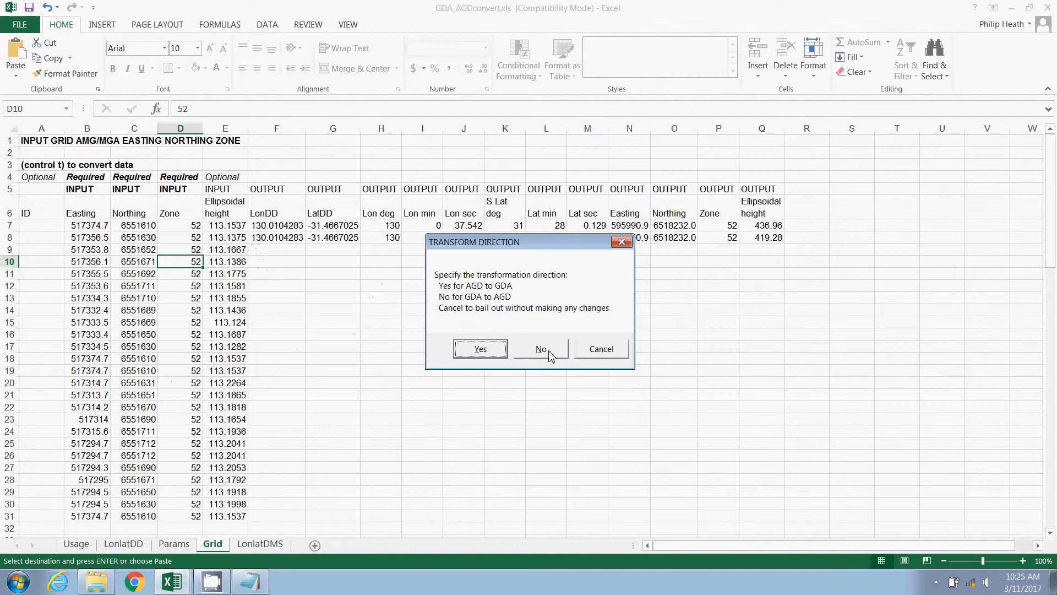
{"action": "left_click", "coordinate": [540, 349]}
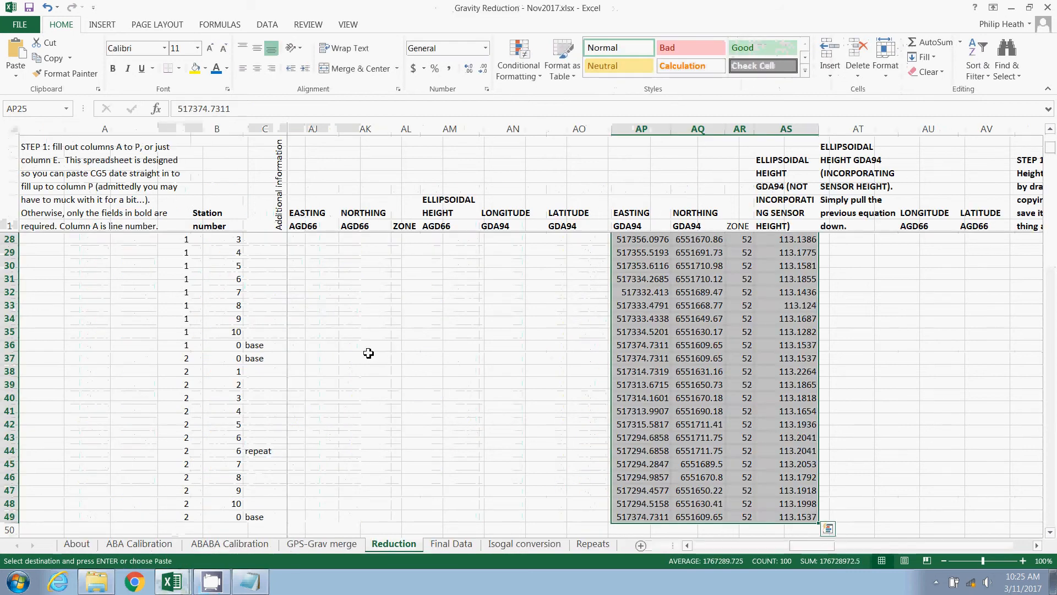
Paste the converted AGD66 longitudes and latitudes into Reduction cell AU25
{"action": "scroll", "scroll_direction": "up", "scroll_amount": 3}
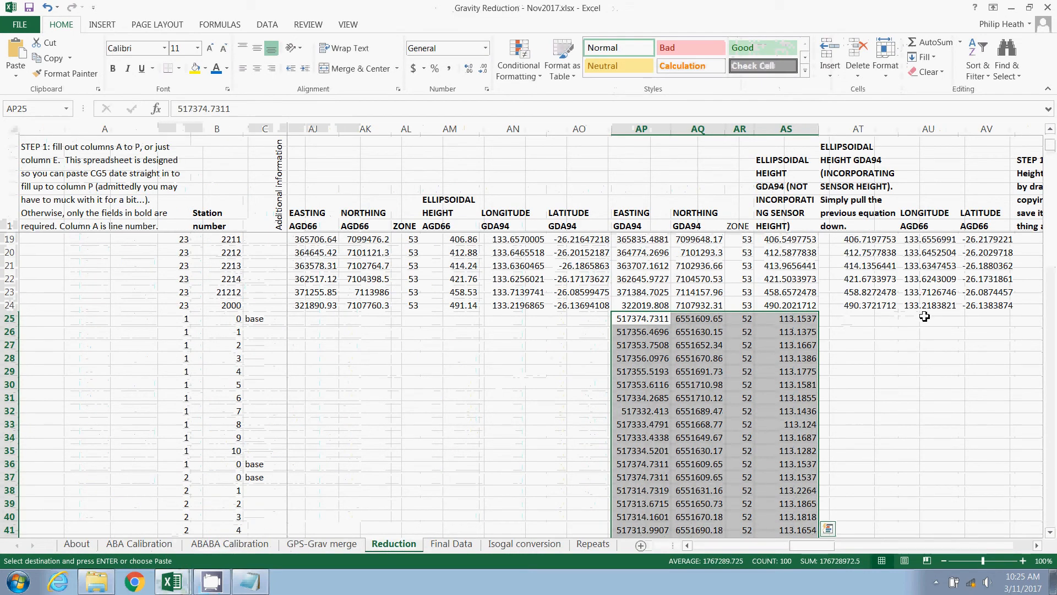
{"action": "left_click", "coordinate": [928, 318]}
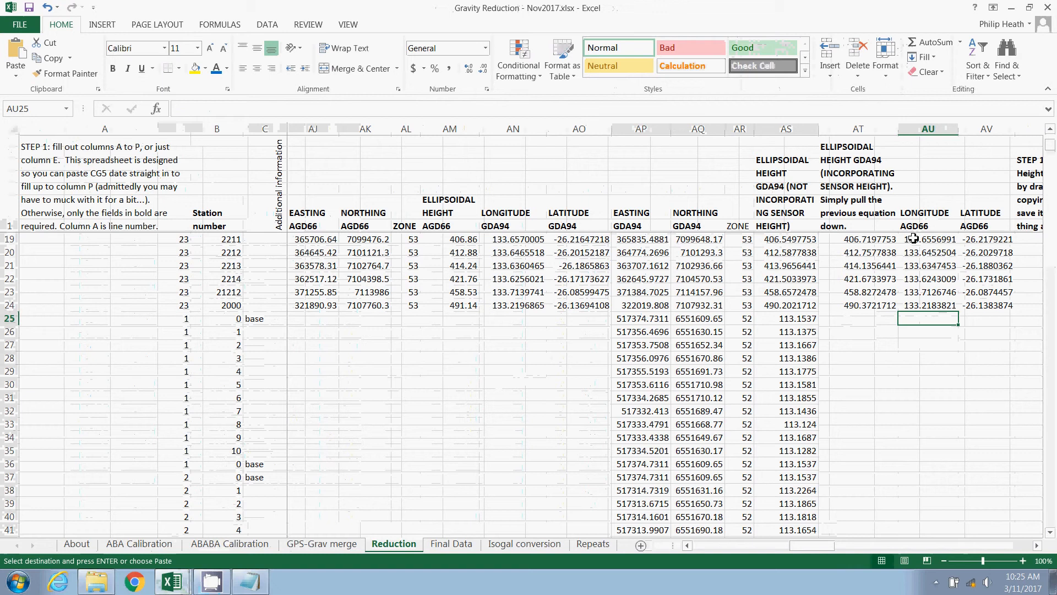
{"action": "left_click", "coordinate": [15, 58]}
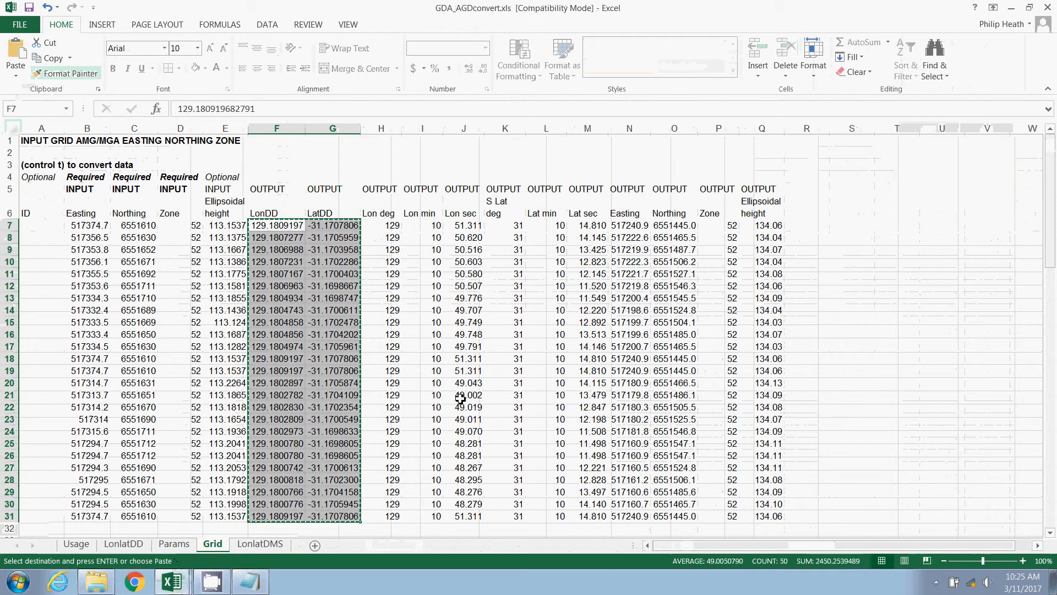
Paste converted AGD66 easting, northing, zone and height values into Reduction from row 25
{"action": "left_click", "coordinate": [628, 225]}
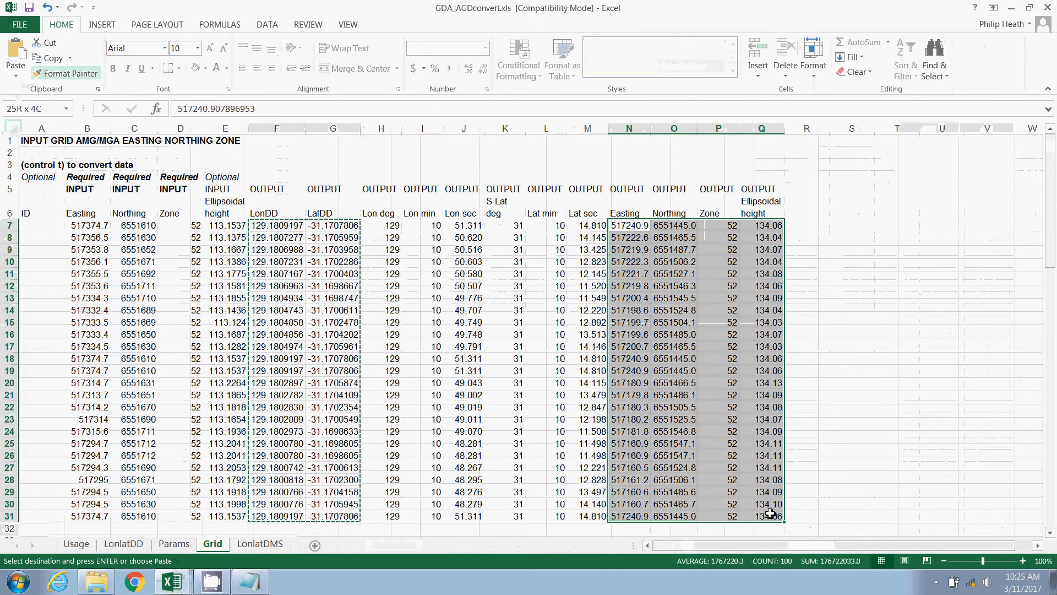
{"action": "left_click", "coordinate": [627, 225]}
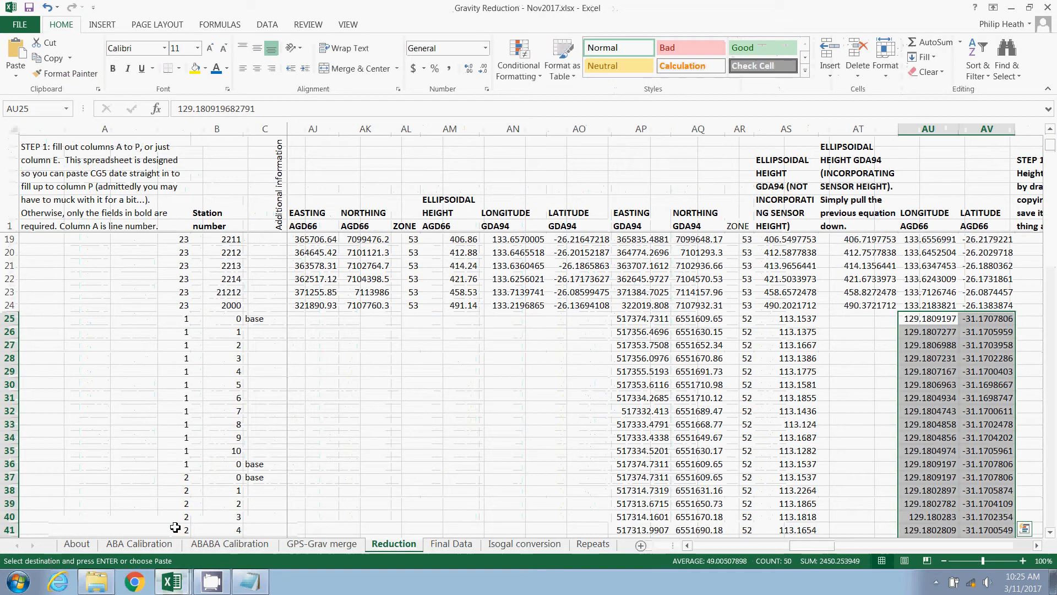
{"action": "left_click", "coordinate": [313, 318]}
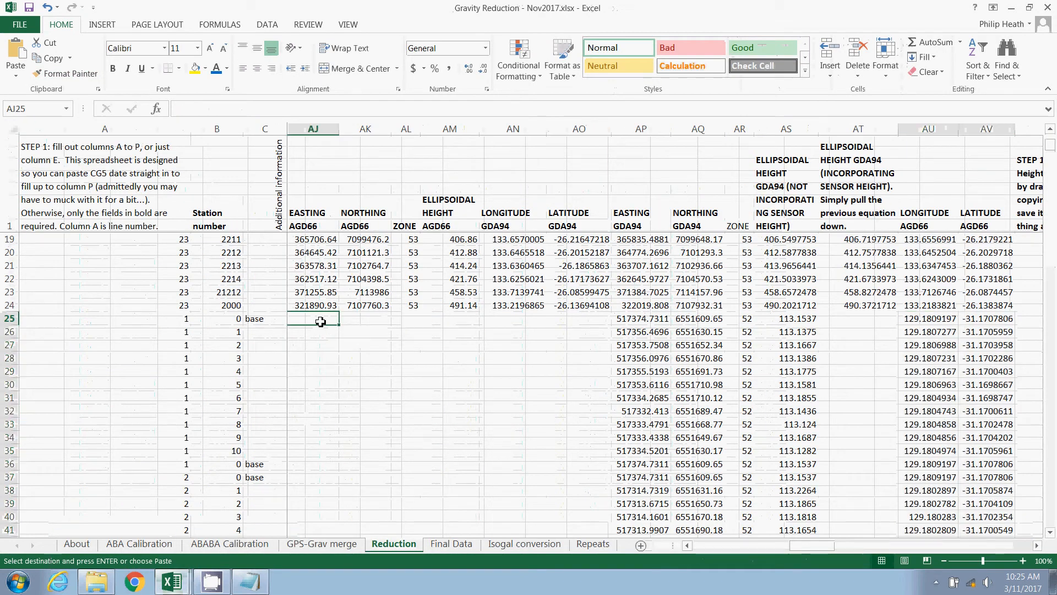
{"action": "left_click", "coordinate": [15, 69]}
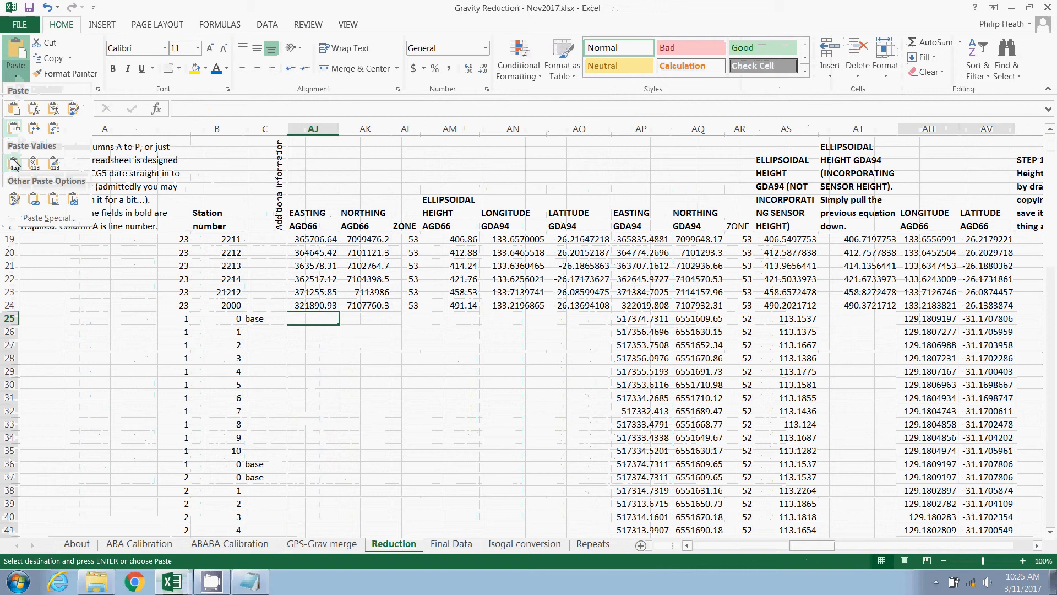
{"action": "left_click", "coordinate": [12, 165]}
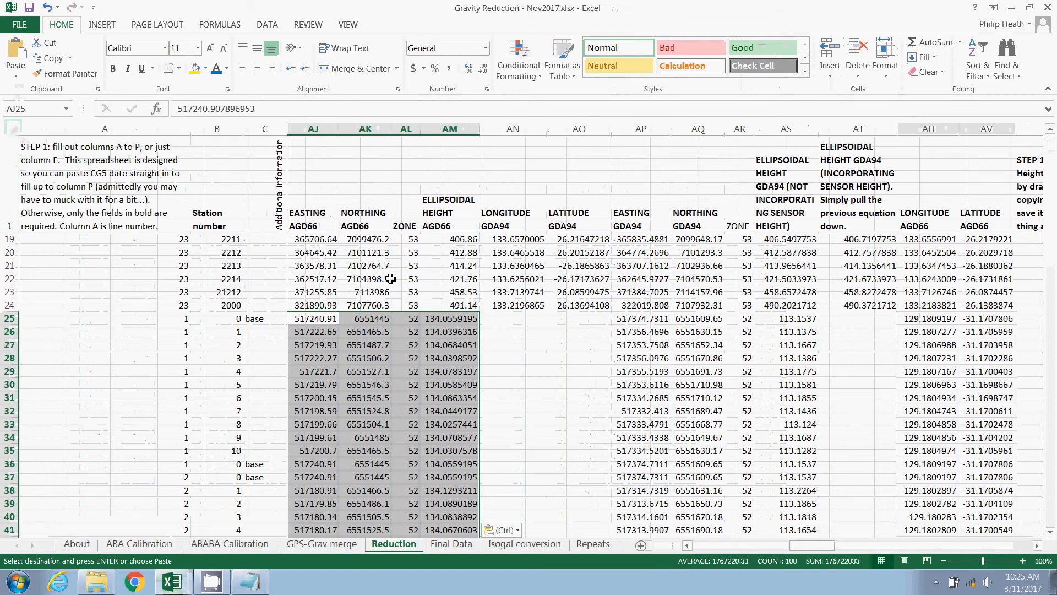
{"action": "left_click", "coordinate": [578, 225]}
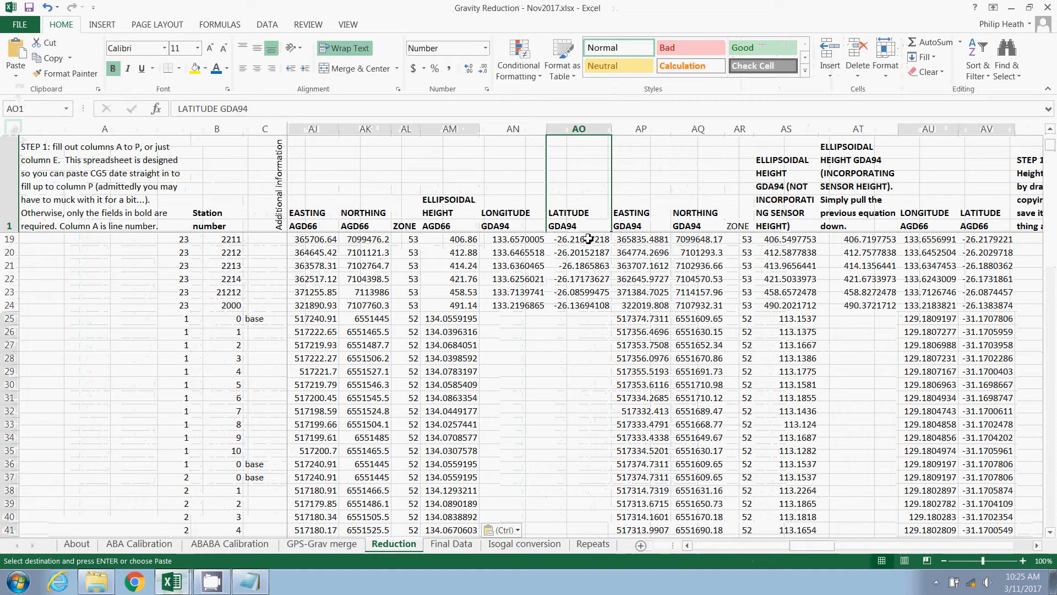
{"action": "mouse_move", "coordinate": [508, 356]}
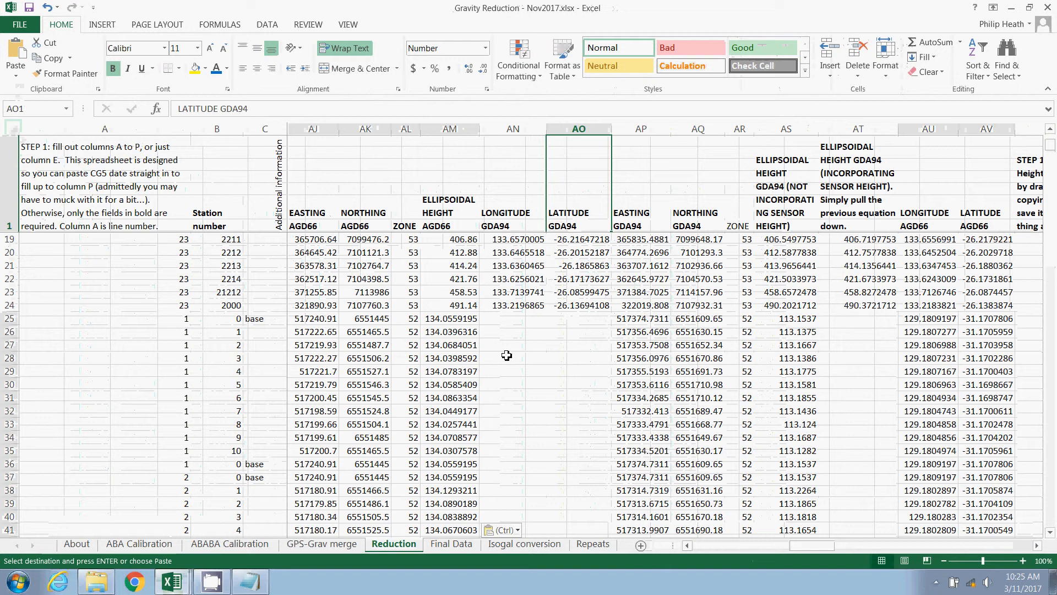
{"action": "left_click", "coordinate": [171, 581]}
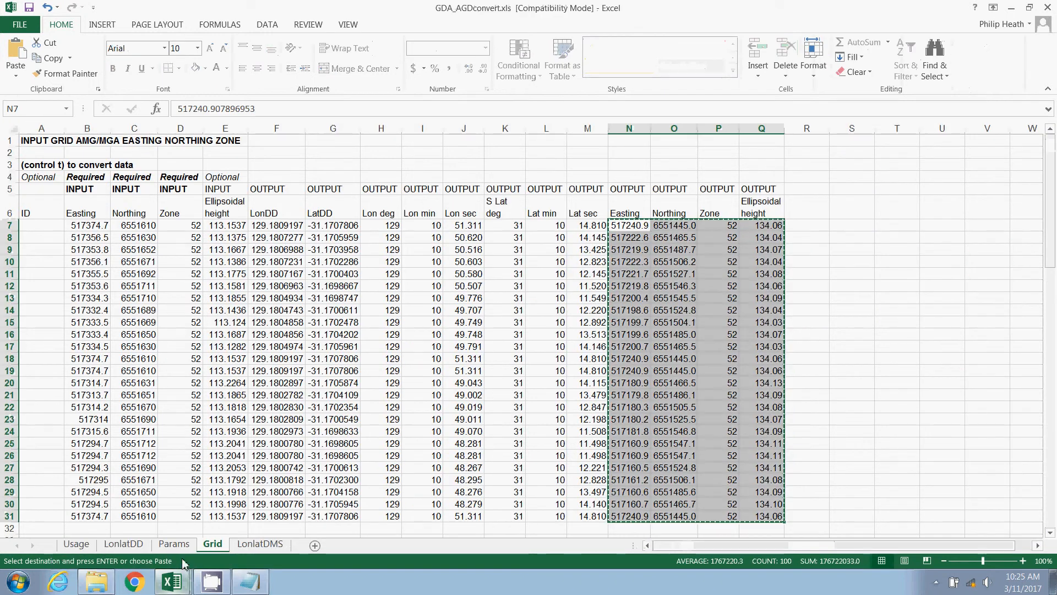
{"action": "mouse_move", "coordinate": [605, 244]}
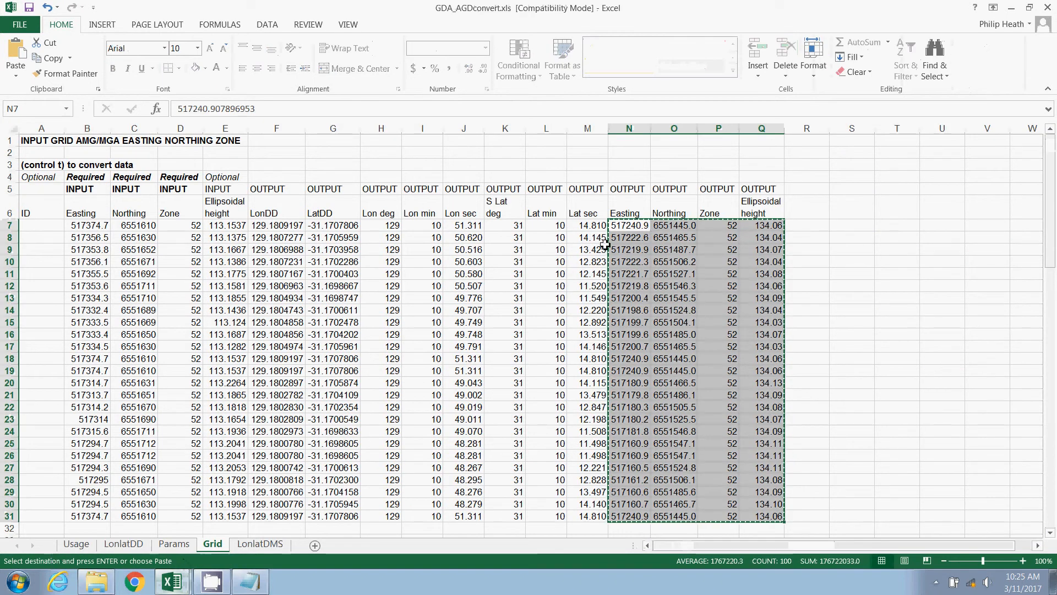
Paste AGD66 outputs into B7, transform back to GDA94, and copy the LonDD/LatDD results
{"action": "left_click", "coordinate": [87, 224]}
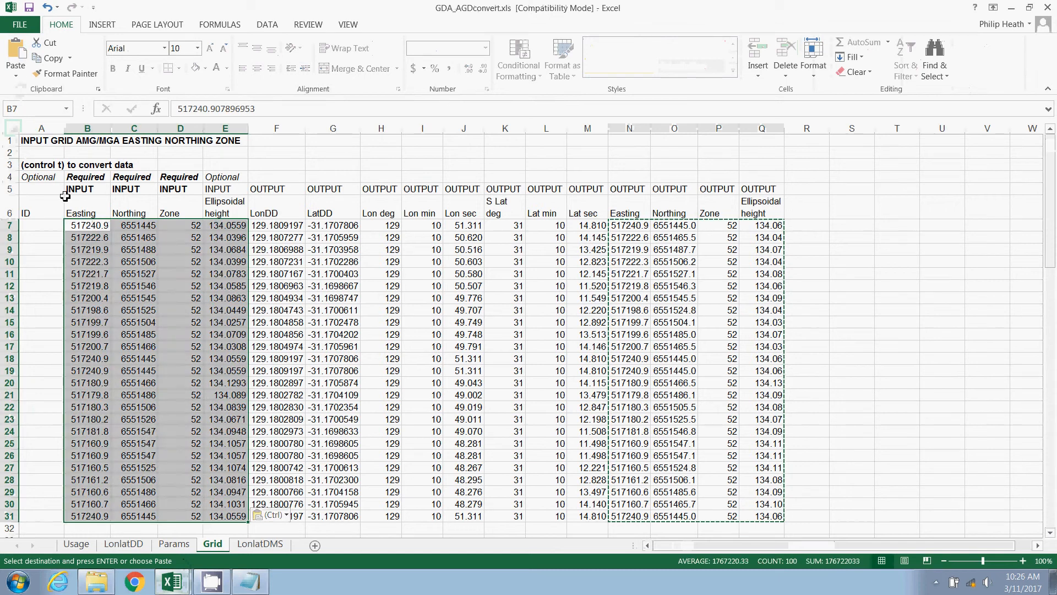
{"action": "key", "text": "ctrl+t"}
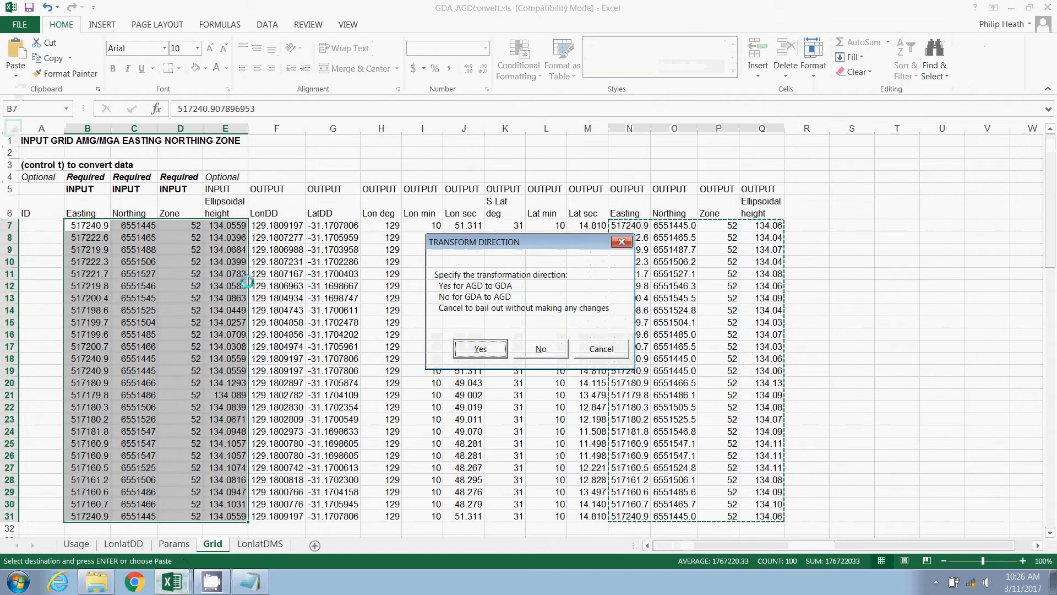
{"action": "mouse_move", "coordinate": [199, 394]}
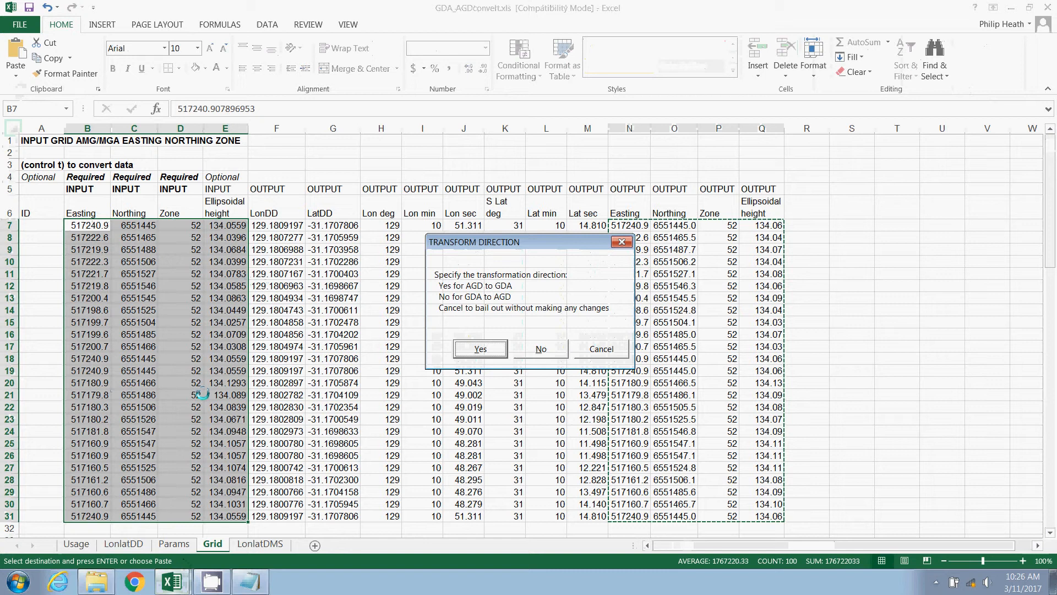
{"action": "mouse_move", "coordinate": [458, 295]}
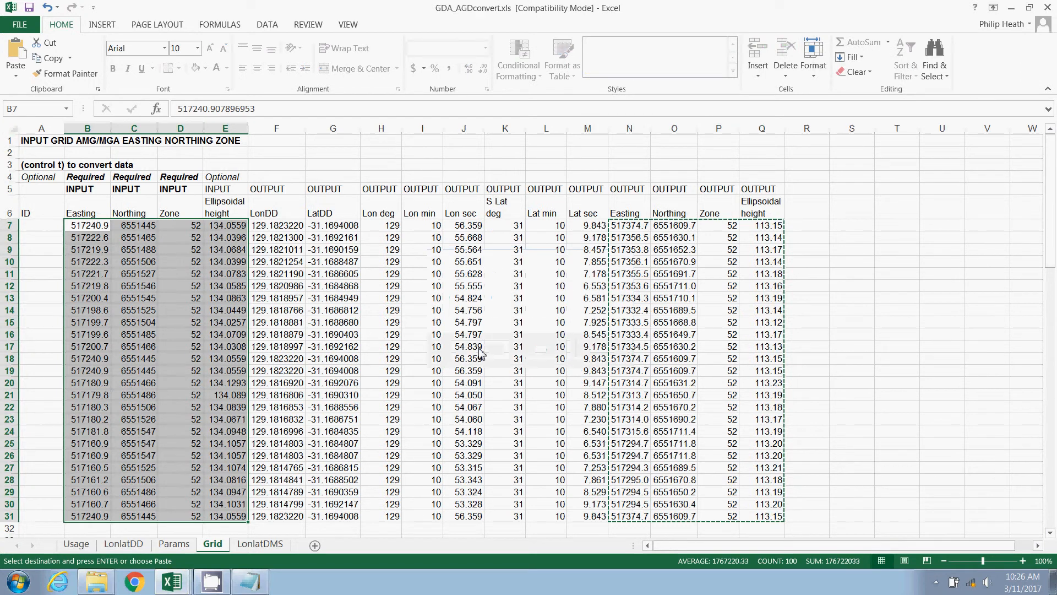
{"action": "left_click_drag", "start_coordinate": [276, 226], "coordinate": [332, 333]}
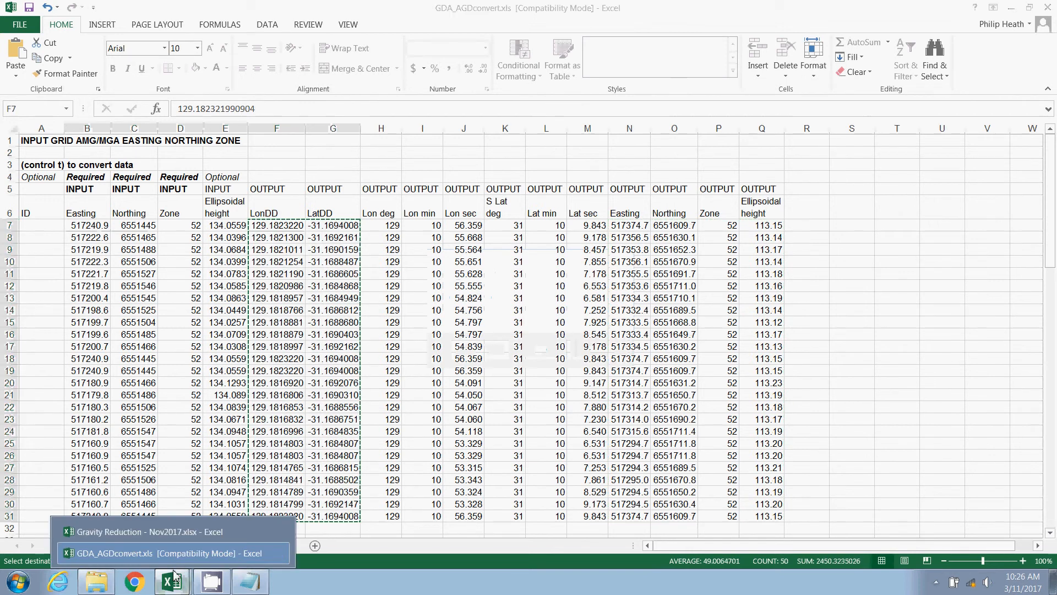
Paste GDA94 longitudes and latitudes into AN25 onward, starting 129.182322 and -31.16940076
{"action": "left_click", "coordinate": [169, 532]}
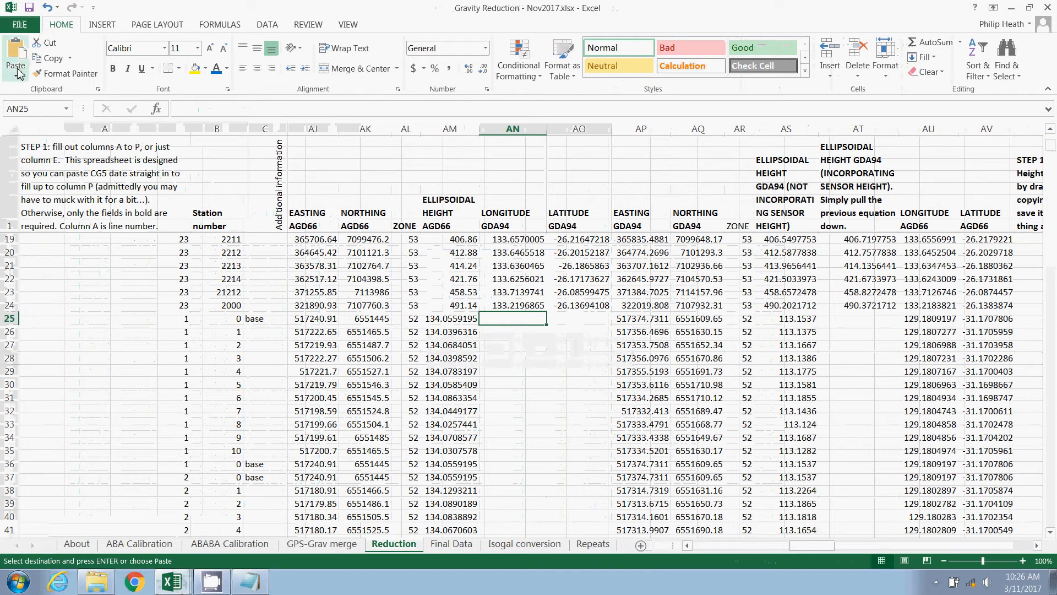
{"action": "left_click", "coordinate": [14, 60]}
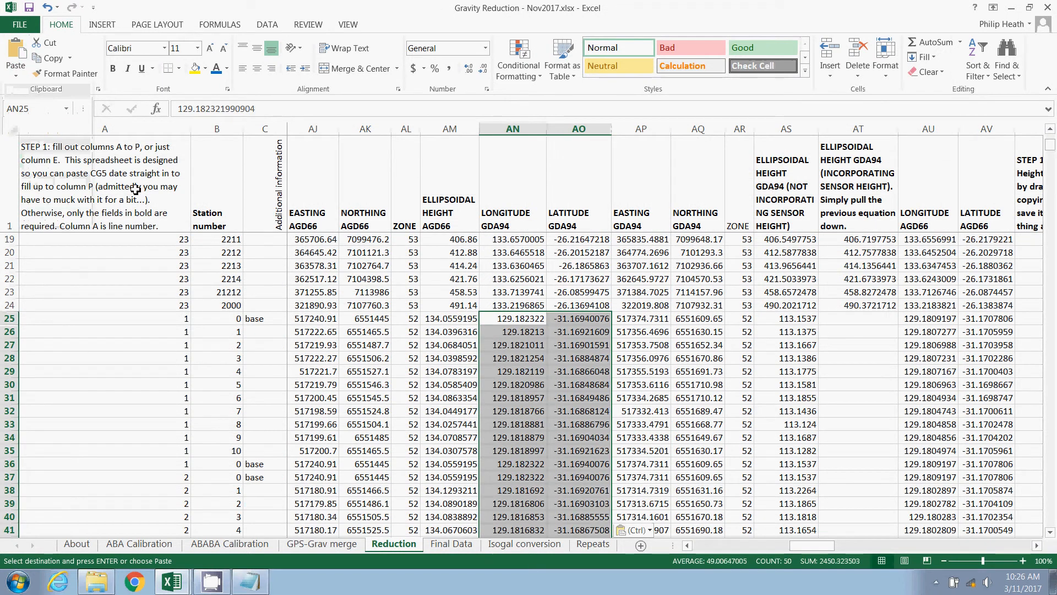
{"action": "mouse_move", "coordinate": [570, 371]}
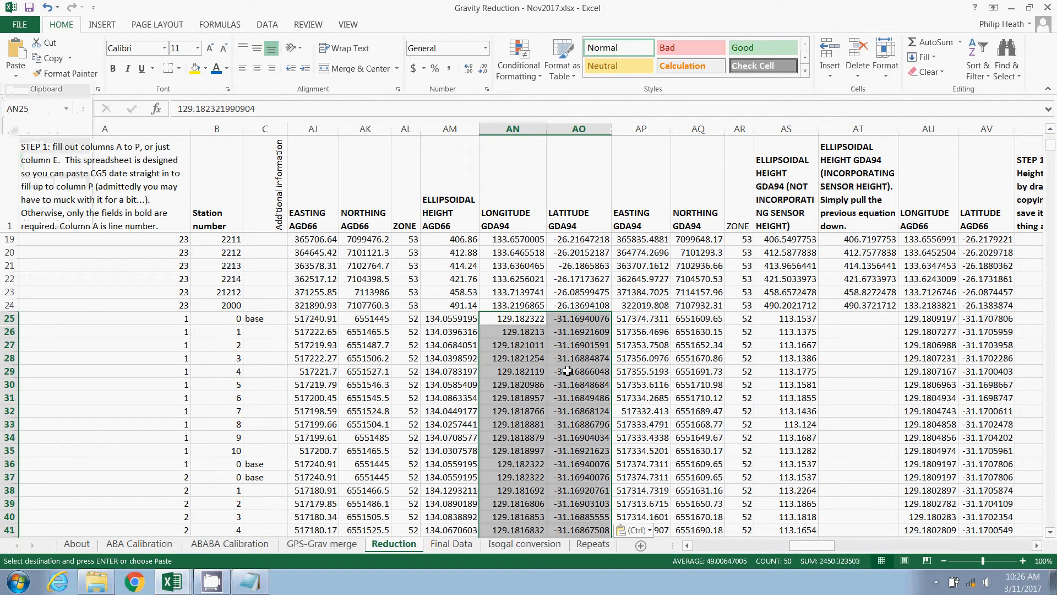
{"action": "left_click", "coordinate": [857, 318]}
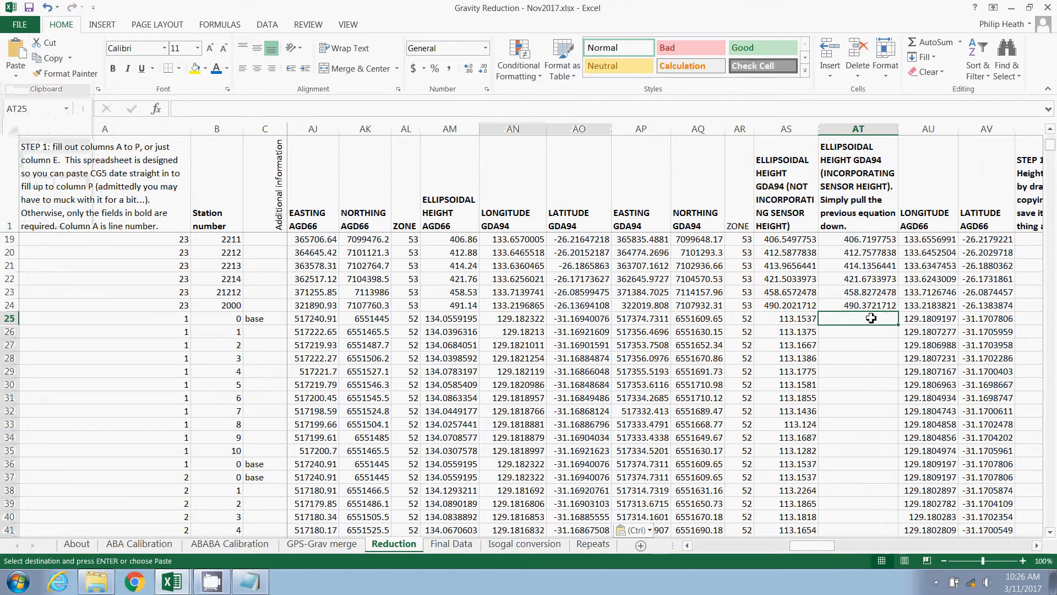
{"action": "mouse_move", "coordinate": [825, 317]}
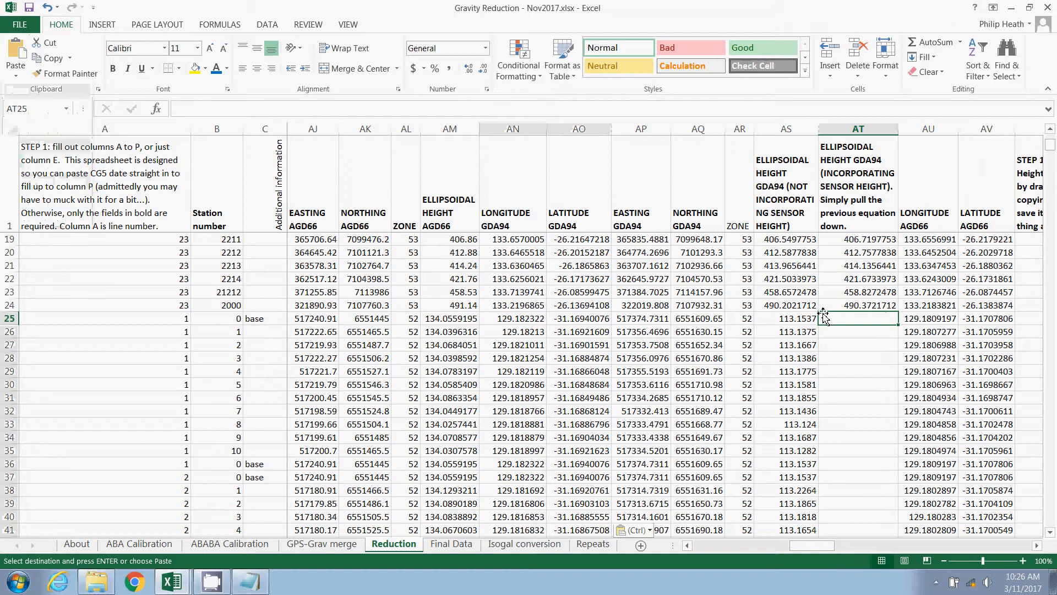
{"action": "mouse_move", "coordinate": [862, 241]}
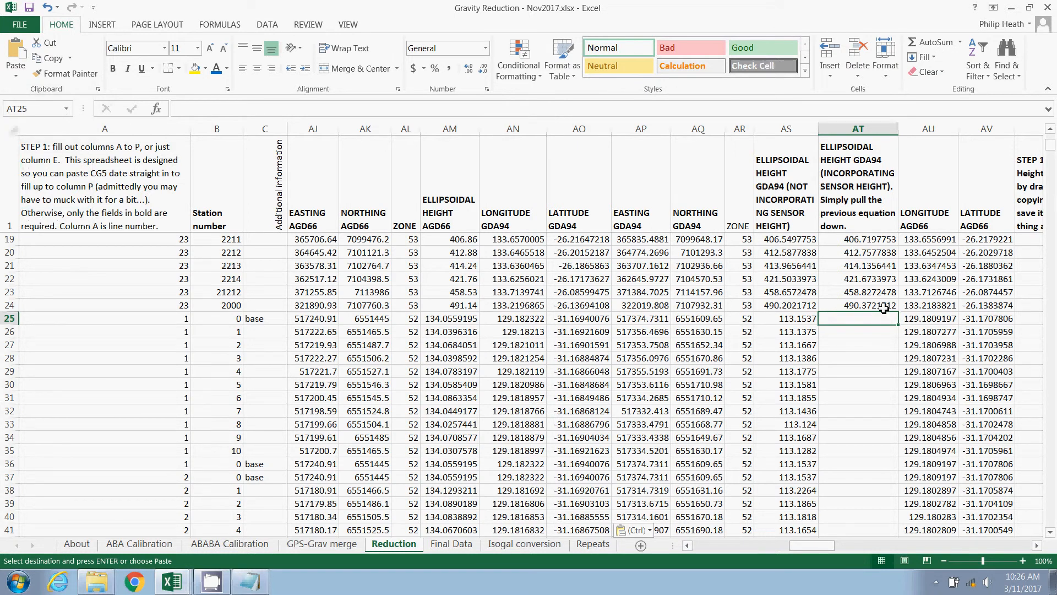
Fill the =AS24+D24 sensor-height formula down column AT from row 25, starting 113.4167
{"action": "left_click", "coordinate": [858, 304]}
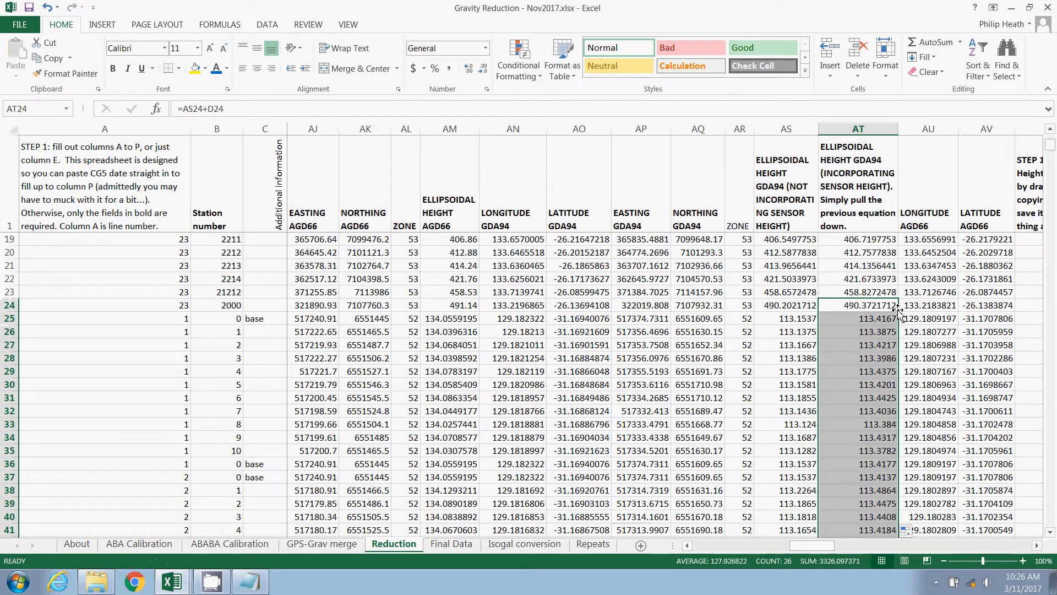
{"action": "mouse_move", "coordinate": [759, 502]}
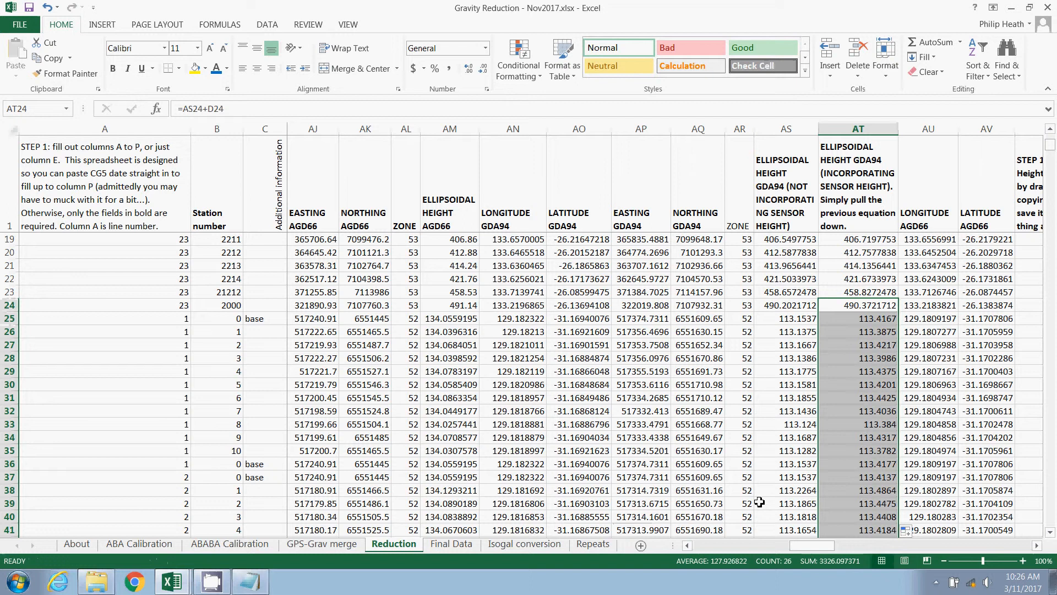
{"action": "mouse_move", "coordinate": [965, 494]}
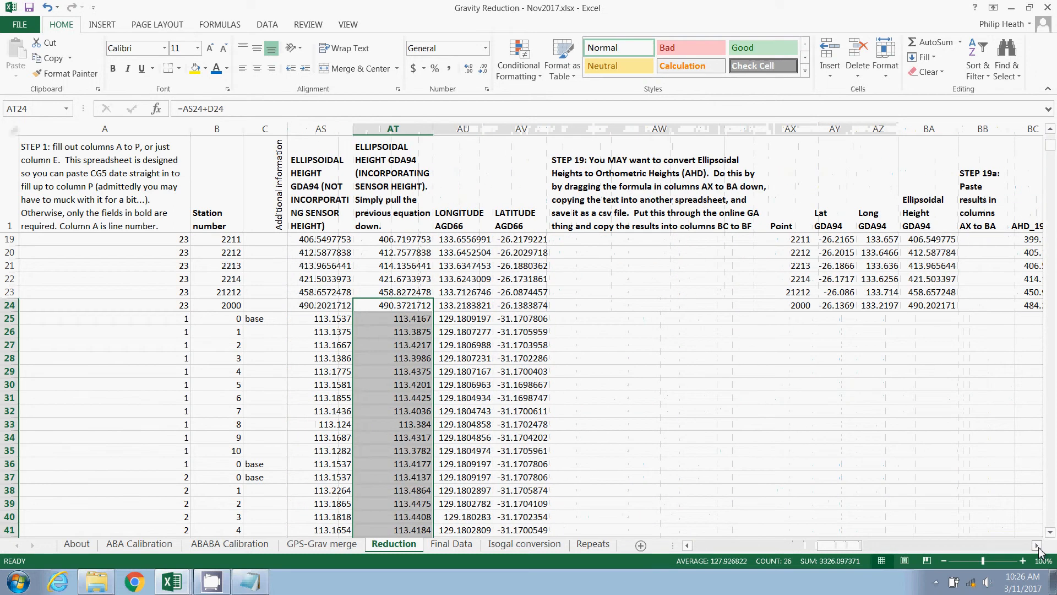
Scroll right to the Step 19 Point, Lat, Long and Ellipsoidal Height columns
{"action": "scroll", "scroll_direction": "right", "scroll_amount": 3}
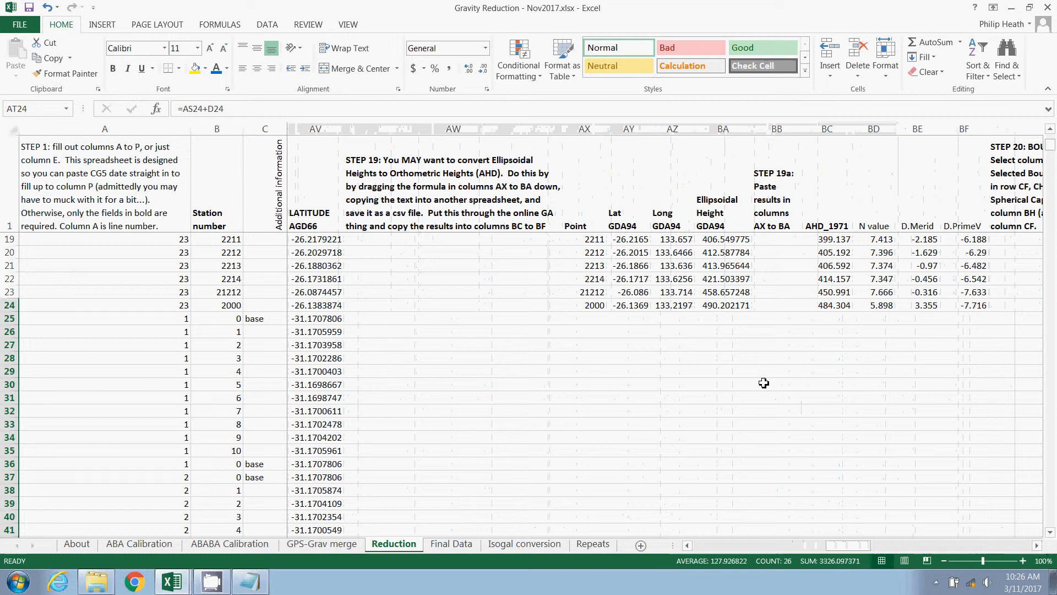
{"action": "mouse_move", "coordinate": [657, 283]}
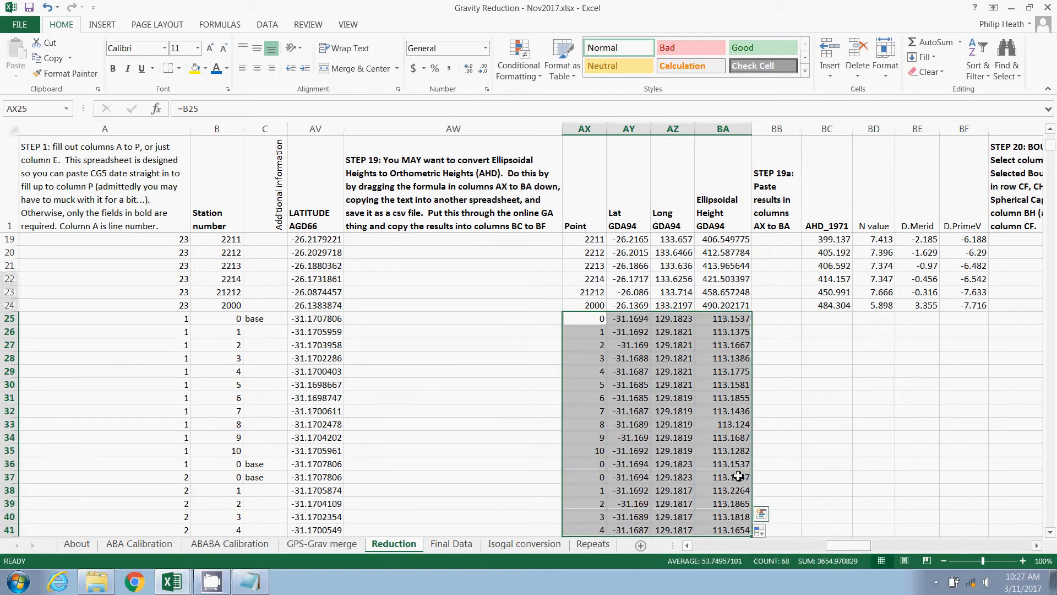
{"action": "mouse_move", "coordinate": [721, 462]}
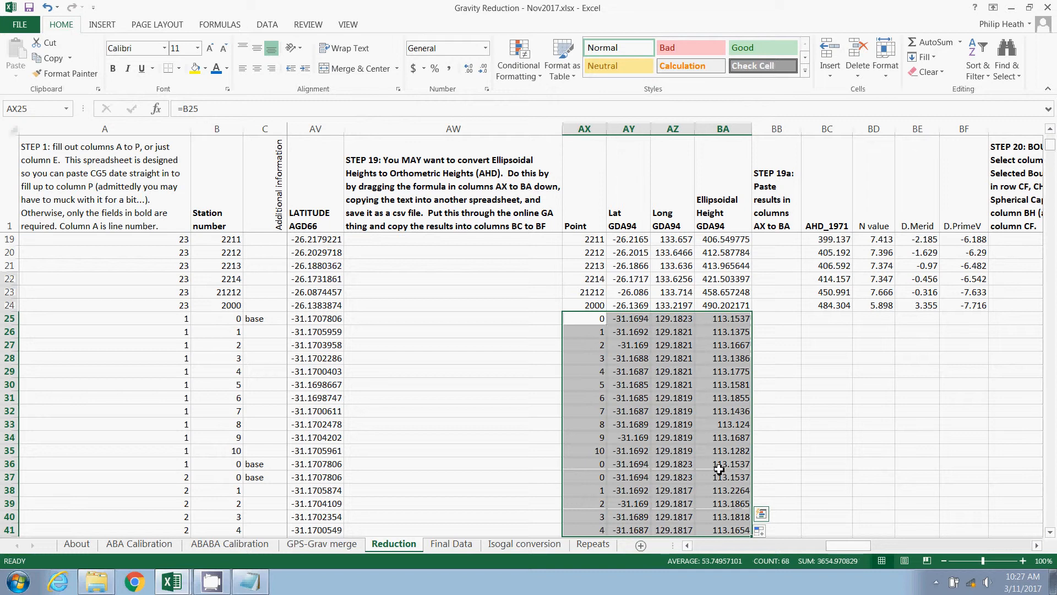
{"action": "mouse_move", "coordinate": [708, 435]}
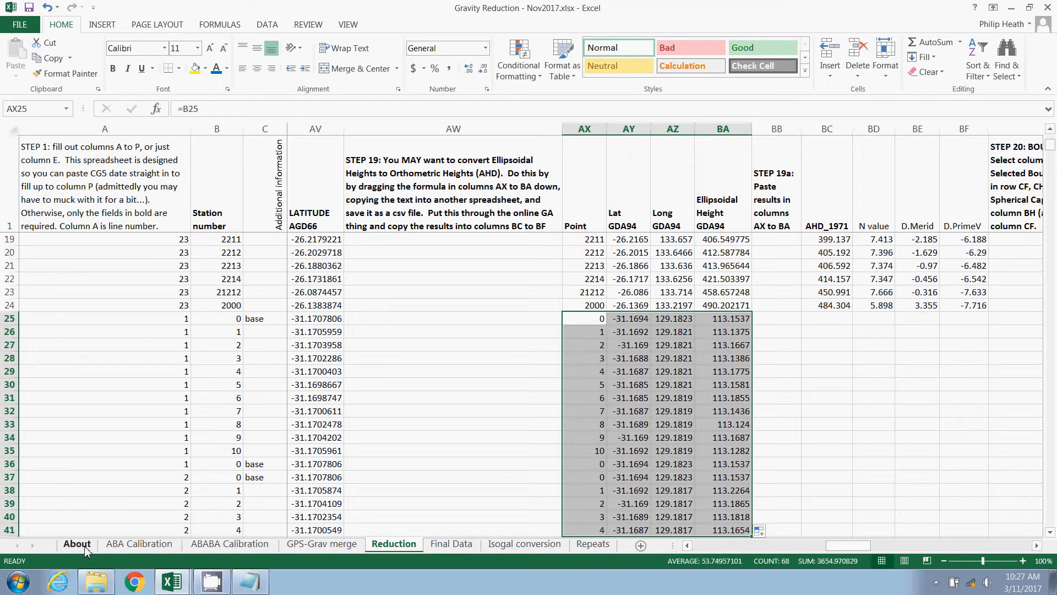
View the About sheet's tab-by-tab instructions, including the note on online AHD calculation
{"action": "left_click", "coordinate": [76, 543]}
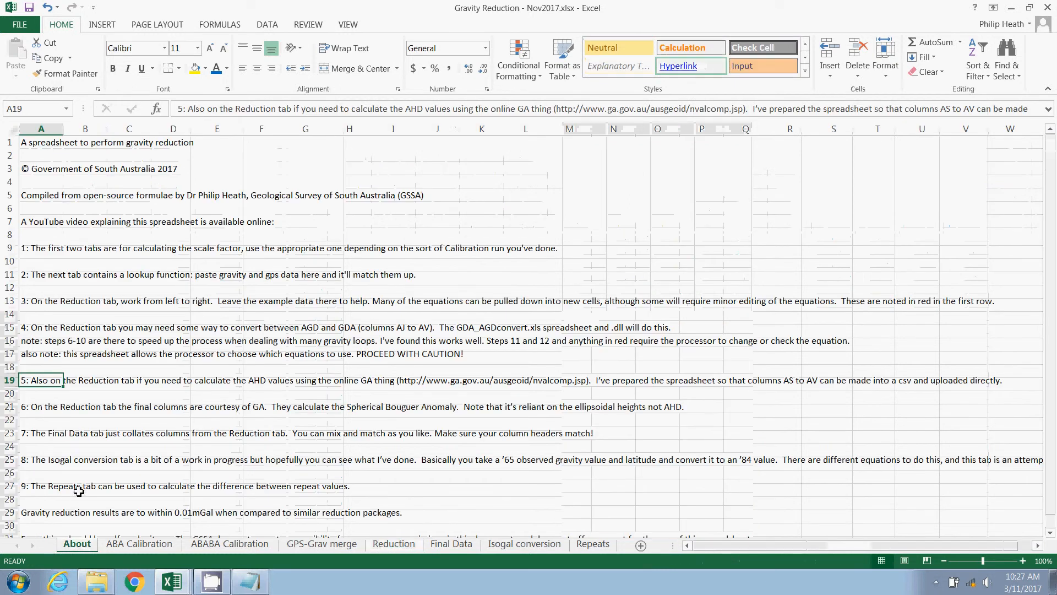
{"action": "mouse_move", "coordinate": [295, 394]}
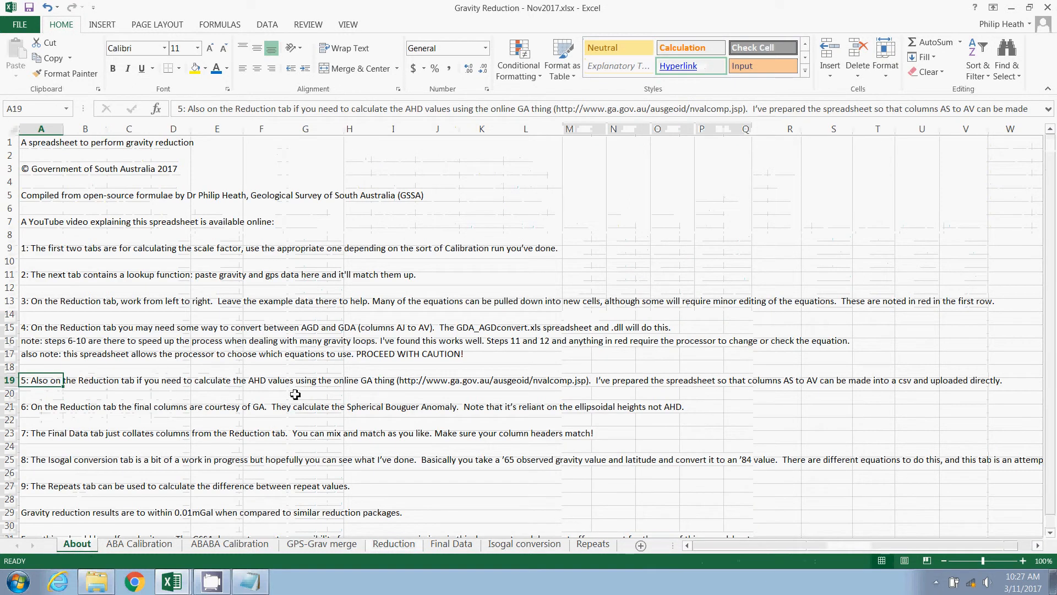
{"action": "mouse_move", "coordinate": [588, 382]}
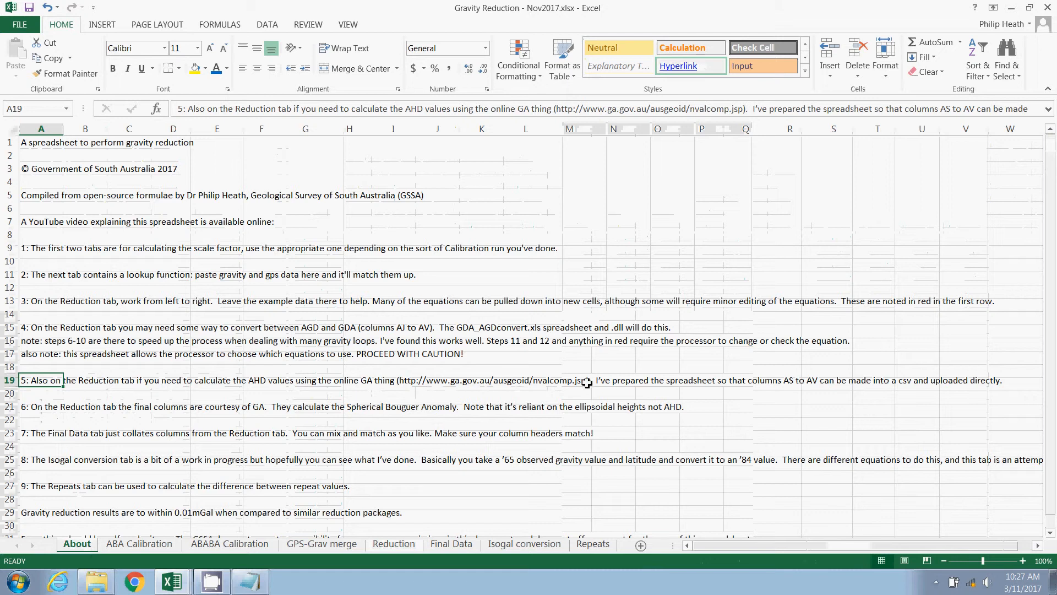
{"action": "mouse_move", "coordinate": [494, 461]}
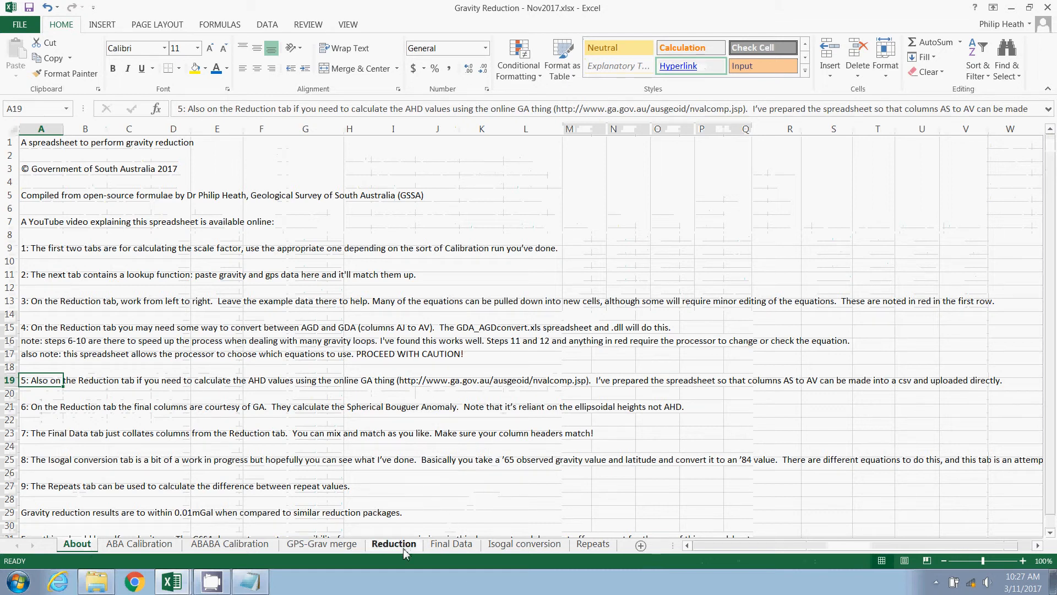
Return to the Reduction sheet and select the empty AHD_1971 result cells BC25:BF41
{"action": "left_click", "coordinate": [393, 543]}
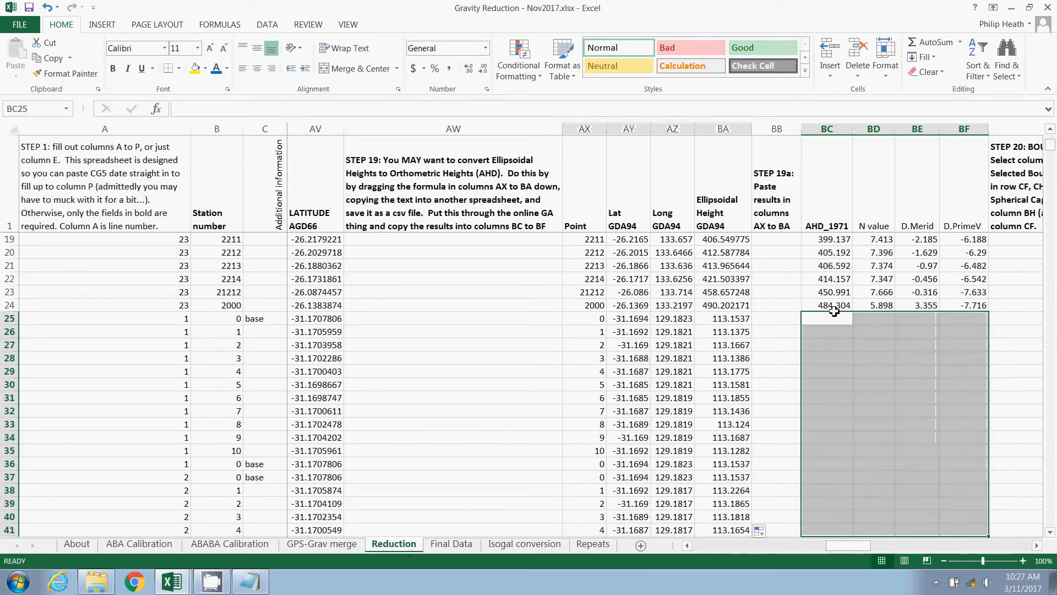
{"action": "left_click", "coordinate": [826, 317]}
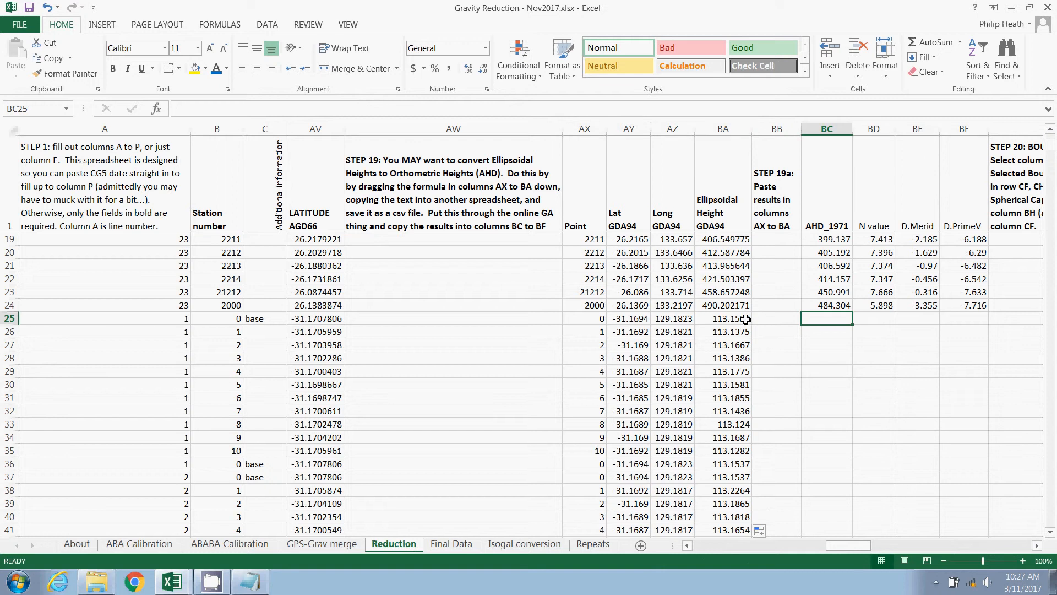
Scroll right to the Step 20 Bouguer gravity section and its Density column BH
{"action": "scroll", "scroll_direction": "right", "scroll_amount": 3}
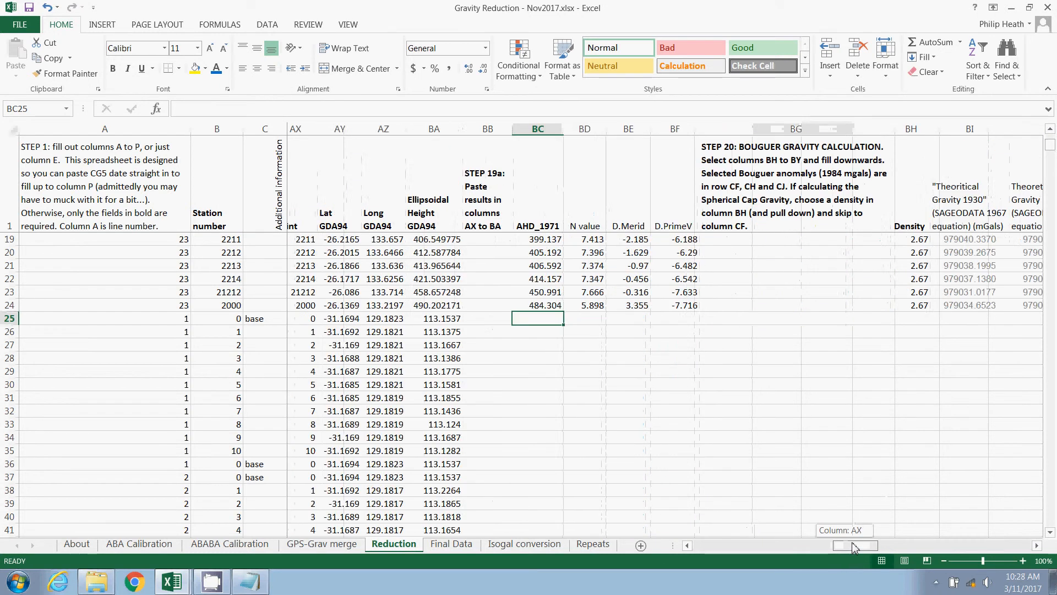
{"action": "scroll", "scroll_direction": "right", "scroll_amount": 3}
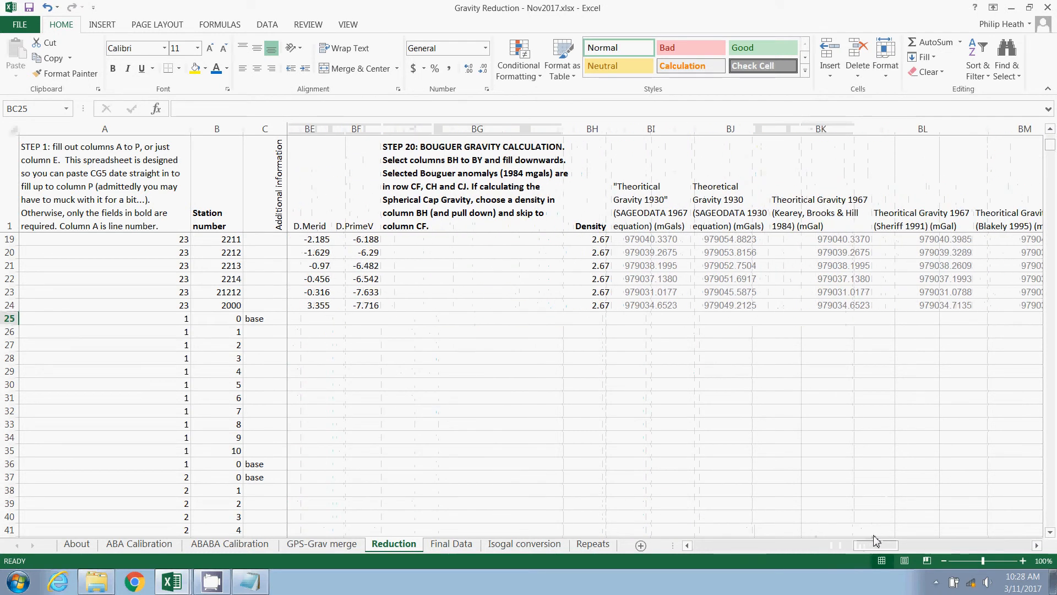
{"action": "mouse_move", "coordinate": [786, 456]}
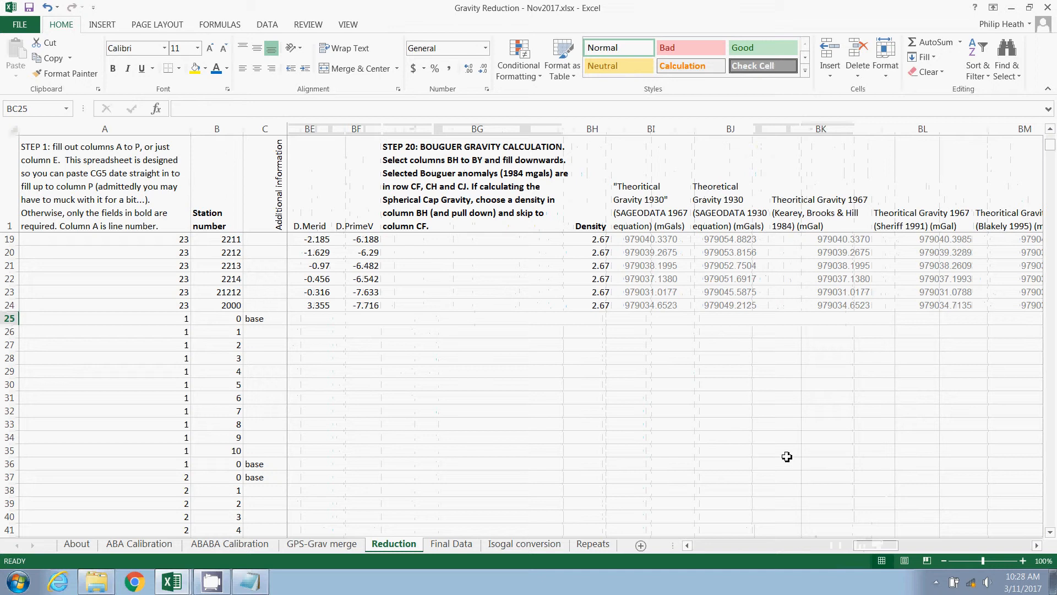
{"action": "mouse_move", "coordinate": [662, 358]}
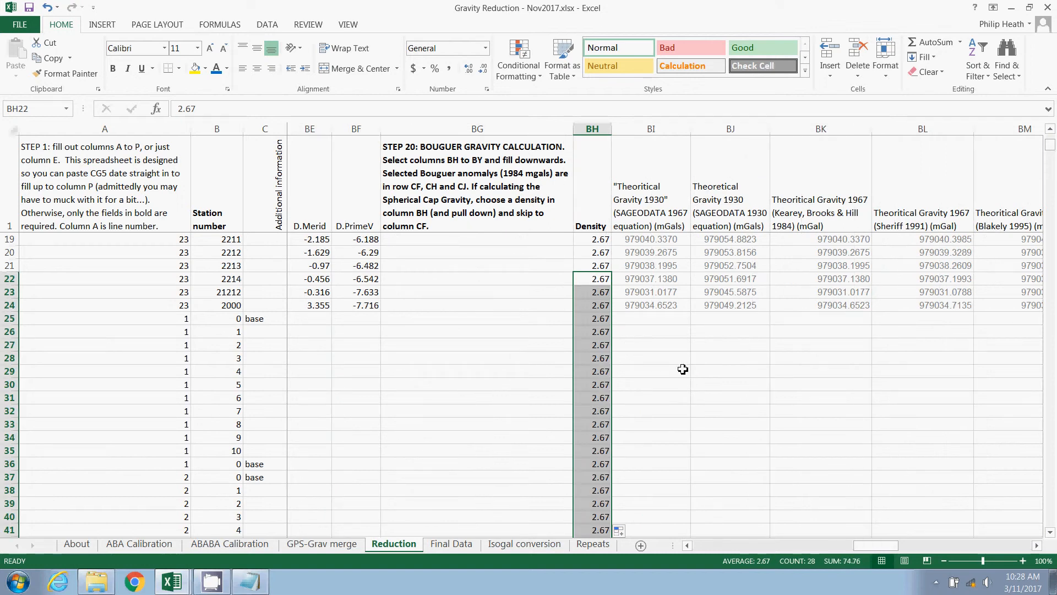
{"action": "mouse_move", "coordinate": [605, 317]}
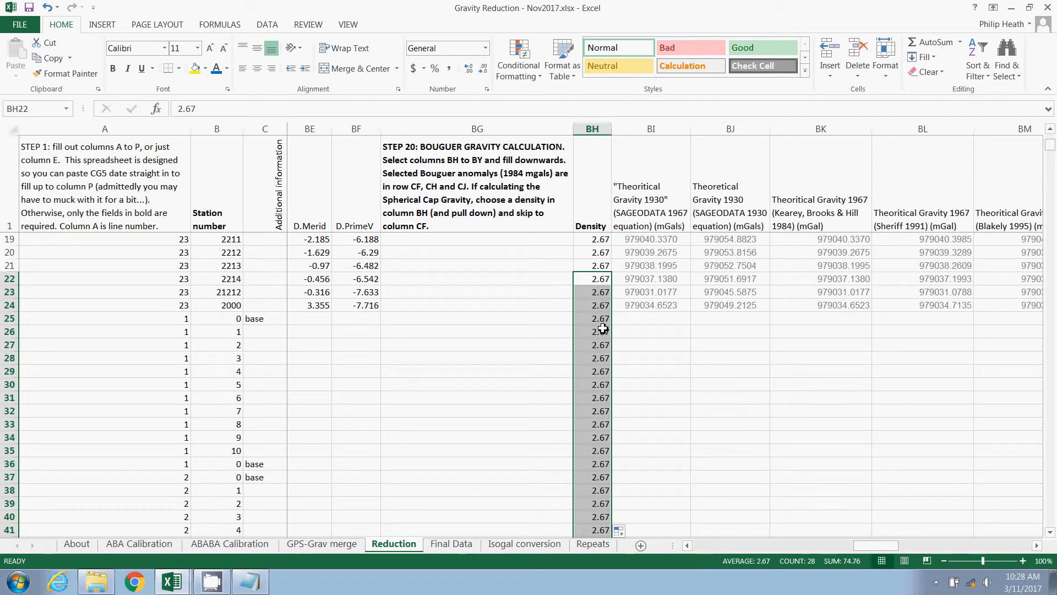
{"action": "mouse_move", "coordinate": [661, 465]}
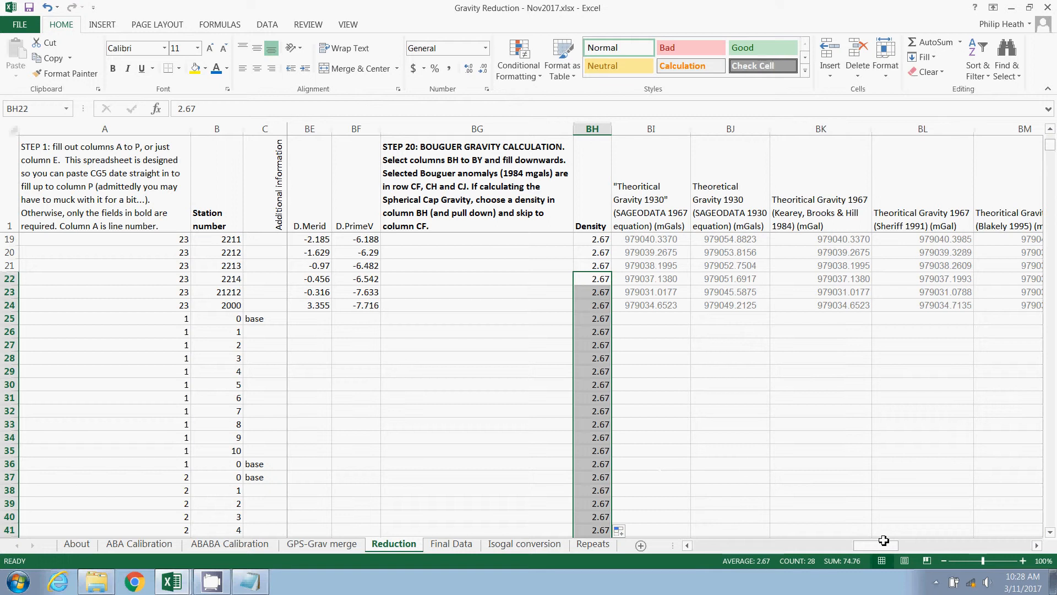
{"action": "scroll", "scroll_direction": "right", "scroll_amount": 3}
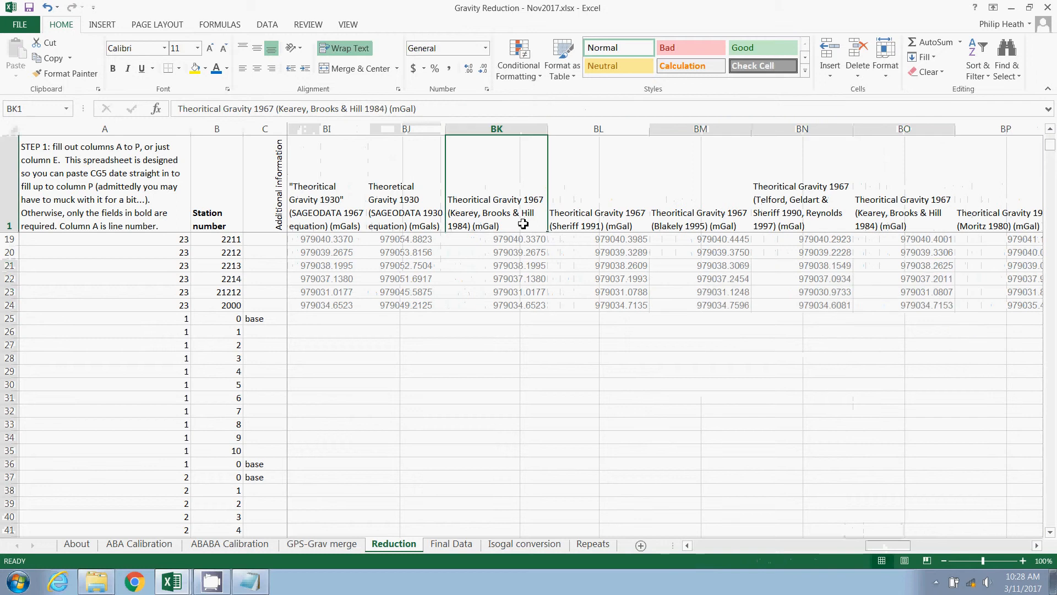
{"action": "left_click", "coordinate": [597, 211]}
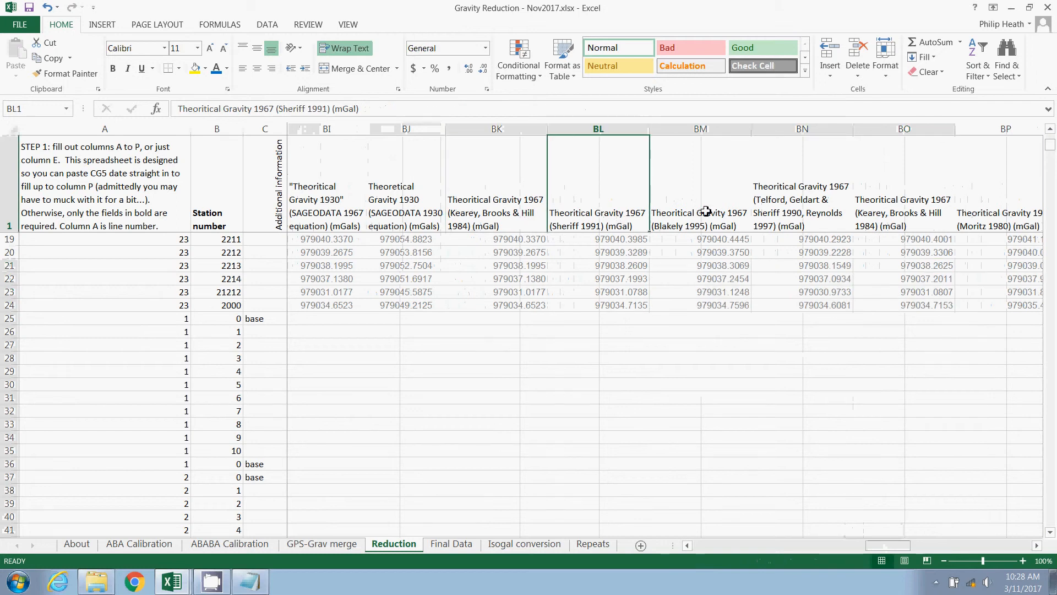
{"action": "left_click", "coordinate": [802, 196]}
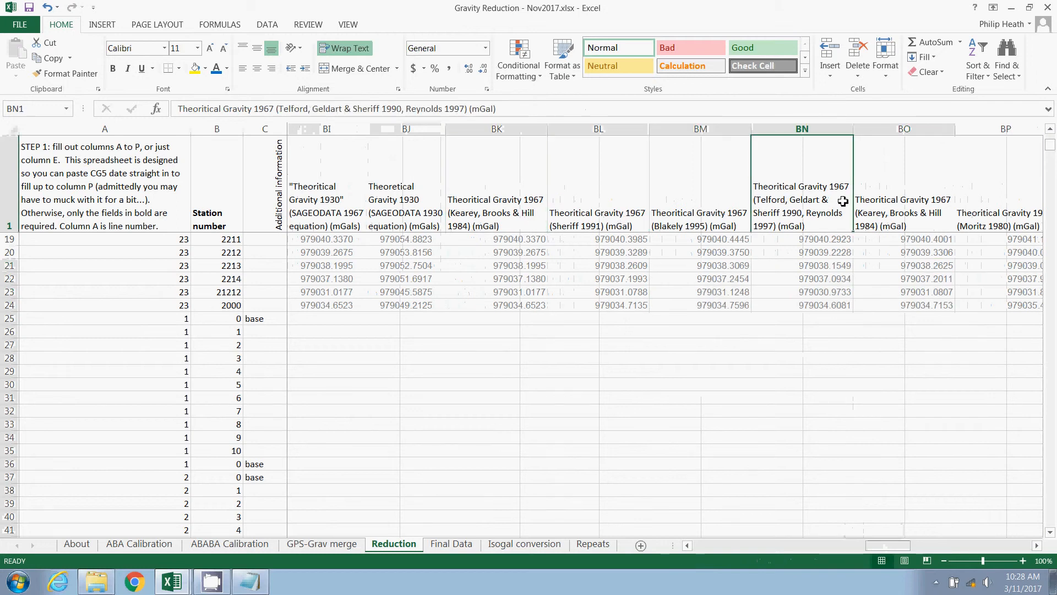
{"action": "left_click", "coordinate": [903, 199]}
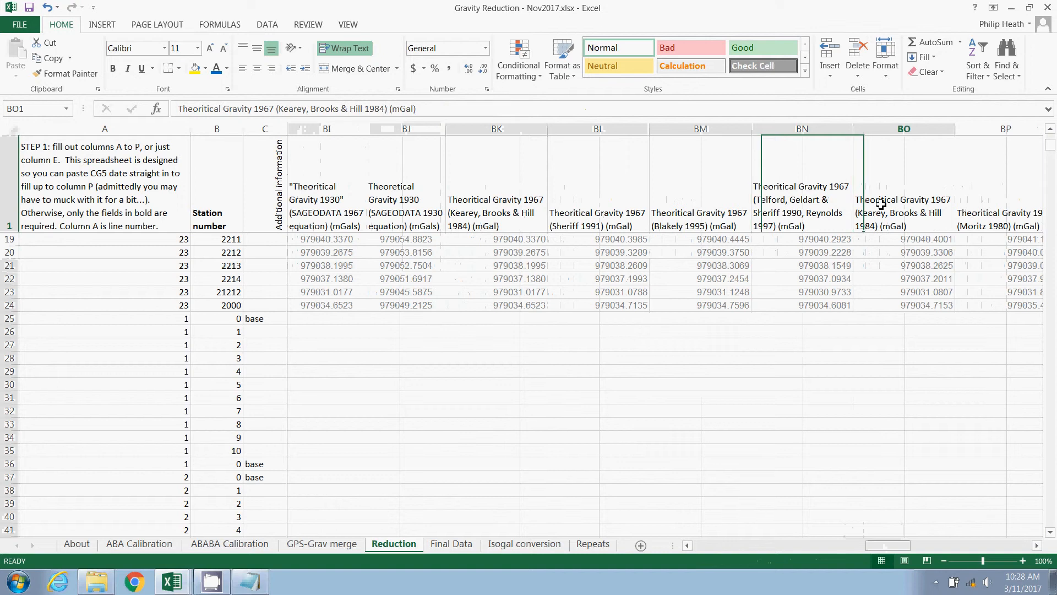
{"action": "left_click", "coordinate": [1005, 213]}
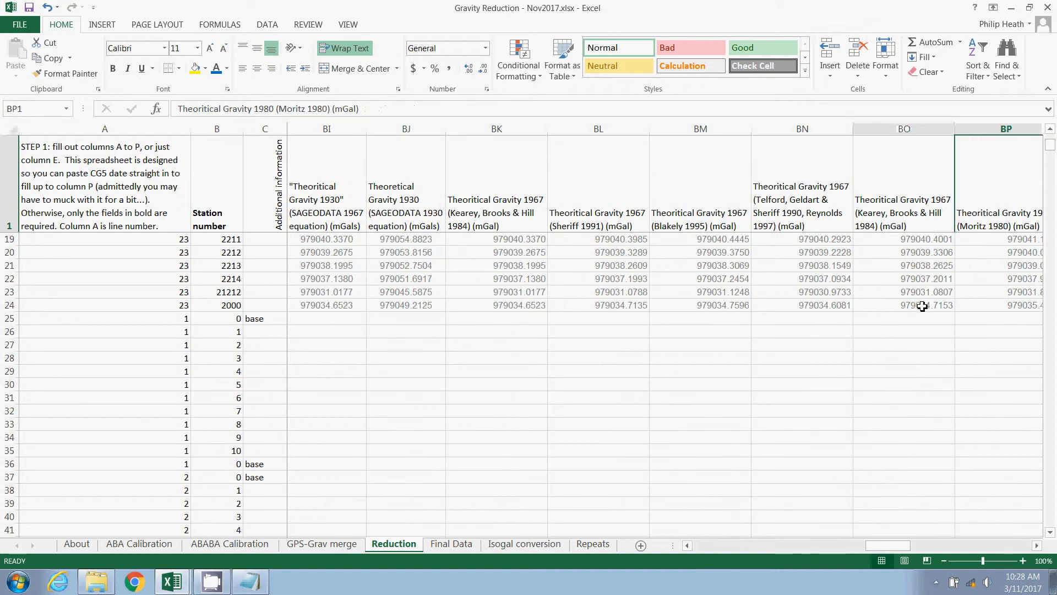
{"action": "mouse_move", "coordinate": [915, 297]}
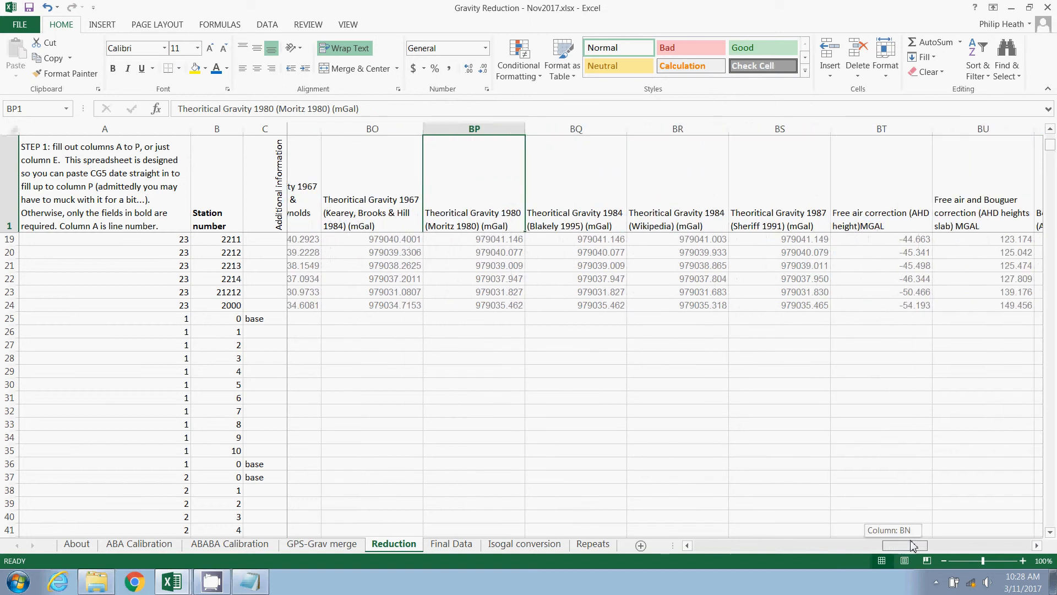
{"action": "scroll", "scroll_direction": "right", "scroll_amount": 3}
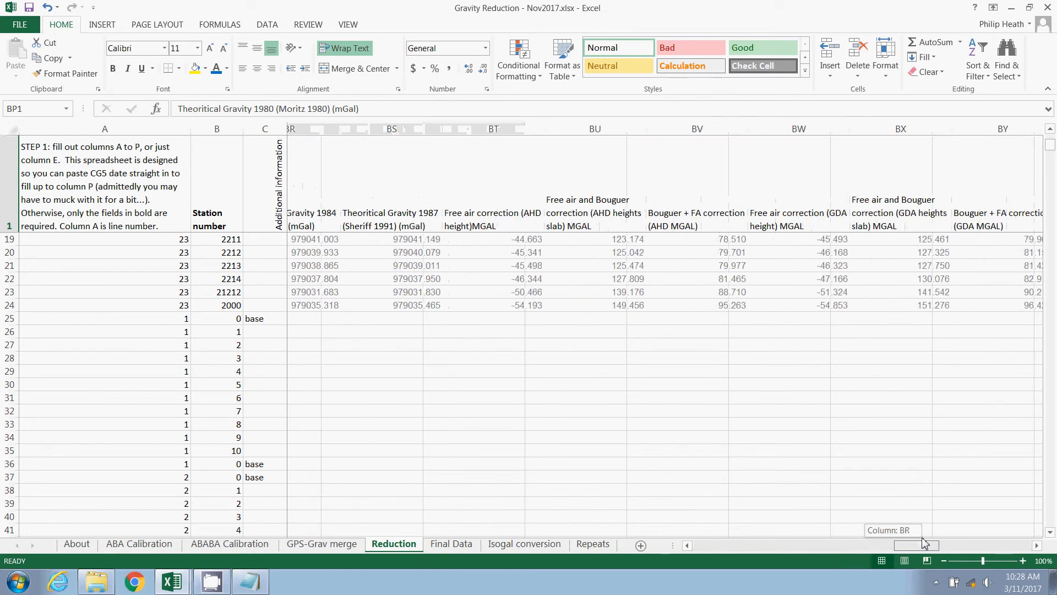
{"action": "scroll", "scroll_direction": "right", "scroll_amount": 3}
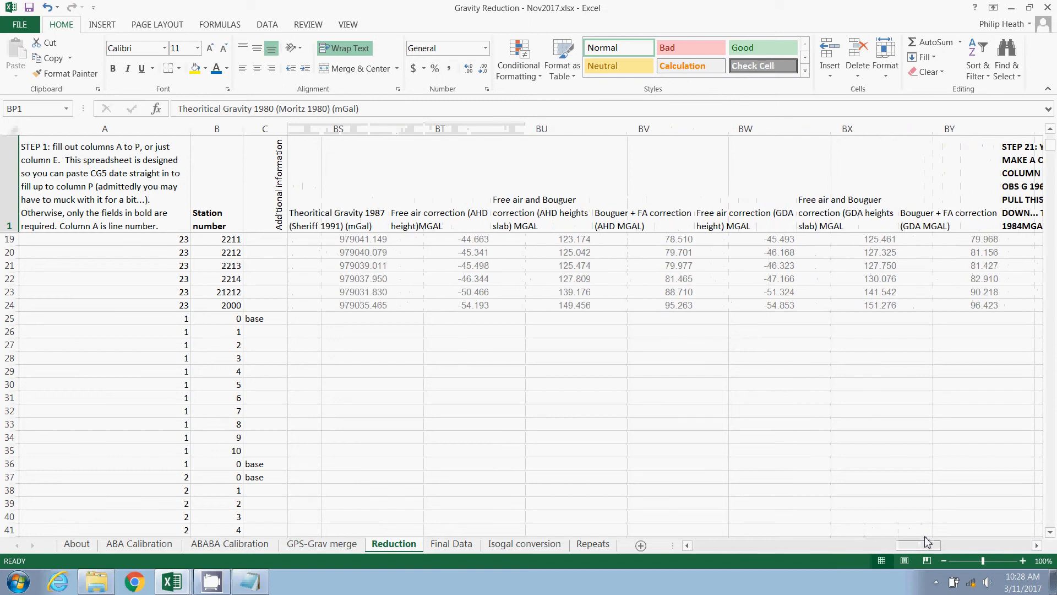
{"action": "mouse_move", "coordinate": [512, 295]}
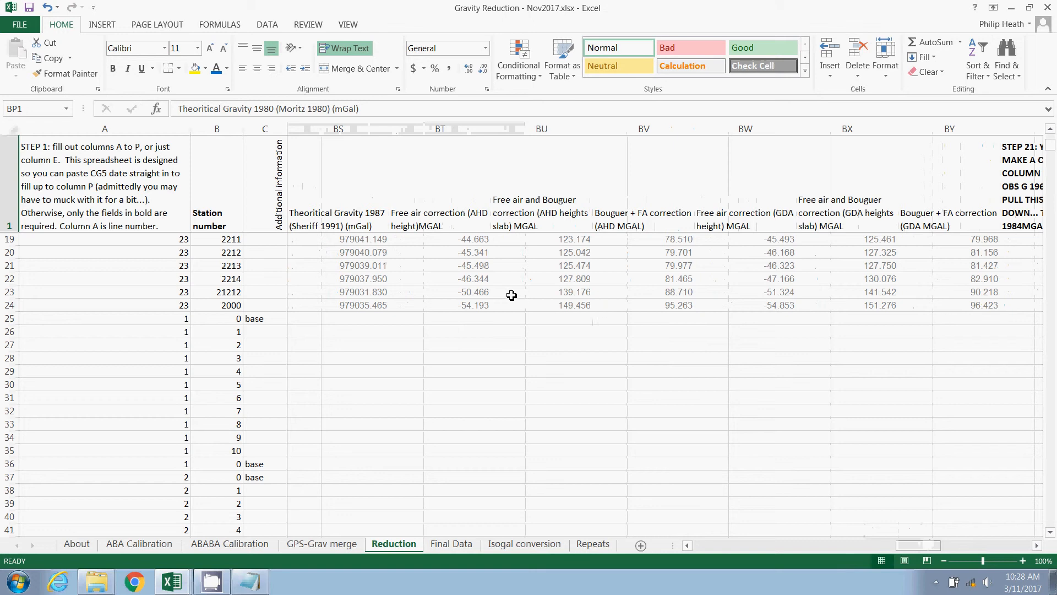
{"action": "mouse_move", "coordinate": [379, 291]}
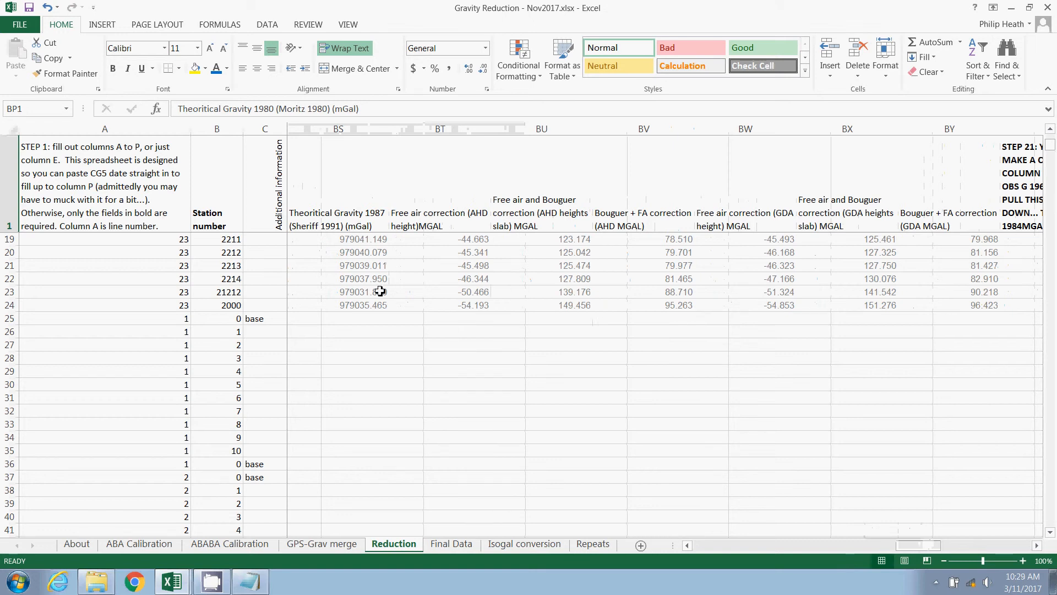
{"action": "left_click", "coordinate": [363, 291]}
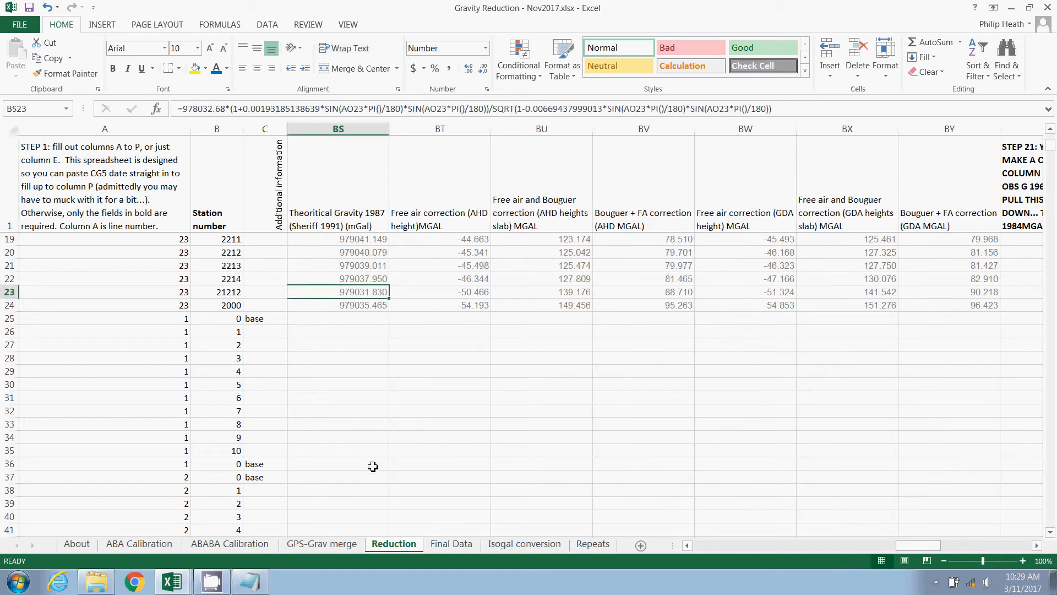
{"action": "mouse_move", "coordinate": [562, 300]}
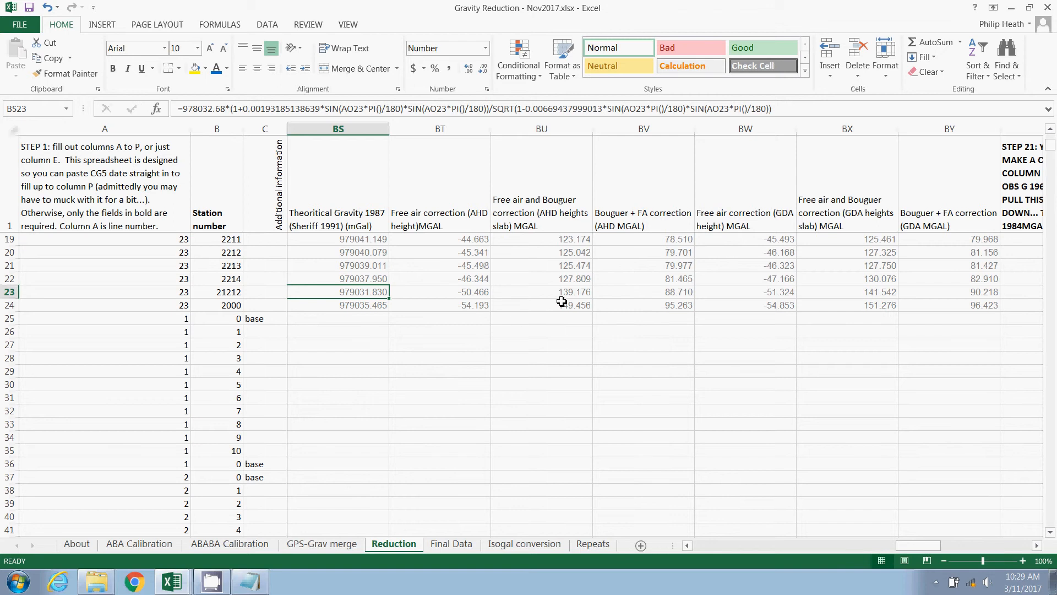
{"action": "left_click", "coordinate": [642, 251]}
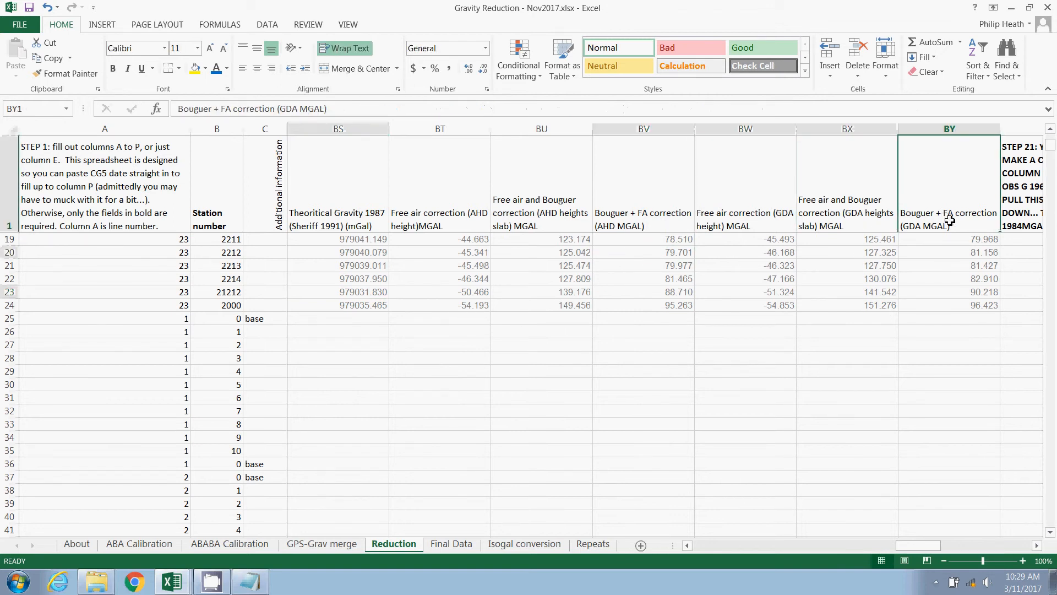
{"action": "left_click", "coordinate": [949, 279]}
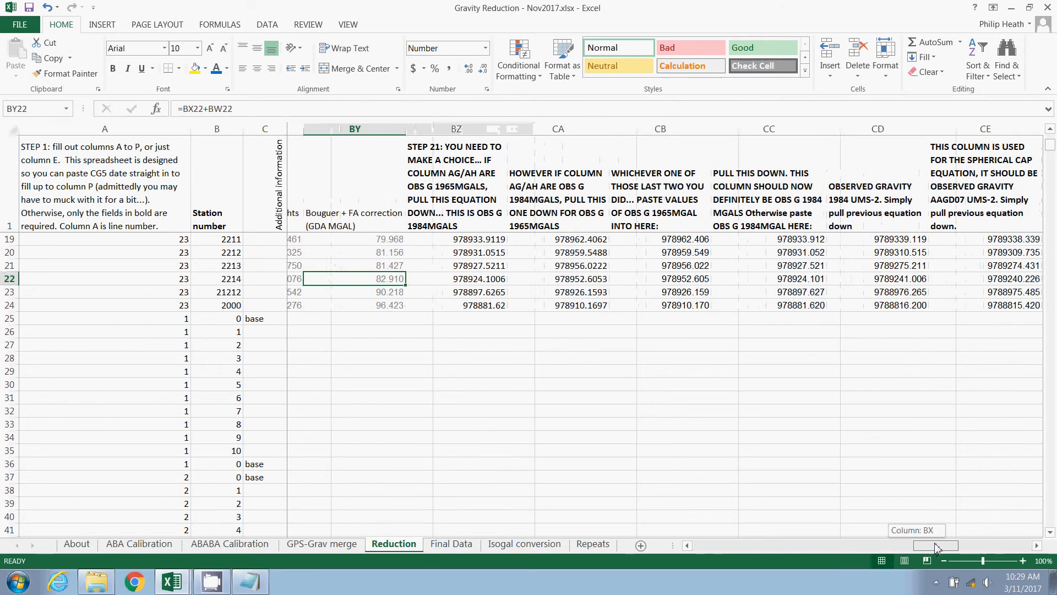
{"action": "scroll", "scroll_direction": "right", "scroll_amount": 3}
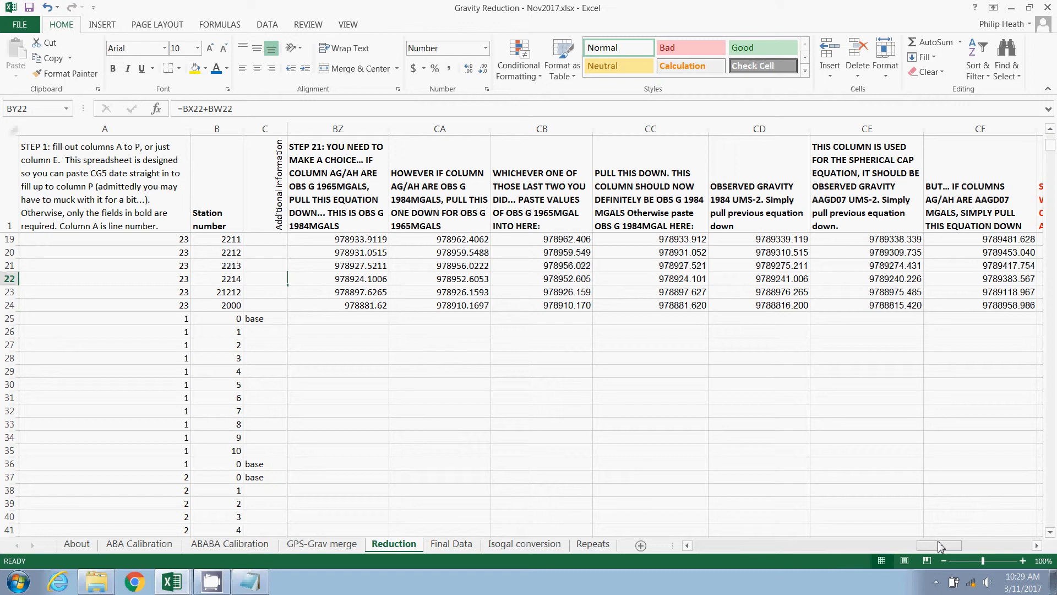
{"action": "mouse_move", "coordinate": [936, 537]}
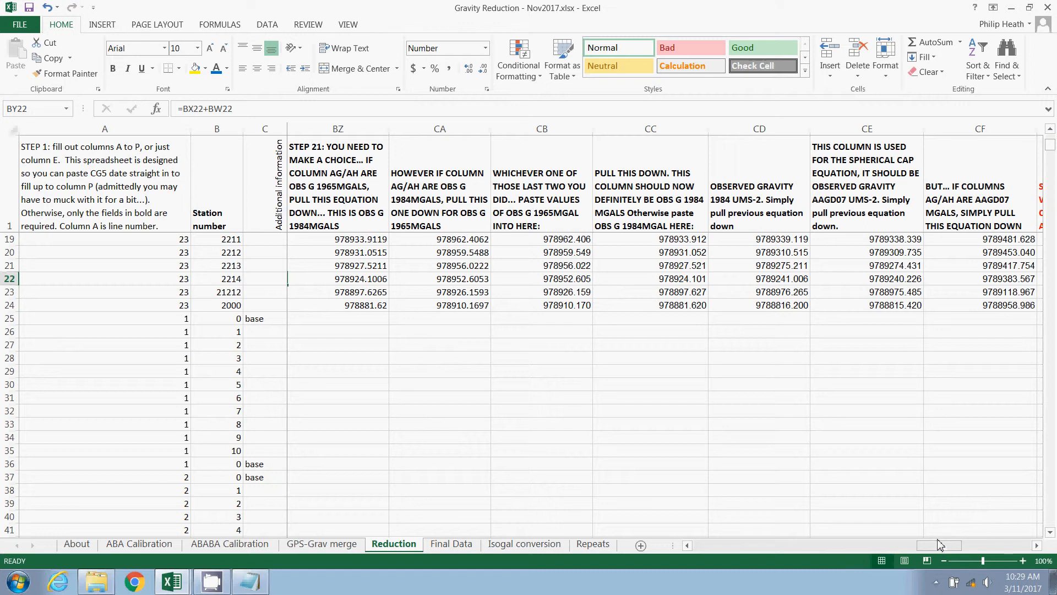
{"action": "mouse_move", "coordinate": [938, 520]}
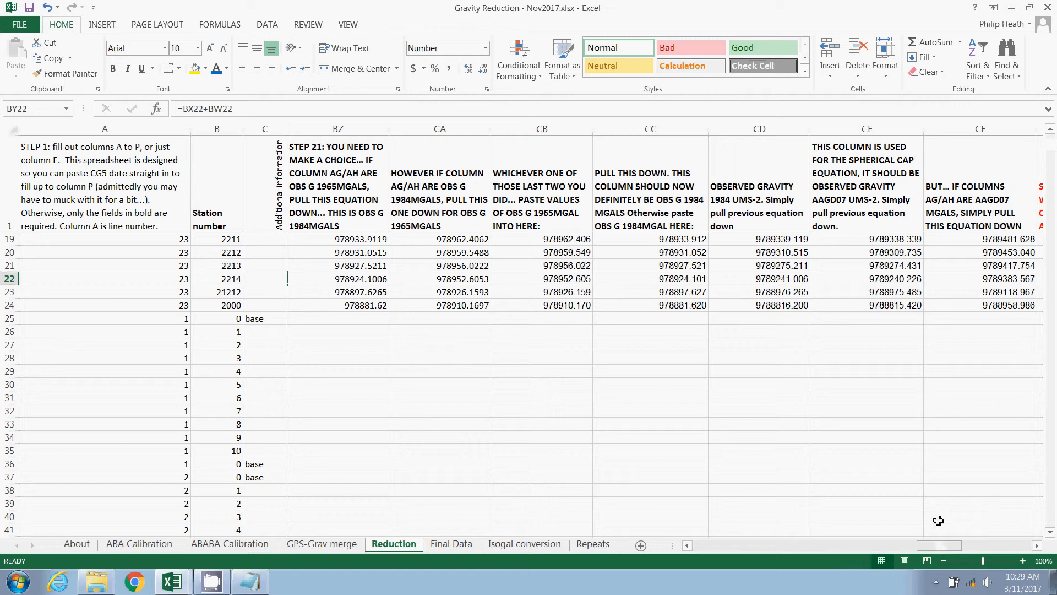
{"action": "mouse_move", "coordinate": [968, 189]}
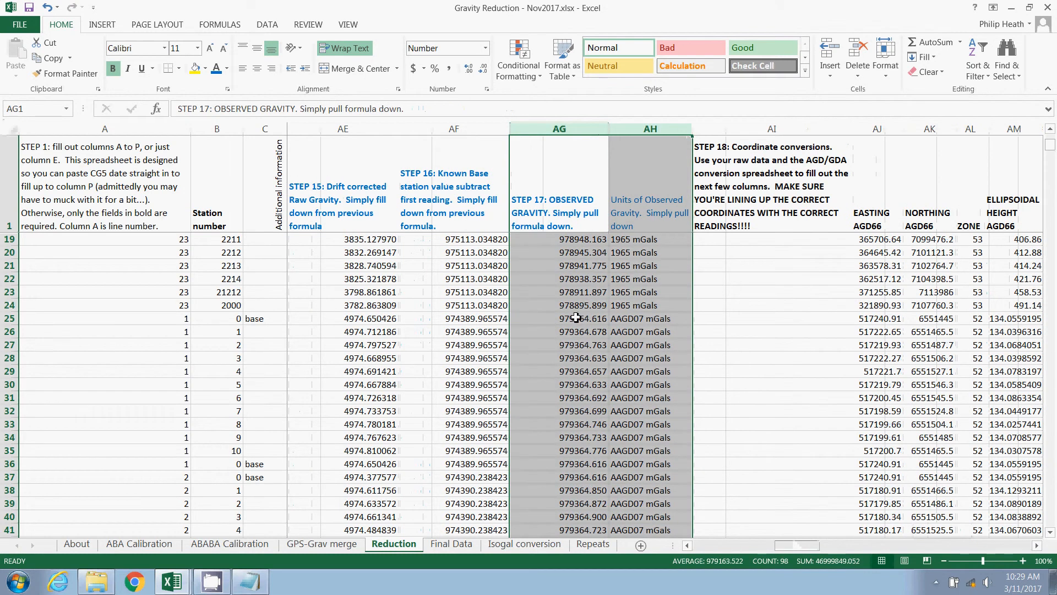
{"action": "mouse_move", "coordinate": [562, 343]}
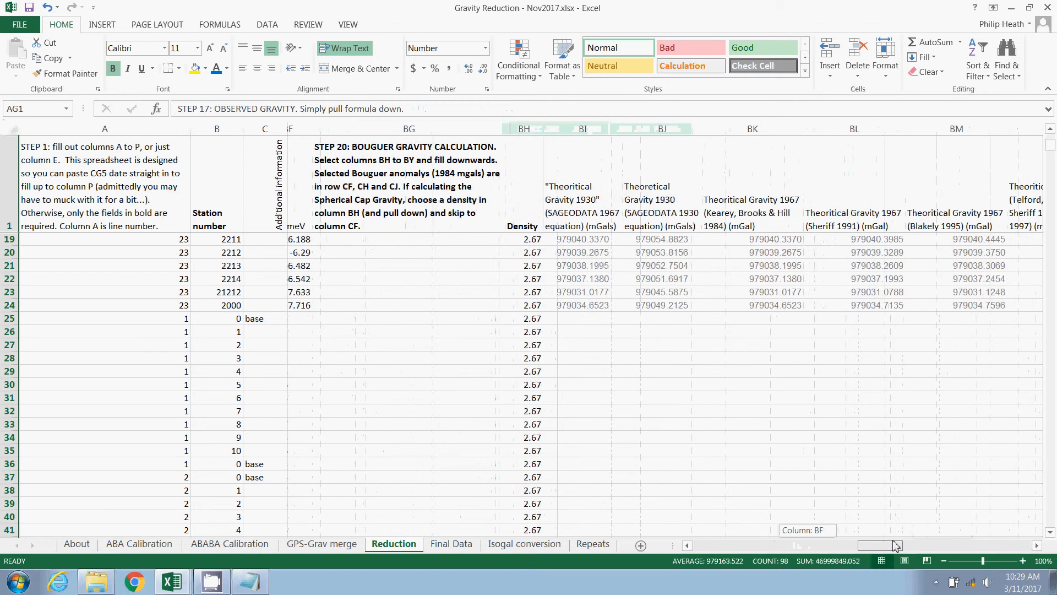
{"action": "scroll", "scroll_direction": "right", "scroll_amount": 3}
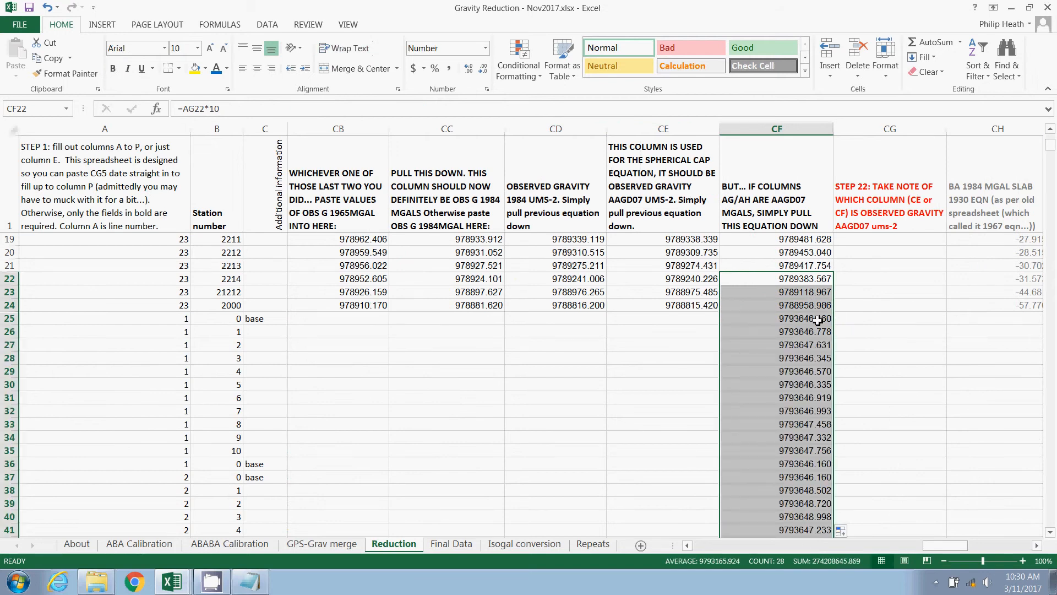
{"action": "left_click", "coordinate": [776, 318]}
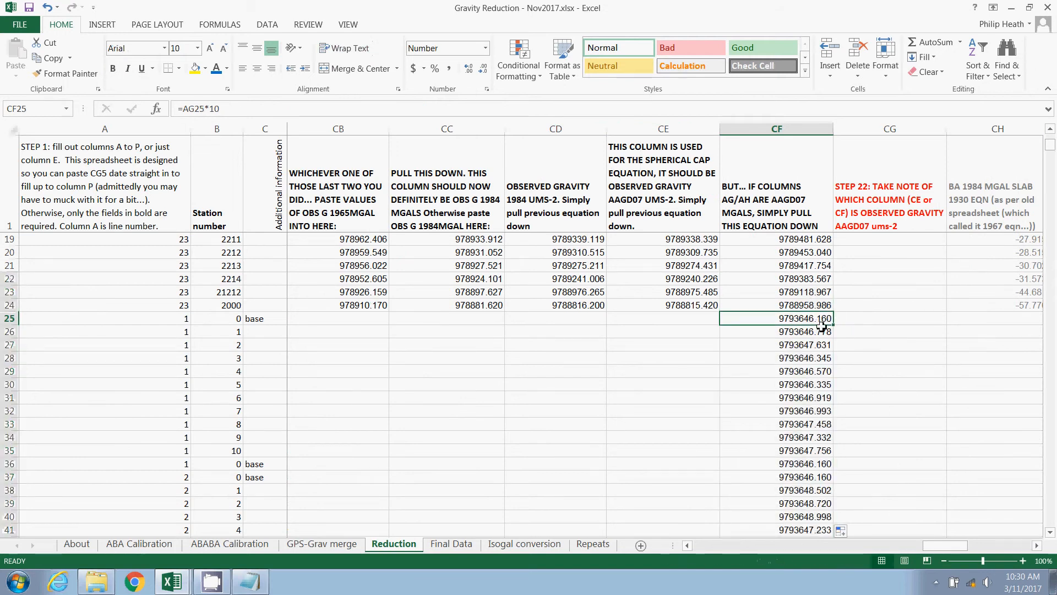
{"action": "mouse_move", "coordinate": [241, 108]}
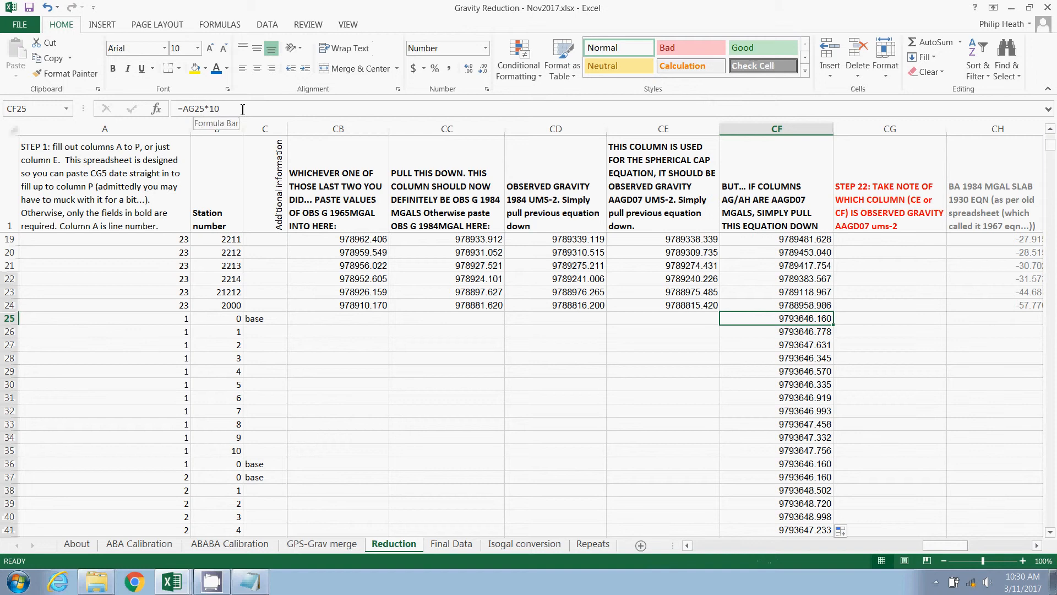
{"action": "mouse_move", "coordinate": [786, 290]}
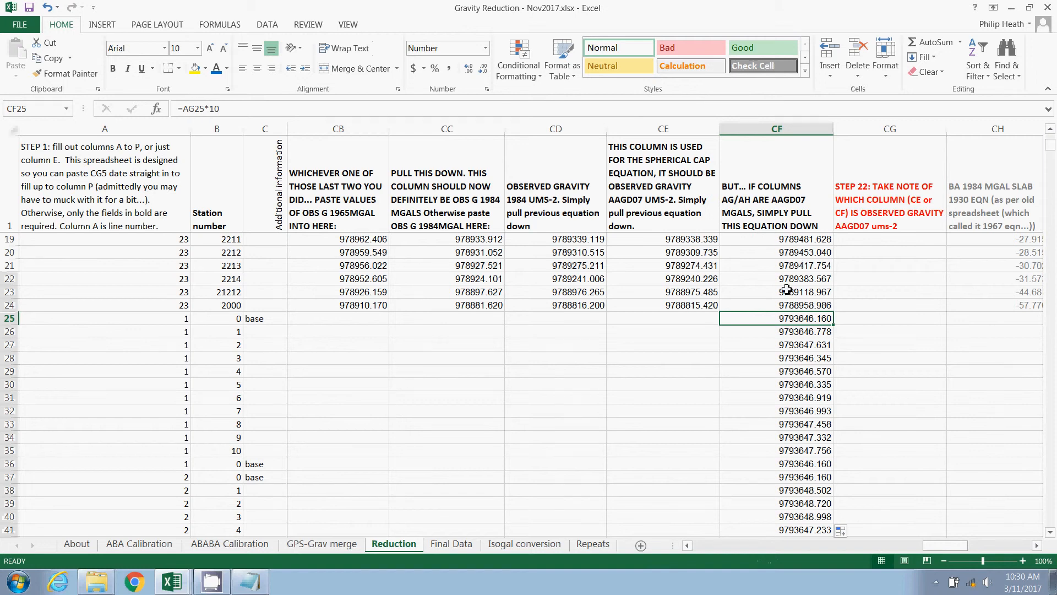
{"action": "mouse_move", "coordinate": [937, 549]}
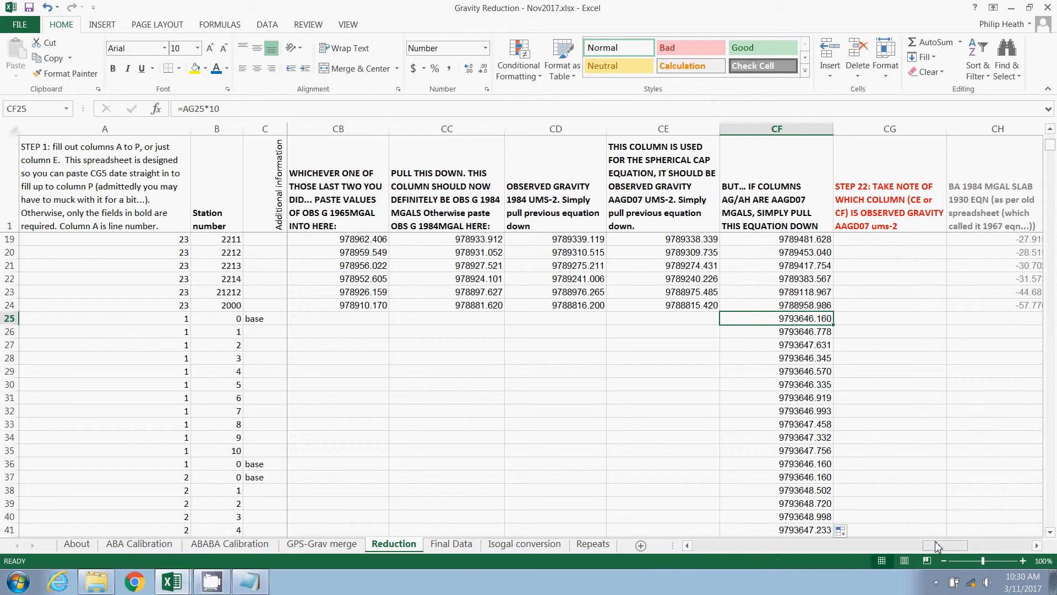
{"action": "scroll", "scroll_direction": "left", "scroll_amount": 3}
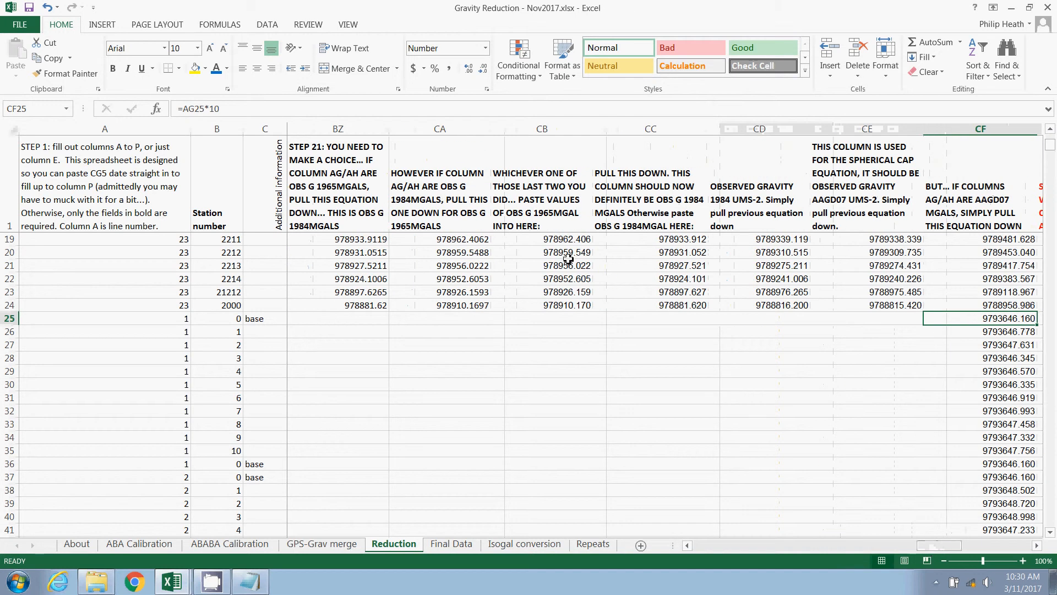
{"action": "mouse_move", "coordinate": [334, 219]}
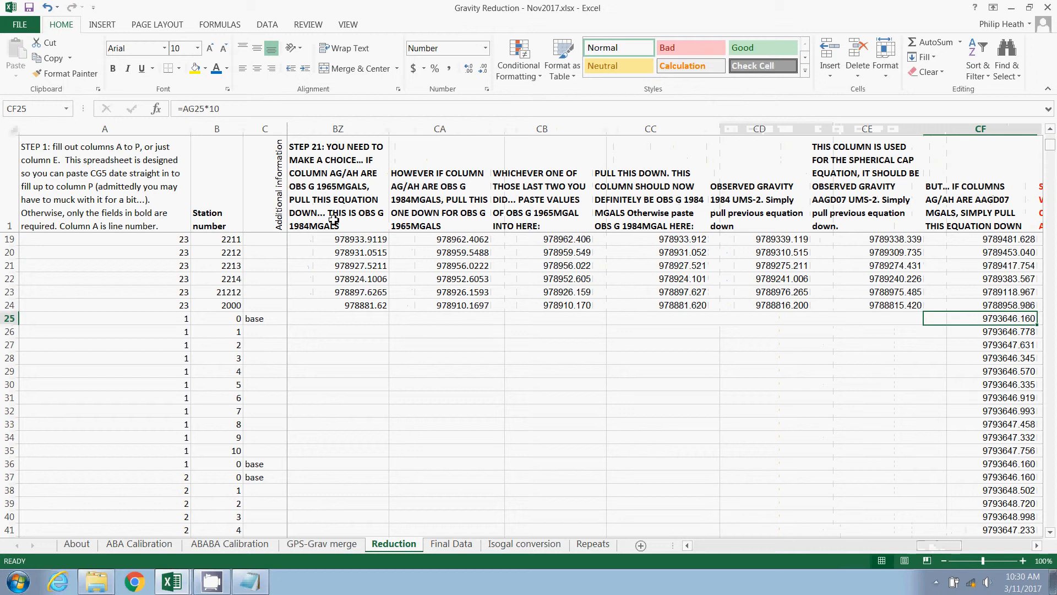
{"action": "mouse_move", "coordinate": [394, 205]}
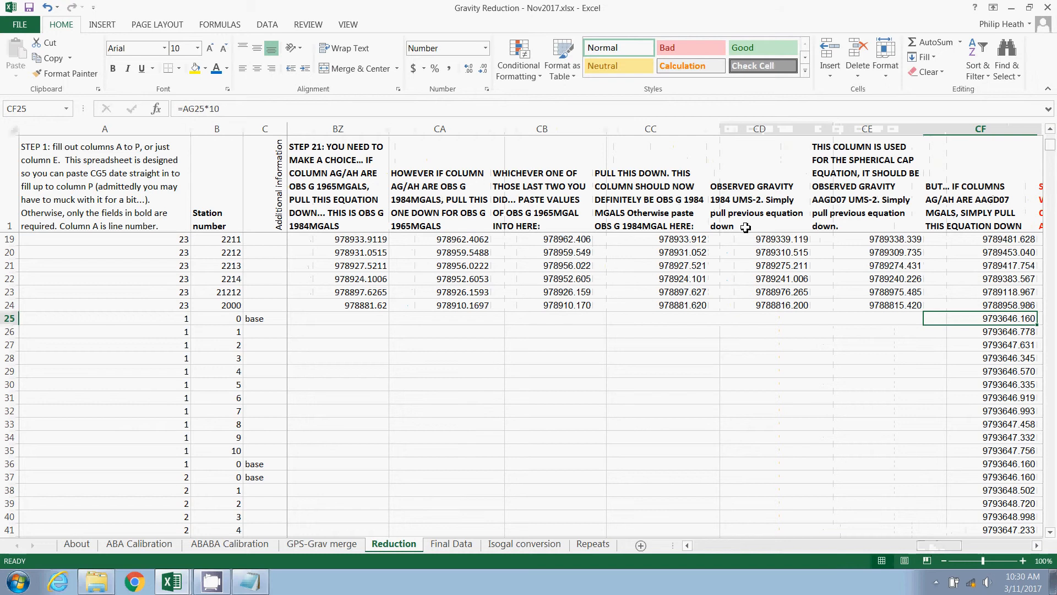
{"action": "left_click", "coordinate": [866, 291]}
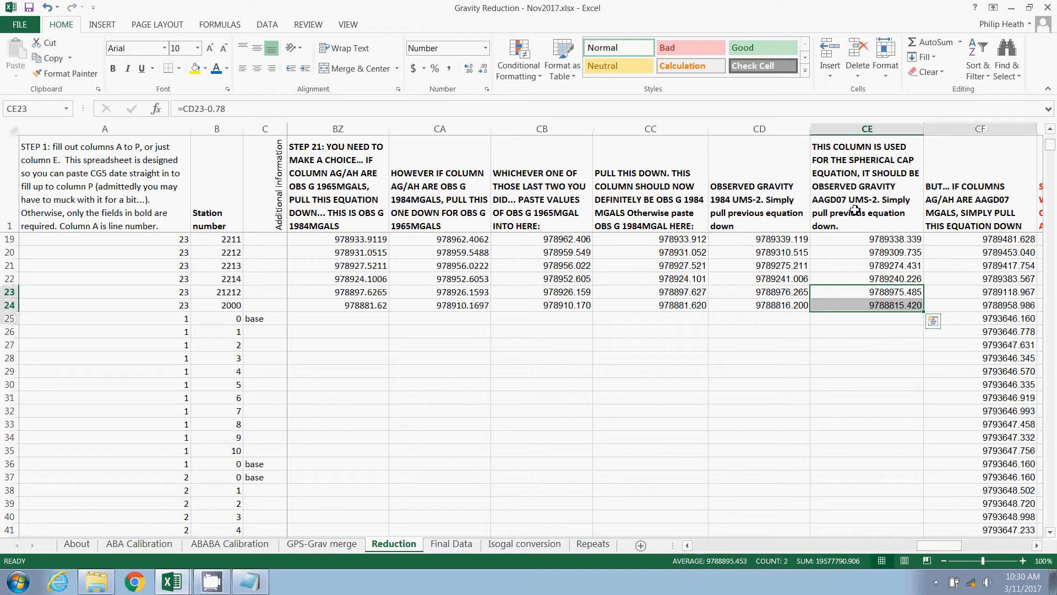
{"action": "mouse_move", "coordinate": [917, 302]}
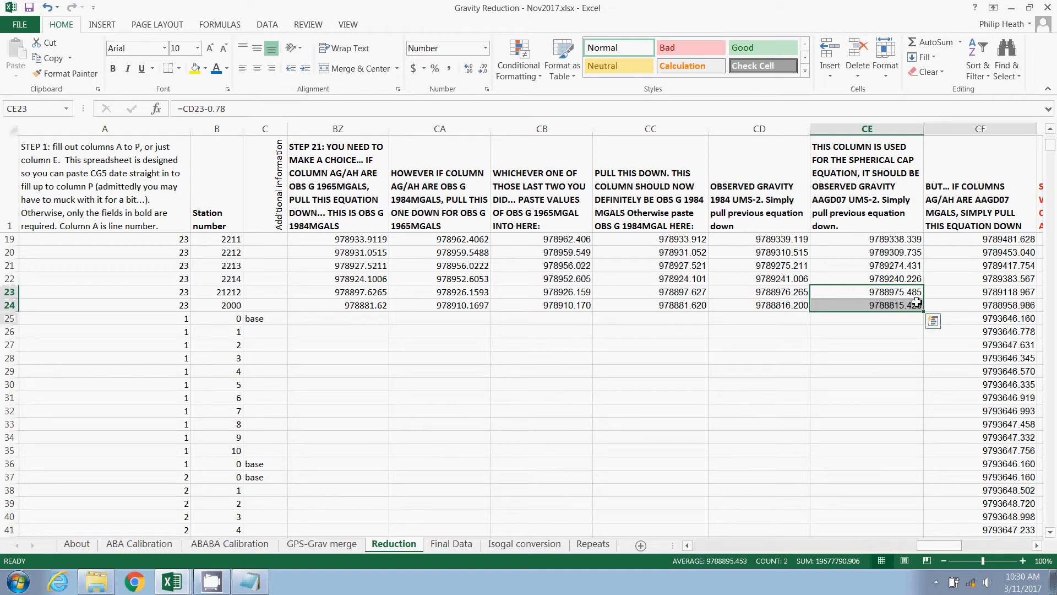
{"action": "mouse_move", "coordinate": [911, 297]}
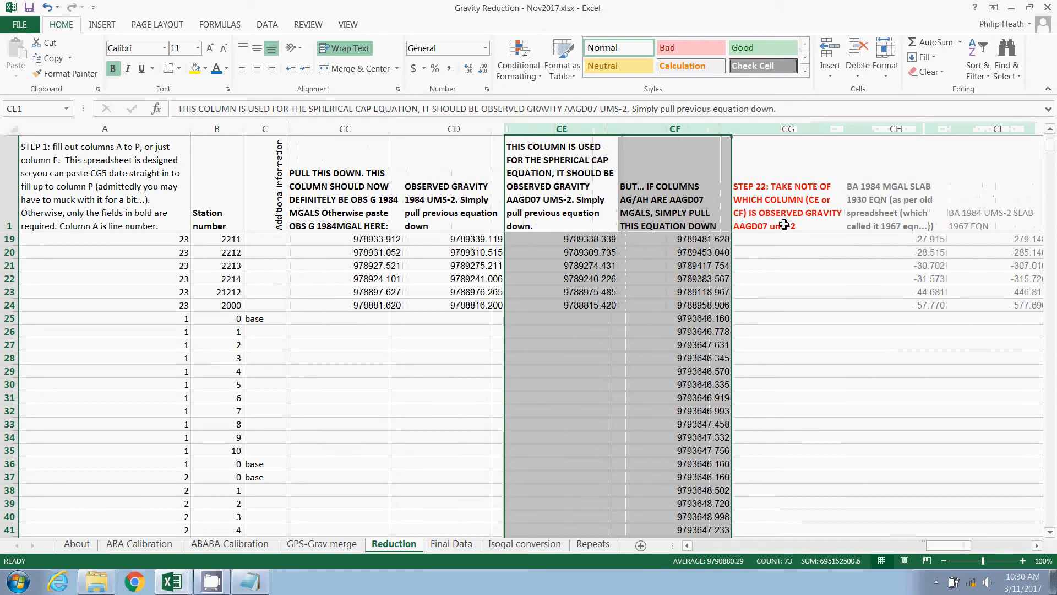
{"action": "mouse_move", "coordinate": [765, 237]}
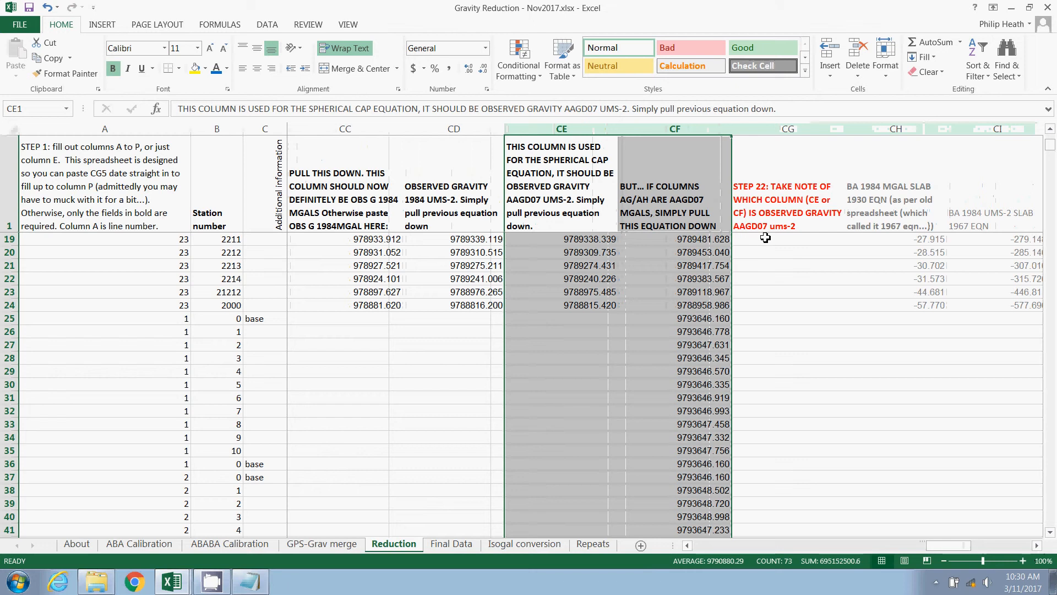
{"action": "mouse_move", "coordinate": [796, 238]}
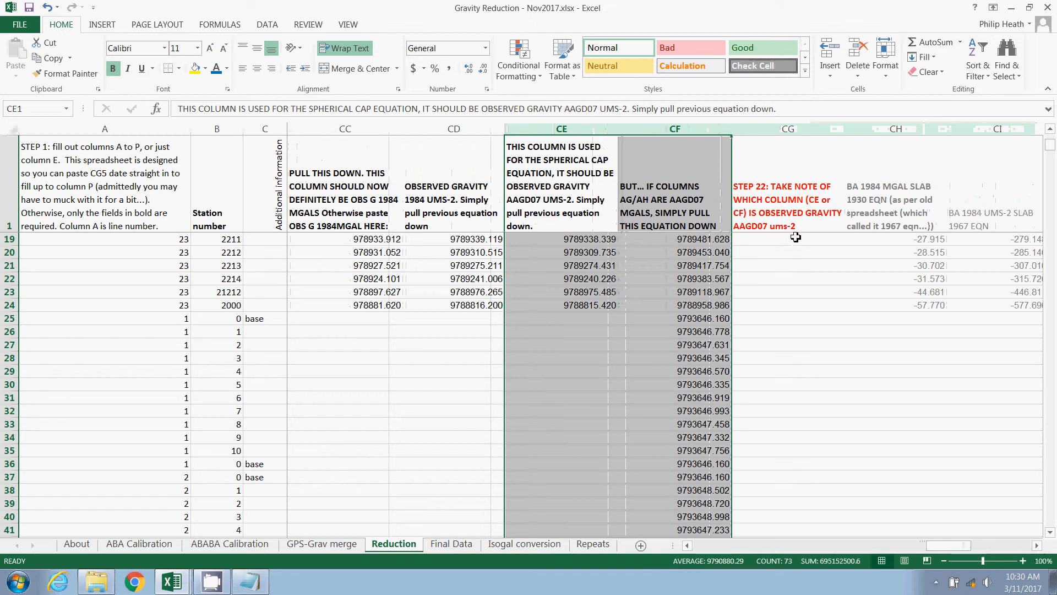
{"action": "mouse_move", "coordinate": [712, 139]}
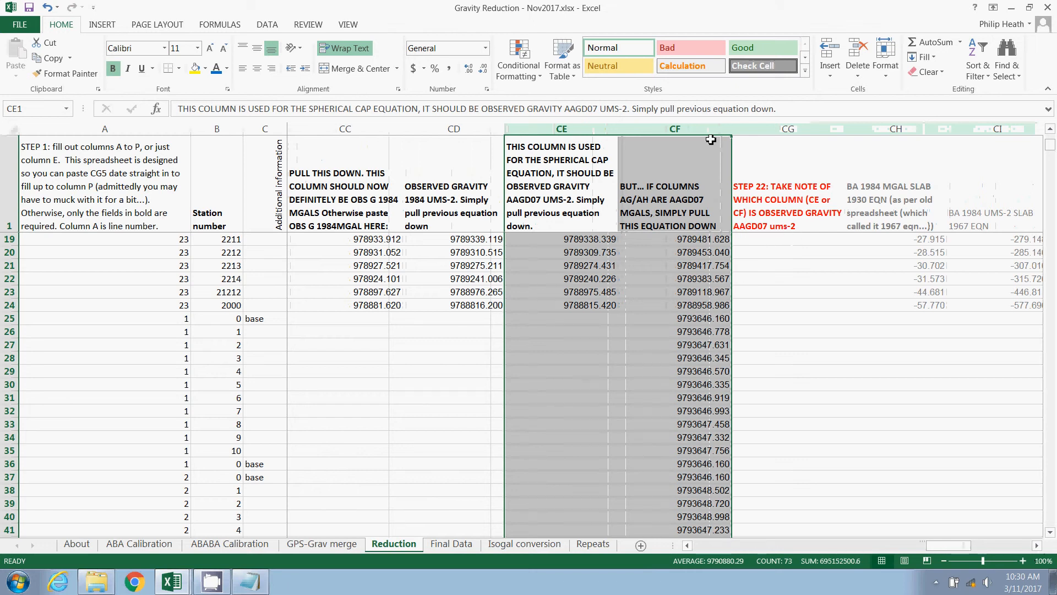
{"action": "left_click", "coordinate": [673, 129]}
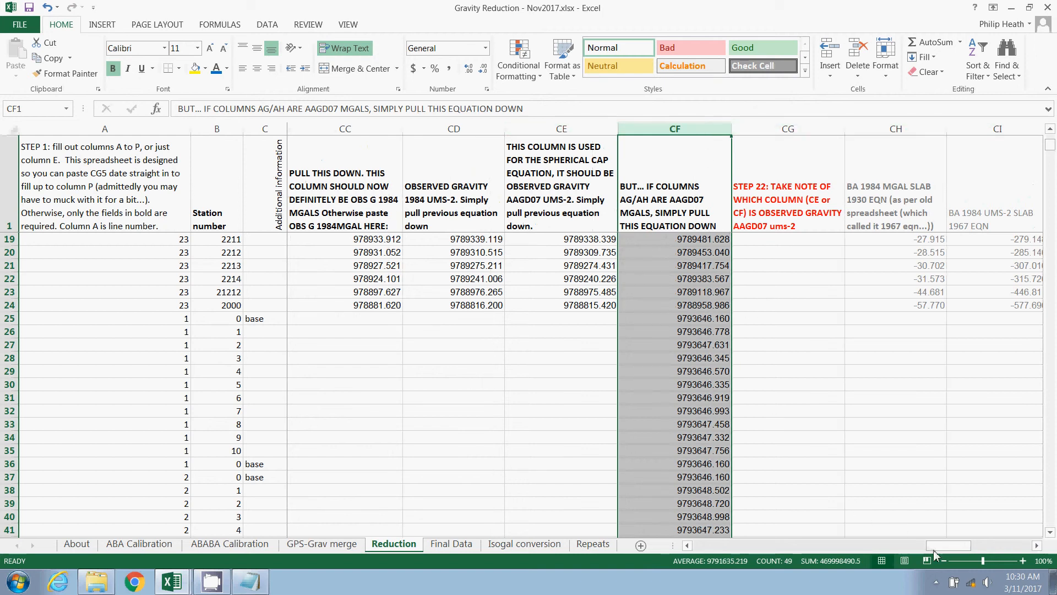
{"action": "scroll", "scroll_direction": "right", "scroll_amount": 3}
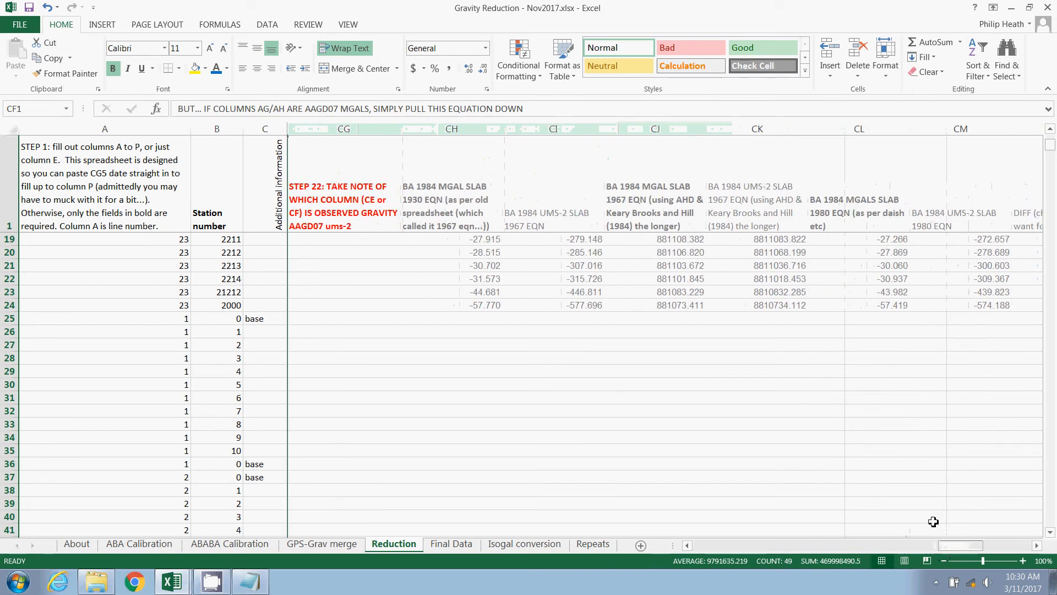
{"action": "left_click", "coordinate": [450, 198]}
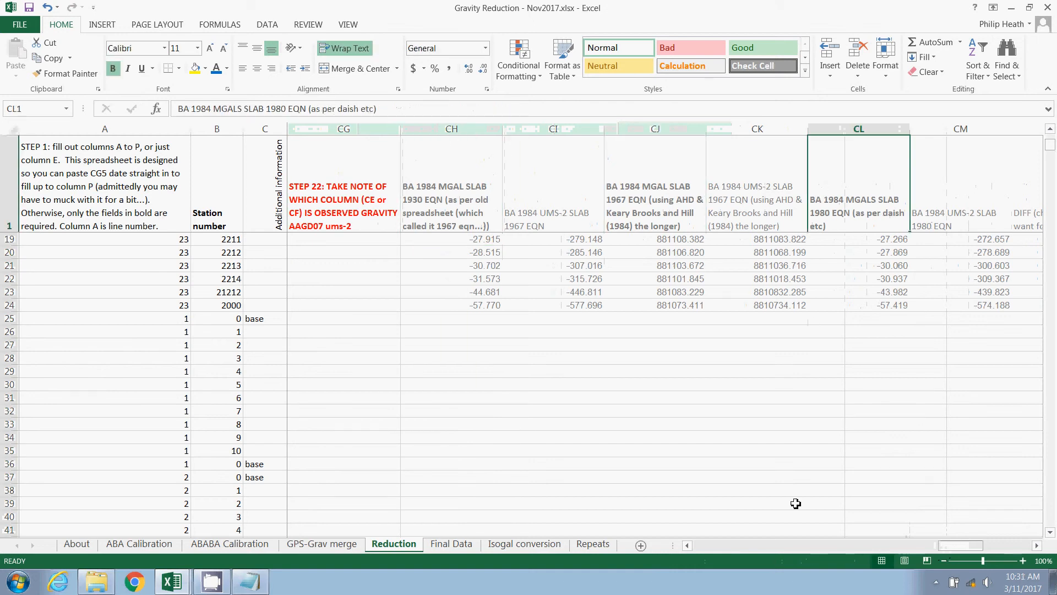
{"action": "scroll", "scroll_direction": "right", "scroll_amount": 3}
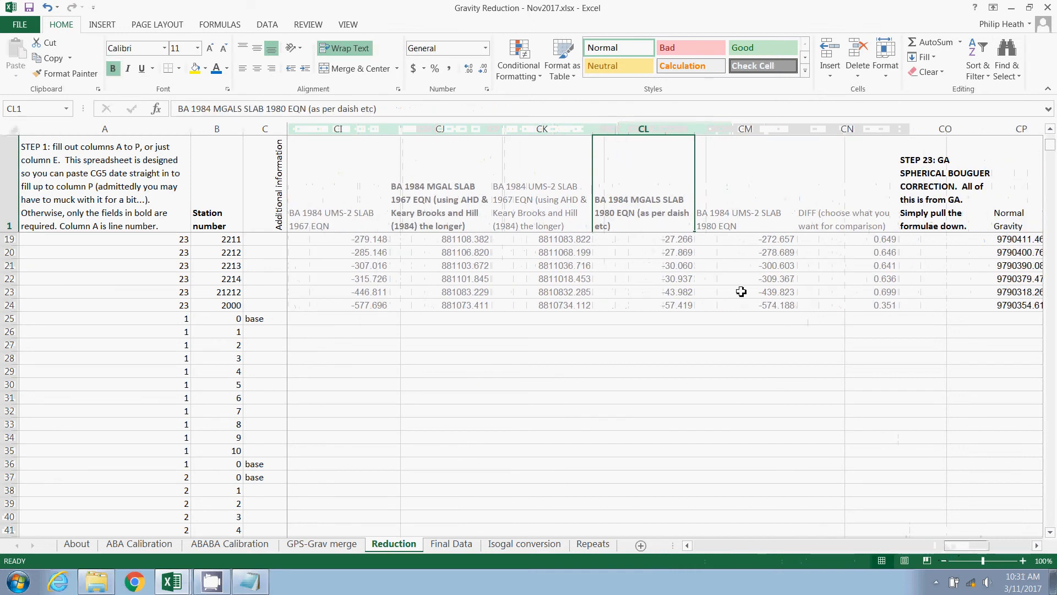
{"action": "mouse_move", "coordinate": [540, 225]}
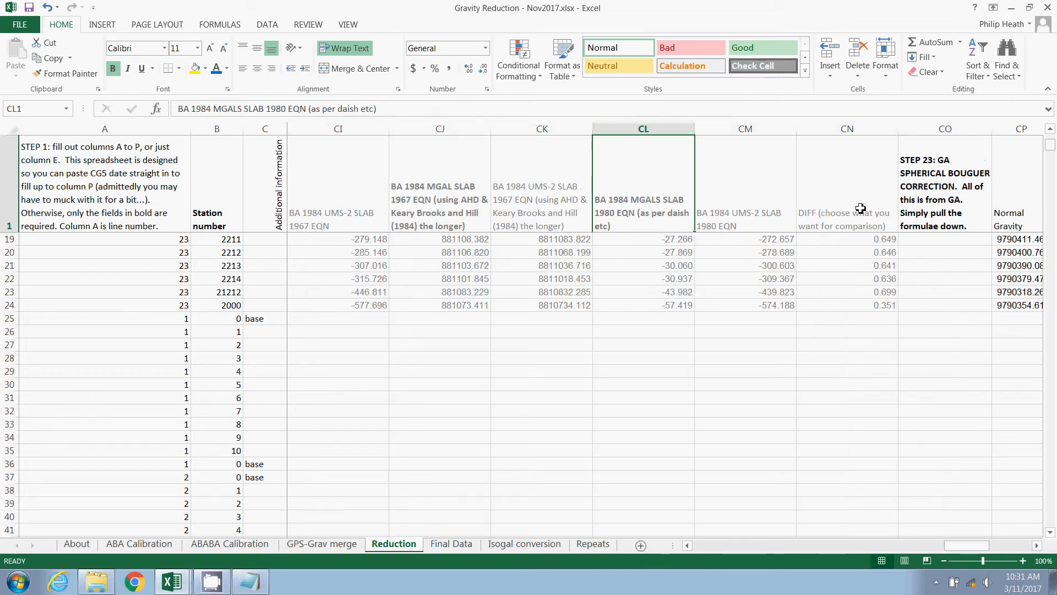
{"action": "mouse_move", "coordinate": [864, 344]}
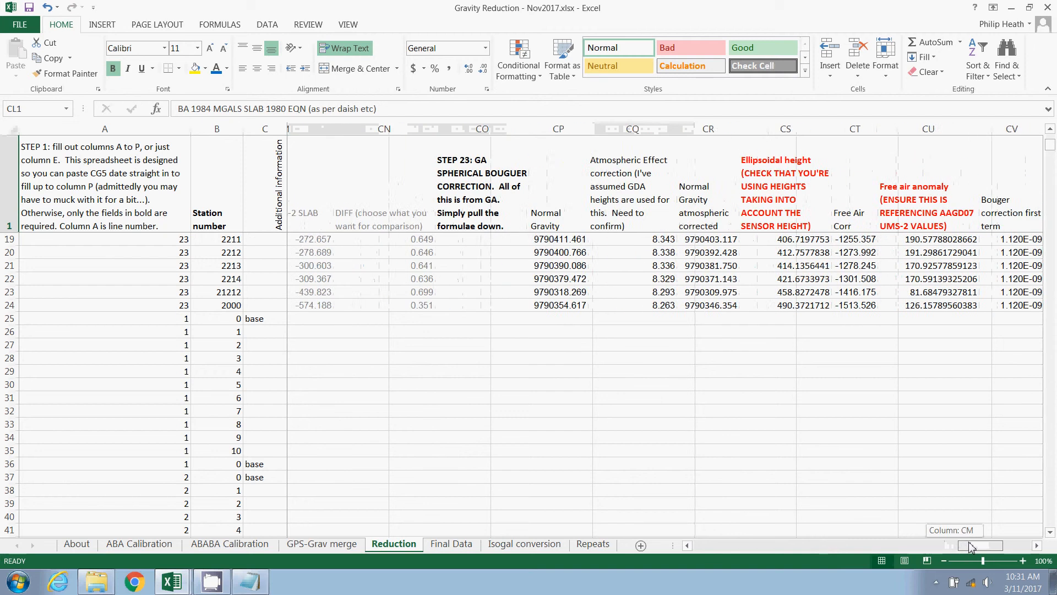
{"action": "scroll", "scroll_direction": "right", "scroll_amount": 3}
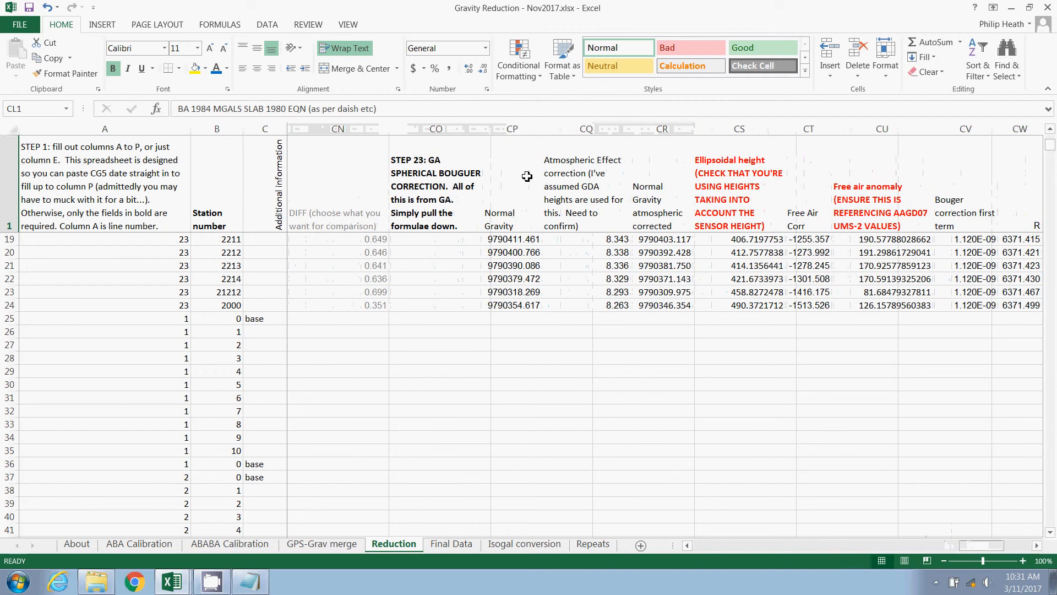
{"action": "mouse_move", "coordinate": [508, 152]}
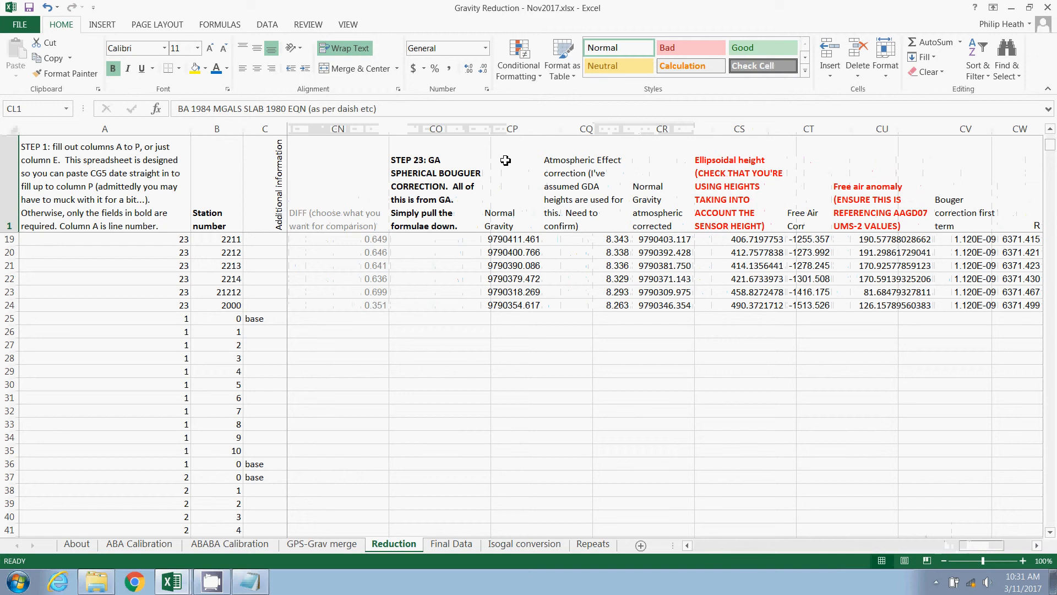
{"action": "mouse_move", "coordinate": [499, 223]}
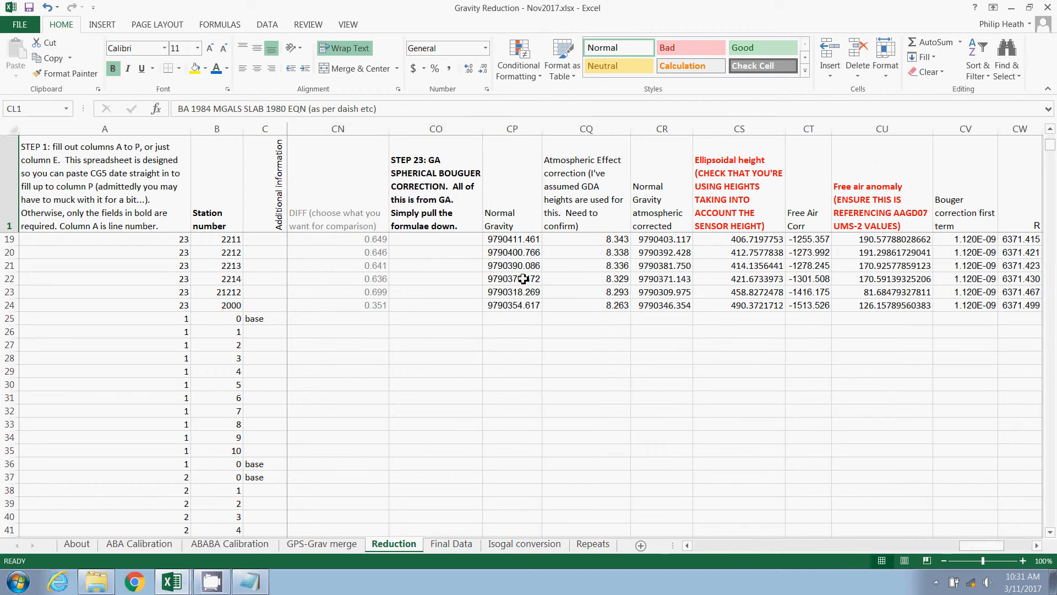
{"action": "mouse_move", "coordinate": [519, 273]}
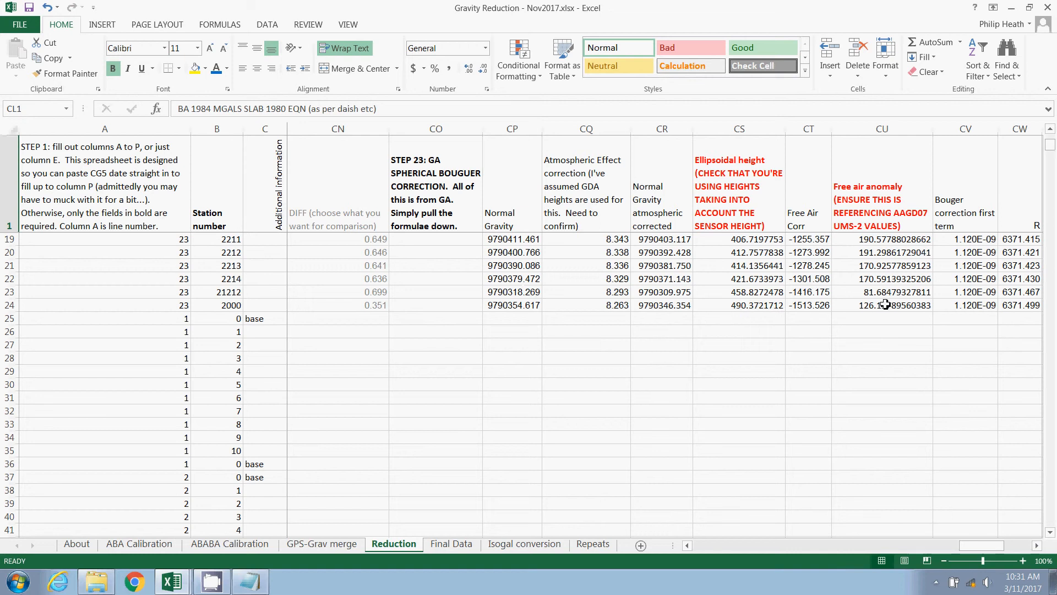
{"action": "mouse_move", "coordinate": [784, 307]}
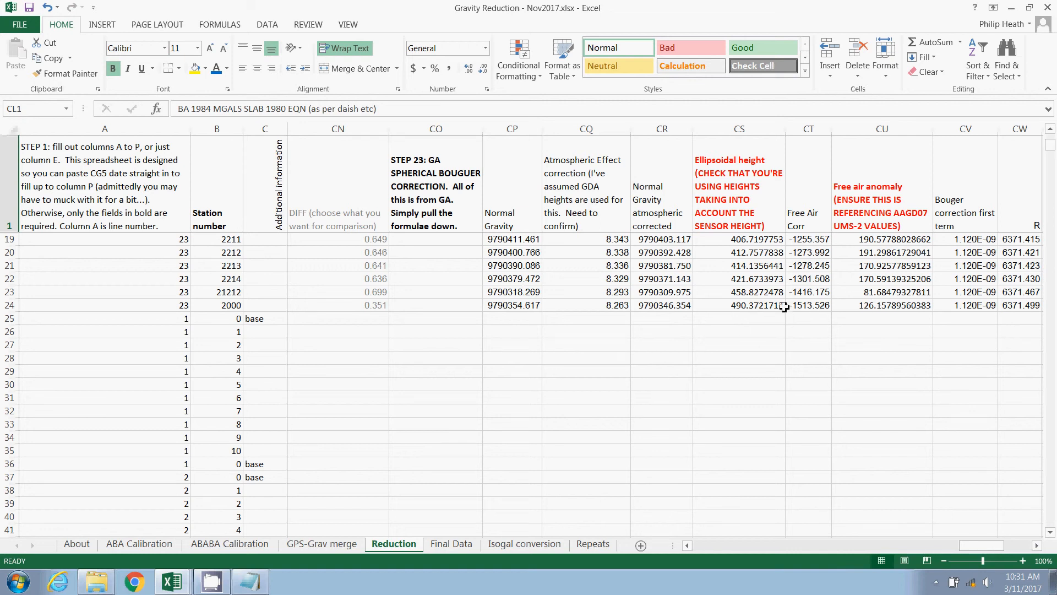
{"action": "mouse_move", "coordinate": [750, 216]}
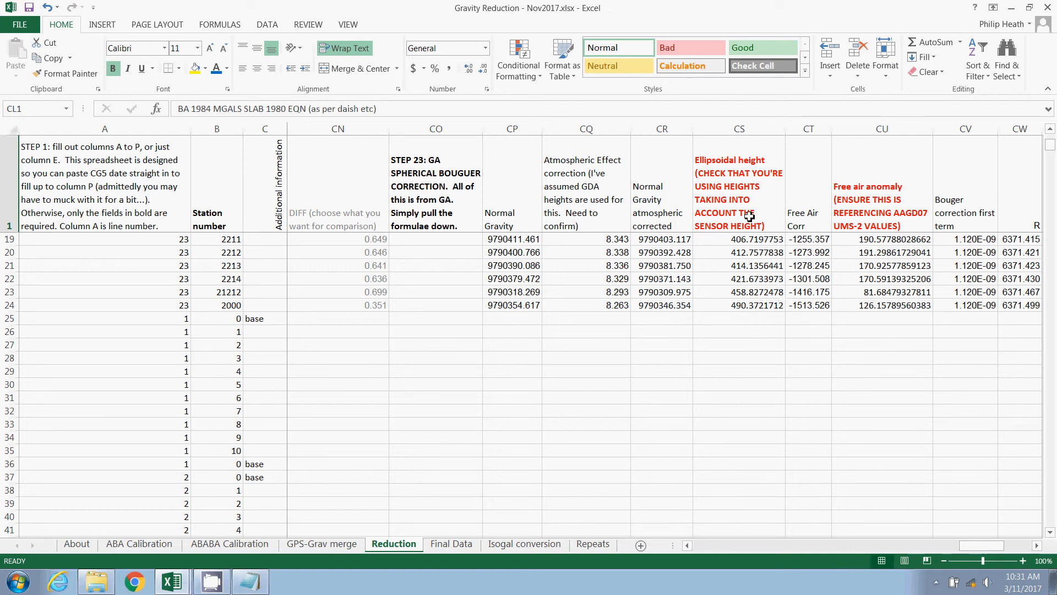
{"action": "left_click", "coordinate": [739, 182]}
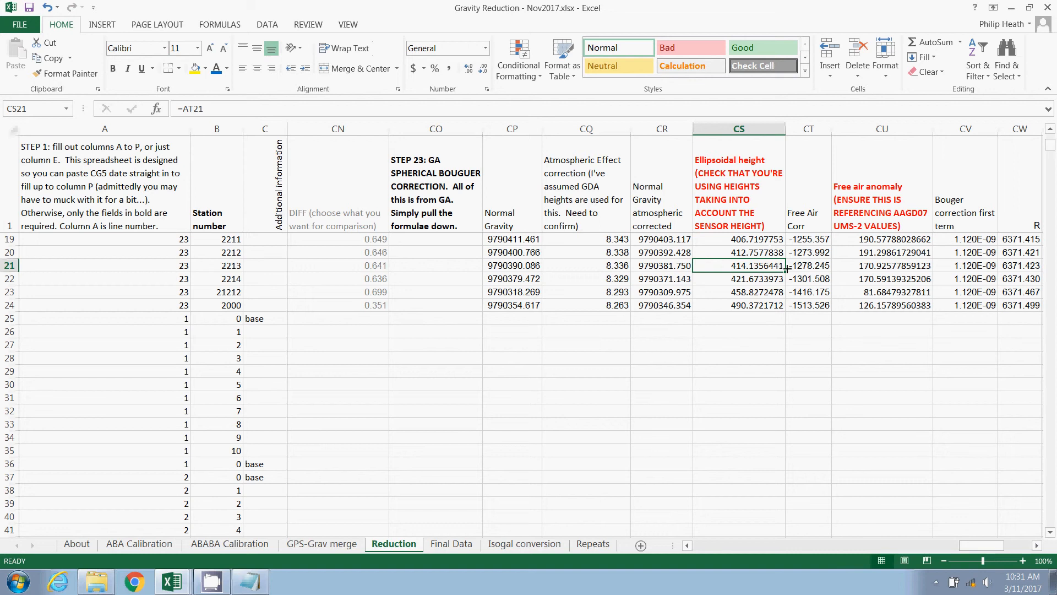
{"action": "mouse_move", "coordinate": [192, 108]}
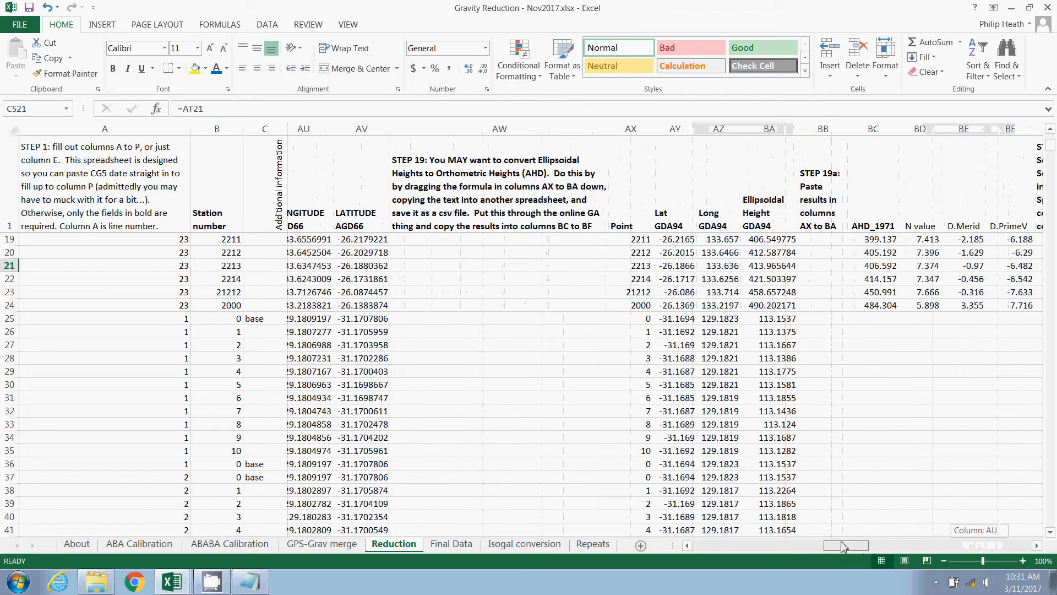
{"action": "scroll", "scroll_direction": "left", "scroll_amount": 3}
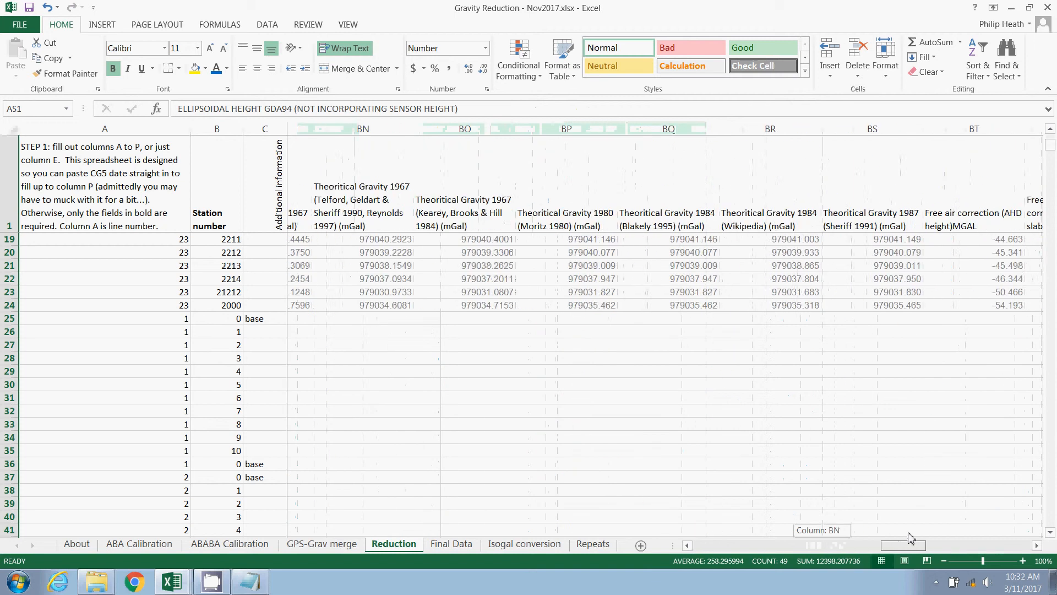
{"action": "scroll", "scroll_direction": "right", "scroll_amount": 3}
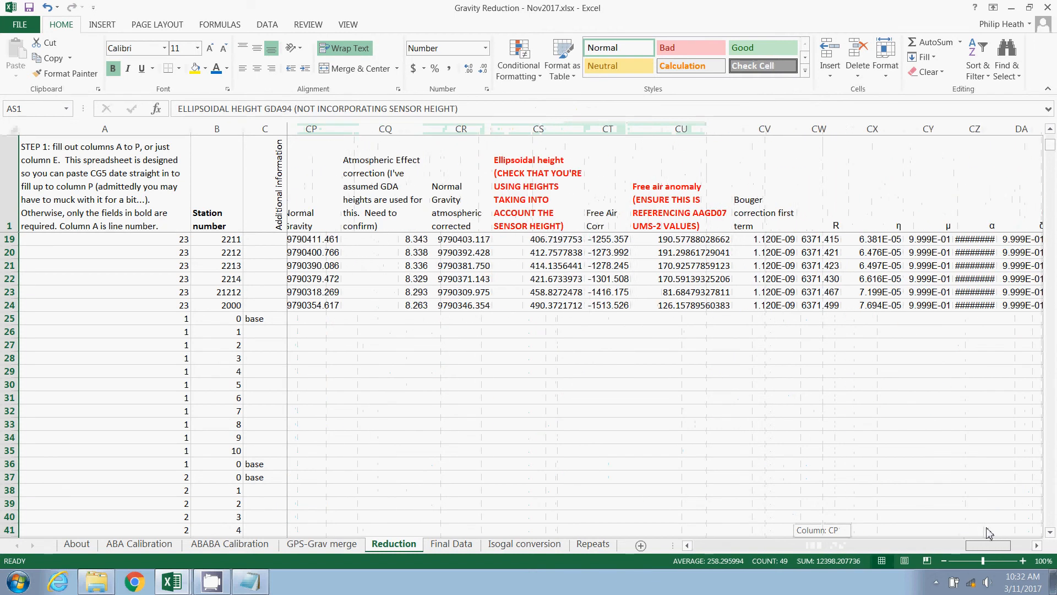
{"action": "left_click", "coordinate": [687, 199]}
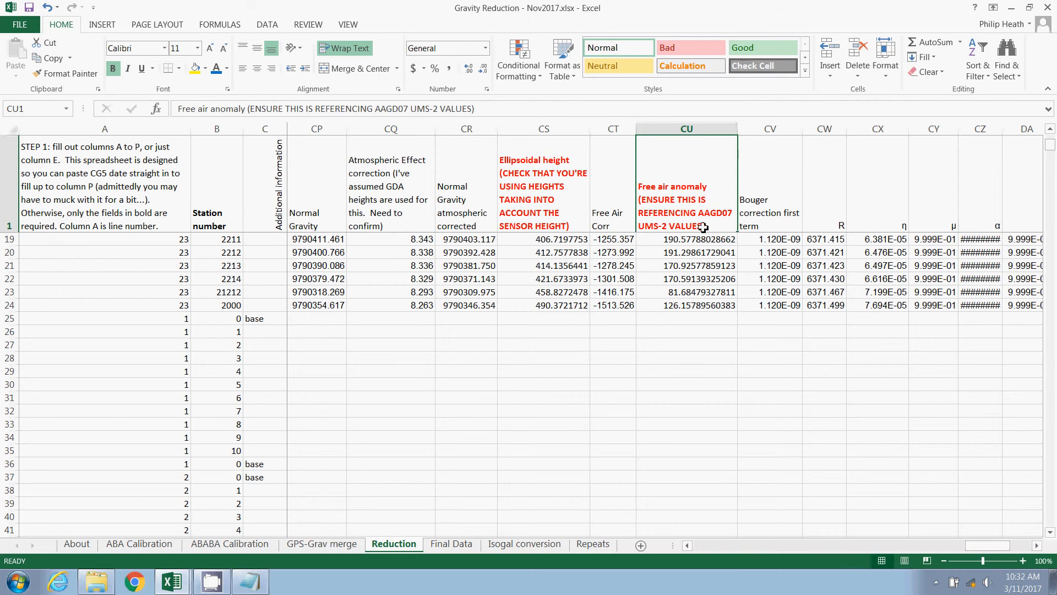
{"action": "mouse_move", "coordinate": [766, 327]}
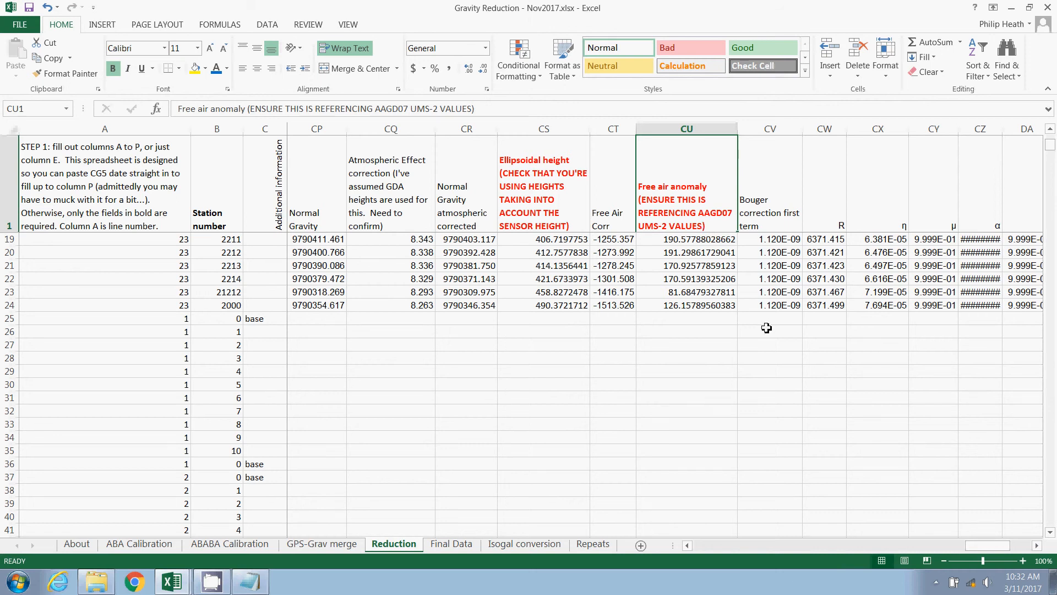
{"action": "mouse_move", "coordinate": [974, 547]}
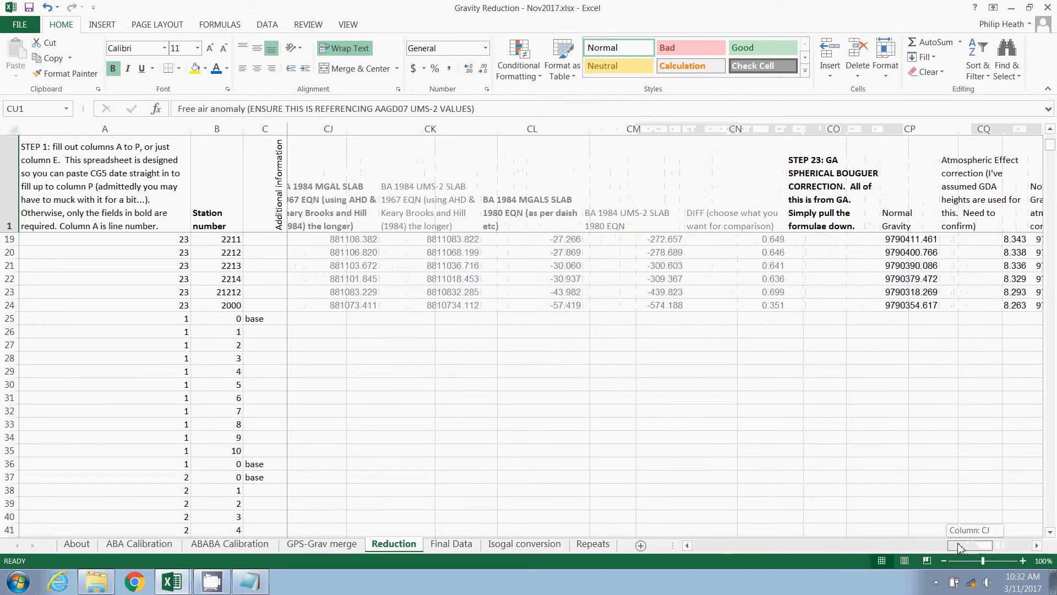
{"action": "scroll", "scroll_direction": "left", "scroll_amount": 3}
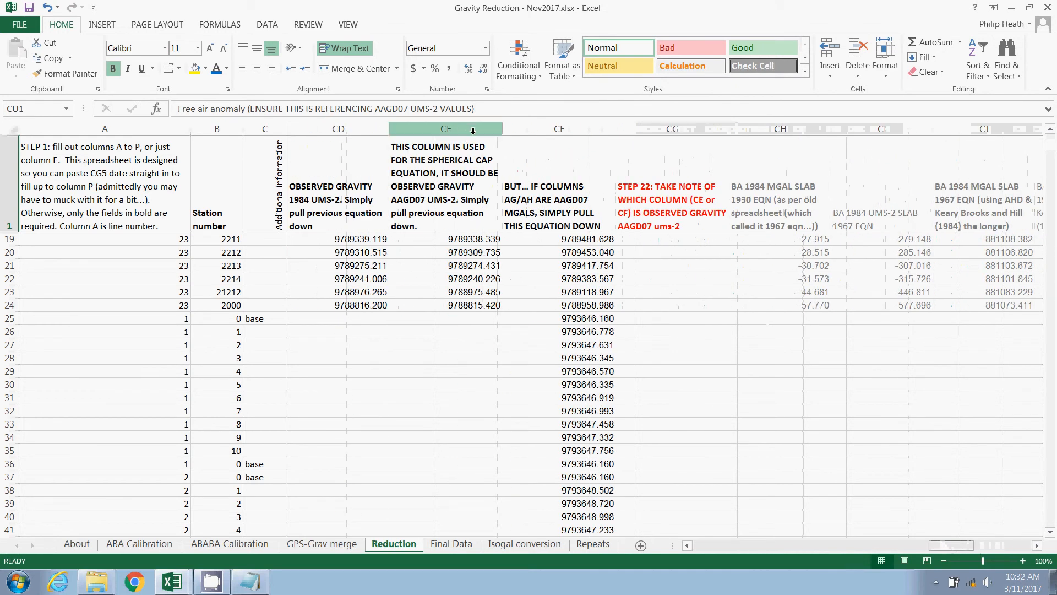
{"action": "left_click", "coordinate": [558, 129]}
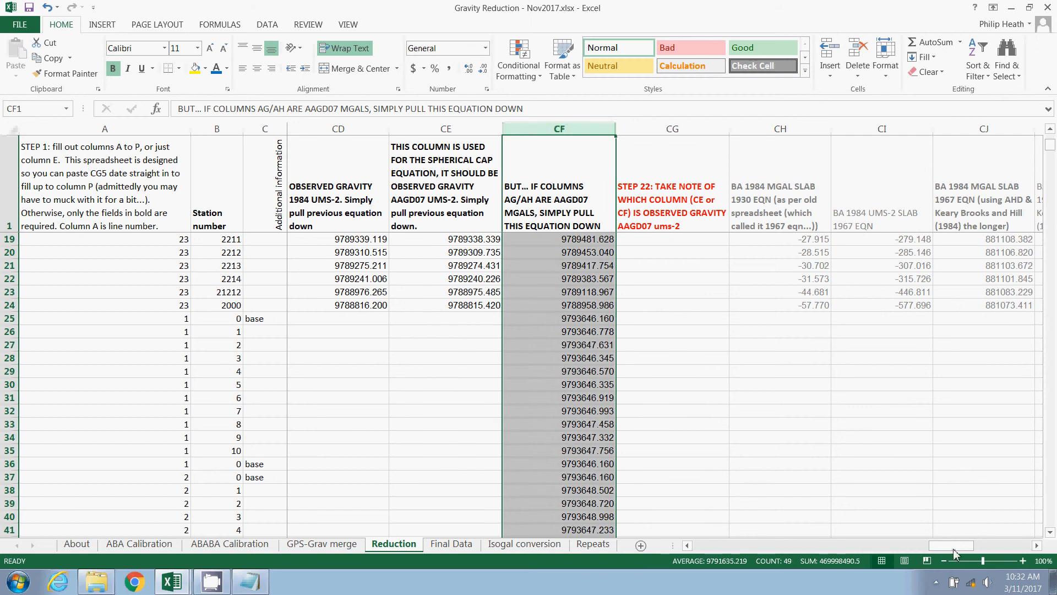
{"action": "scroll", "scroll_direction": "right", "scroll_amount": 3}
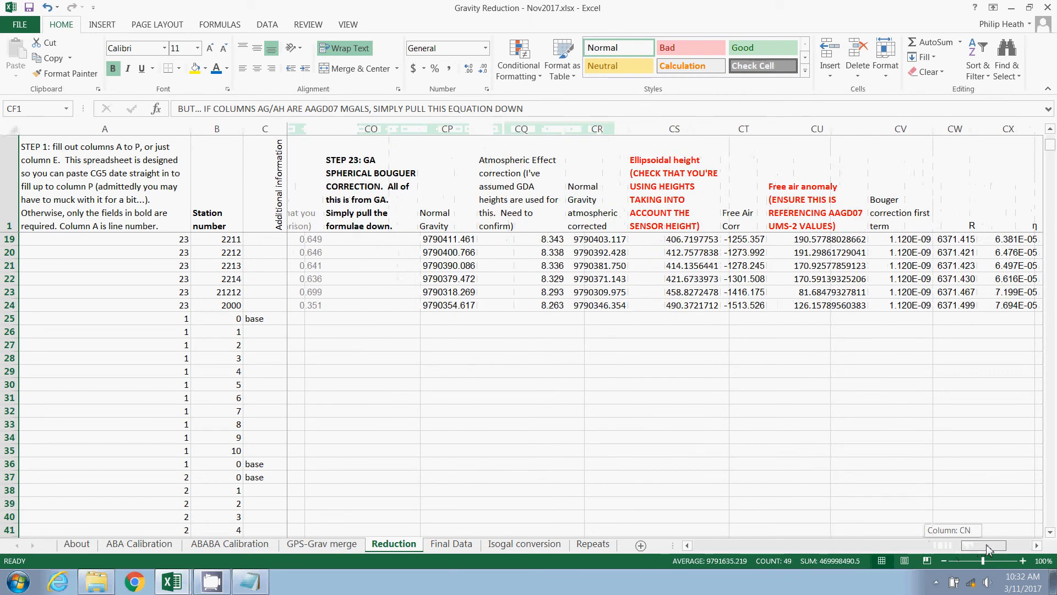
Fill the CP24:DK24 correction formulas down from row 25 and check anomalies at DK25 and DK37
{"action": "left_click", "coordinate": [780, 304]}
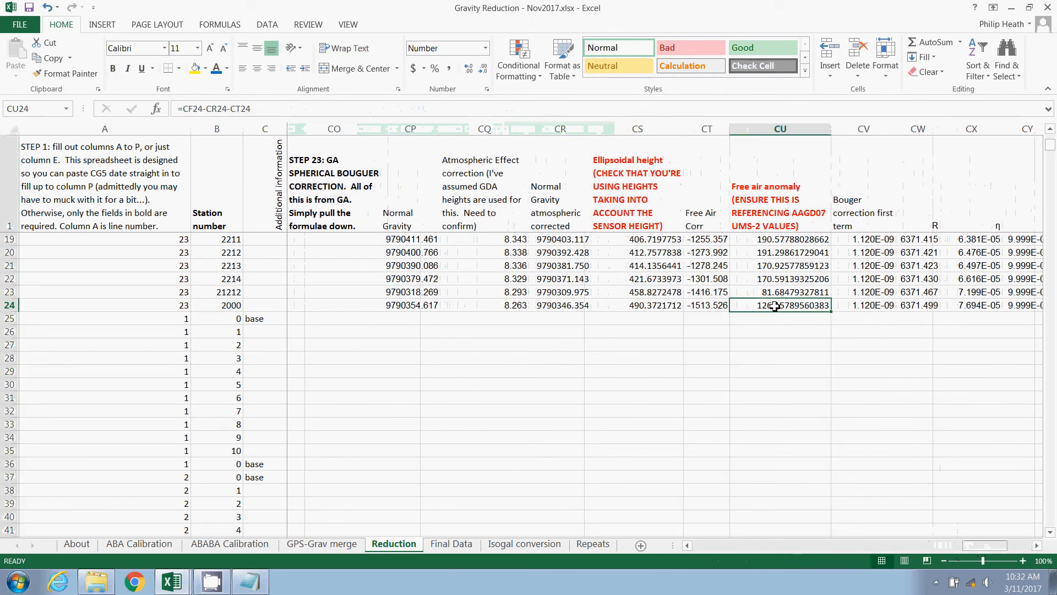
{"action": "mouse_move", "coordinate": [208, 109]}
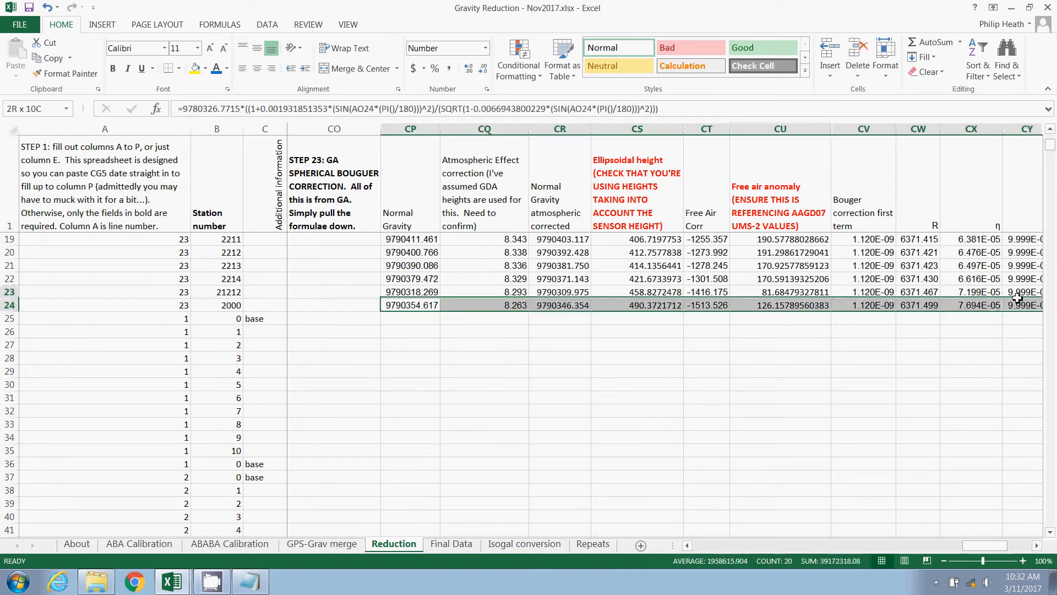
{"action": "scroll", "scroll_direction": "right", "scroll_amount": 3}
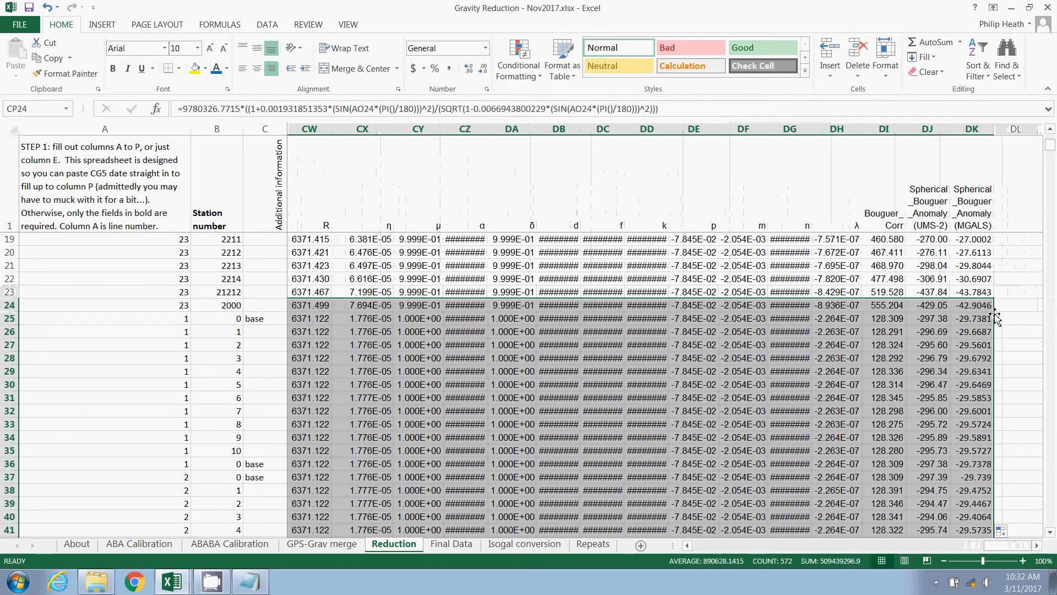
{"action": "mouse_move", "coordinate": [942, 348]}
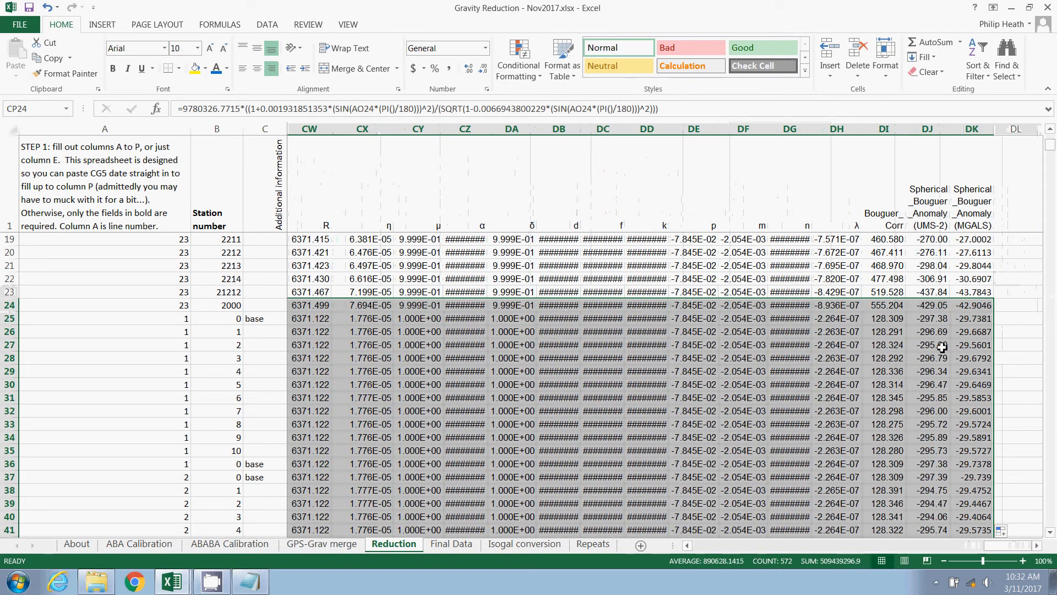
{"action": "scroll", "scroll_direction": "down", "scroll_amount": 3}
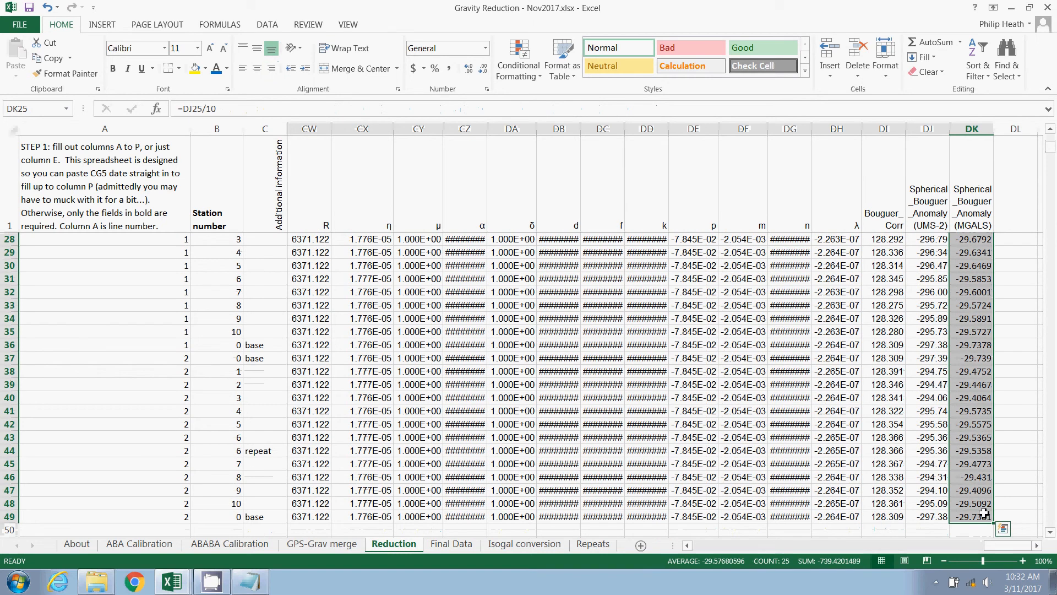
{"action": "mouse_move", "coordinate": [1000, 487]}
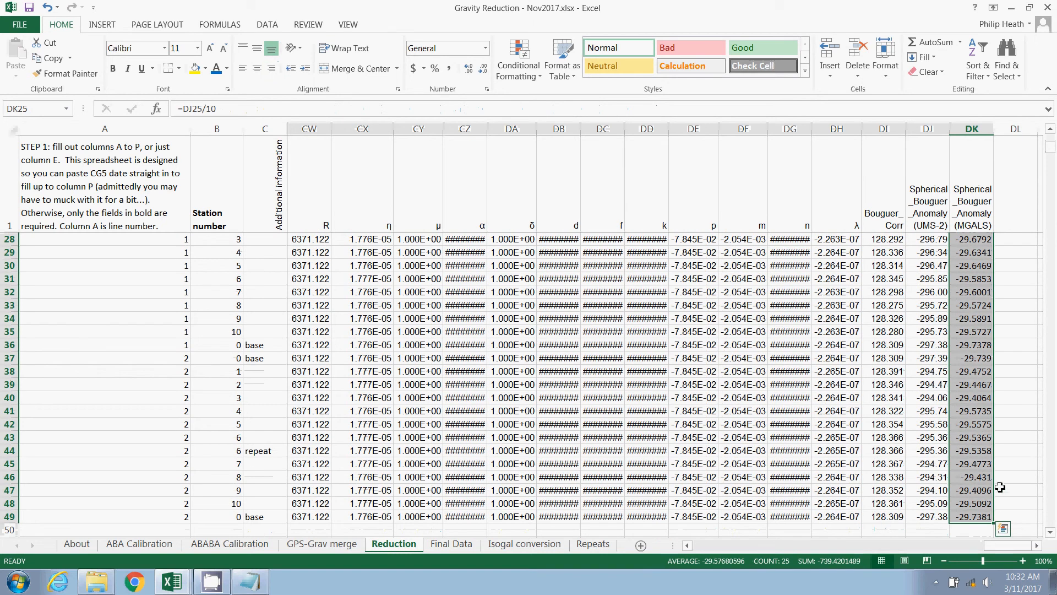
{"action": "scroll", "scroll_direction": "up", "scroll_amount": 3}
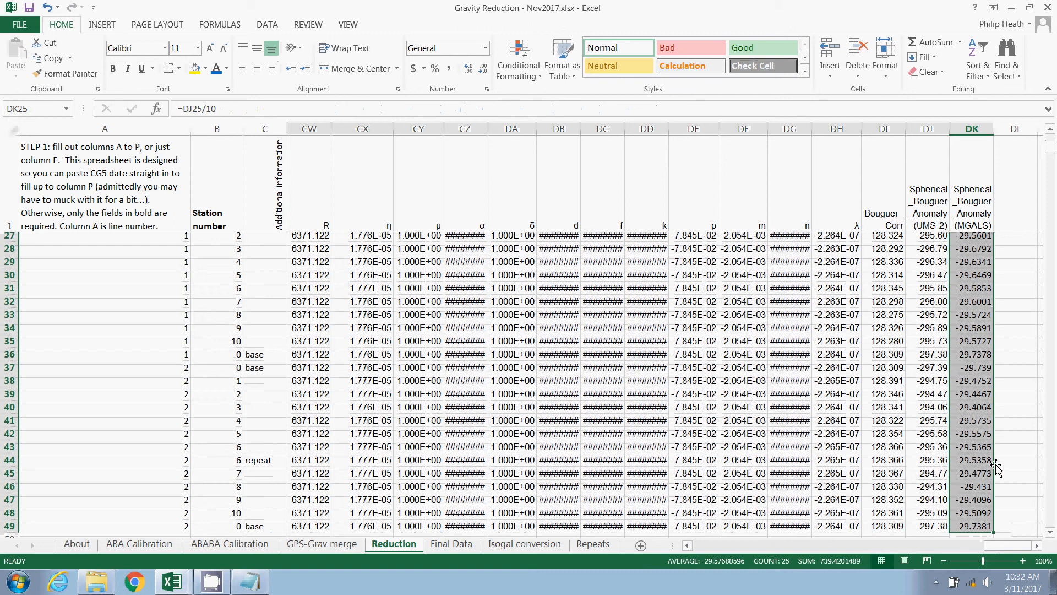
{"action": "scroll", "scroll_direction": "up", "scroll_amount": 3}
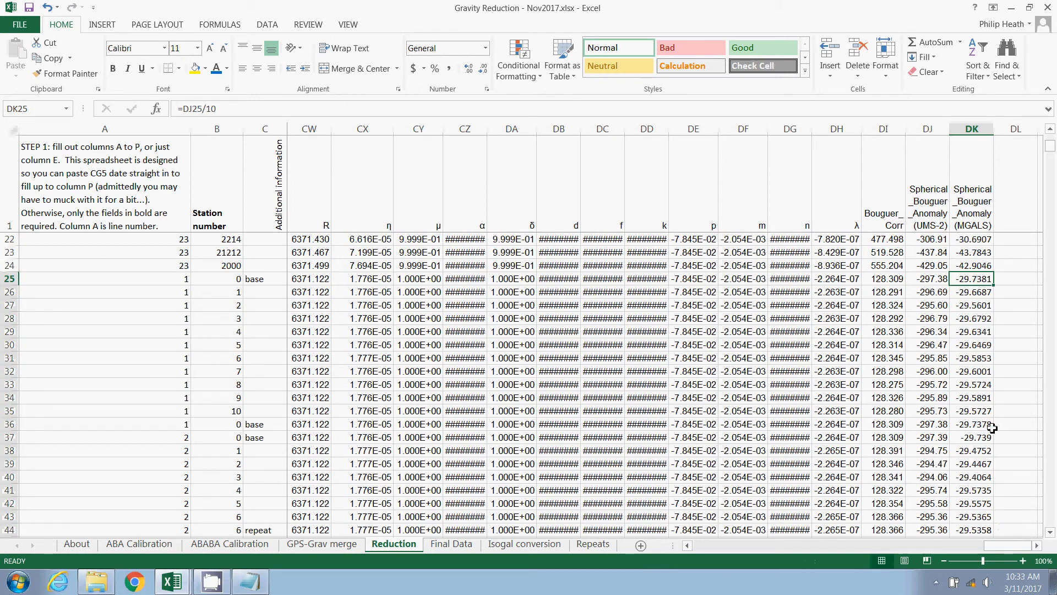
{"action": "mouse_move", "coordinate": [992, 435]}
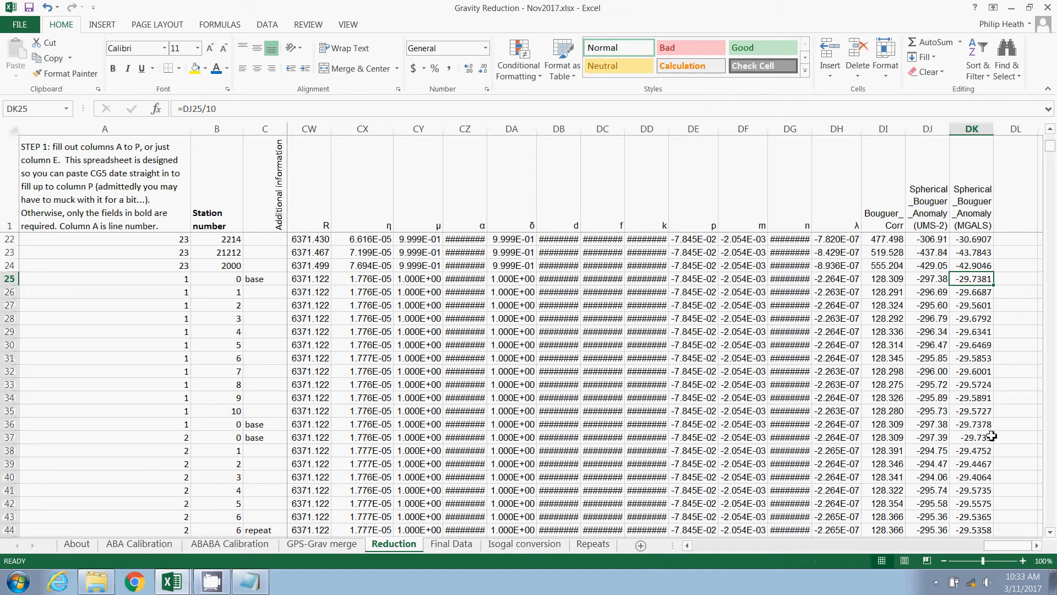
{"action": "left_click", "coordinate": [971, 437]}
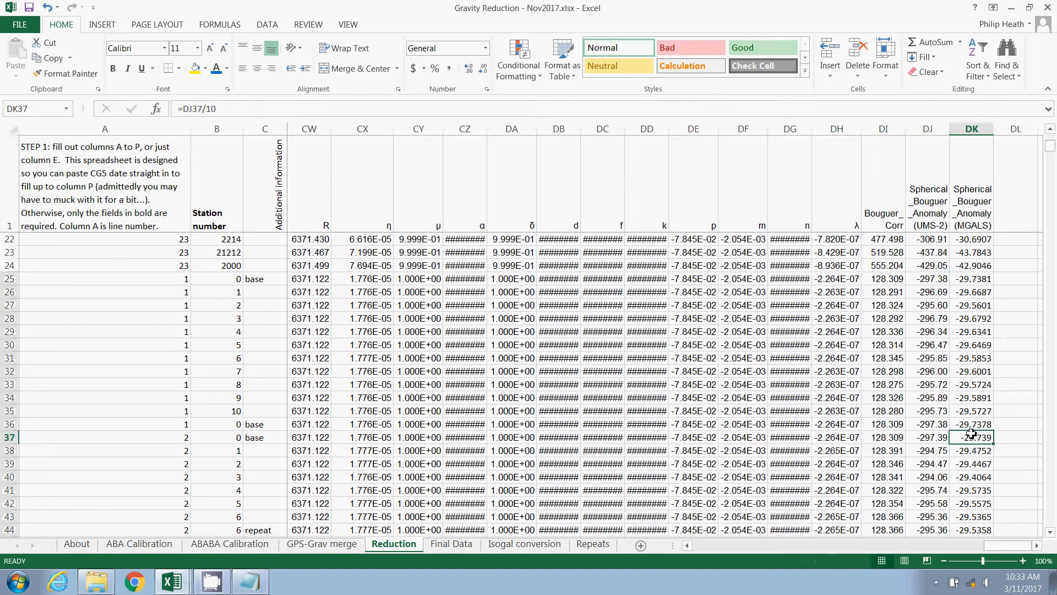
{"action": "mouse_move", "coordinate": [988, 305]}
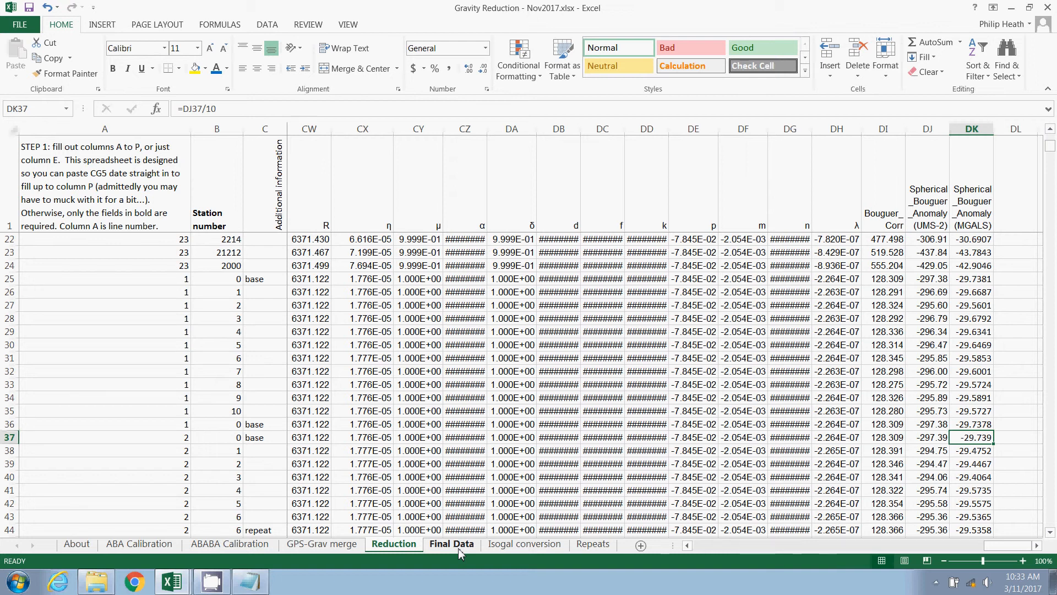
{"action": "left_click", "coordinate": [450, 544]}
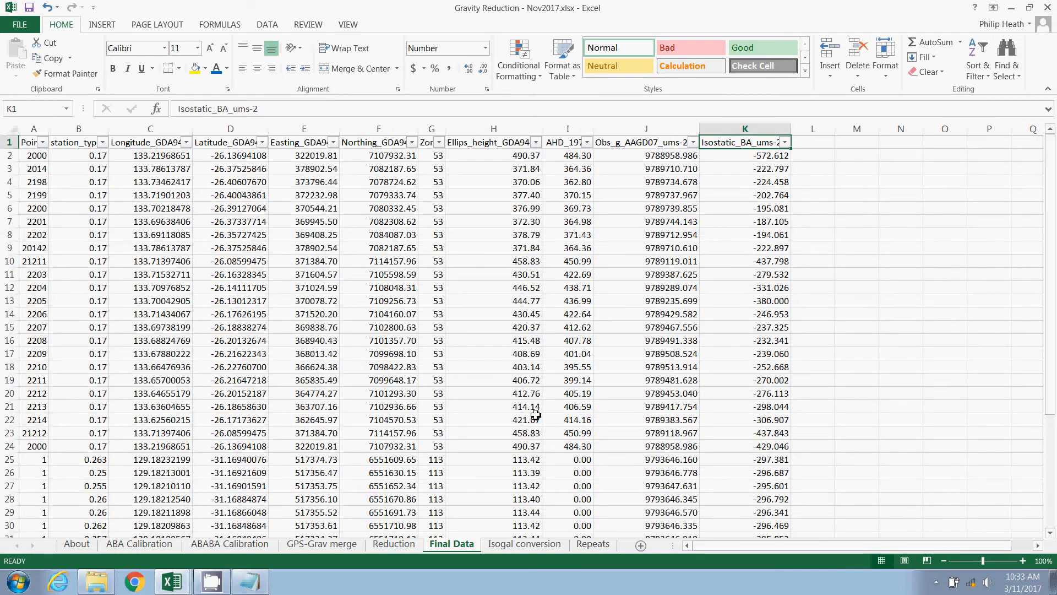
{"action": "mouse_move", "coordinate": [118, 460]}
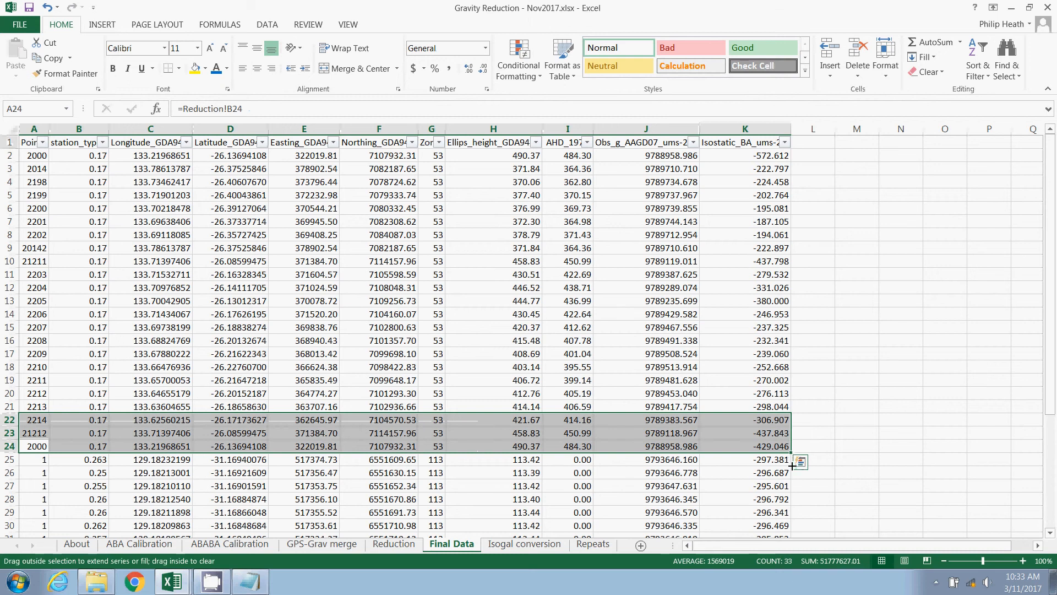
{"action": "scroll", "scroll_direction": "down", "scroll_amount": 3}
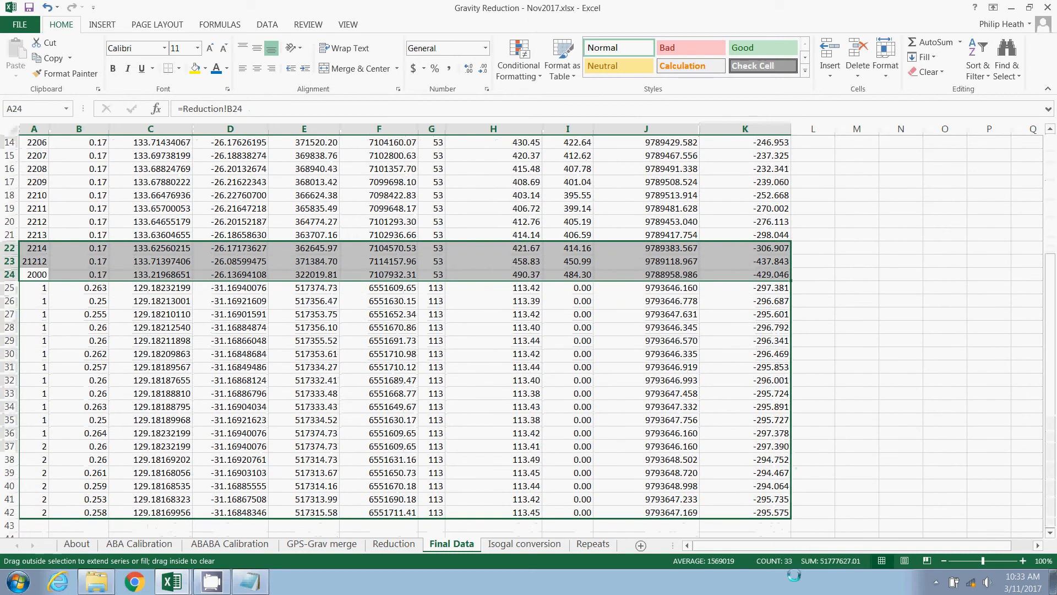
{"action": "scroll", "scroll_direction": "down", "scroll_amount": 3}
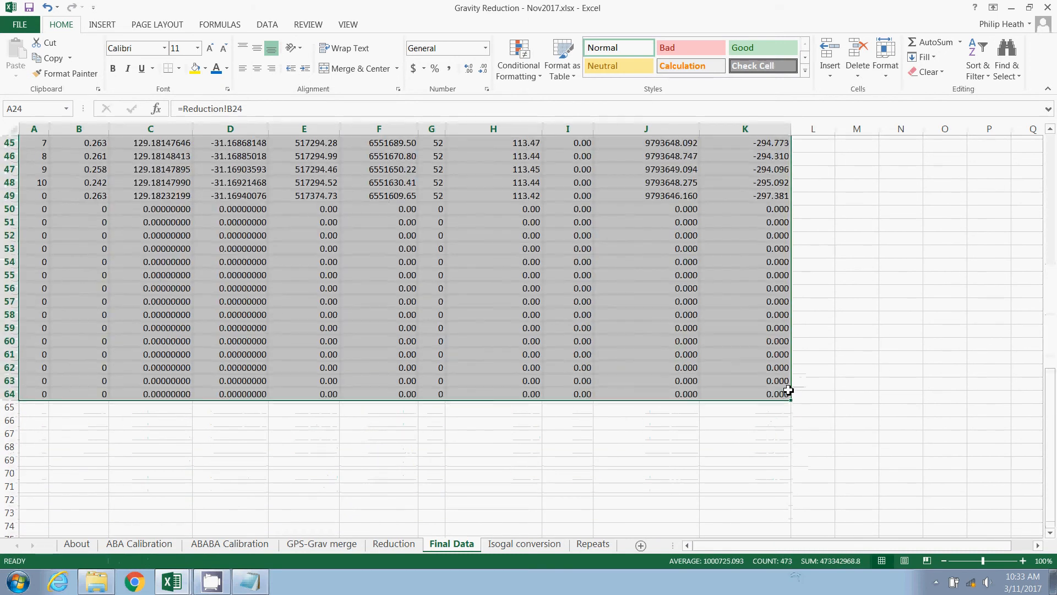
{"action": "scroll", "scroll_direction": "up", "scroll_amount": 3}
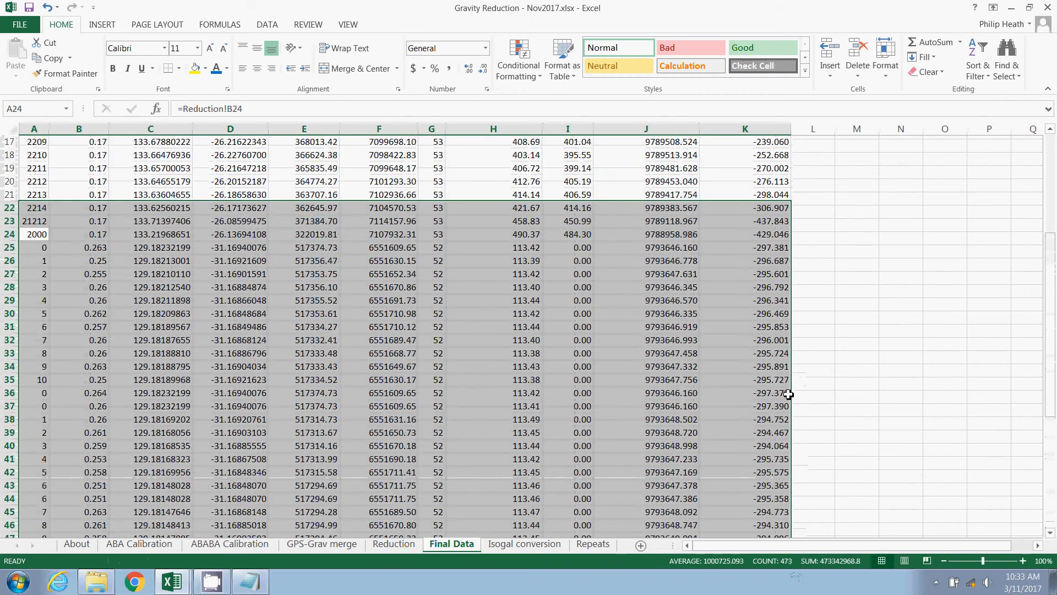
{"action": "scroll", "scroll_direction": "up", "scroll_amount": 3}
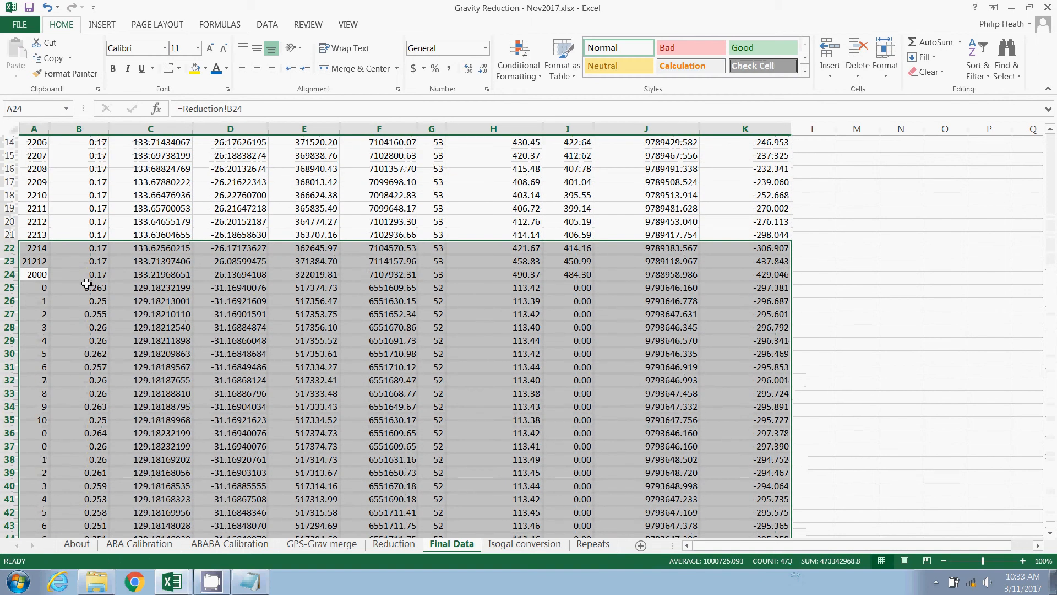
{"action": "scroll", "scroll_direction": "up", "scroll_amount": 3}
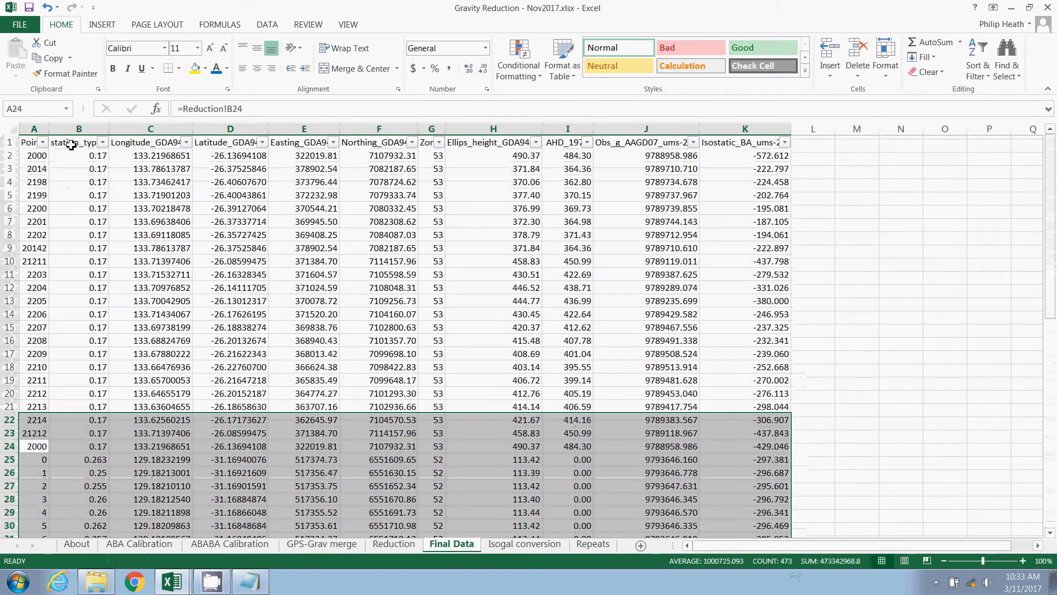
{"action": "mouse_move", "coordinate": [318, 142]}
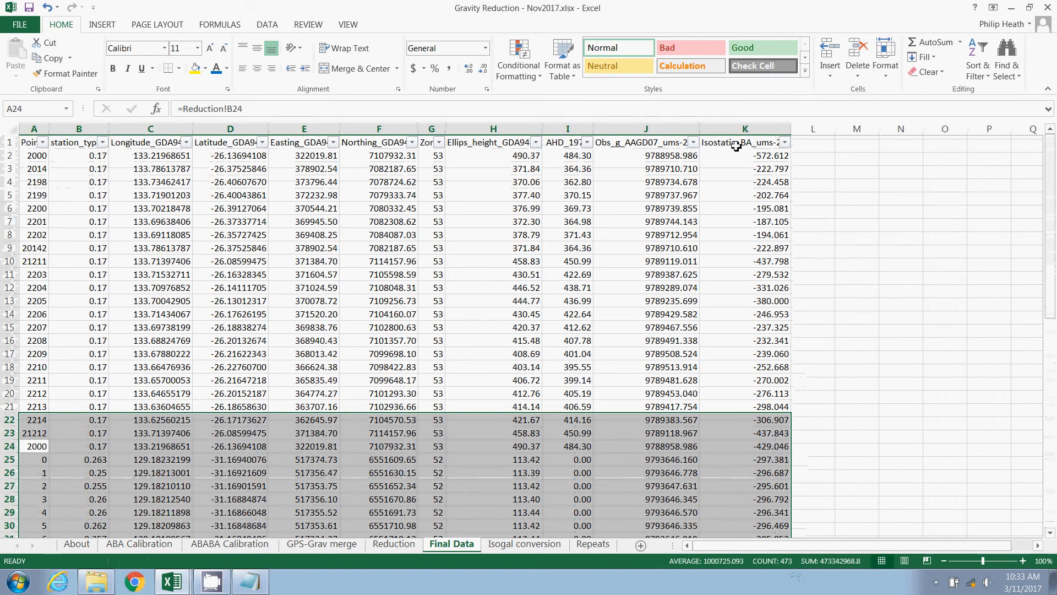
{"action": "scroll", "scroll_direction": "down", "scroll_amount": 3}
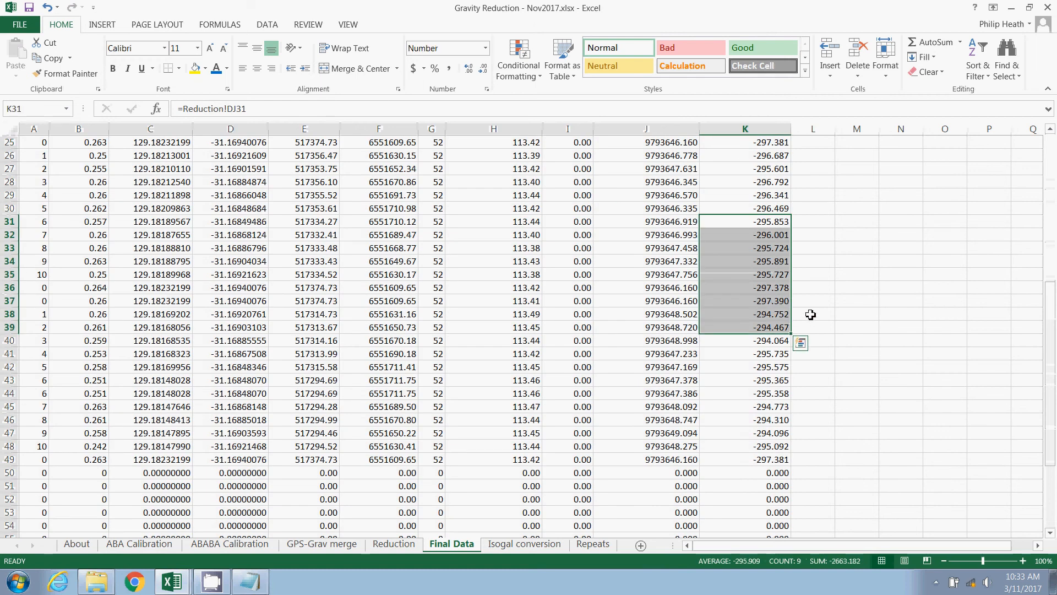
{"action": "mouse_move", "coordinate": [445, 252]}
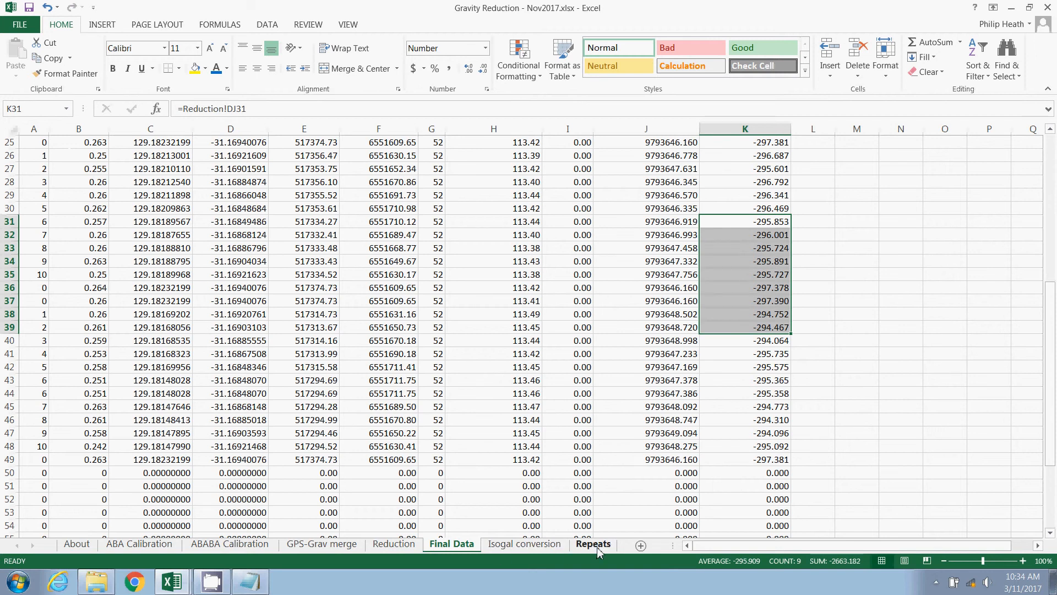
On the Repeats sheet, select the three gravbase repeat rows A3:H5
{"action": "left_click", "coordinate": [592, 544]}
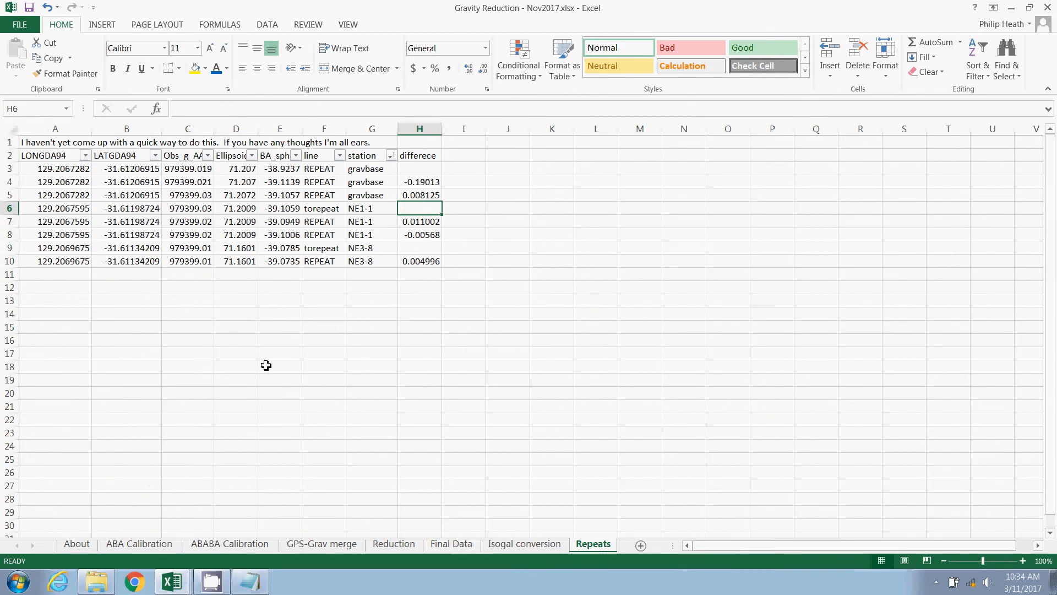
{"action": "mouse_move", "coordinate": [84, 208]}
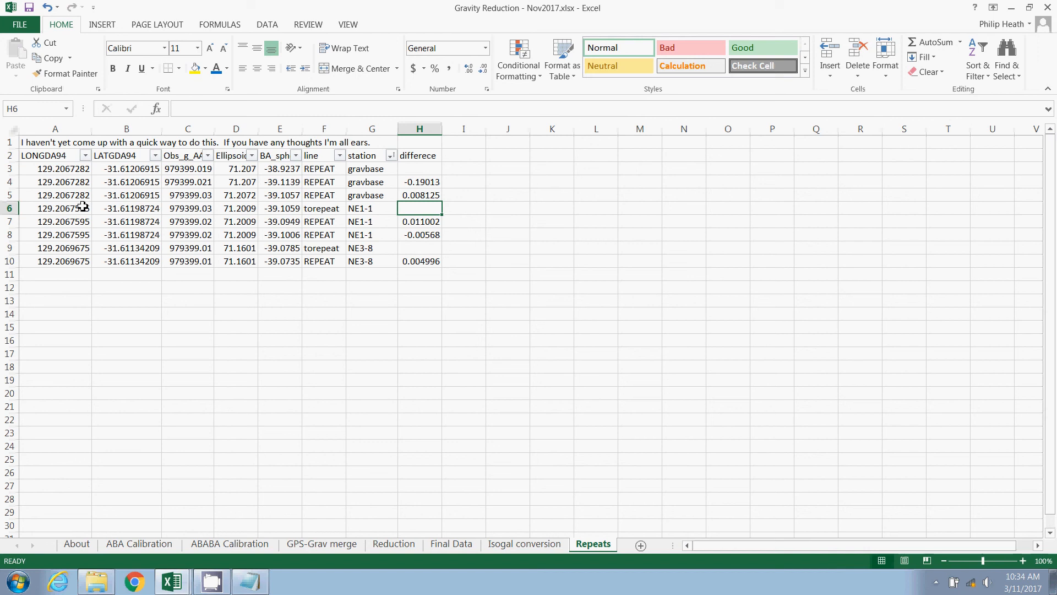
{"action": "left_click", "coordinate": [55, 142]}
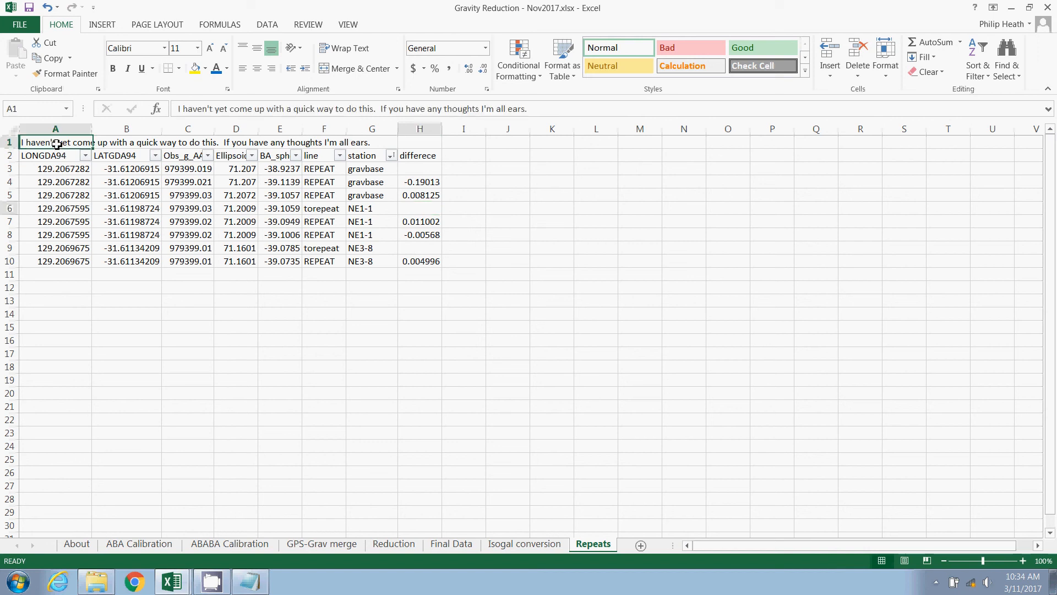
{"action": "mouse_move", "coordinate": [55, 168]}
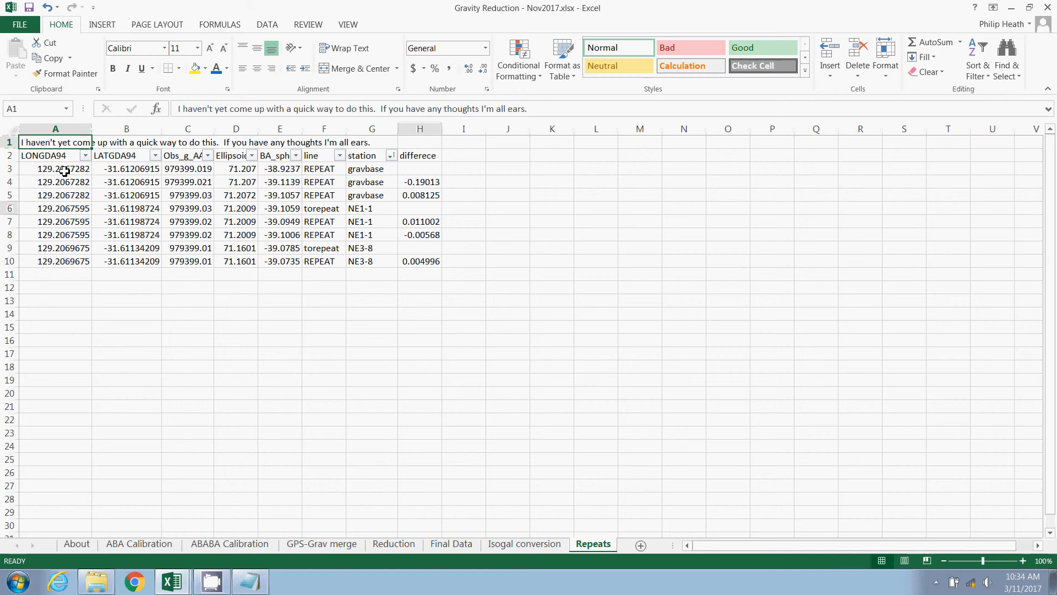
{"action": "left_click_drag", "start_coordinate": [55, 168], "coordinate": [280, 195]}
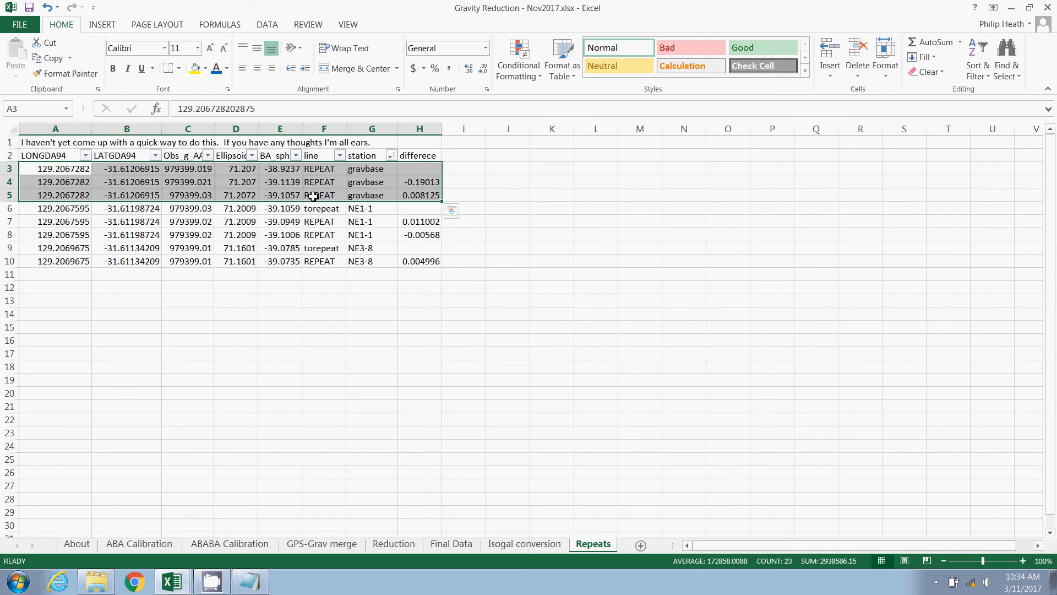
{"action": "mouse_move", "coordinate": [321, 169]}
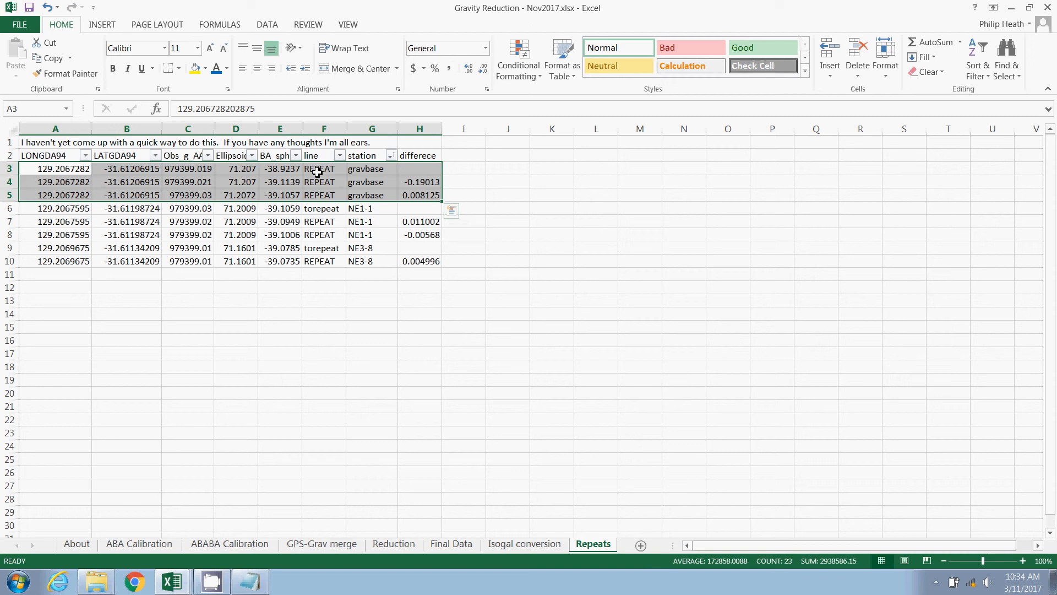
{"action": "mouse_move", "coordinate": [318, 188]}
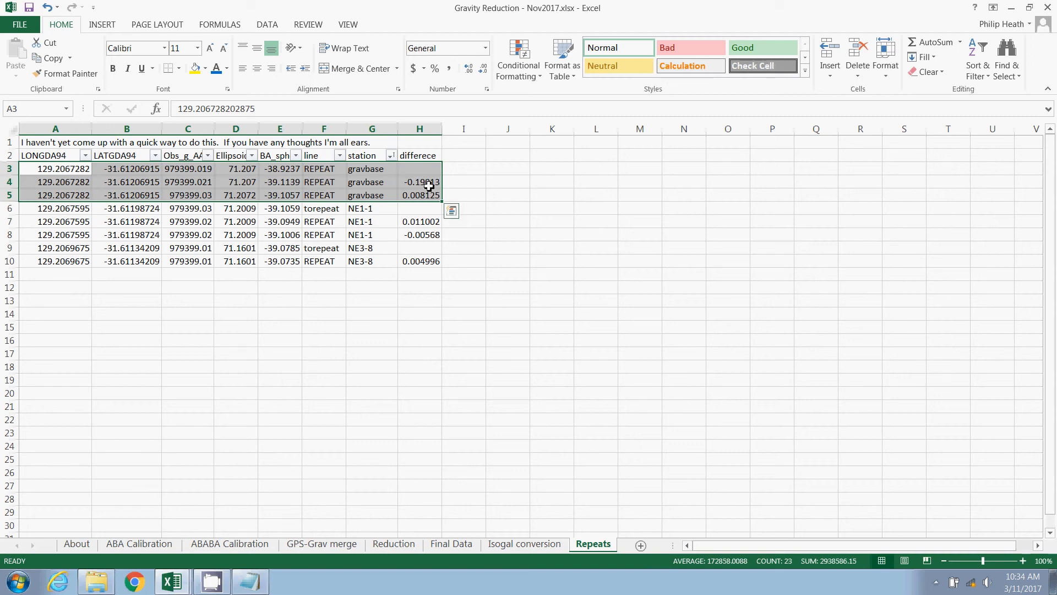
Check the gravbase anomaly and gravity values, review differences H4:H10, then show the Isogal conversion sheet
{"action": "left_click", "coordinate": [280, 181]}
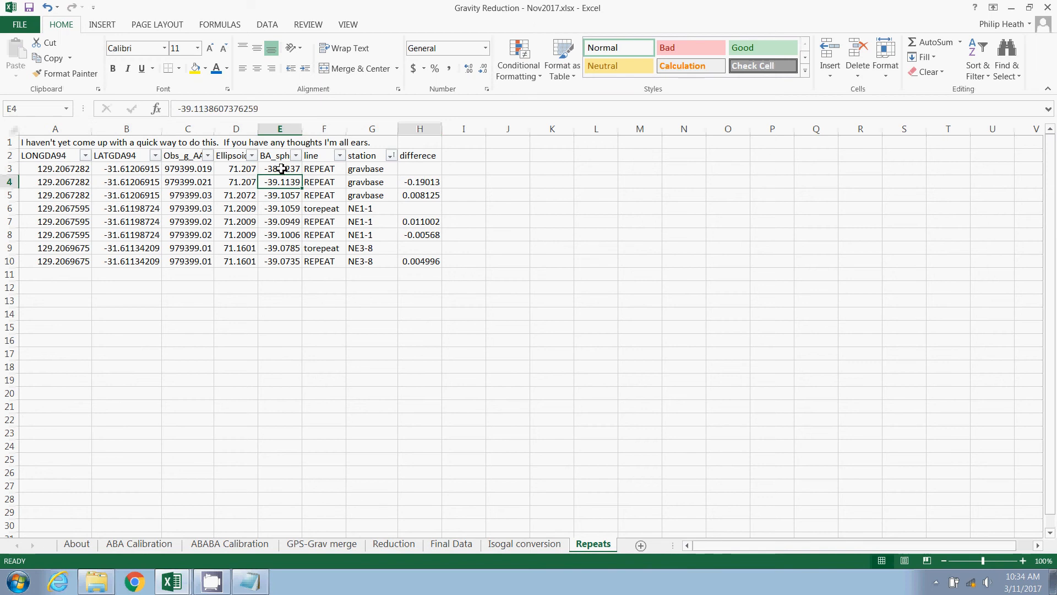
{"action": "left_click", "coordinate": [280, 168]}
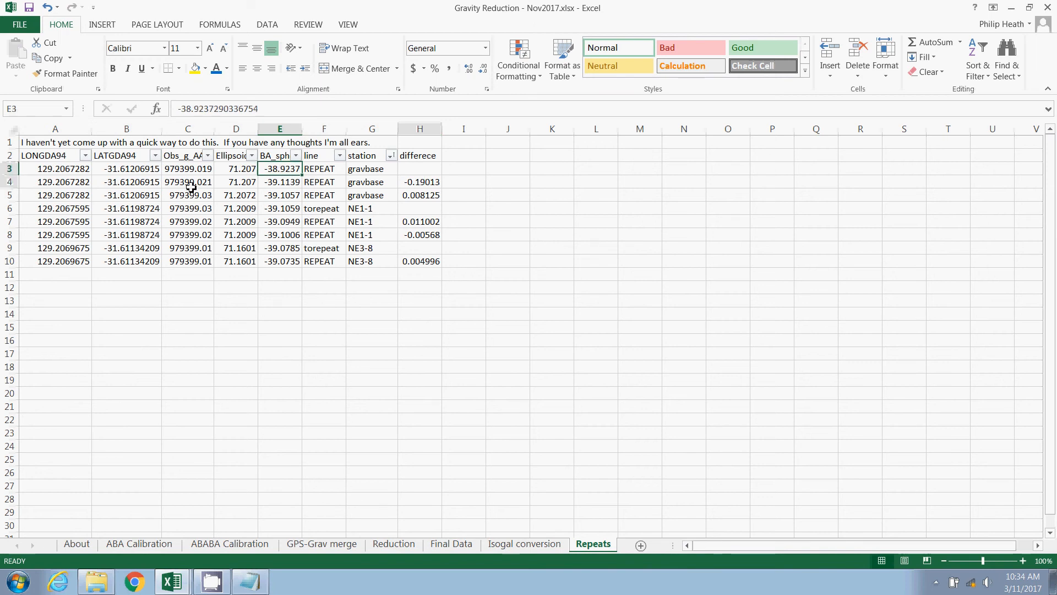
{"action": "left_click", "coordinate": [188, 169]}
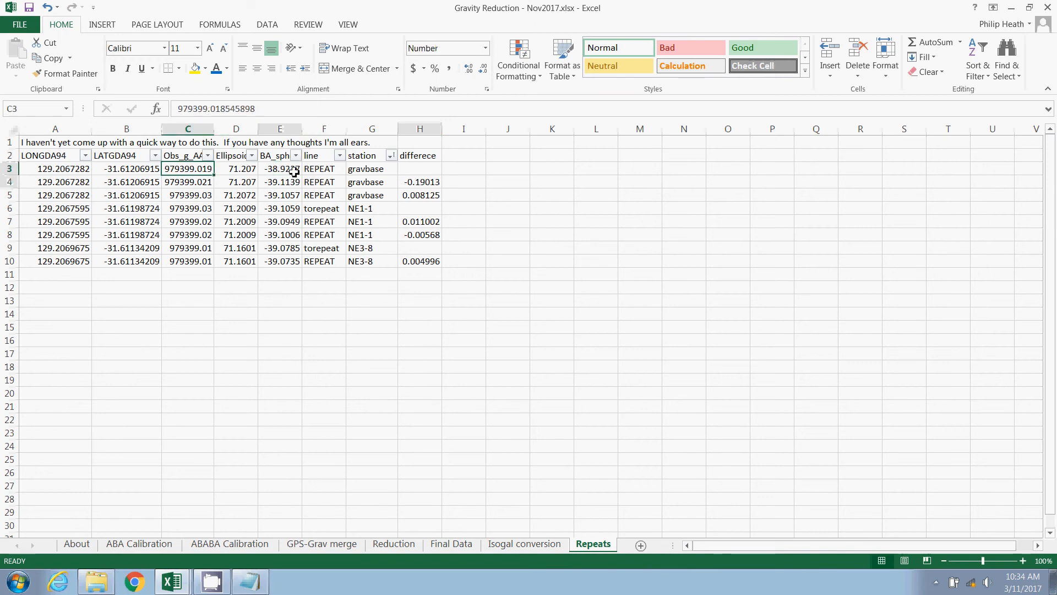
{"action": "left_click_drag", "start_coordinate": [419, 181], "coordinate": [419, 235]}
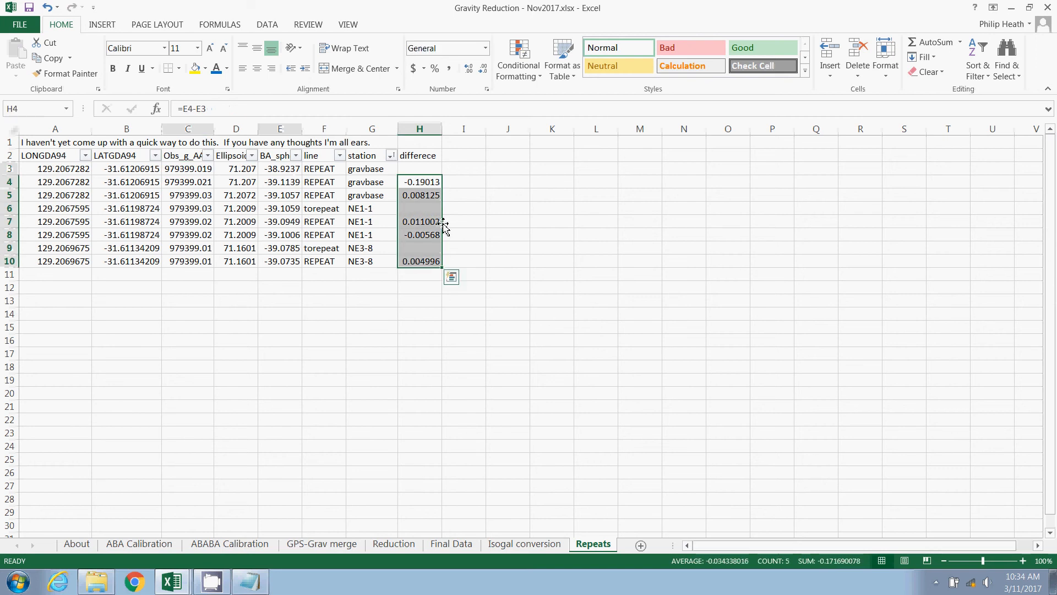
{"action": "mouse_move", "coordinate": [444, 226]}
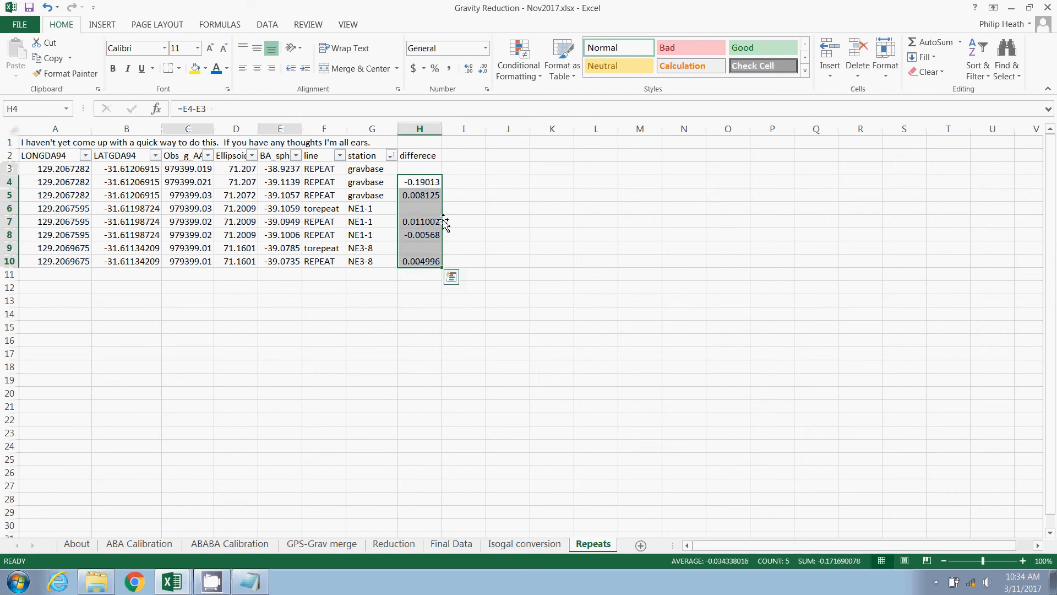
{"action": "mouse_move", "coordinate": [441, 216]}
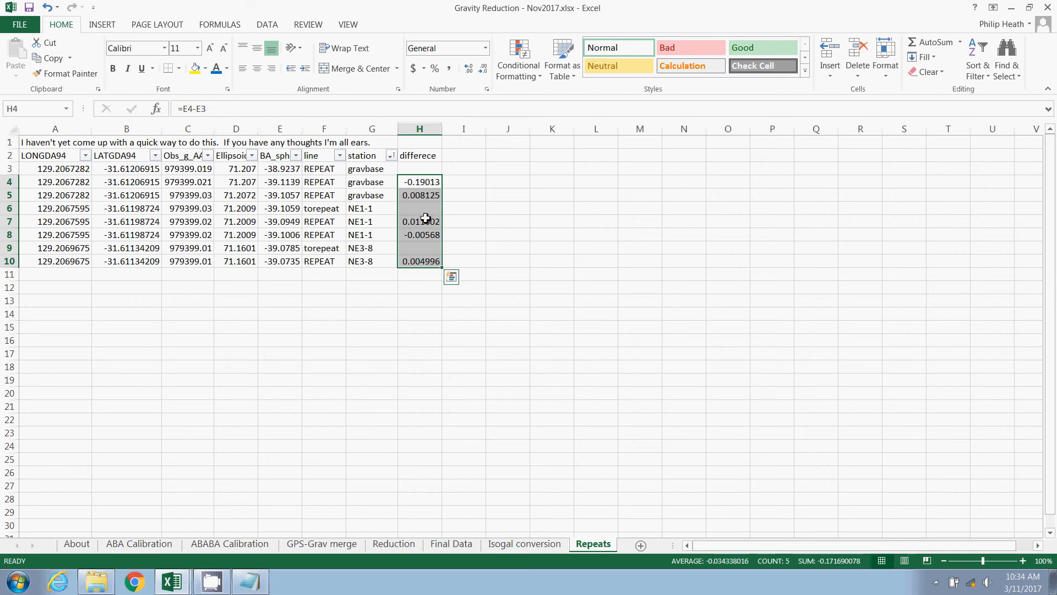
{"action": "mouse_move", "coordinate": [497, 392]}
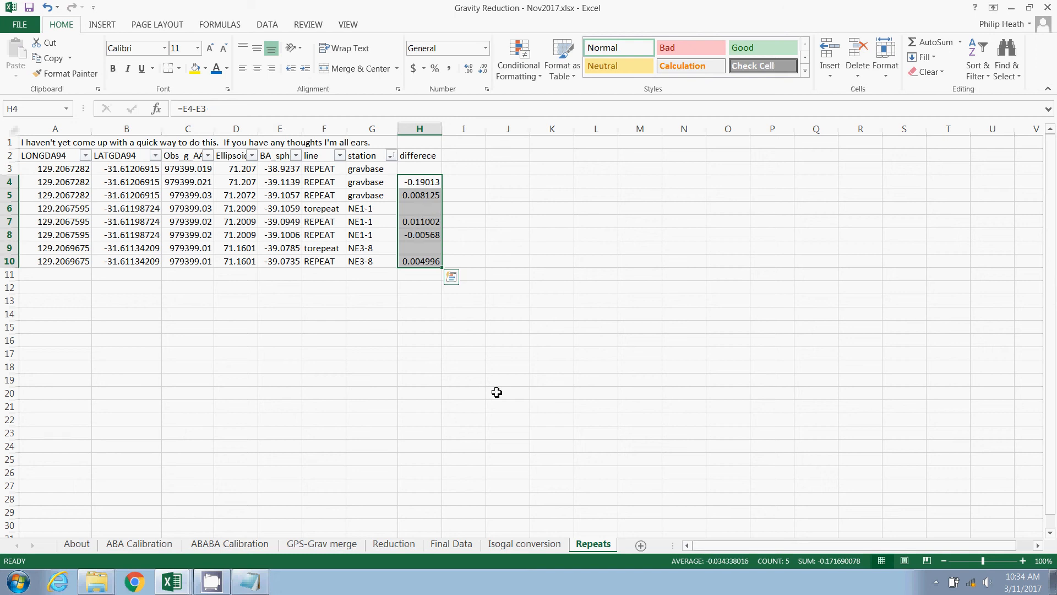
{"action": "left_click", "coordinate": [525, 544]}
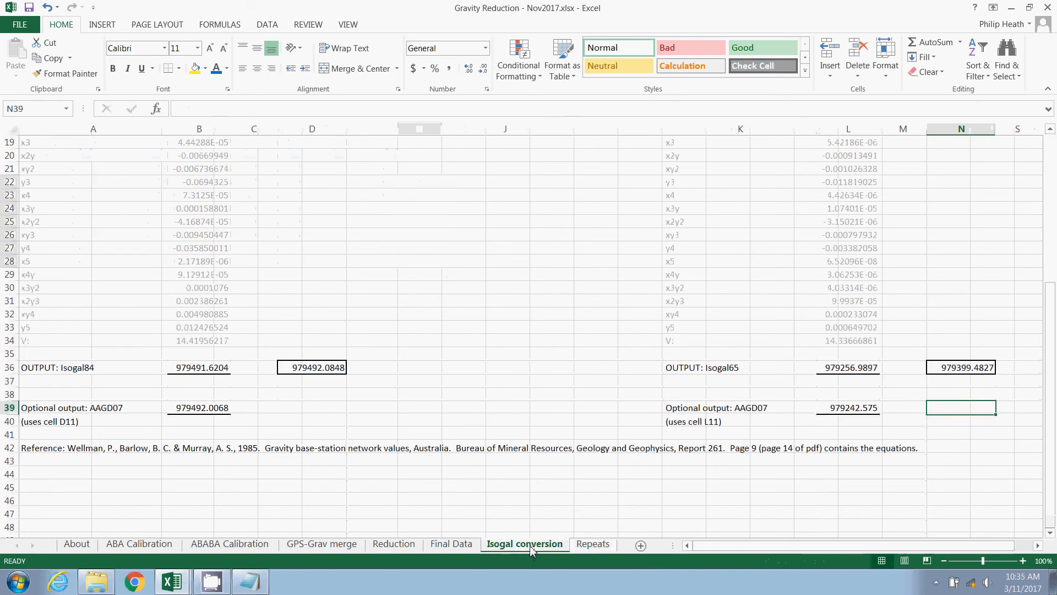
{"action": "scroll", "scroll_direction": "up", "scroll_amount": 3}
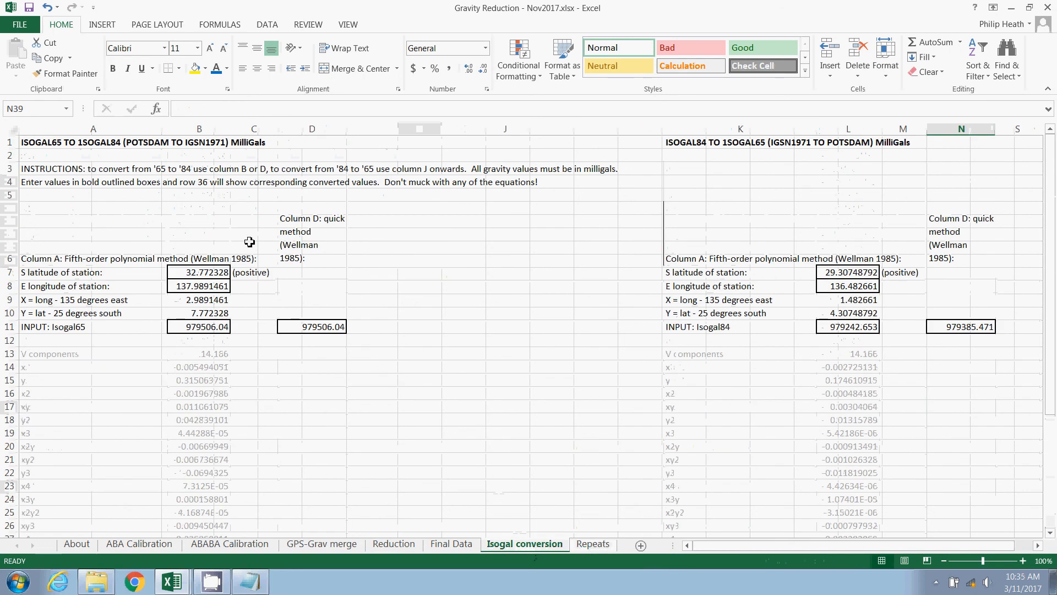
{"action": "left_click", "coordinate": [93, 142]}
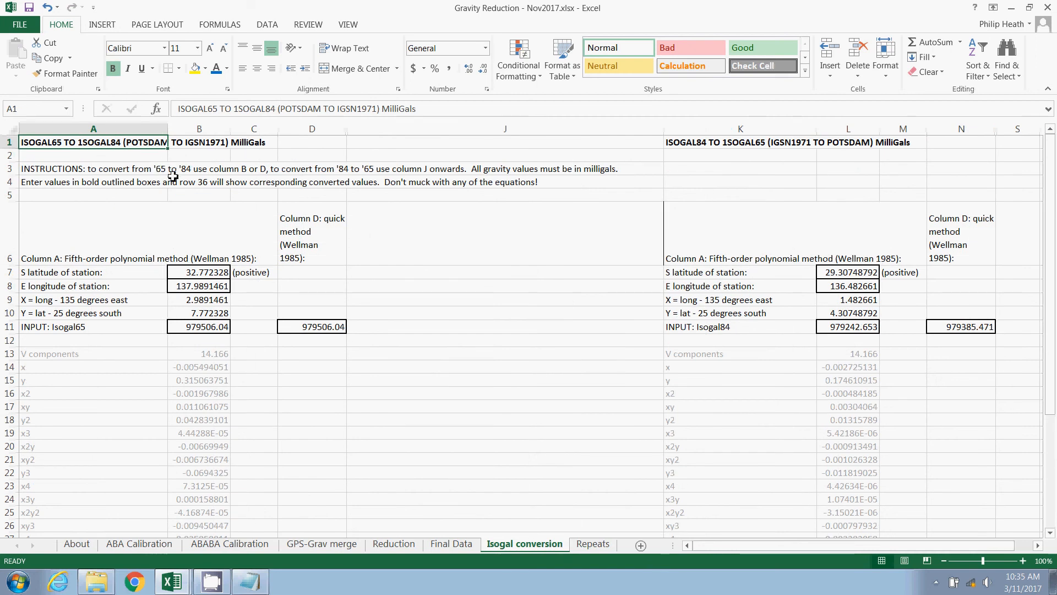
{"action": "mouse_move", "coordinate": [341, 352]}
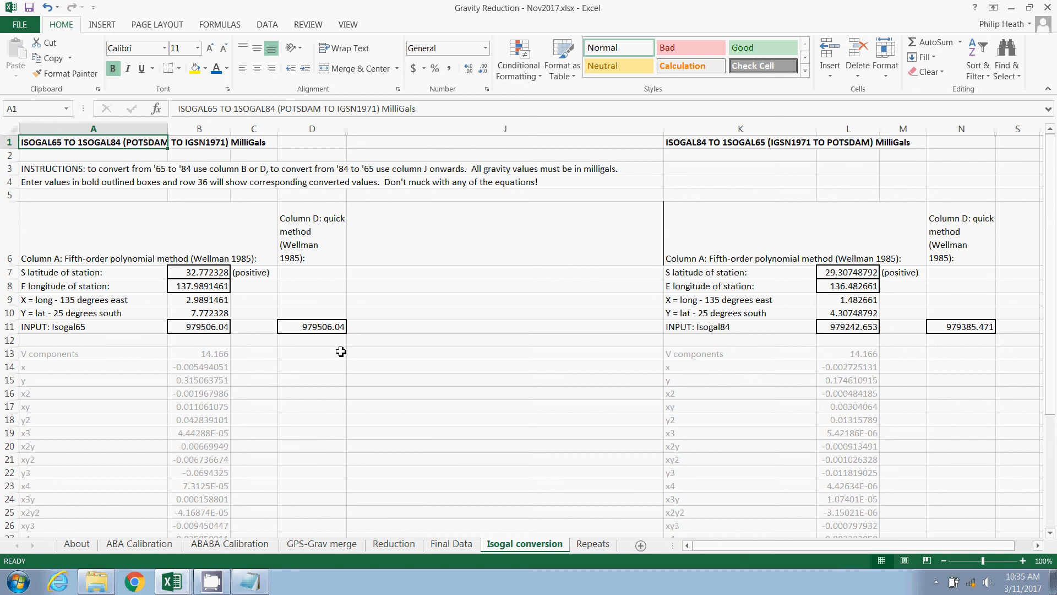
{"action": "scroll", "scroll_direction": "down", "scroll_amount": 3}
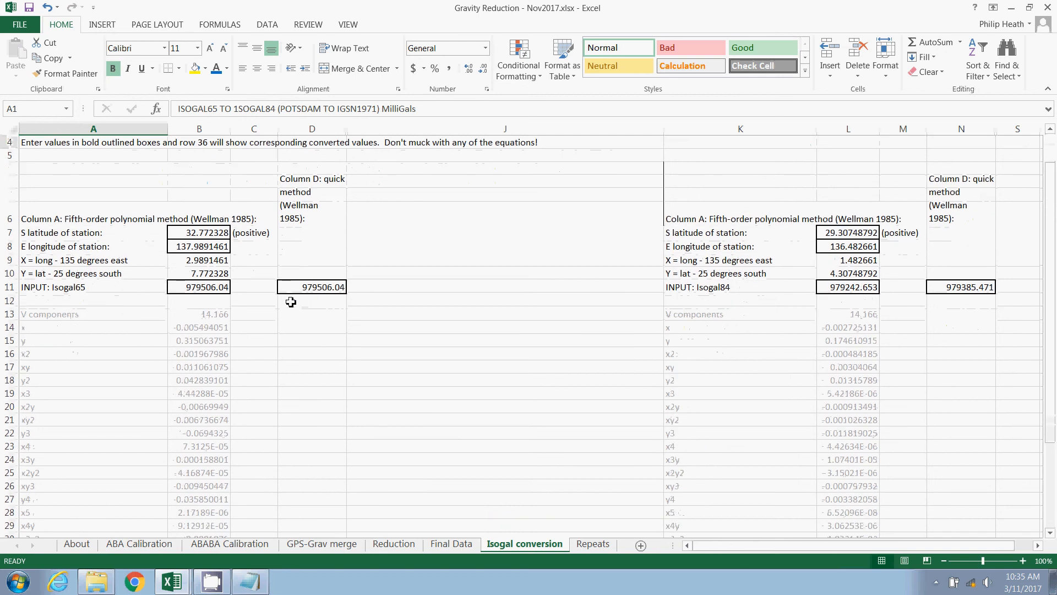
{"action": "mouse_move", "coordinate": [217, 252]}
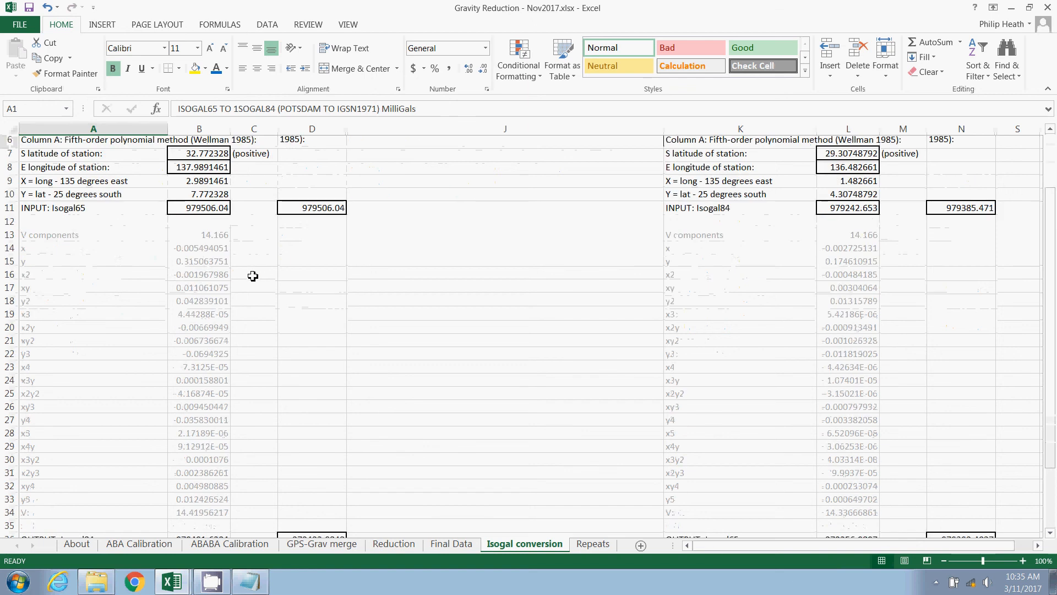
{"action": "scroll", "scroll_direction": "down", "scroll_amount": 3}
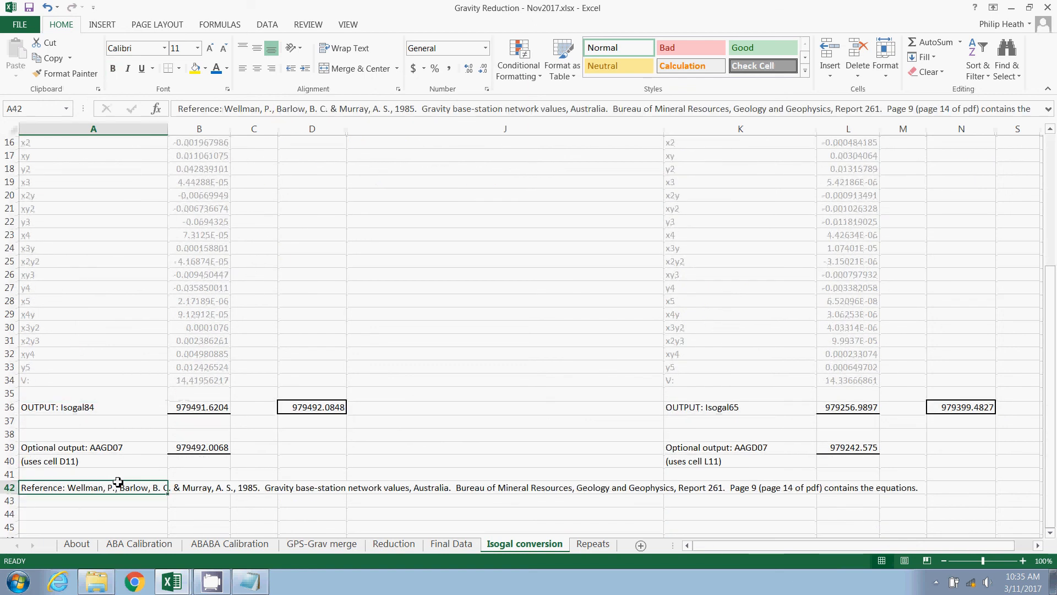
{"action": "mouse_move", "coordinate": [114, 491]}
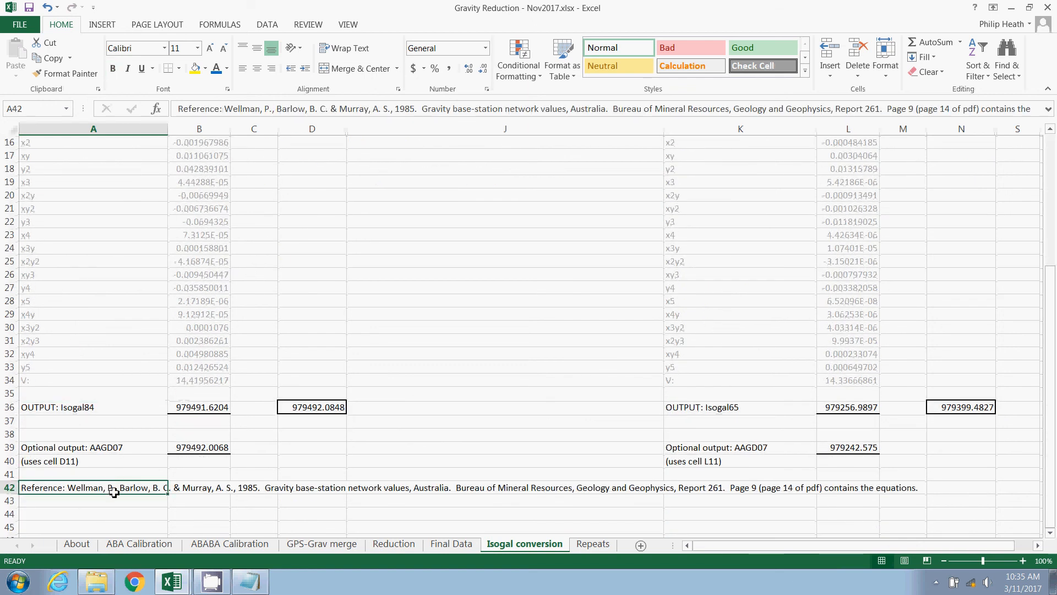
{"action": "mouse_move", "coordinate": [141, 496]}
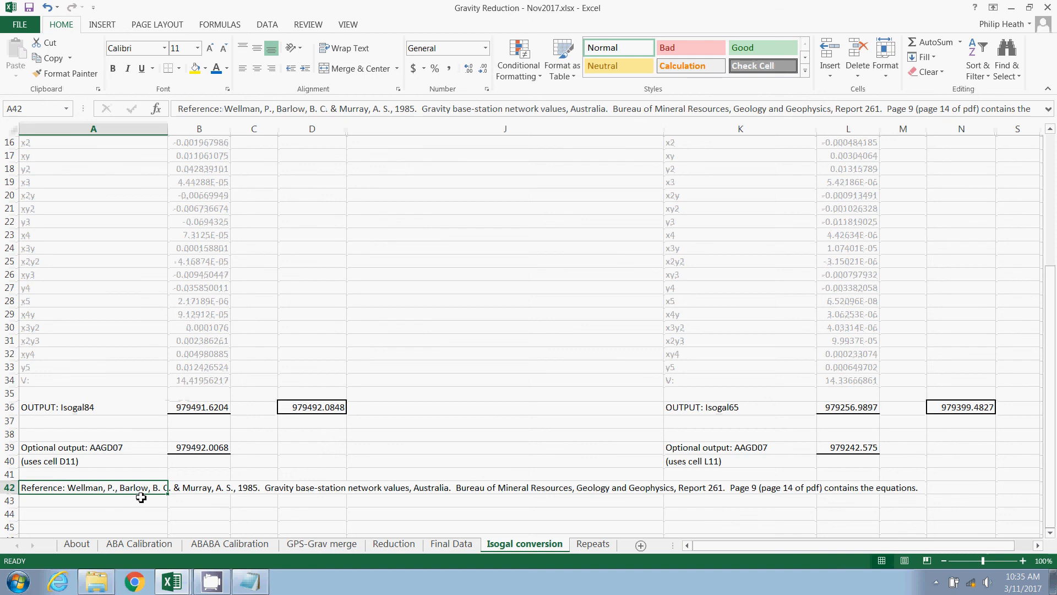
{"action": "scroll", "scroll_direction": "up", "scroll_amount": 3}
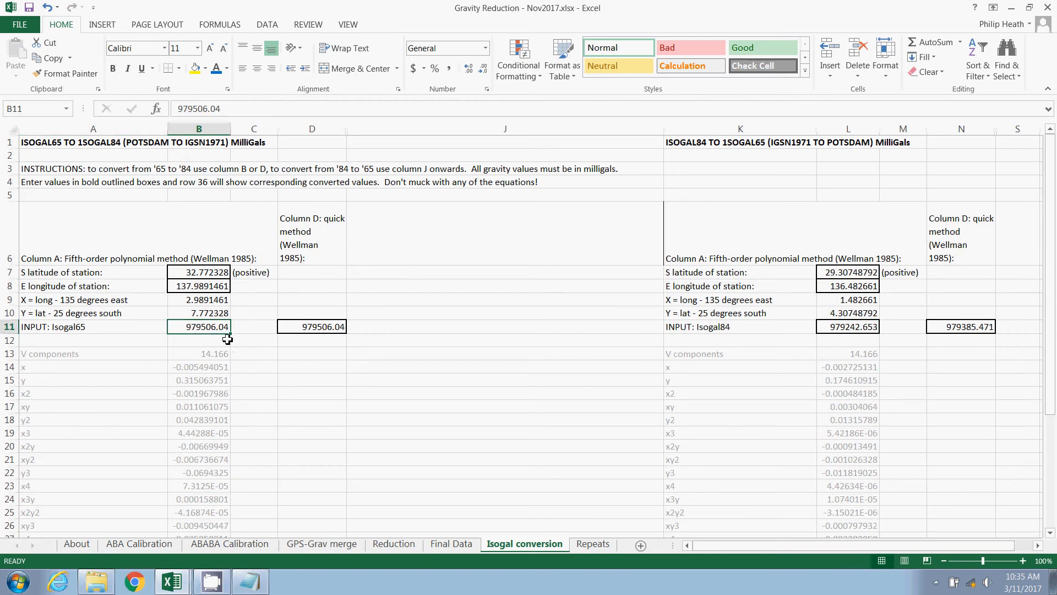
{"action": "left_click", "coordinate": [313, 326]}
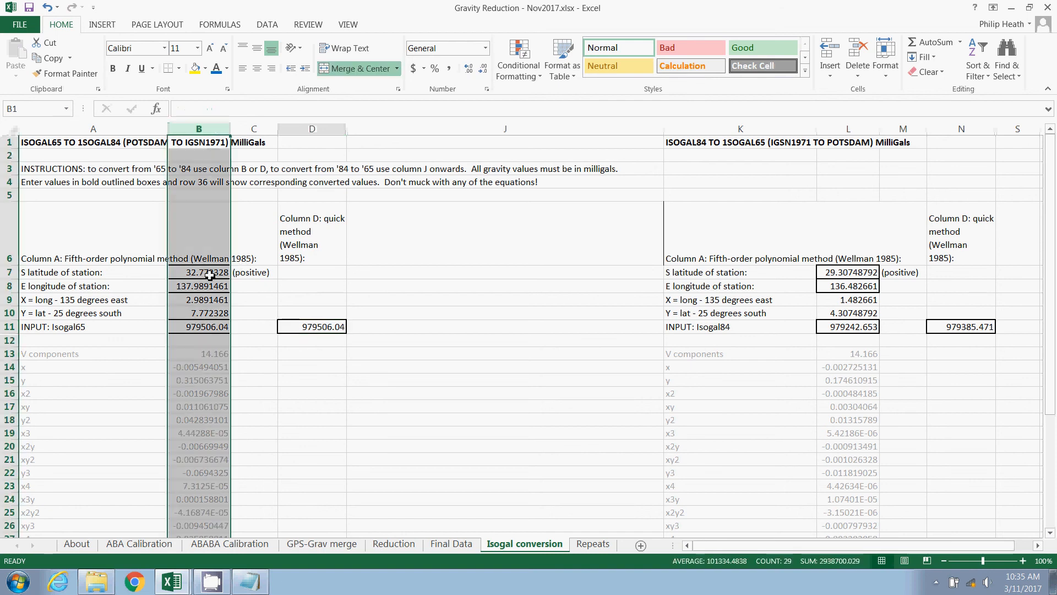
{"action": "left_click", "coordinate": [312, 129]}
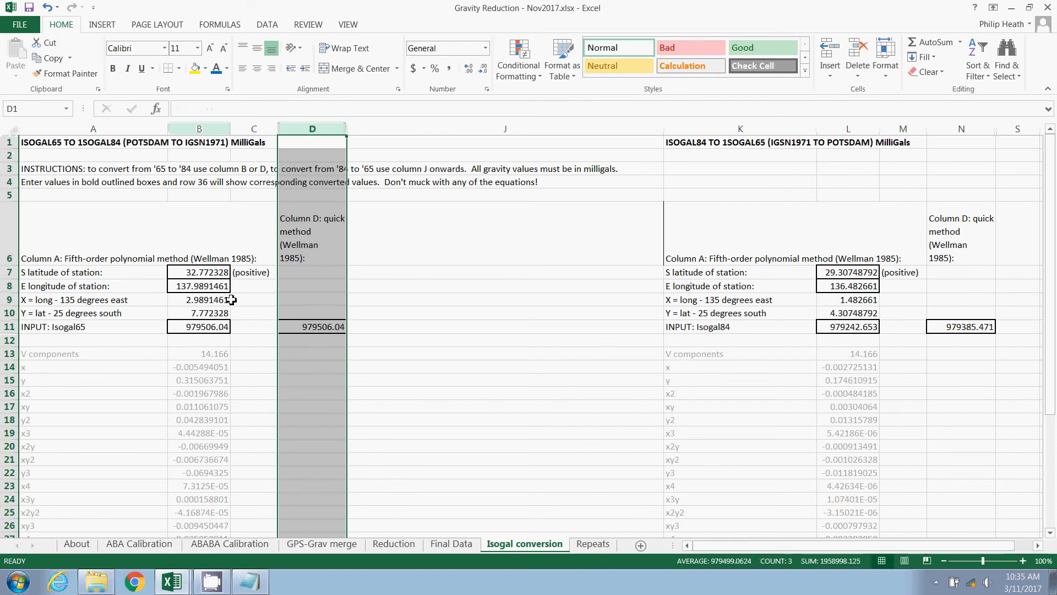
{"action": "left_click", "coordinate": [198, 128]}
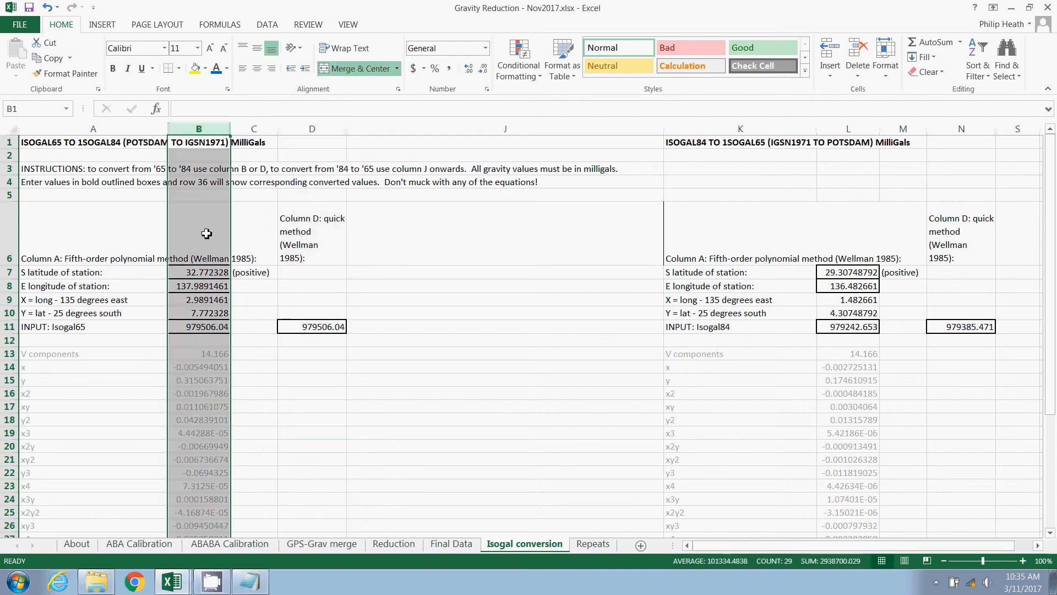
{"action": "mouse_move", "coordinate": [208, 290]}
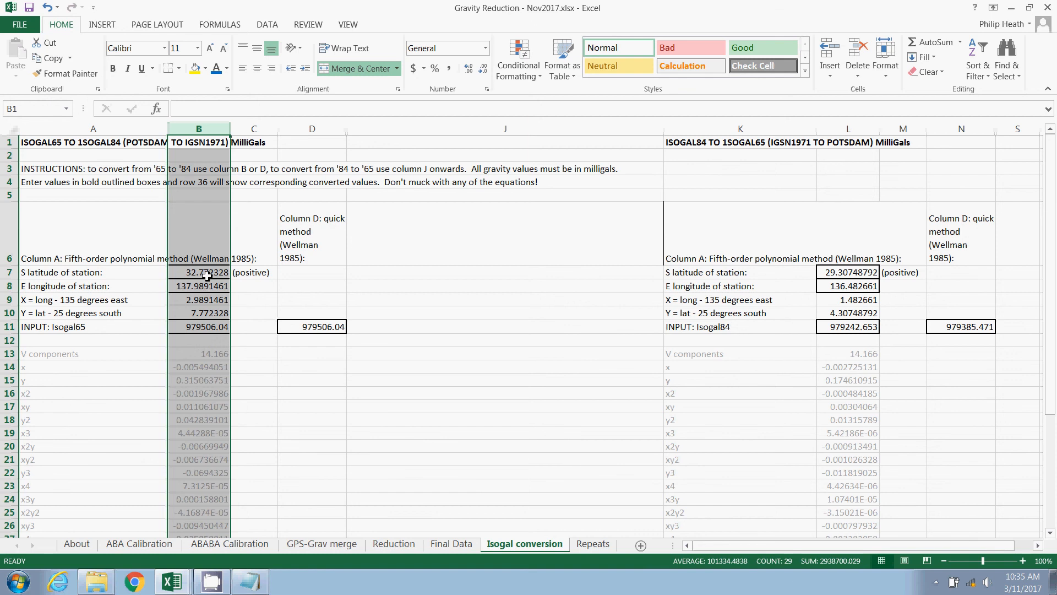
{"action": "left_click", "coordinate": [199, 272]}
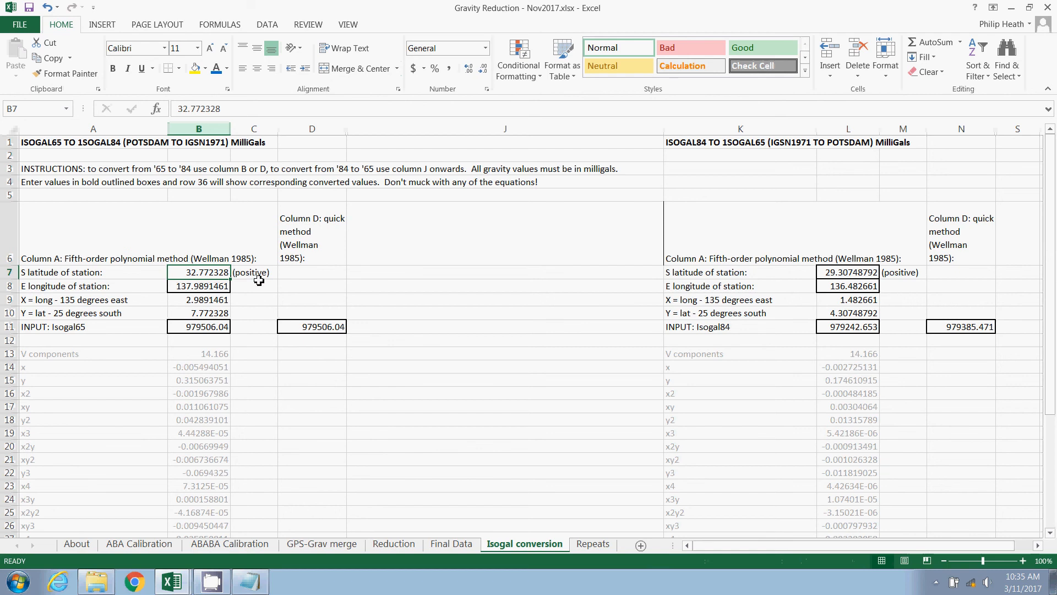
{"action": "scroll", "scroll_direction": "down", "scroll_amount": 3}
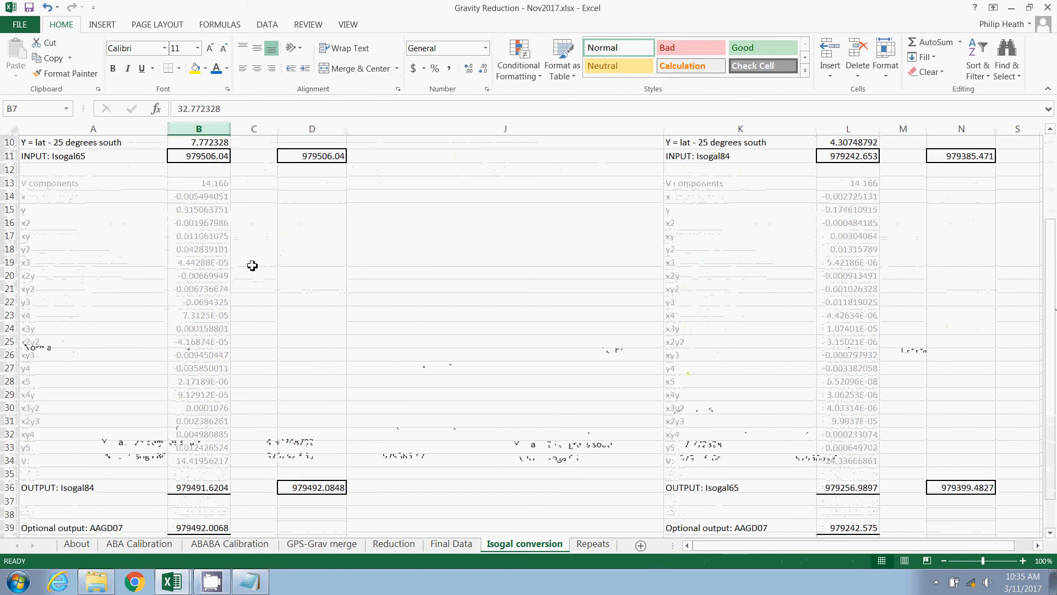
{"action": "scroll", "scroll_direction": "down", "scroll_amount": 3}
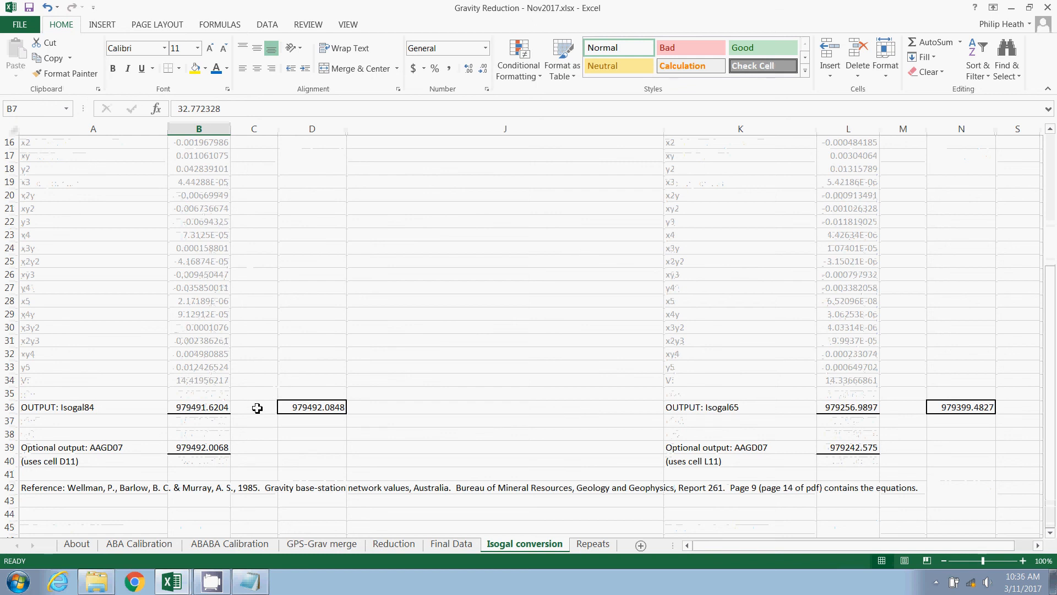
{"action": "left_click", "coordinate": [197, 407]}
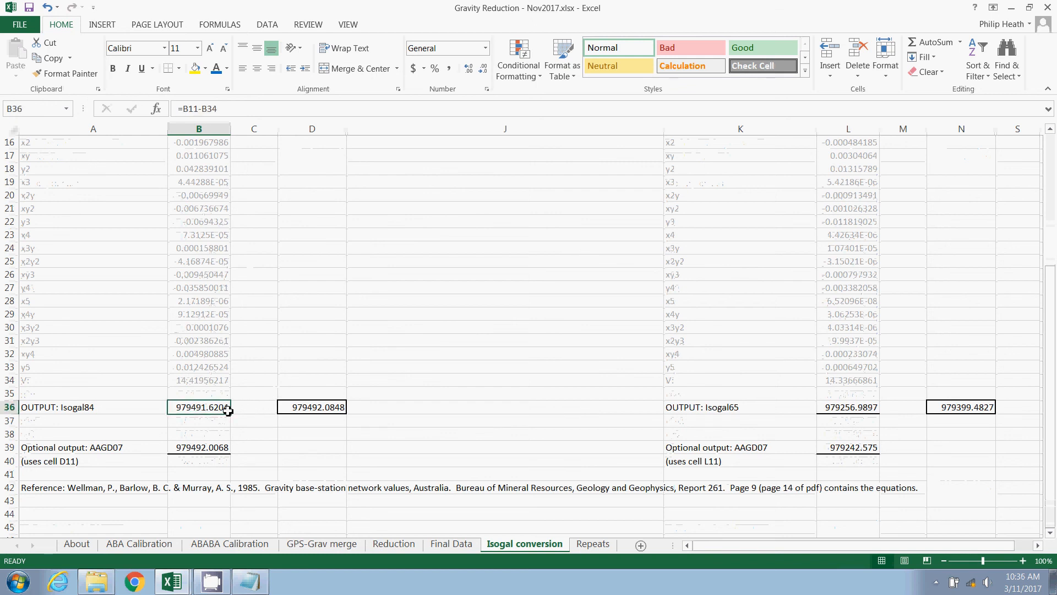
{"action": "mouse_move", "coordinate": [155, 409]}
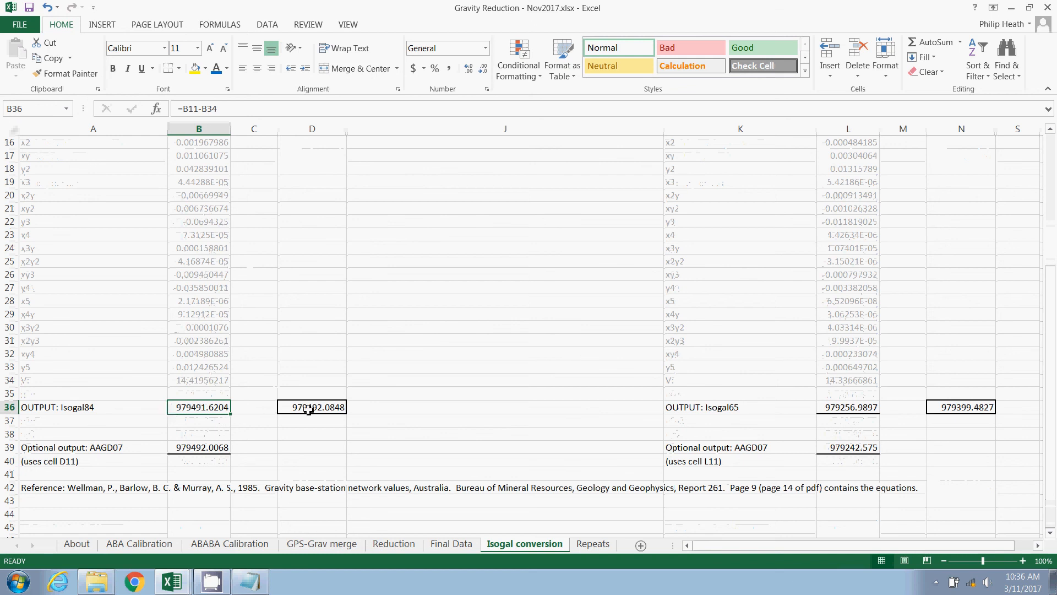
{"action": "left_click", "coordinate": [312, 406]}
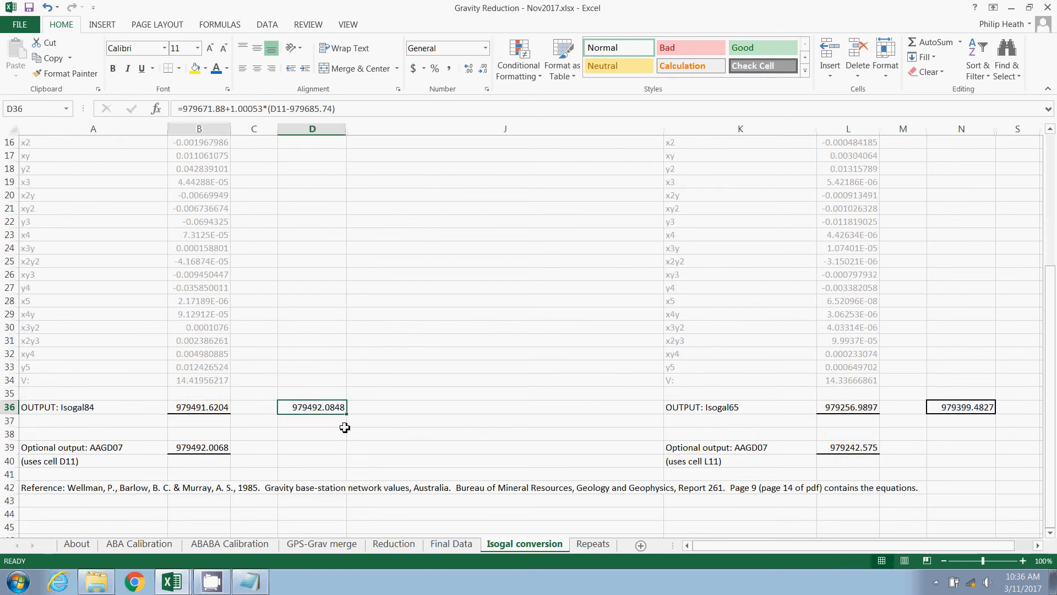
{"action": "mouse_move", "coordinate": [307, 425]}
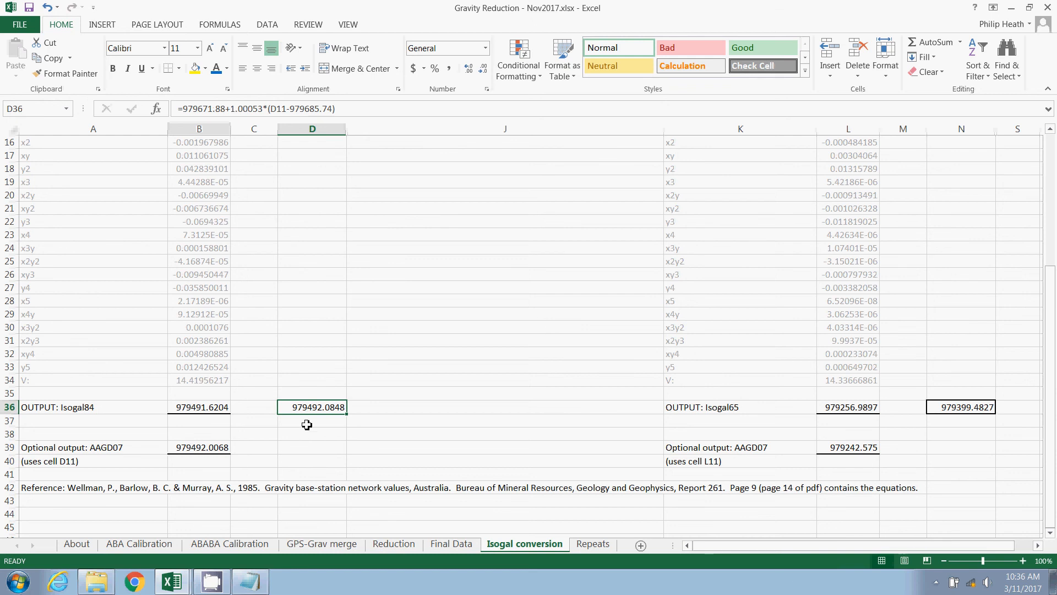
{"action": "mouse_move", "coordinate": [318, 466]}
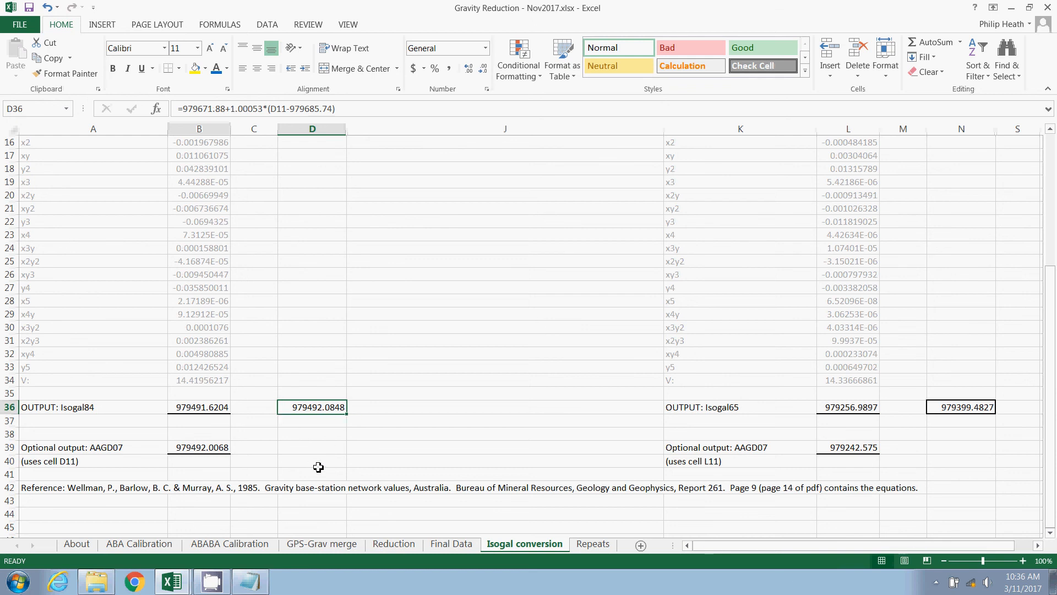
{"action": "left_click", "coordinate": [312, 461]}
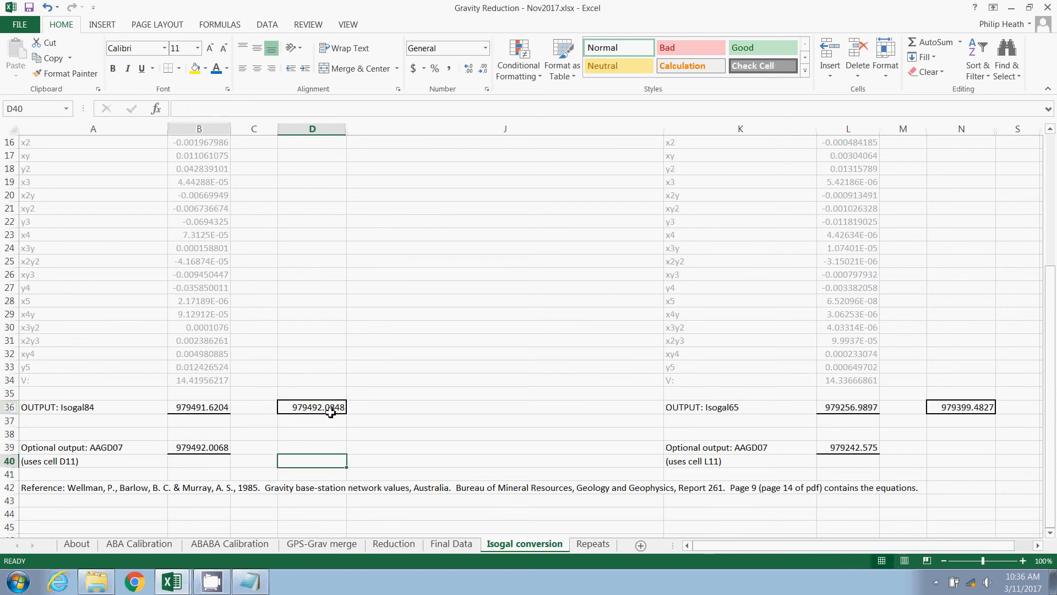
{"action": "mouse_move", "coordinate": [325, 414]}
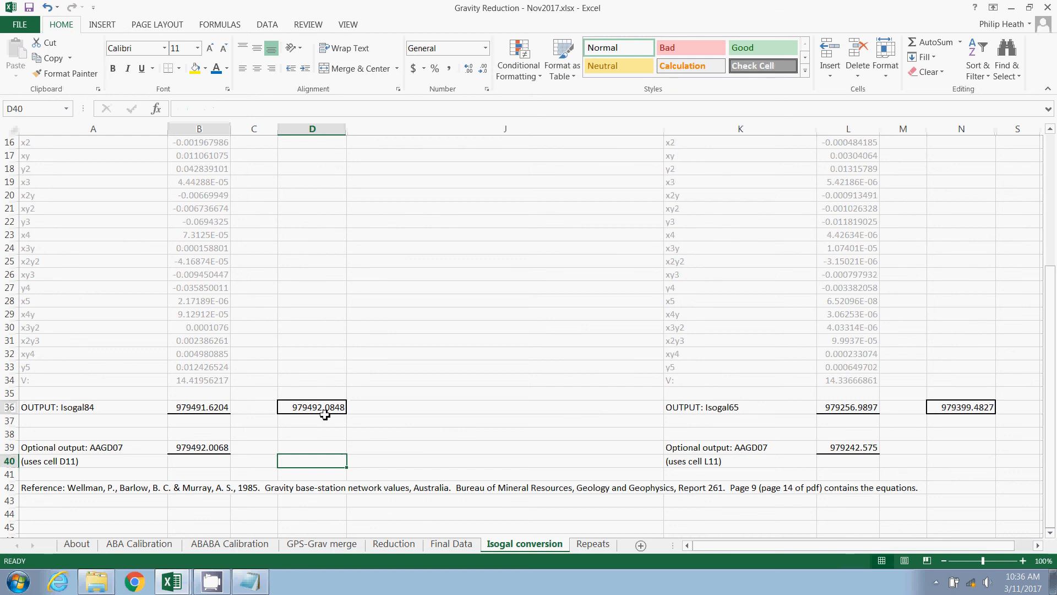
{"action": "left_click", "coordinate": [312, 406]}
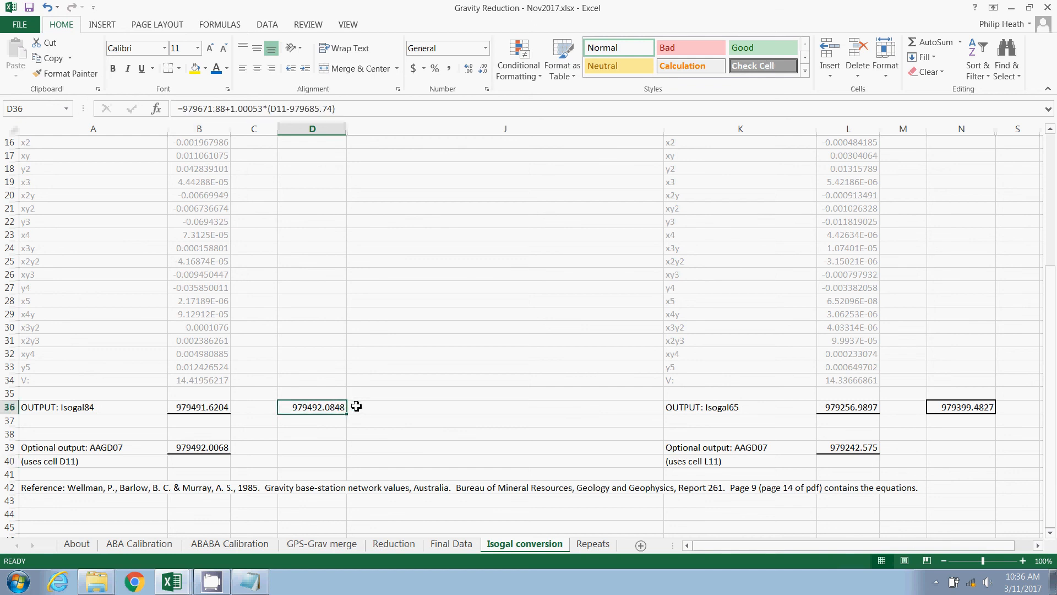
{"action": "left_click", "coordinate": [199, 447]}
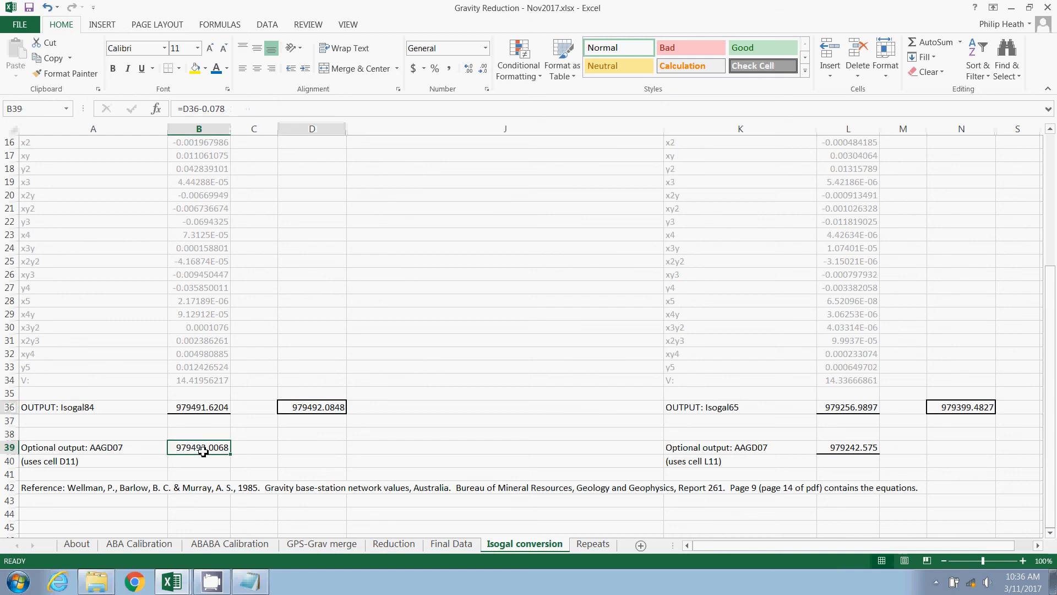
{"action": "mouse_move", "coordinate": [96, 456]}
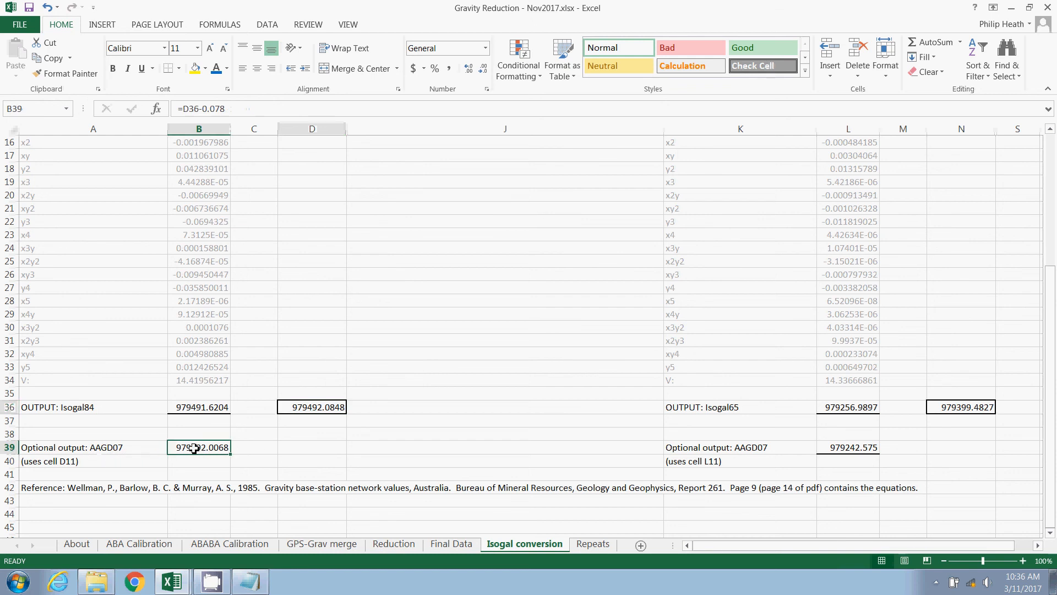
{"action": "left_click", "coordinate": [312, 406]}
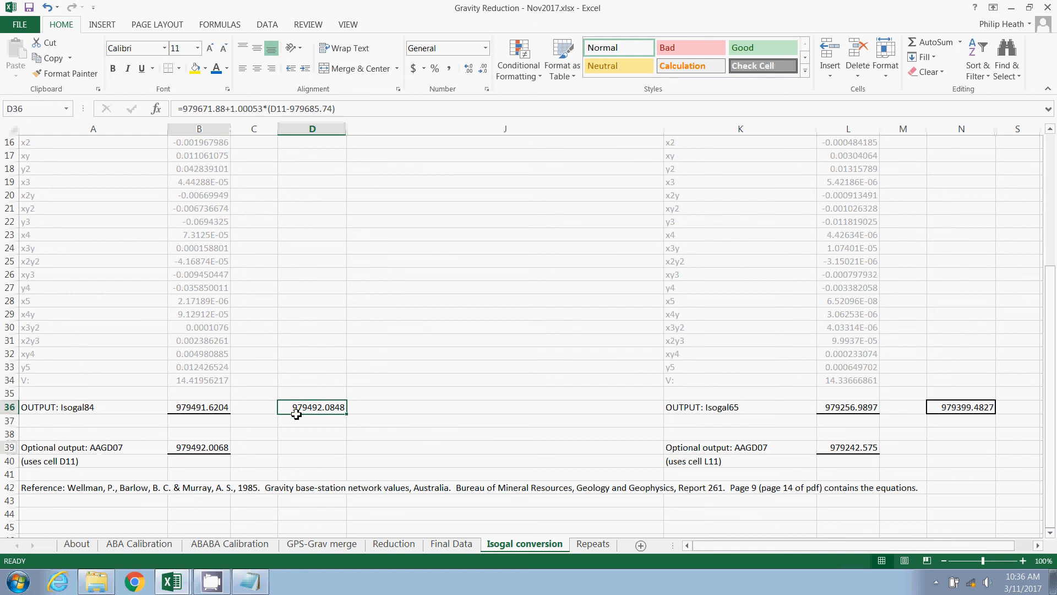
{"action": "scroll", "scroll_direction": "up", "scroll_amount": 3}
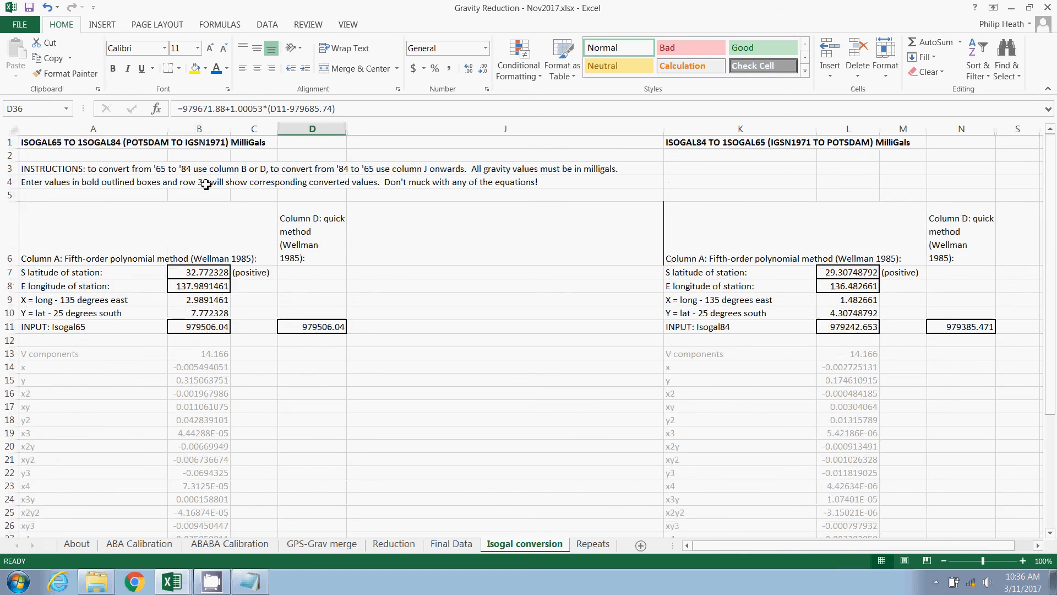
{"action": "mouse_move", "coordinate": [689, 154]}
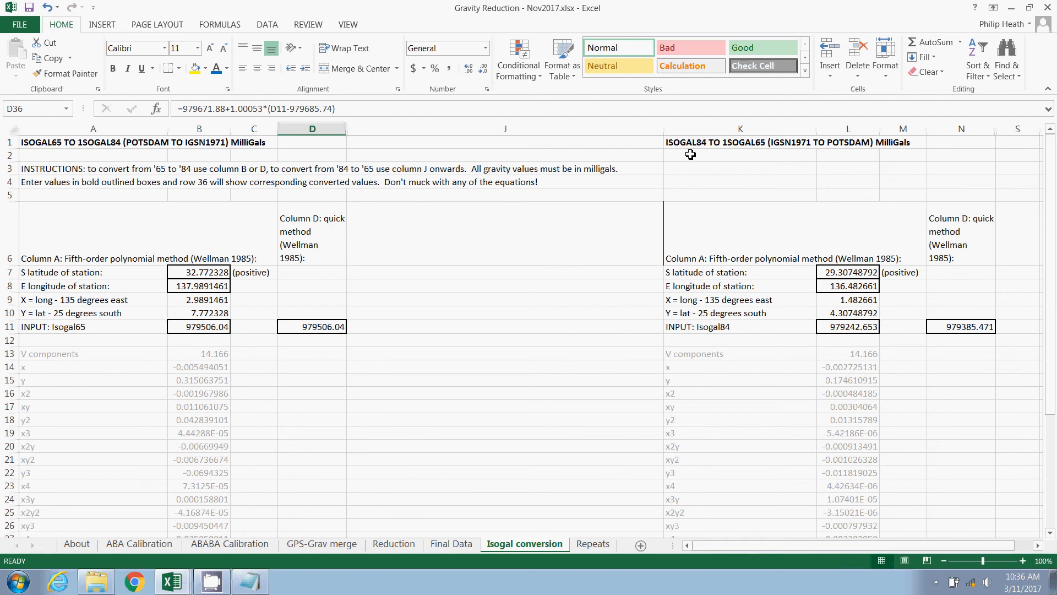
{"action": "mouse_move", "coordinate": [917, 207]}
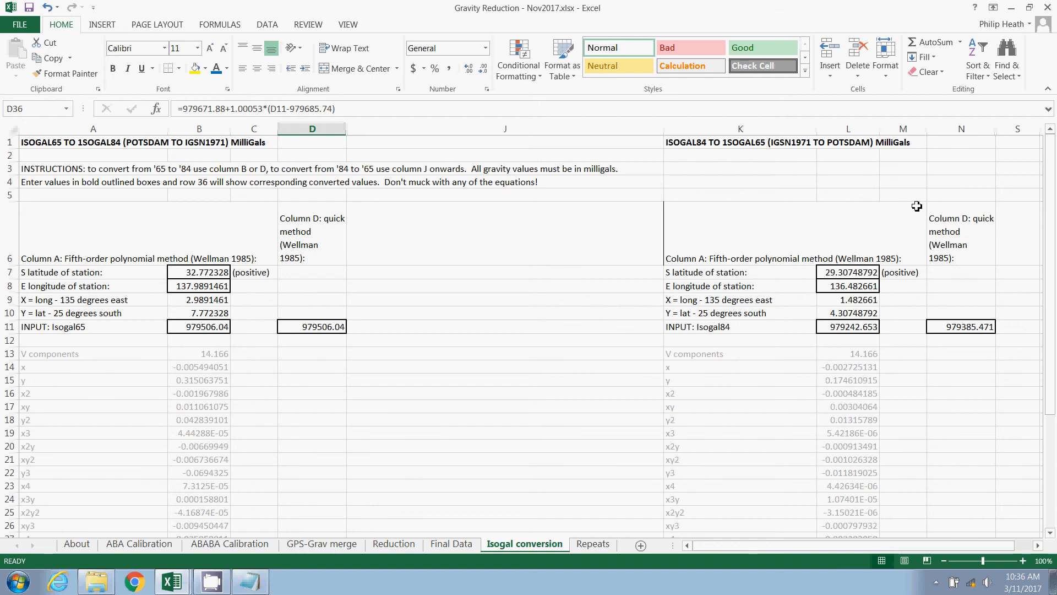
{"action": "mouse_move", "coordinate": [895, 327]}
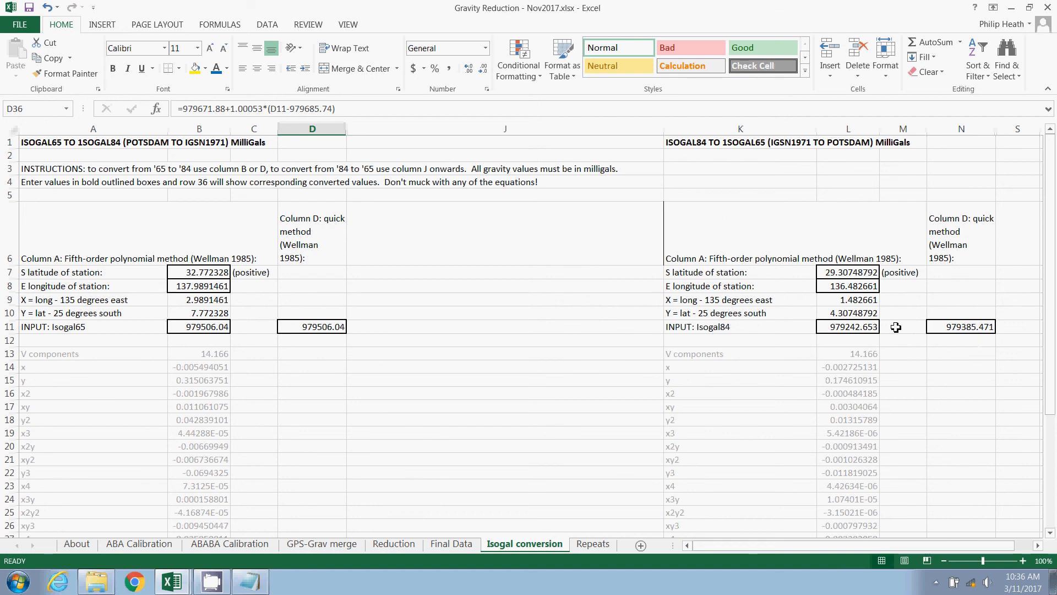
{"action": "left_click", "coordinate": [961, 326]}
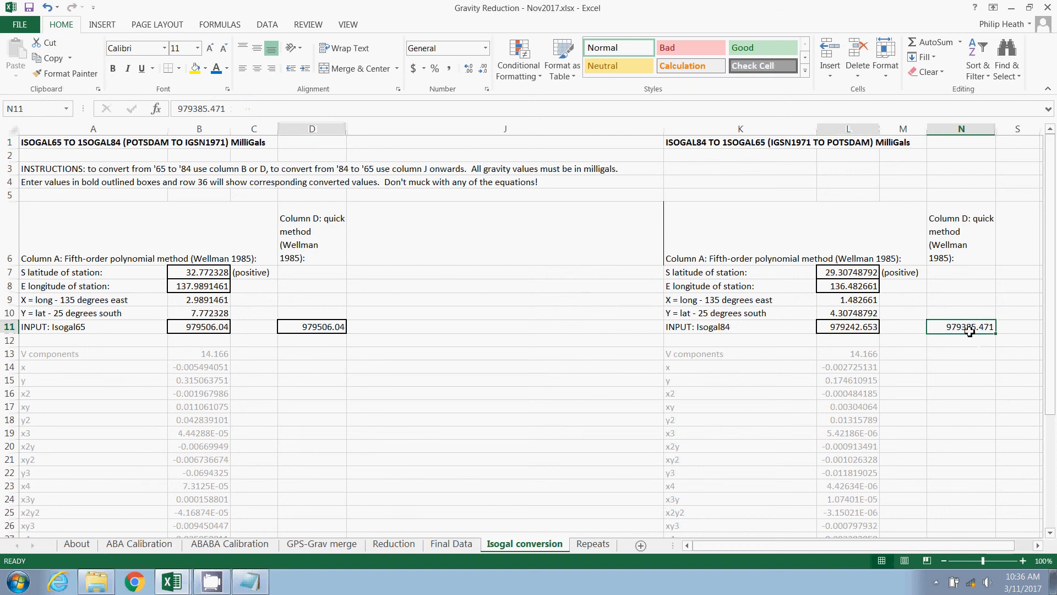
{"action": "left_click", "coordinate": [848, 272]}
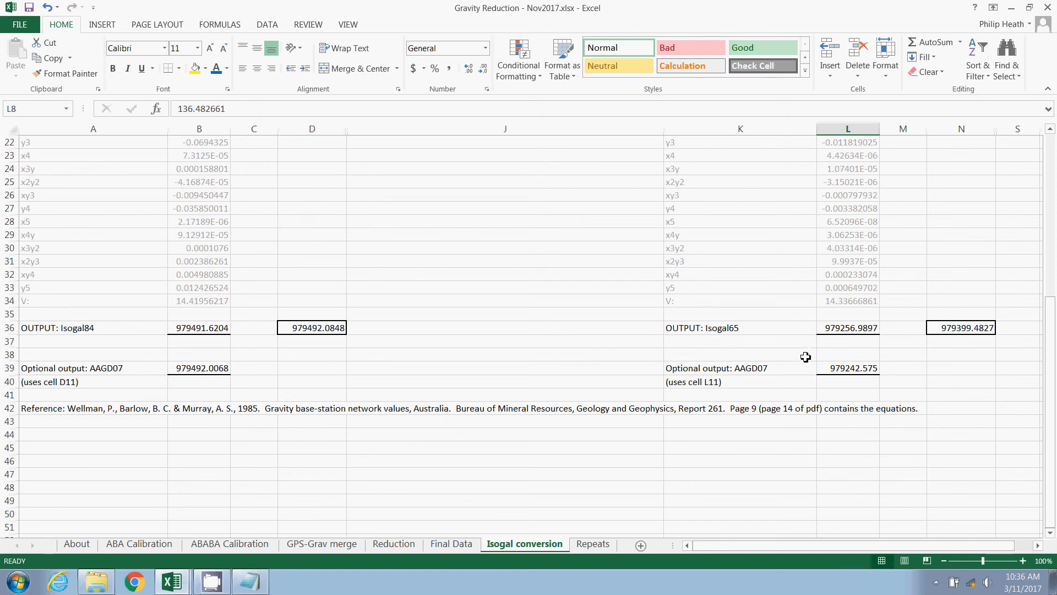
{"action": "scroll", "scroll_direction": "up", "scroll_amount": 3}
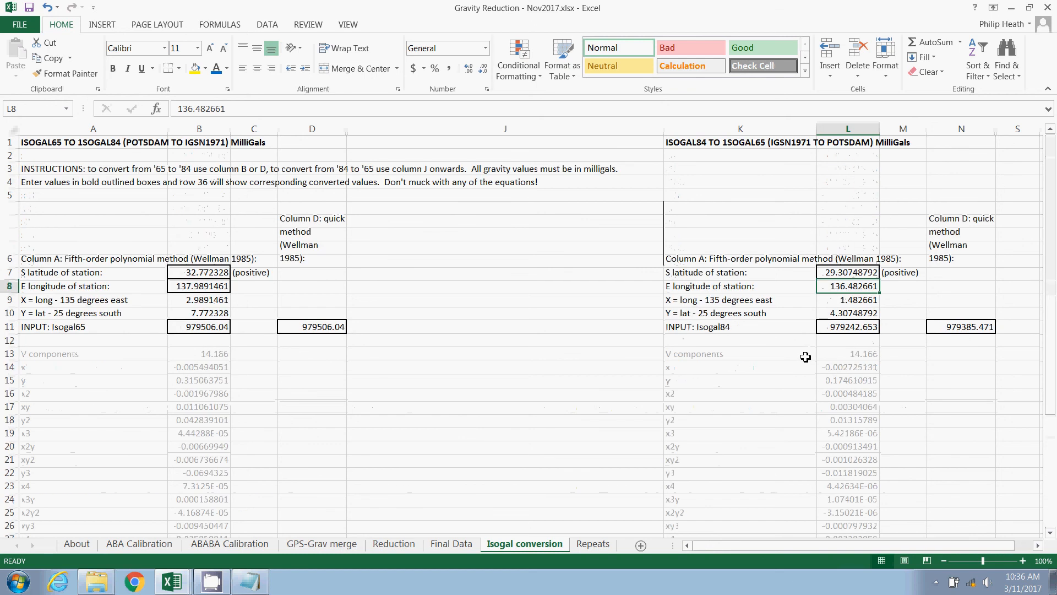
{"action": "mouse_move", "coordinate": [549, 382]}
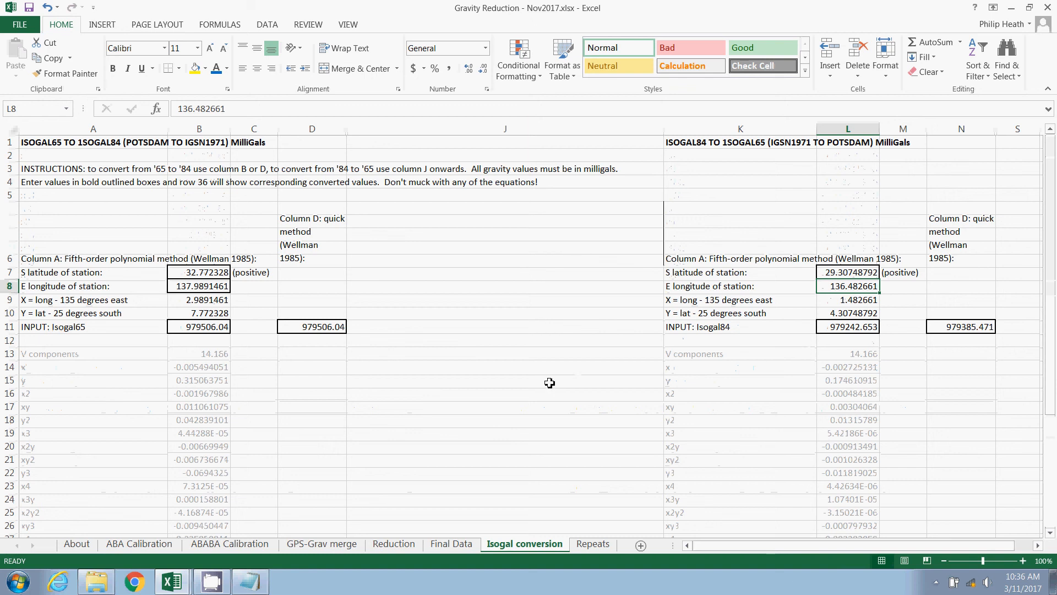